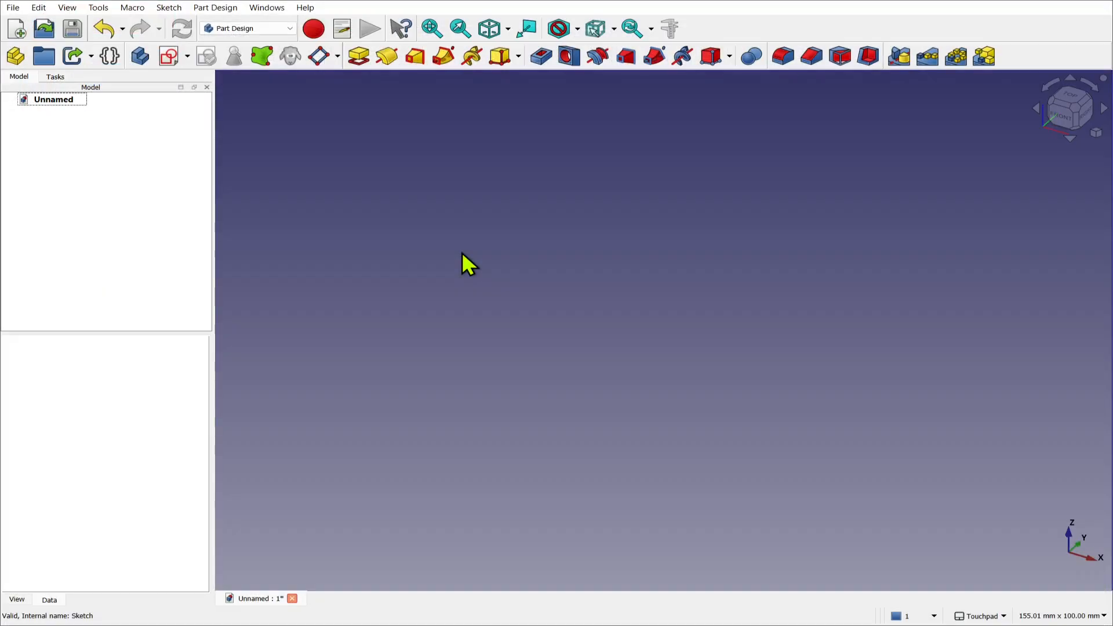
{"action": "mouse_move", "coordinate": [139, 56]}
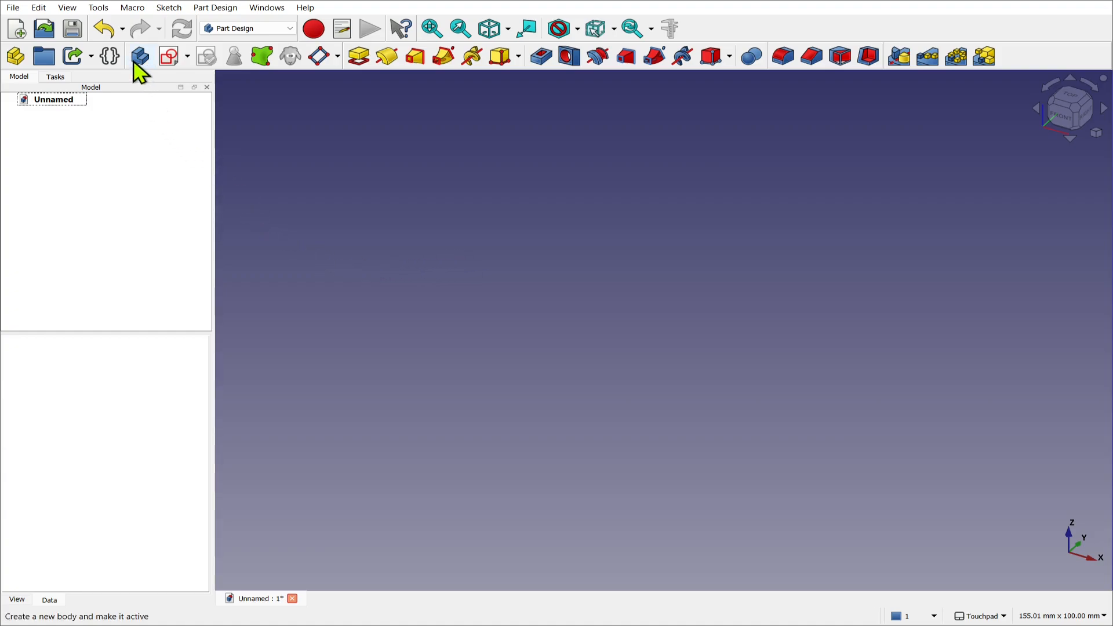
Create a new Part Design body in the empty document
{"action": "left_click", "coordinate": [140, 56]}
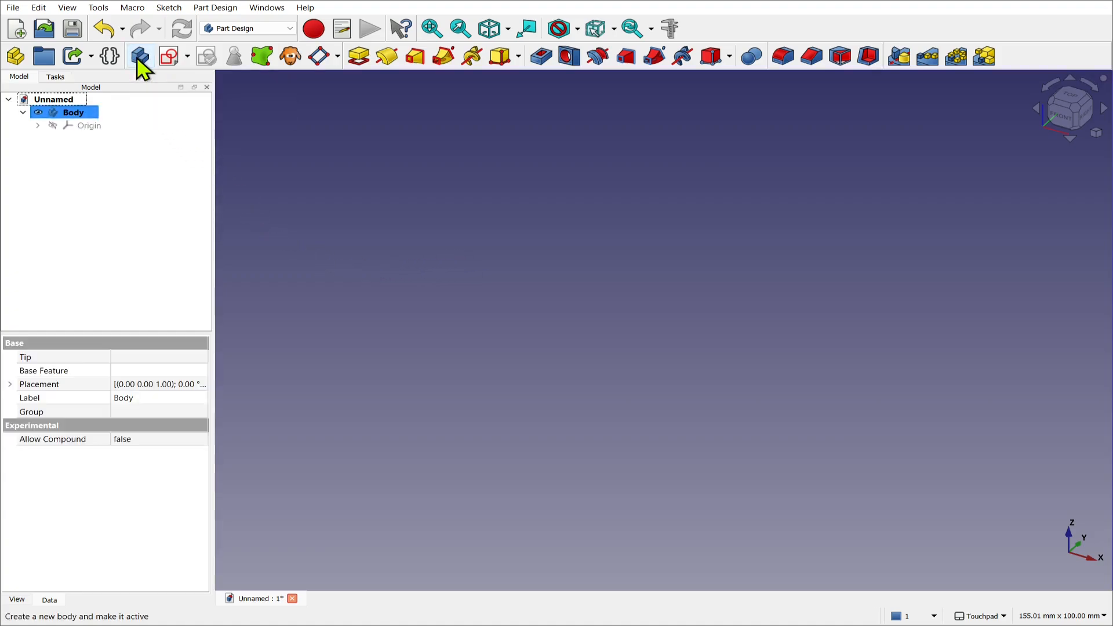
Create a new sketch in the body attached to the XZ plane
{"action": "left_click", "coordinate": [140, 55]}
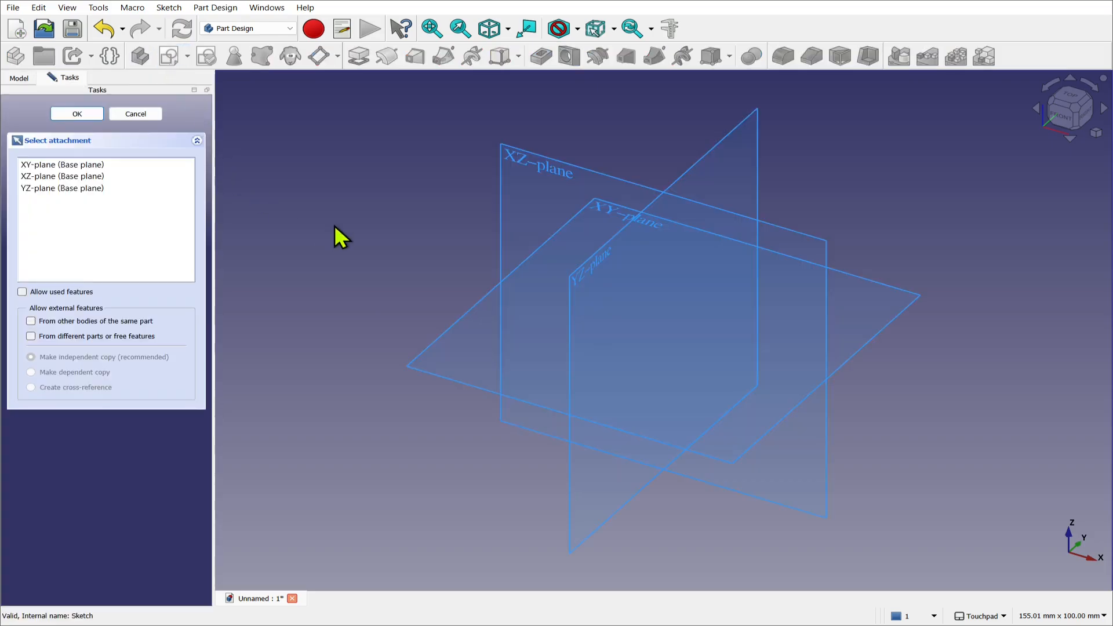
{"action": "mouse_move", "coordinate": [337, 234]}
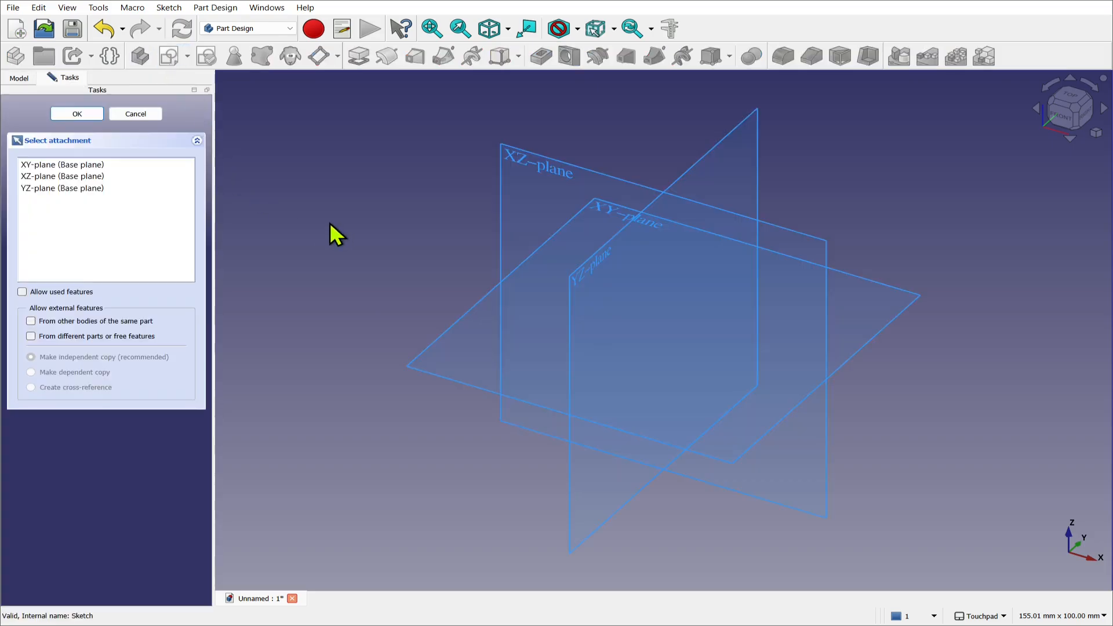
{"action": "mouse_move", "coordinate": [486, 177]}
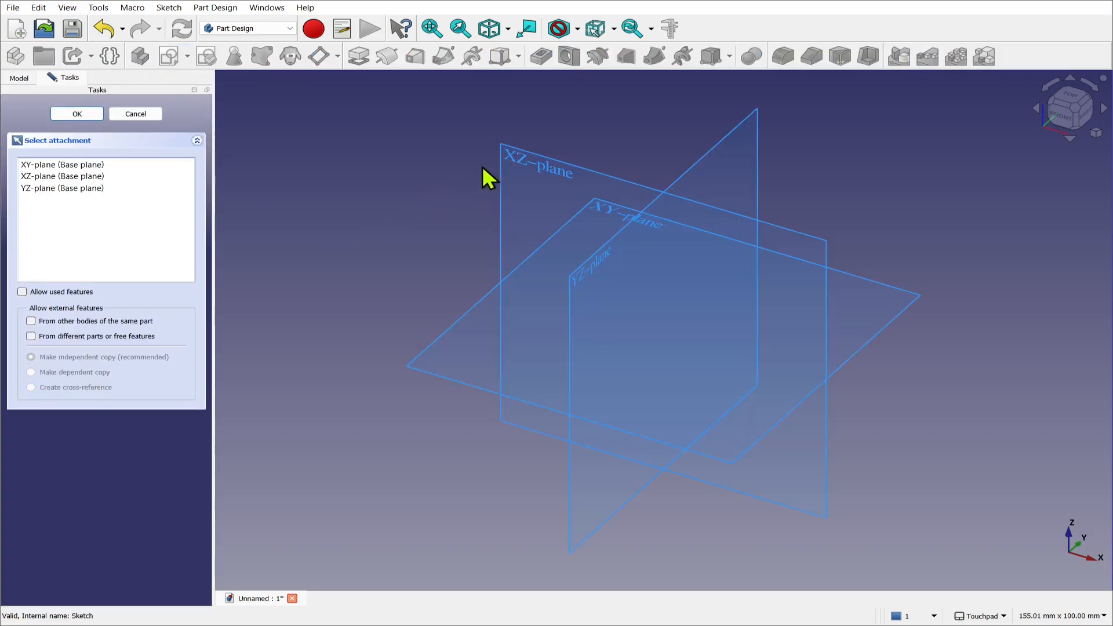
{"action": "mouse_move", "coordinate": [528, 172]}
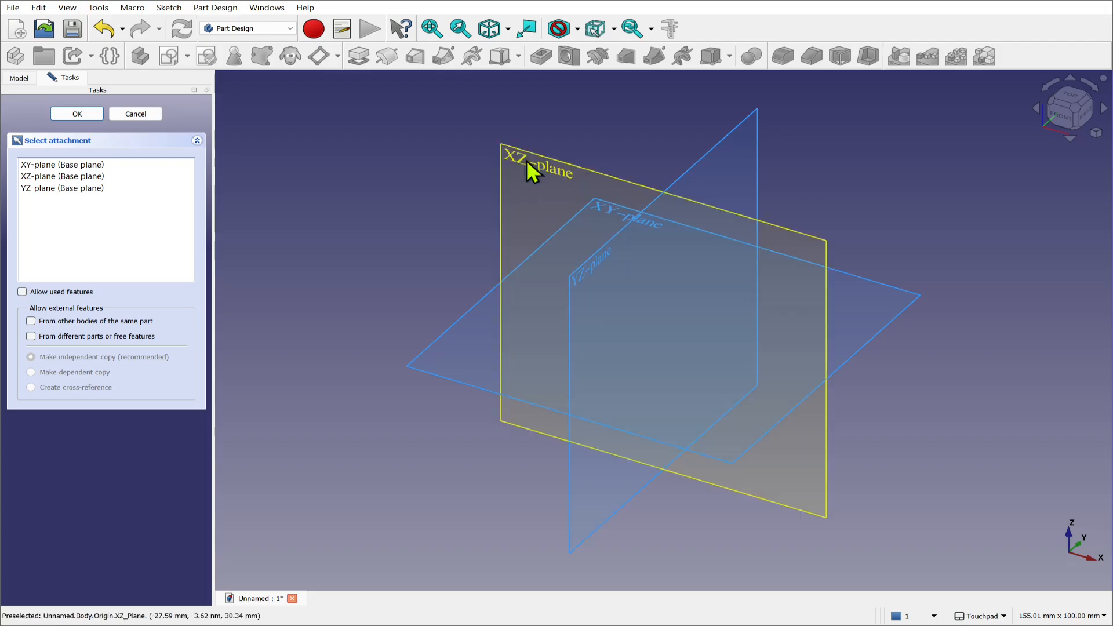
{"action": "left_click", "coordinate": [77, 114]}
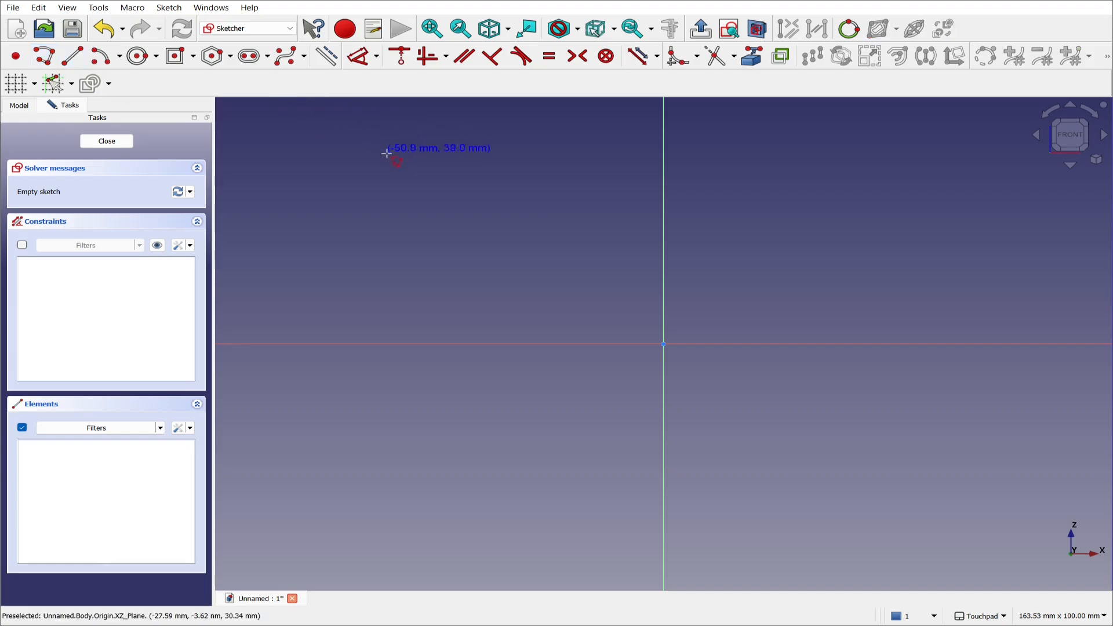
{"action": "mouse_move", "coordinate": [580, 211]}
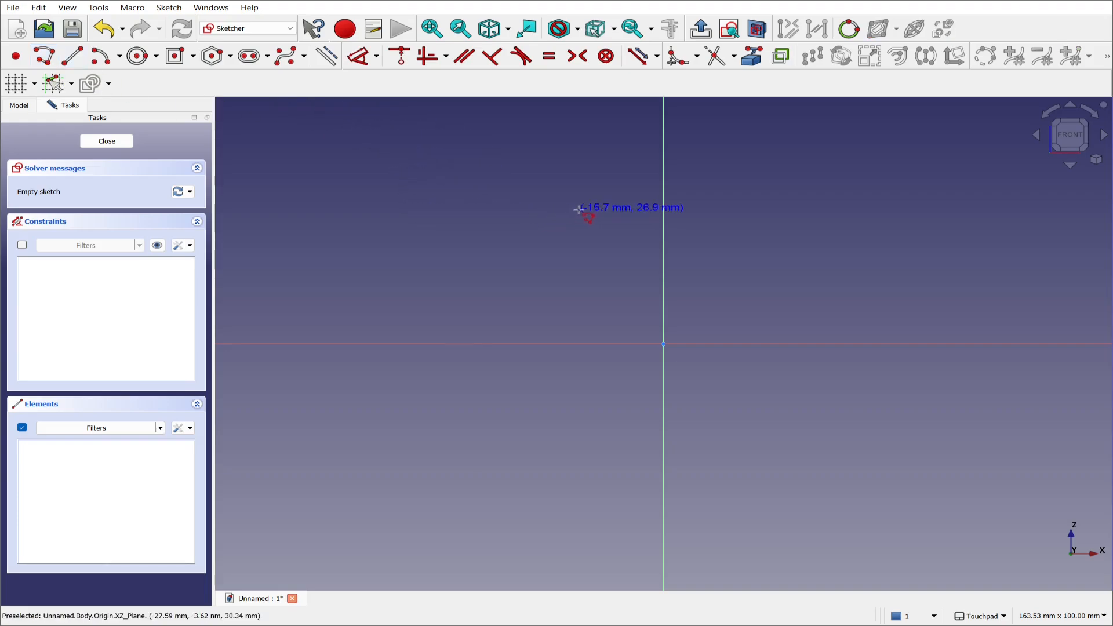
{"action": "mouse_move", "coordinate": [590, 186]}
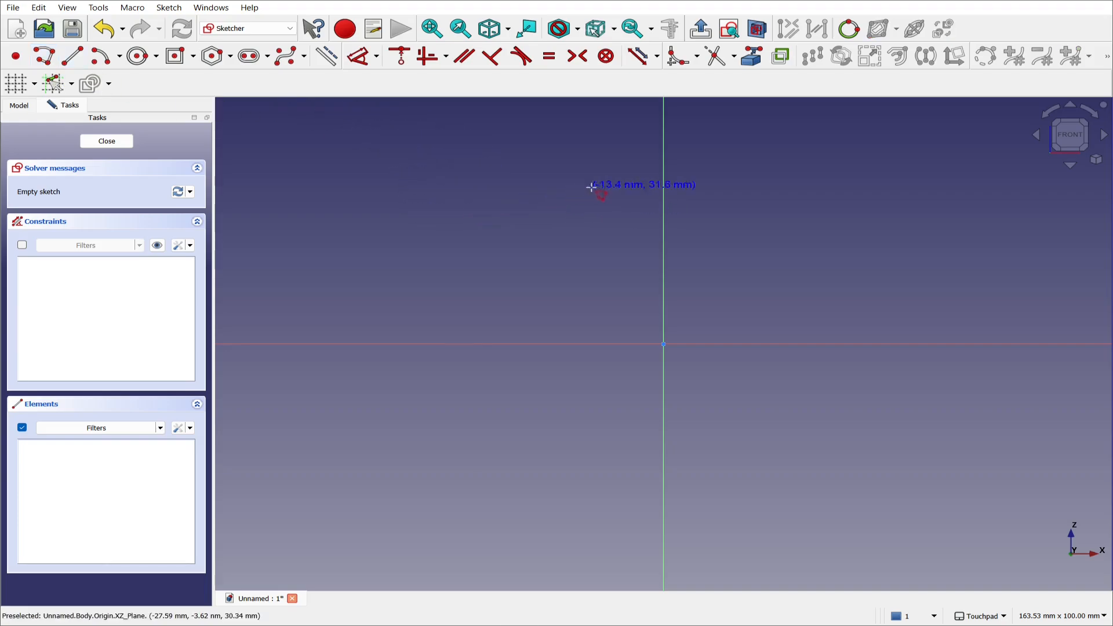
{"action": "mouse_move", "coordinate": [661, 179]}
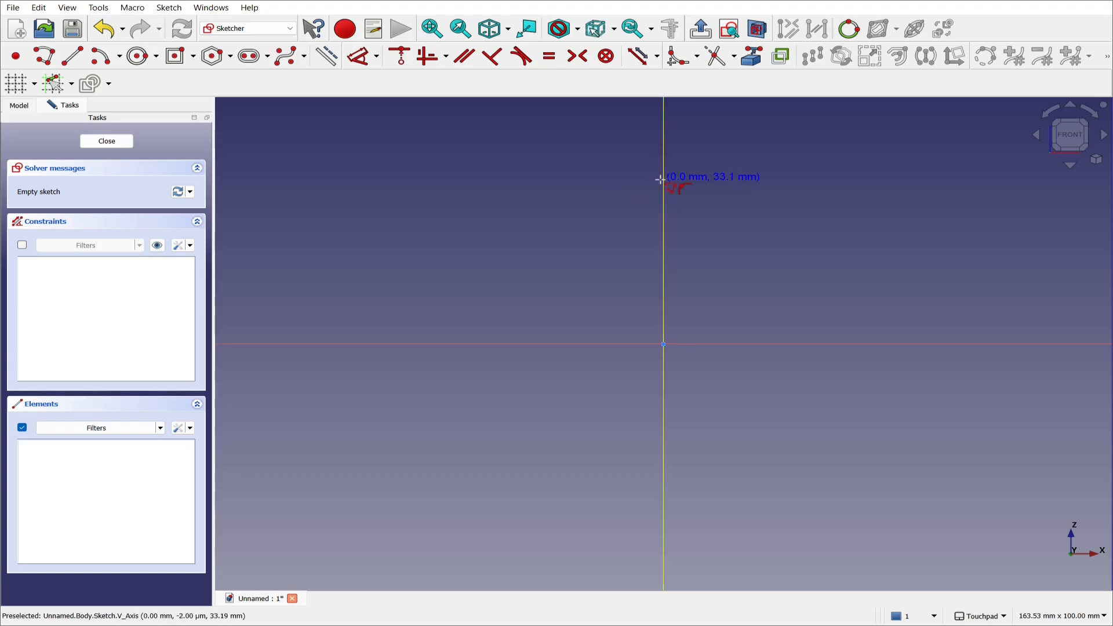
{"action": "mouse_move", "coordinate": [440, 176]}
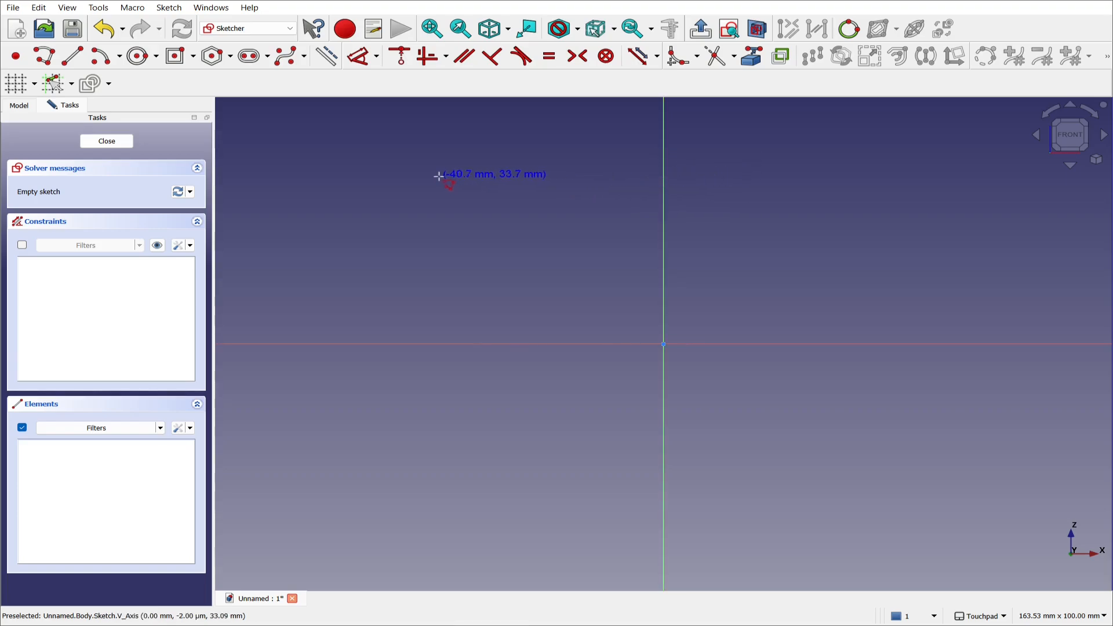
{"action": "mouse_move", "coordinate": [355, 173]}
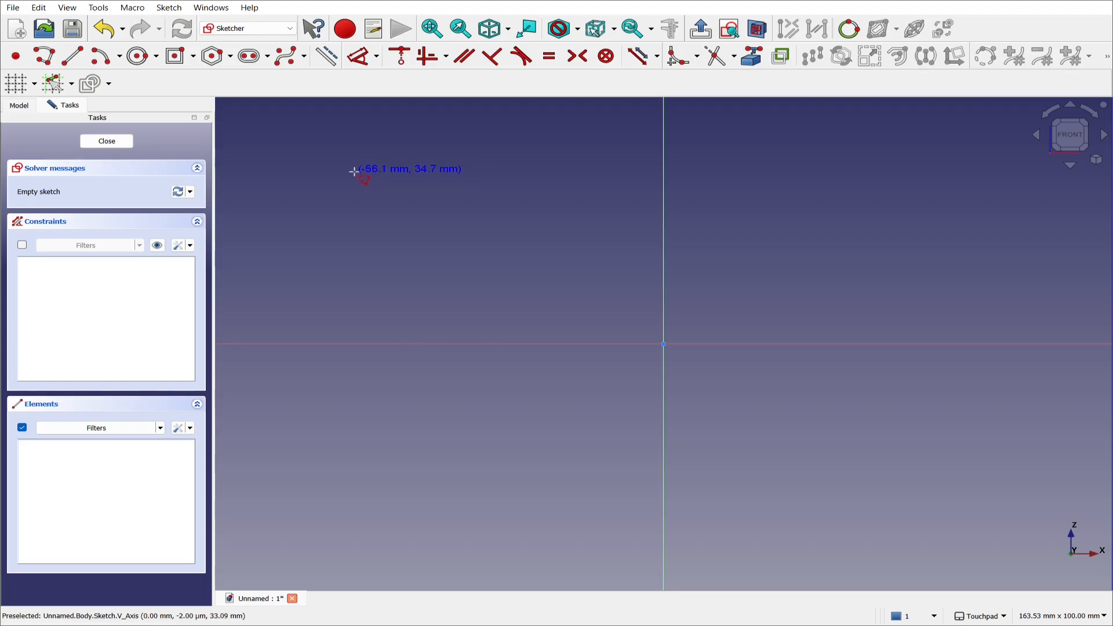
{"action": "mouse_move", "coordinate": [333, 155]}
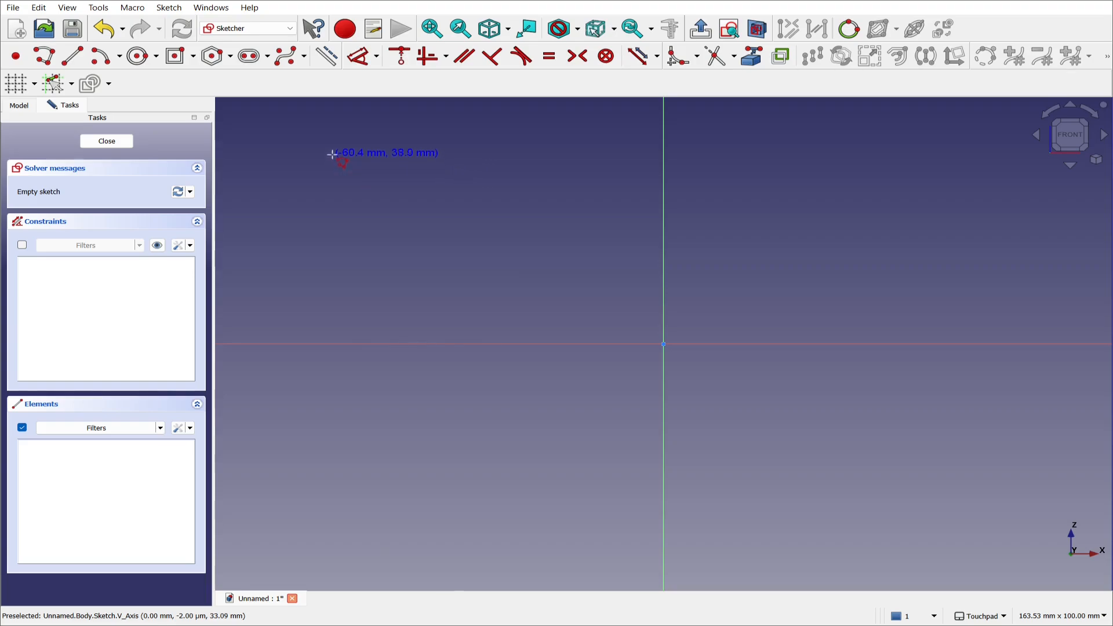
{"action": "mouse_move", "coordinate": [334, 154]}
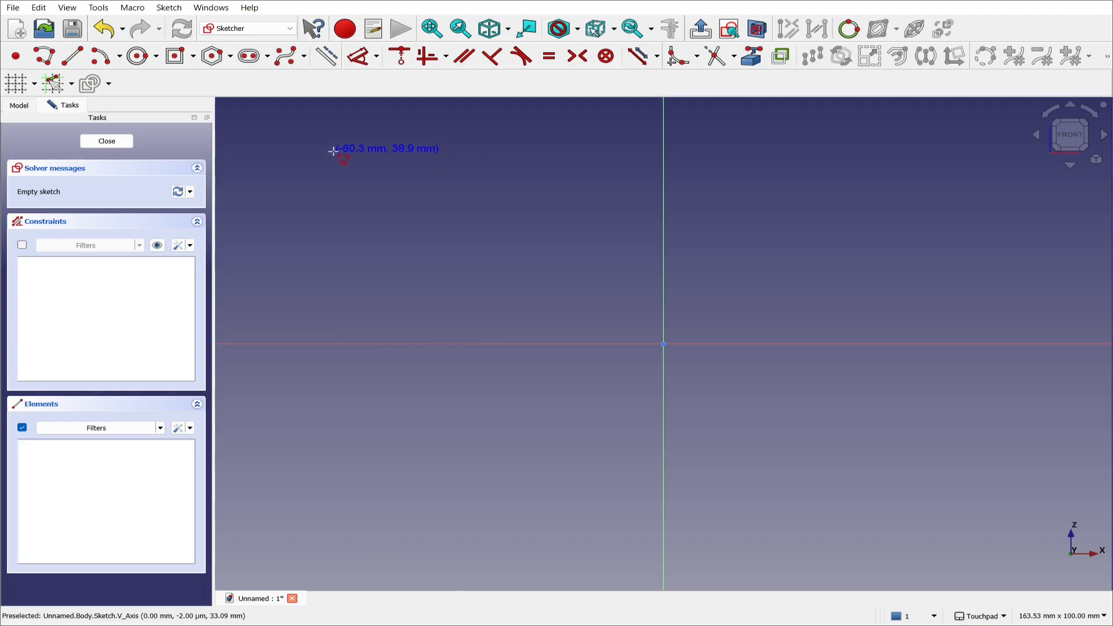
{"action": "mouse_move", "coordinate": [334, 151]}
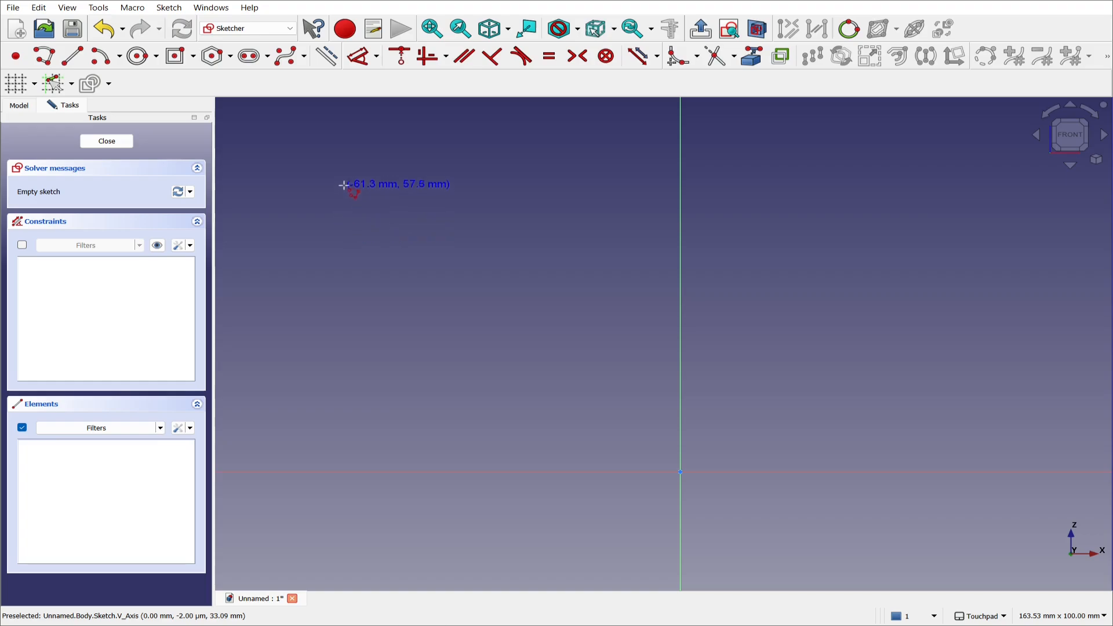
{"action": "mouse_move", "coordinate": [344, 175]}
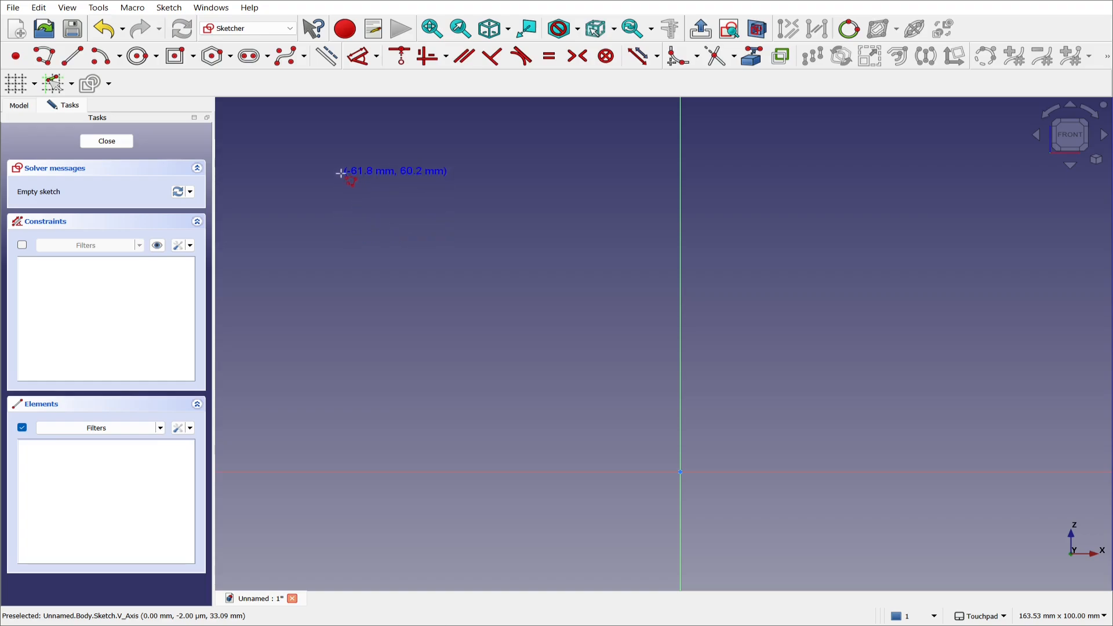
Draw the wall profile polyline: slanted wall to the axis, base to origin, inner base and inner wall
{"action": "scroll", "scroll_direction": "down", "scroll_amount": 3}
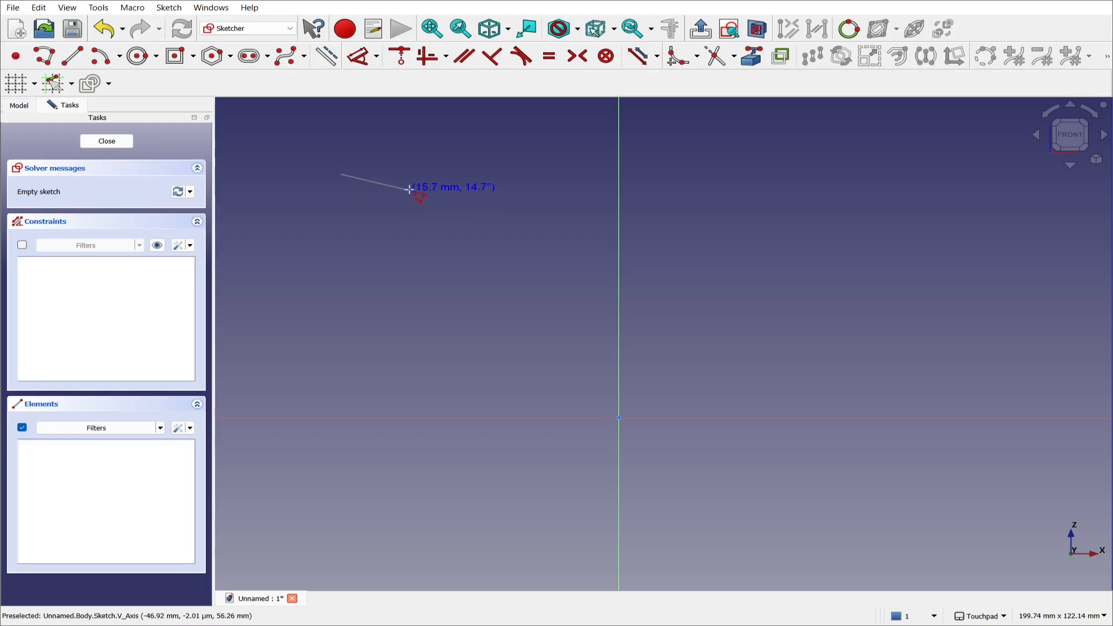
{"action": "mouse_move", "coordinate": [435, 176]}
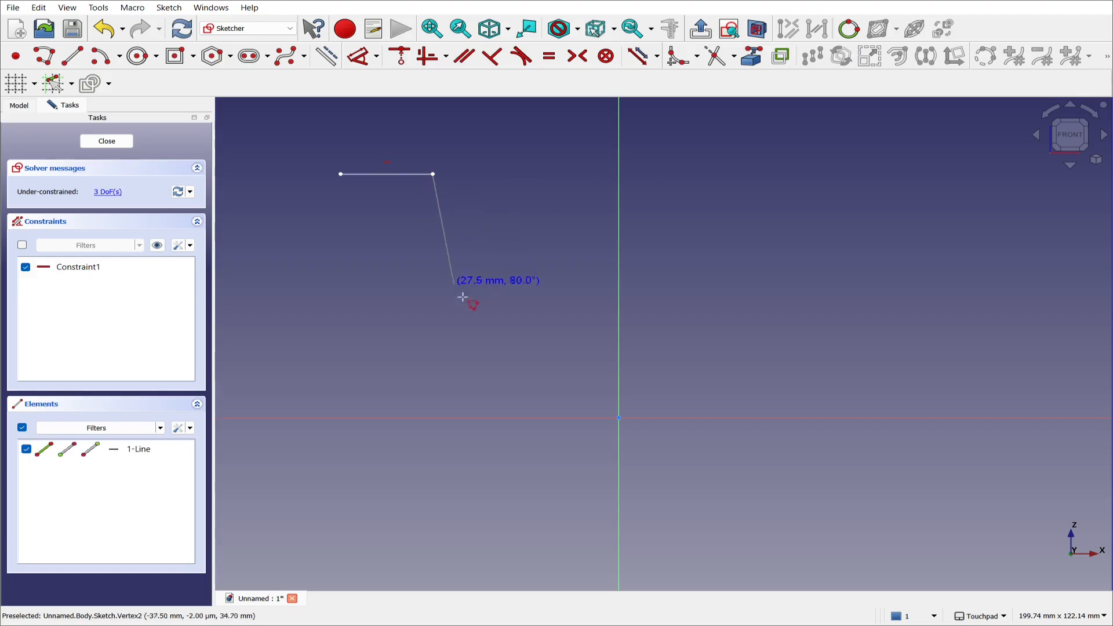
{"action": "mouse_move", "coordinate": [518, 416]}
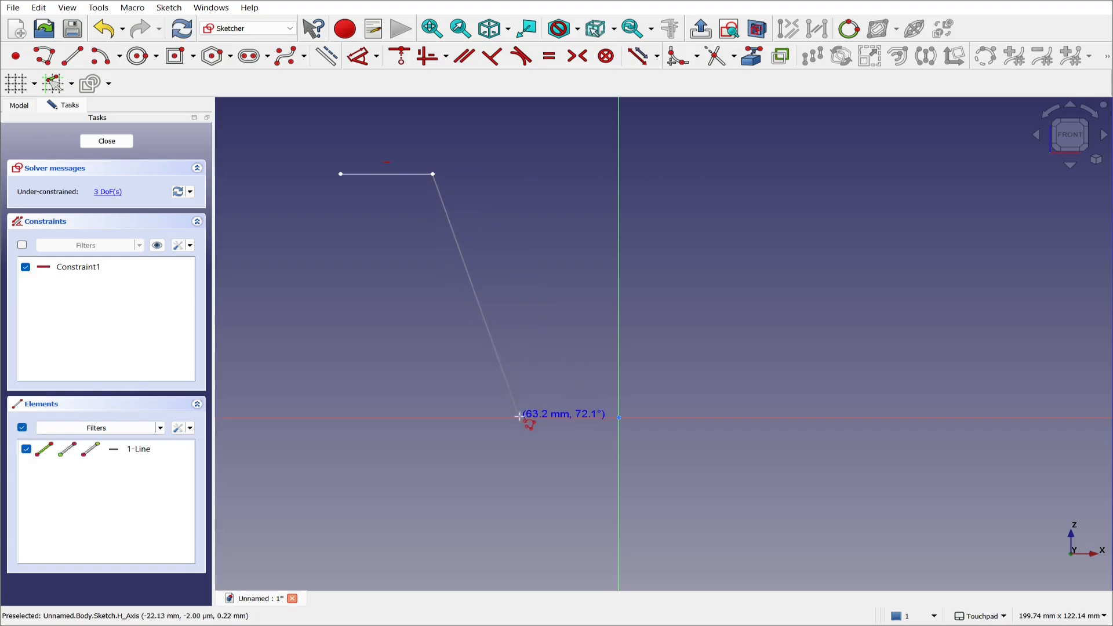
{"action": "left_click", "coordinate": [524, 417]}
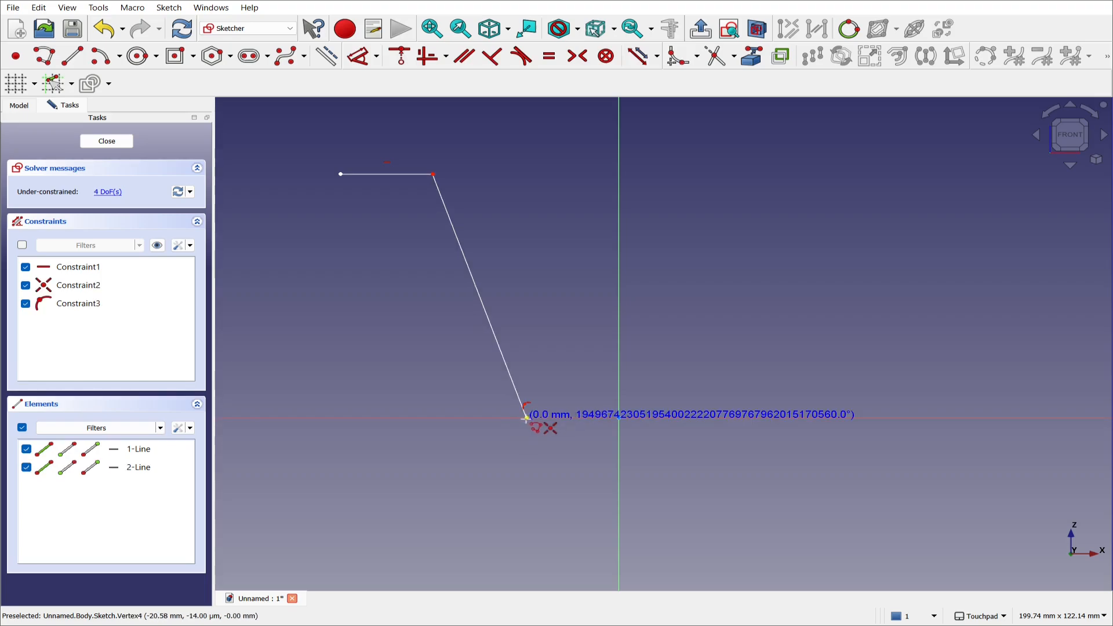
{"action": "mouse_move", "coordinate": [615, 419]}
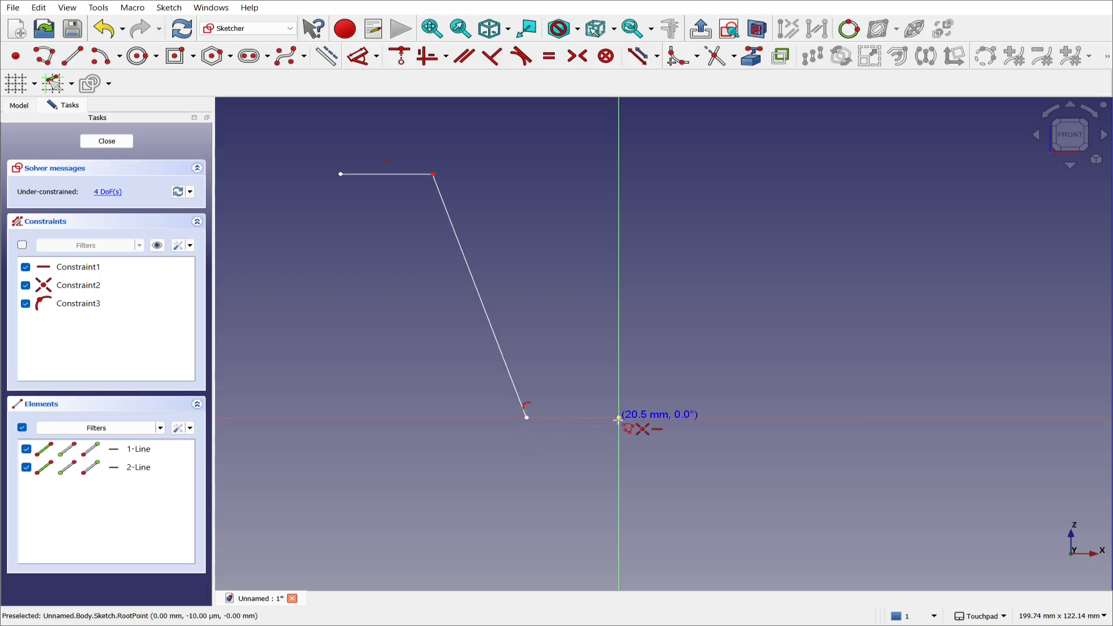
{"action": "left_click", "coordinate": [618, 416]}
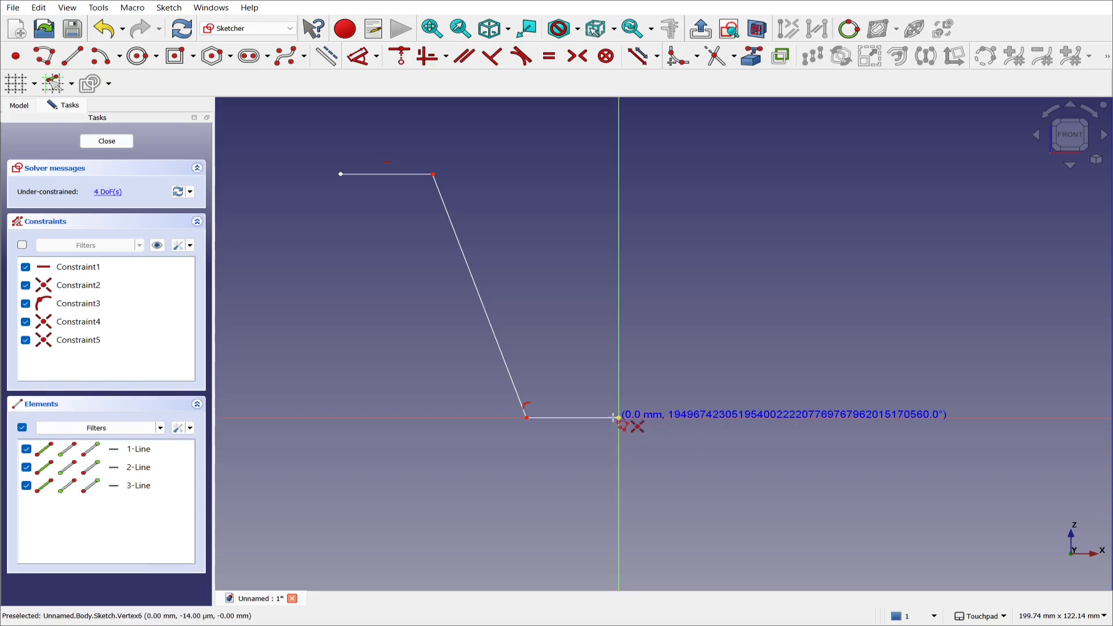
{"action": "mouse_move", "coordinate": [614, 404]}
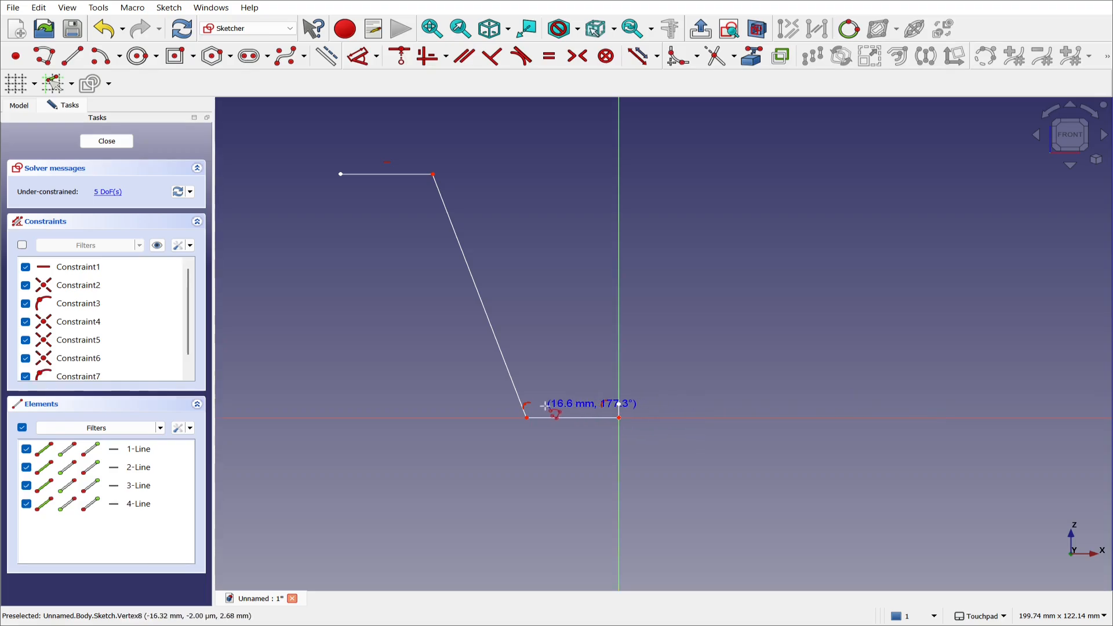
{"action": "left_click", "coordinate": [444, 157]}
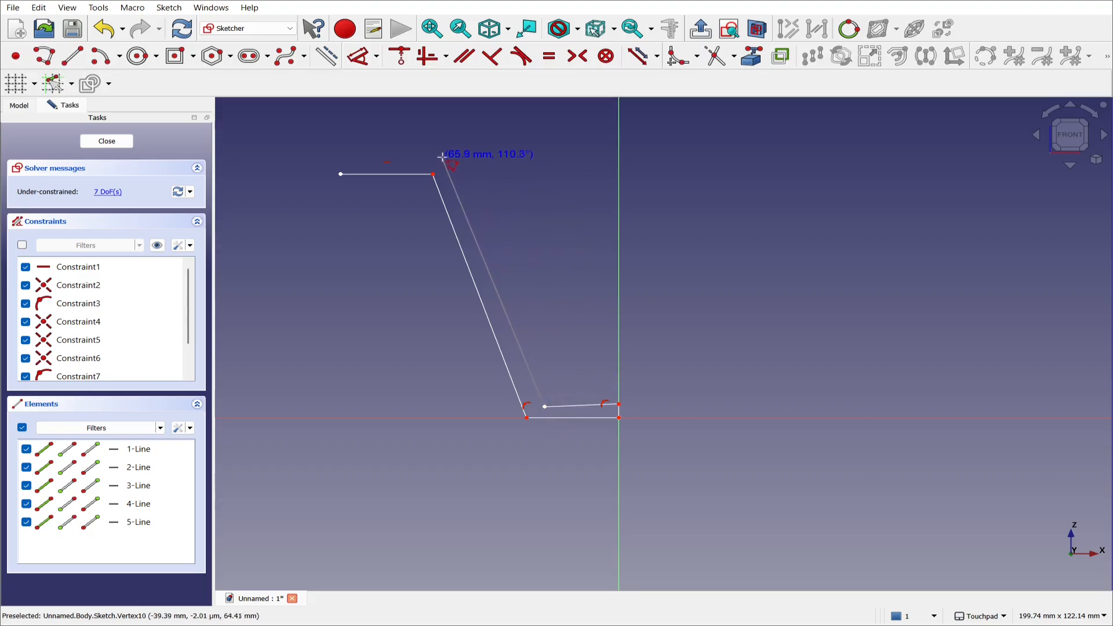
{"action": "left_click", "coordinate": [334, 156]}
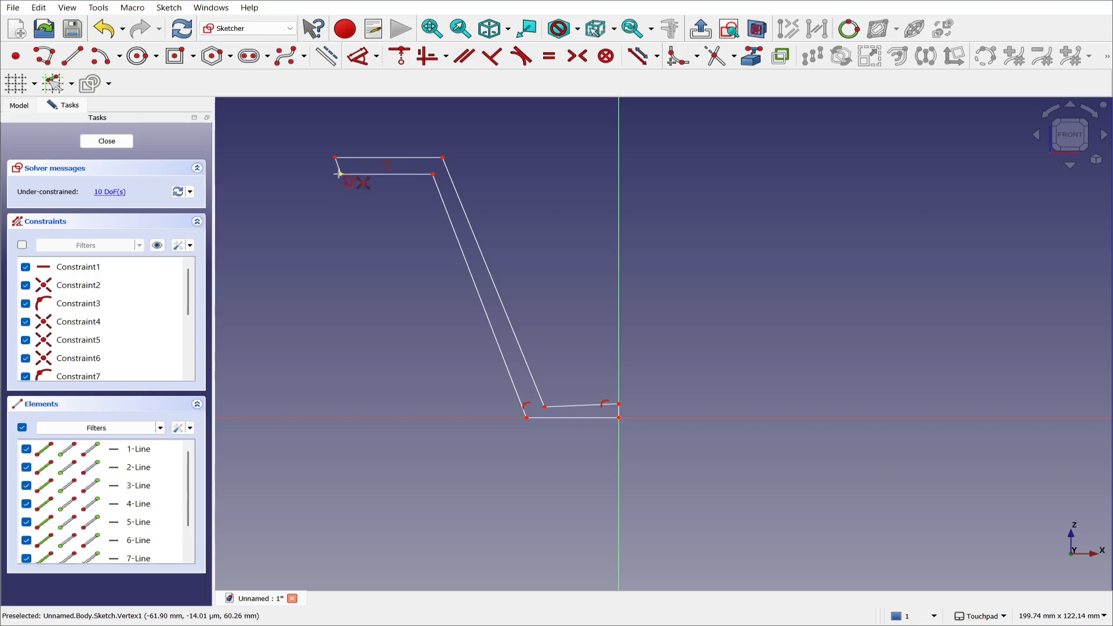
{"action": "mouse_move", "coordinate": [295, 190]}
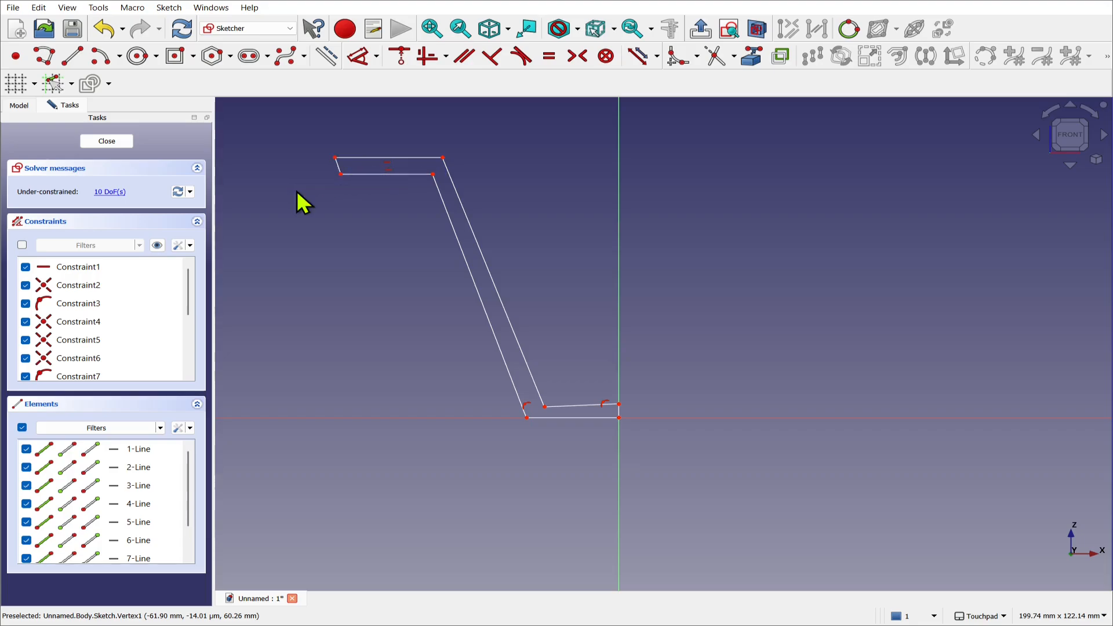
{"action": "mouse_move", "coordinate": [306, 207]}
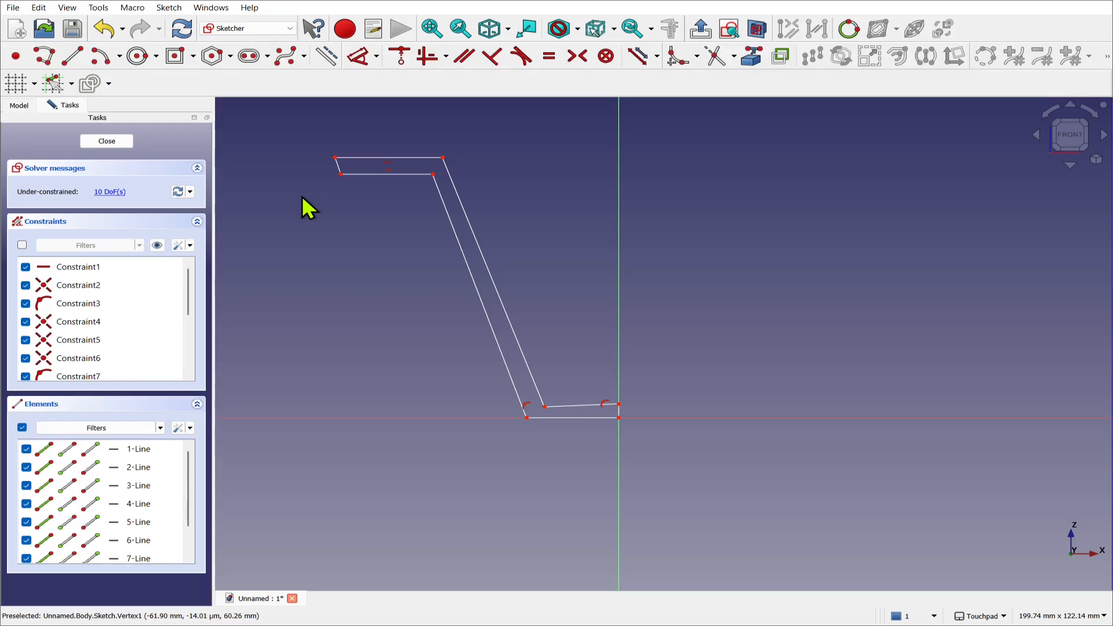
{"action": "mouse_move", "coordinate": [425, 56]}
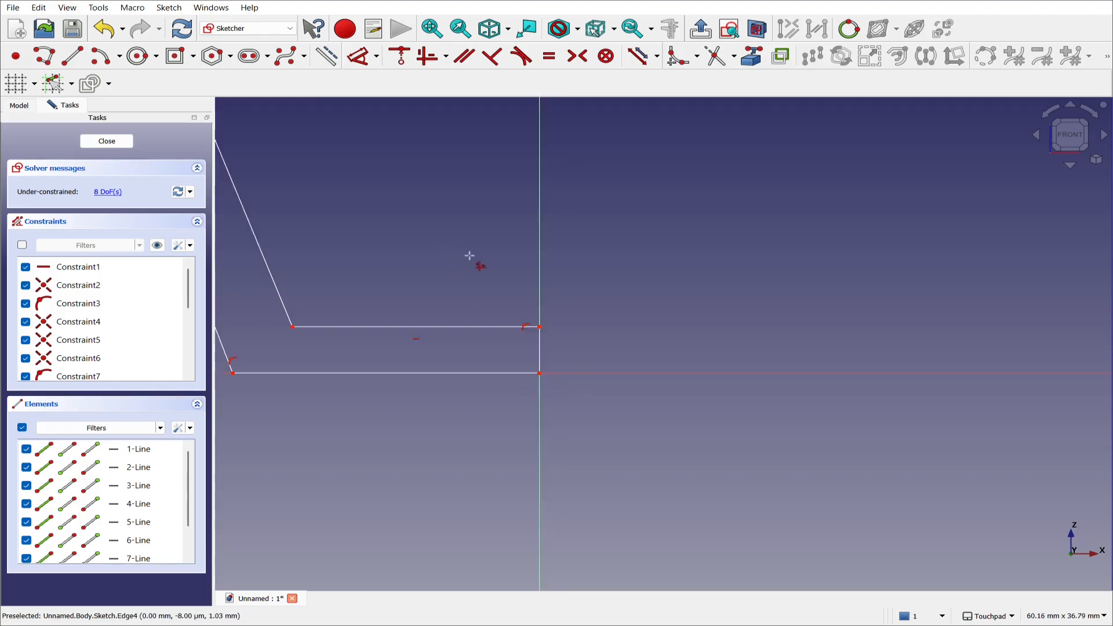
Close the profile and constrain the slanted walls parallel, leaving 7 DoF
{"action": "scroll", "scroll_direction": "down", "scroll_amount": 3}
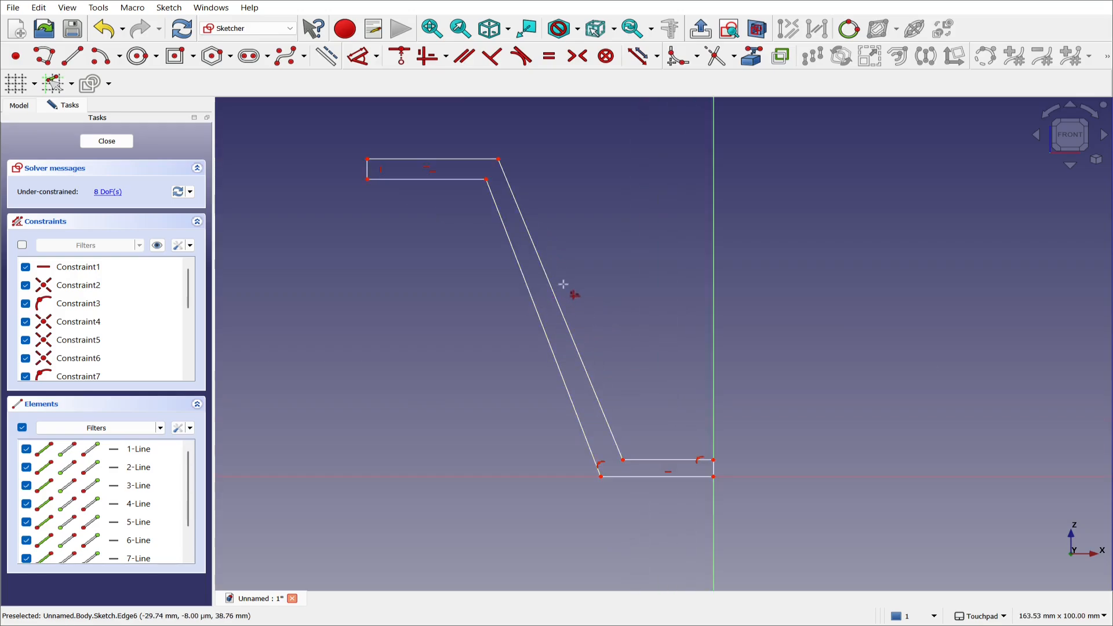
{"action": "mouse_move", "coordinate": [452, 114]}
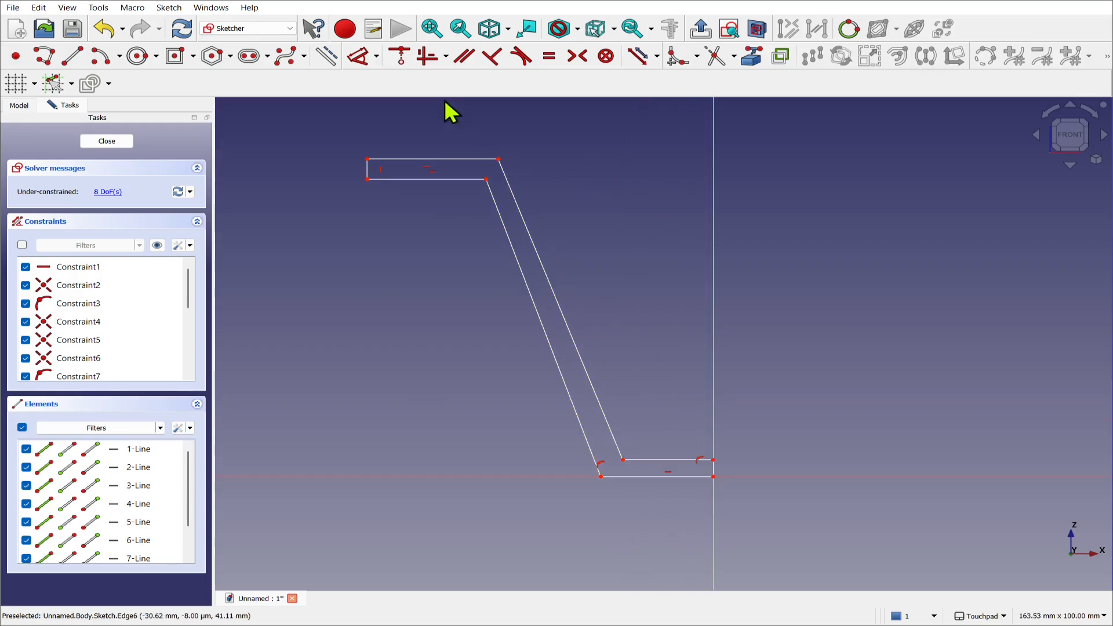
{"action": "mouse_move", "coordinate": [607, 164]}
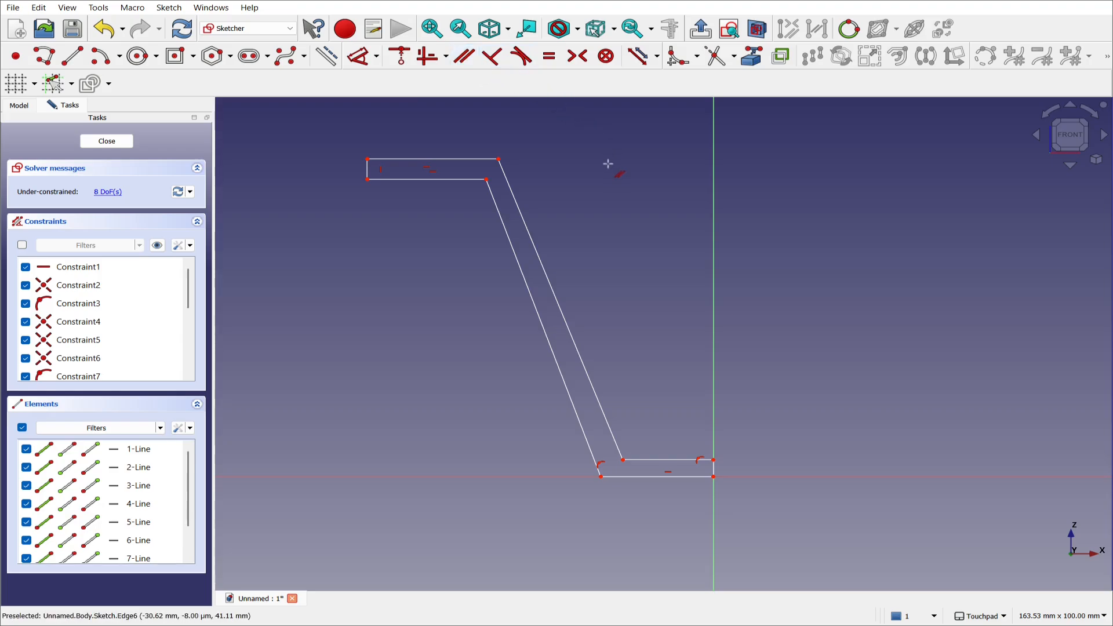
{"action": "left_click", "coordinate": [539, 288]}
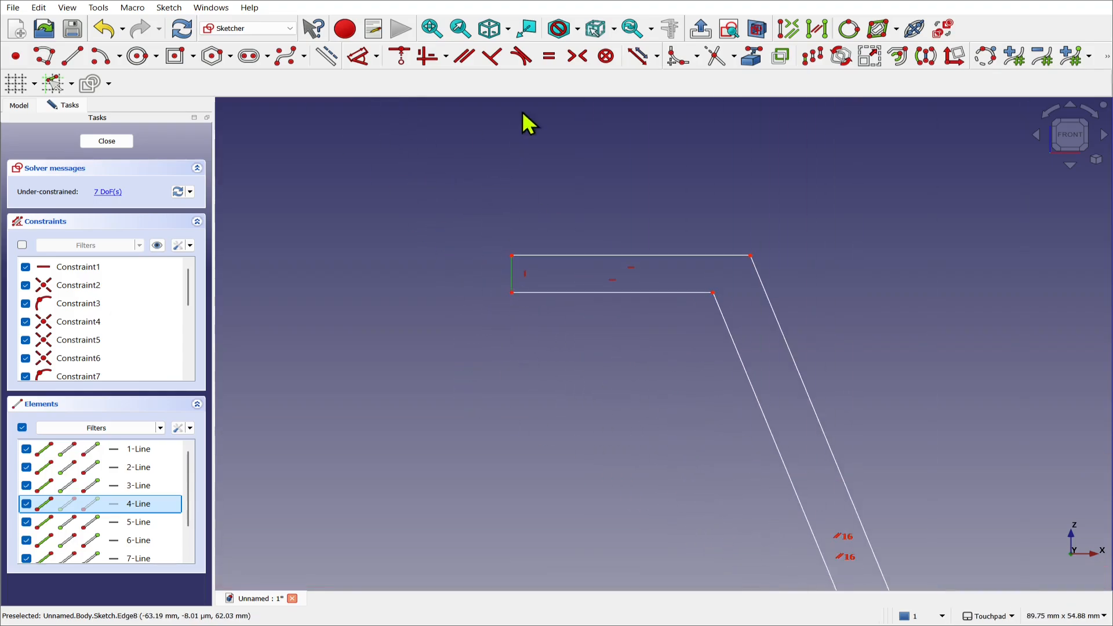
{"action": "left_click", "coordinate": [361, 55]}
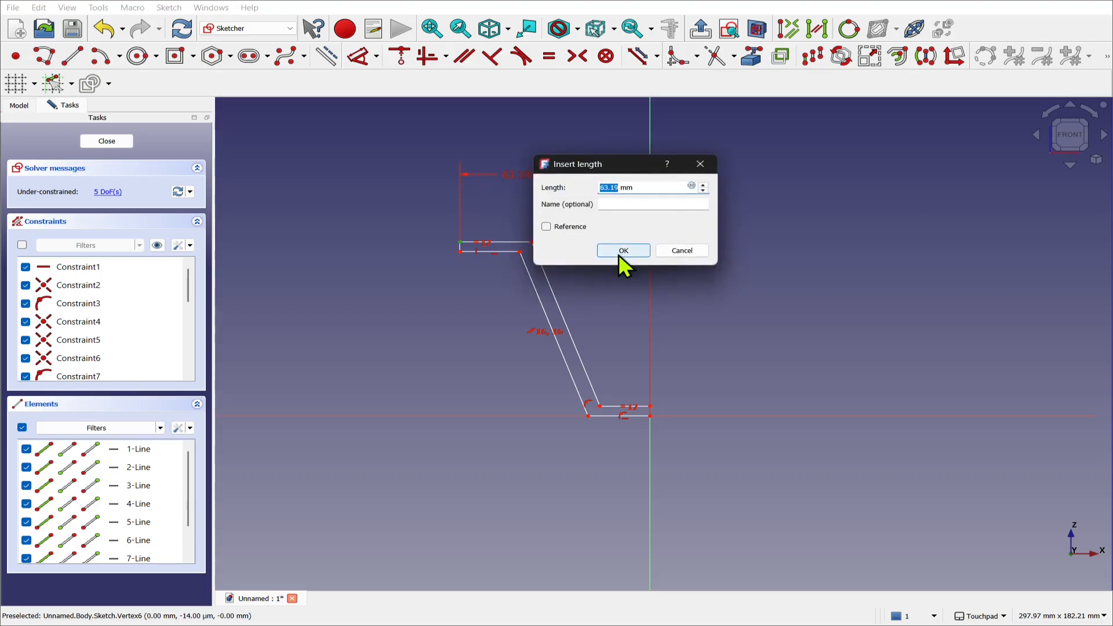
Dimension the rim width 60 mm, base width 20 mm and inner rim distance 40 mm
{"action": "type", "text": "60"}
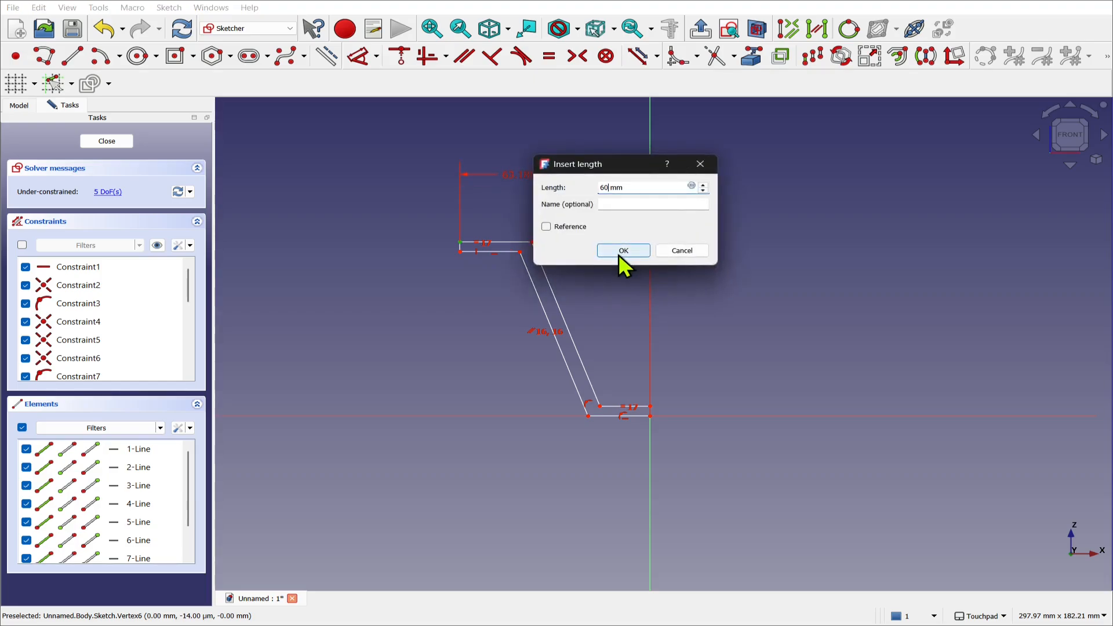
{"action": "left_click", "coordinate": [622, 250]}
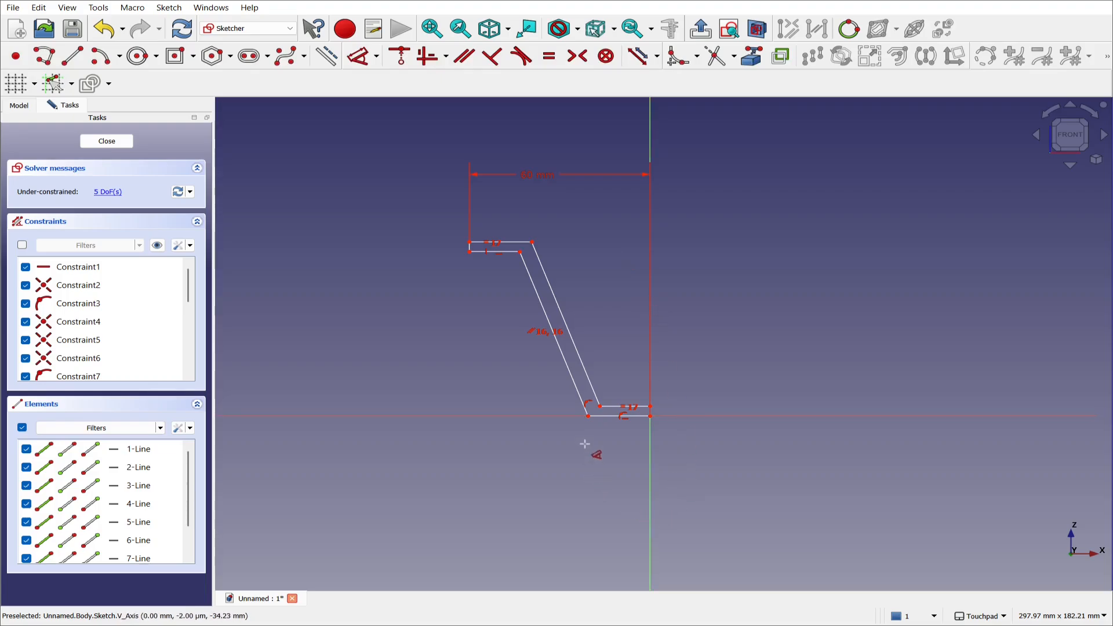
{"action": "mouse_move", "coordinate": [588, 438]}
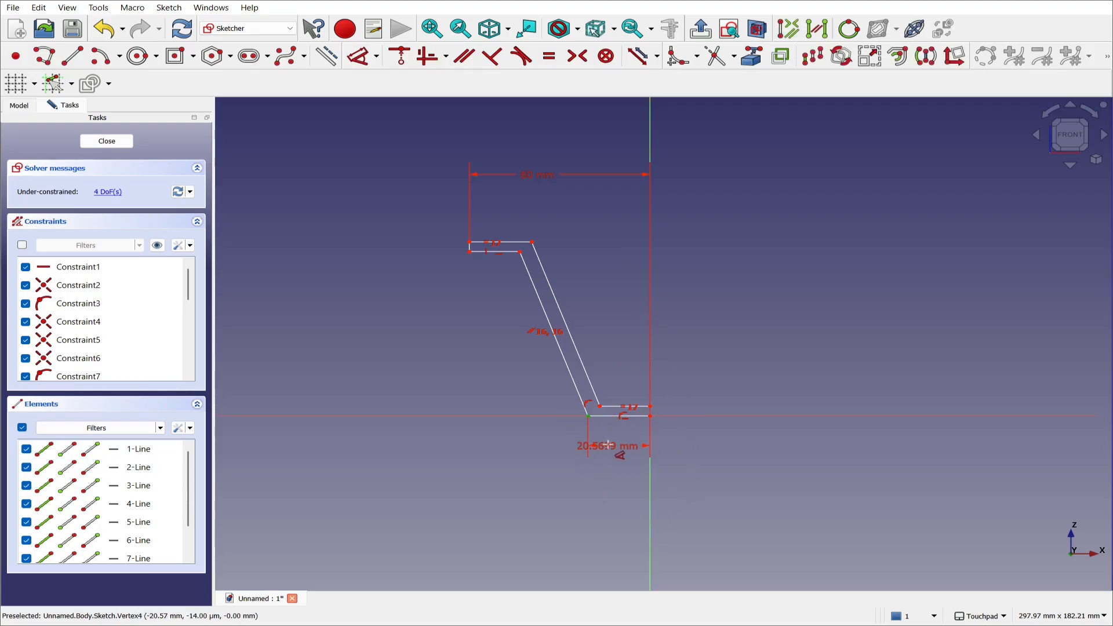
{"action": "double_click", "coordinate": [606, 446]}
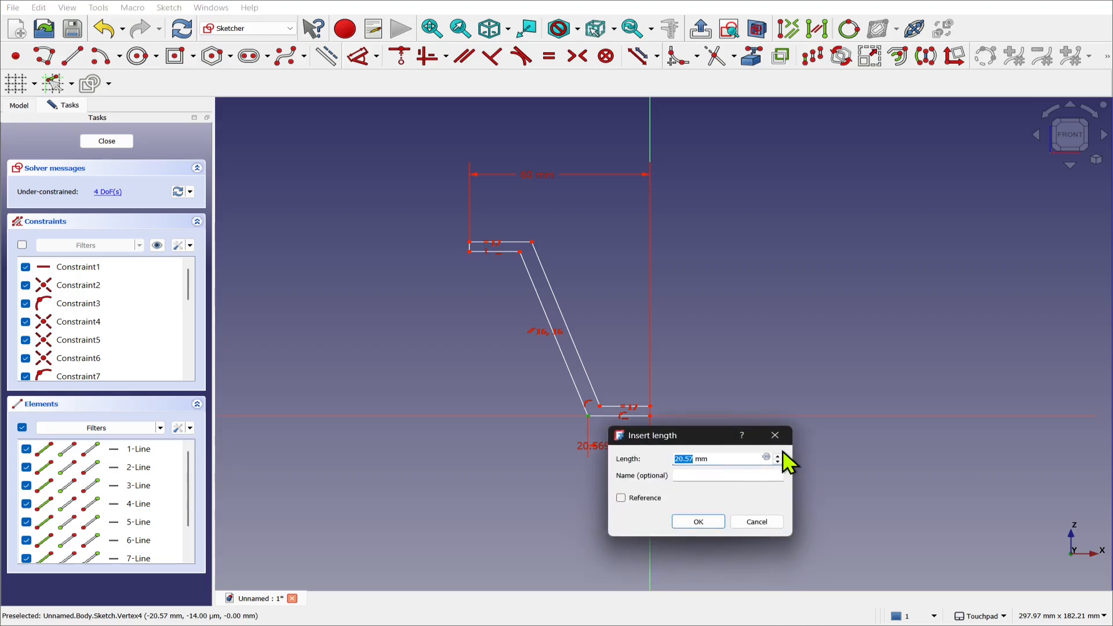
{"action": "left_click", "coordinate": [697, 521]}
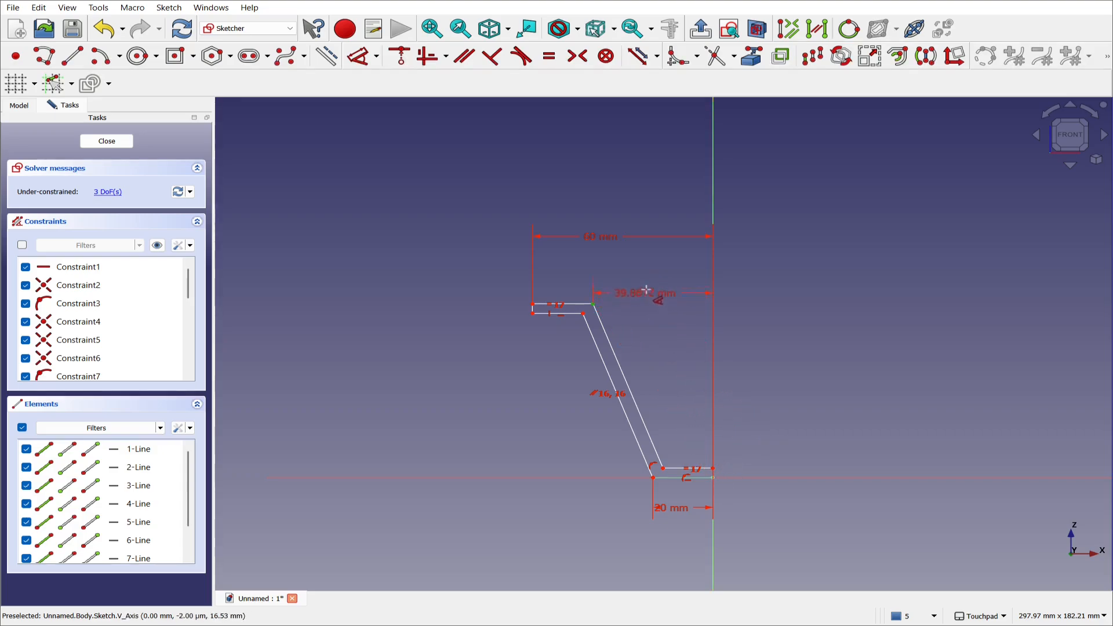
{"action": "double_click", "coordinate": [636, 292]}
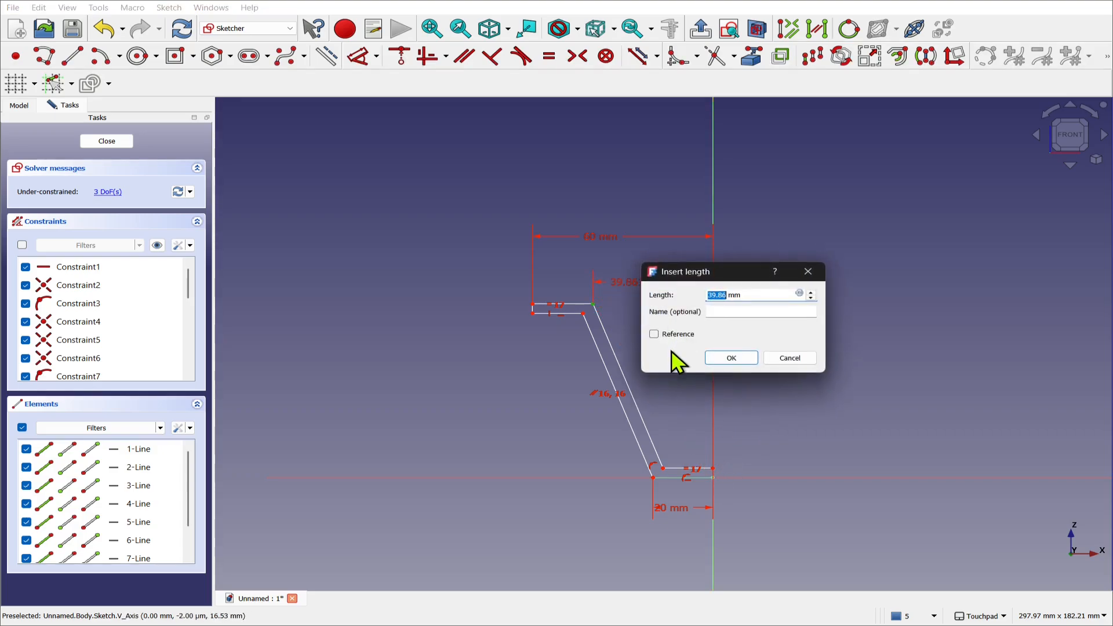
{"action": "left_click", "coordinate": [730, 359]}
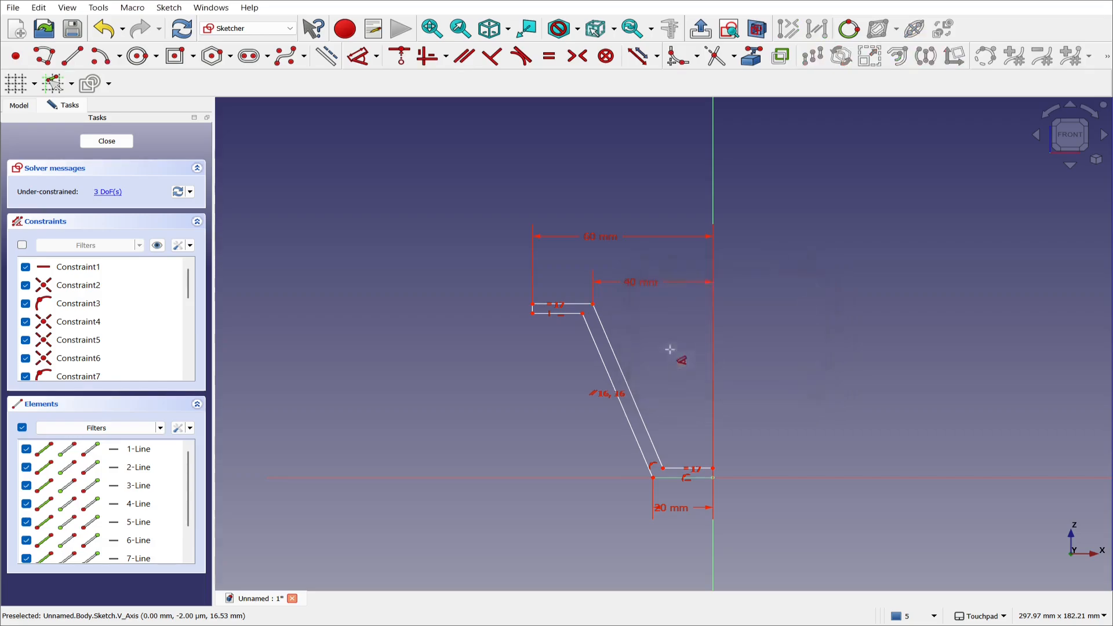
{"action": "mouse_move", "coordinate": [583, 313]}
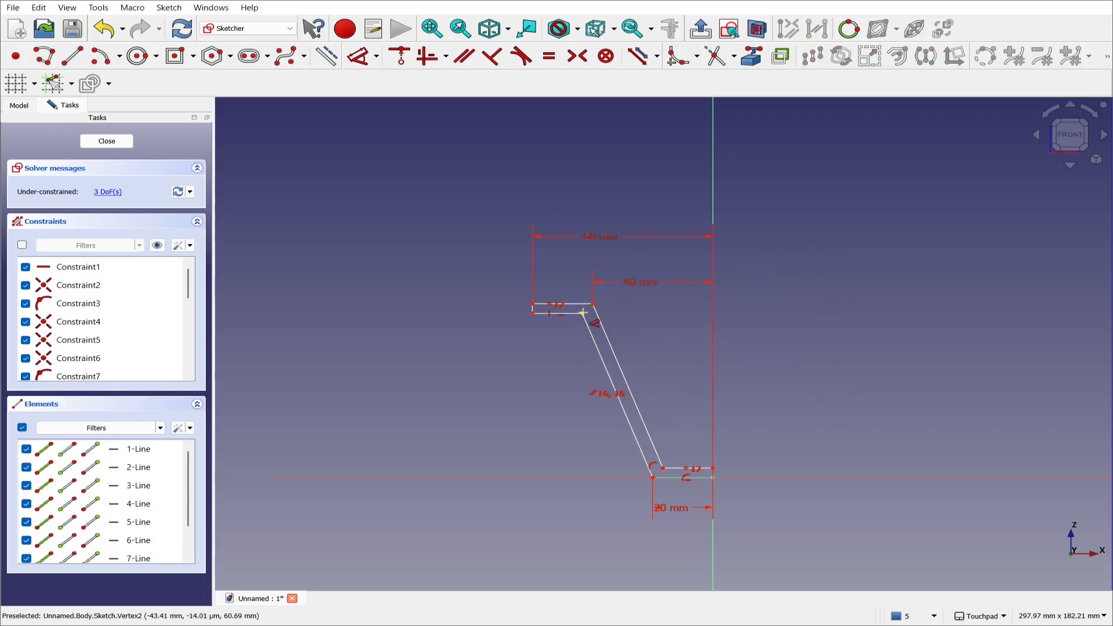
Add the 2 mm rim thickness and the pot height dimension to fully constrain the profile
{"action": "left_click", "coordinate": [590, 312]}
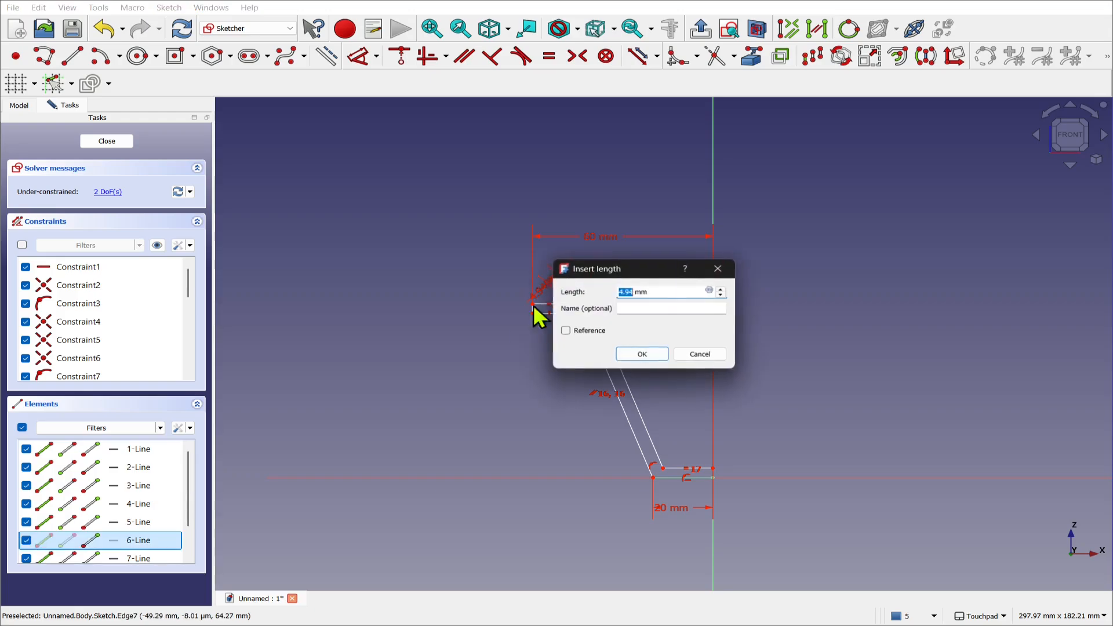
{"action": "left_click", "coordinate": [640, 354]}
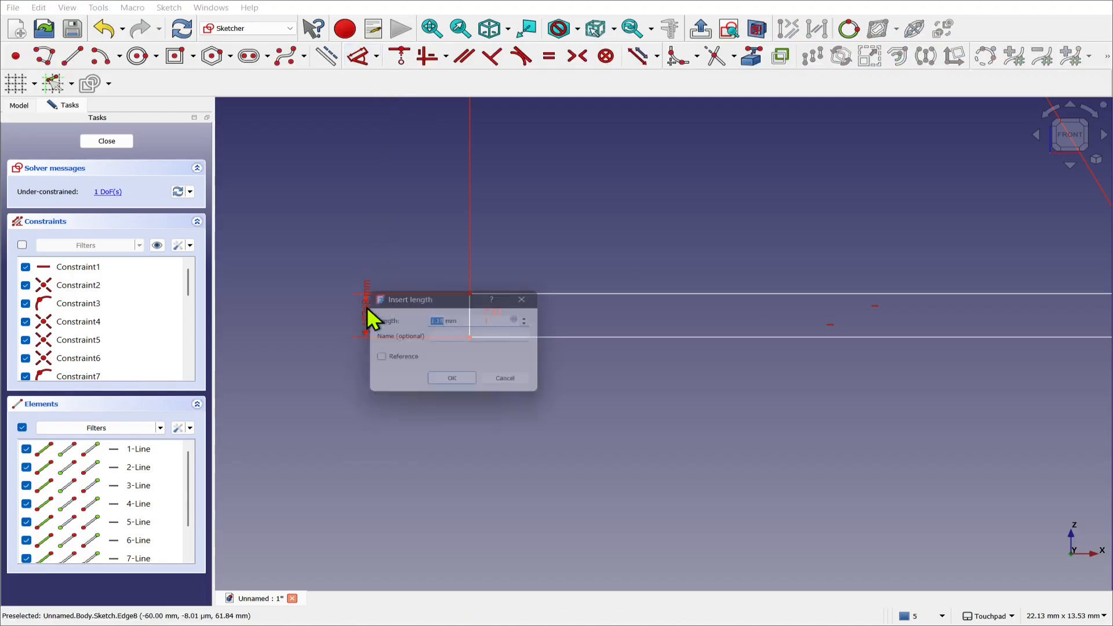
{"action": "left_click", "coordinate": [451, 377]}
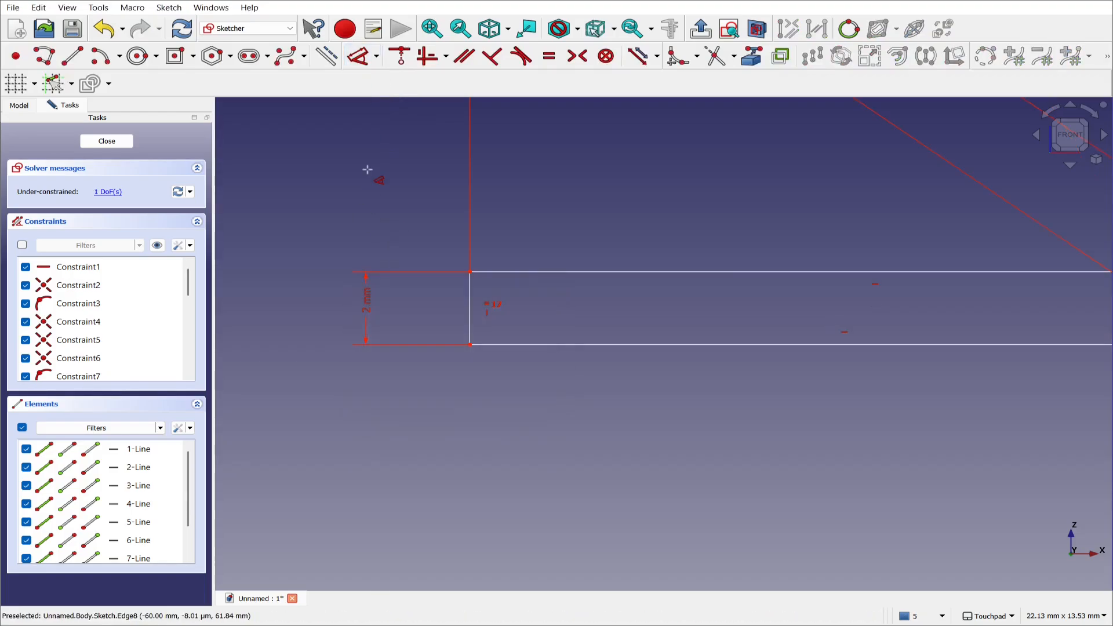
{"action": "scroll", "scroll_direction": "down", "scroll_amount": 3}
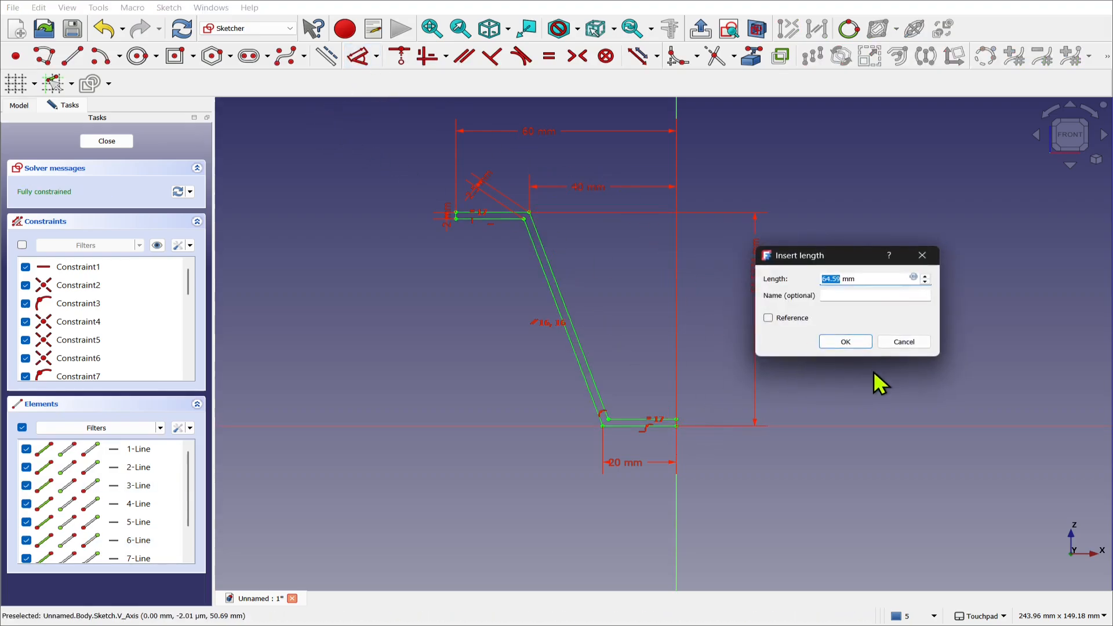
{"action": "left_click", "coordinate": [844, 341]}
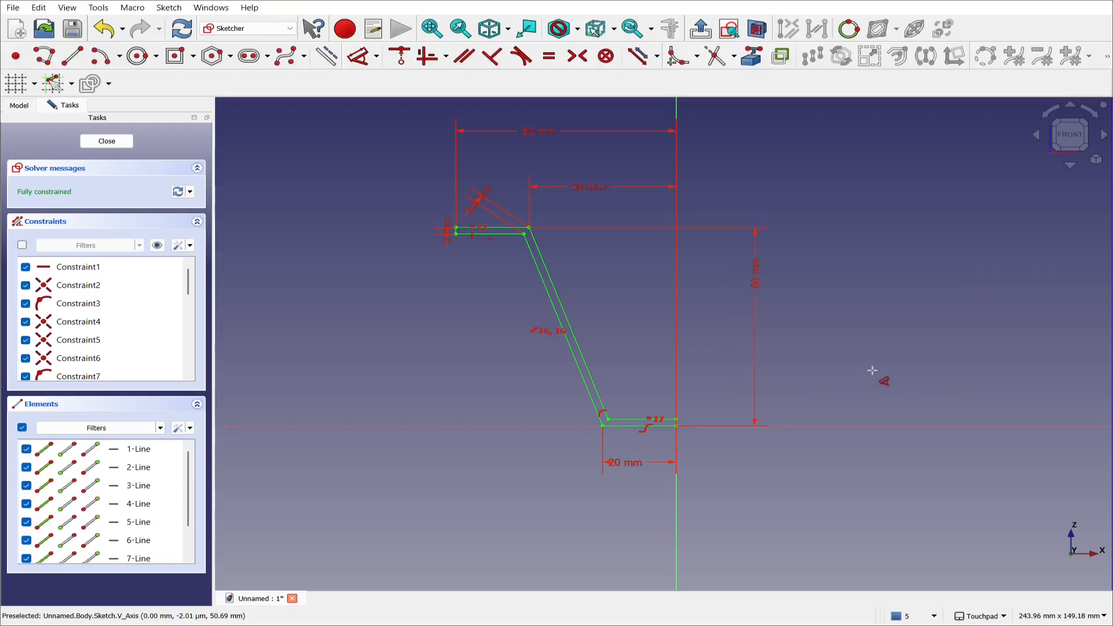
{"action": "mouse_move", "coordinate": [495, 403]}
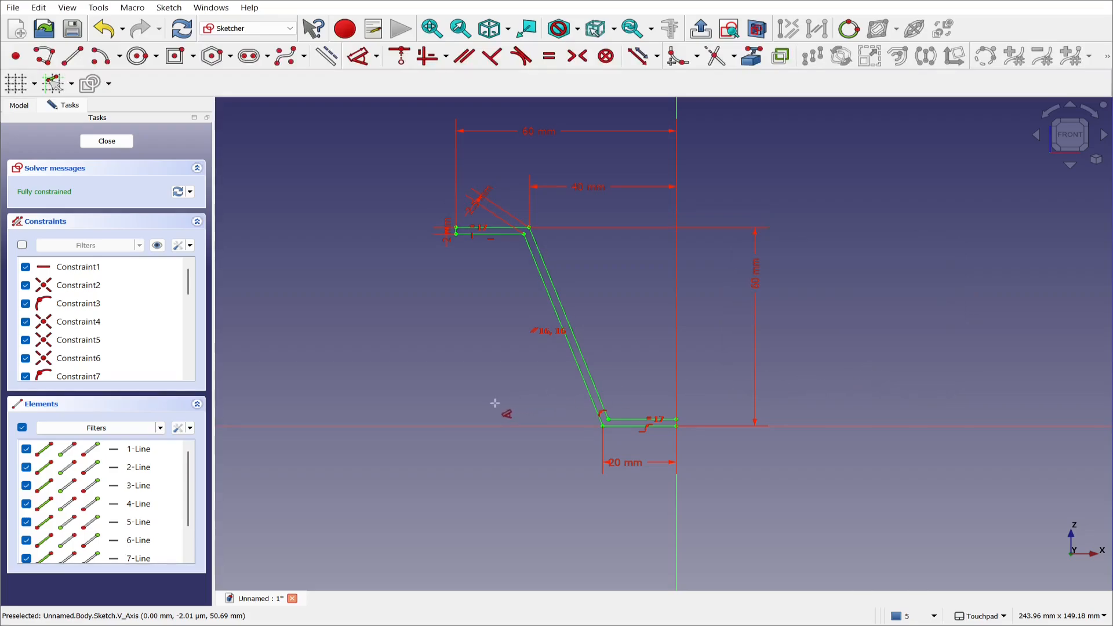
Close the sketch and revolve it 360° about the vertical axis into the flared pot solid
{"action": "left_click", "coordinate": [105, 140]}
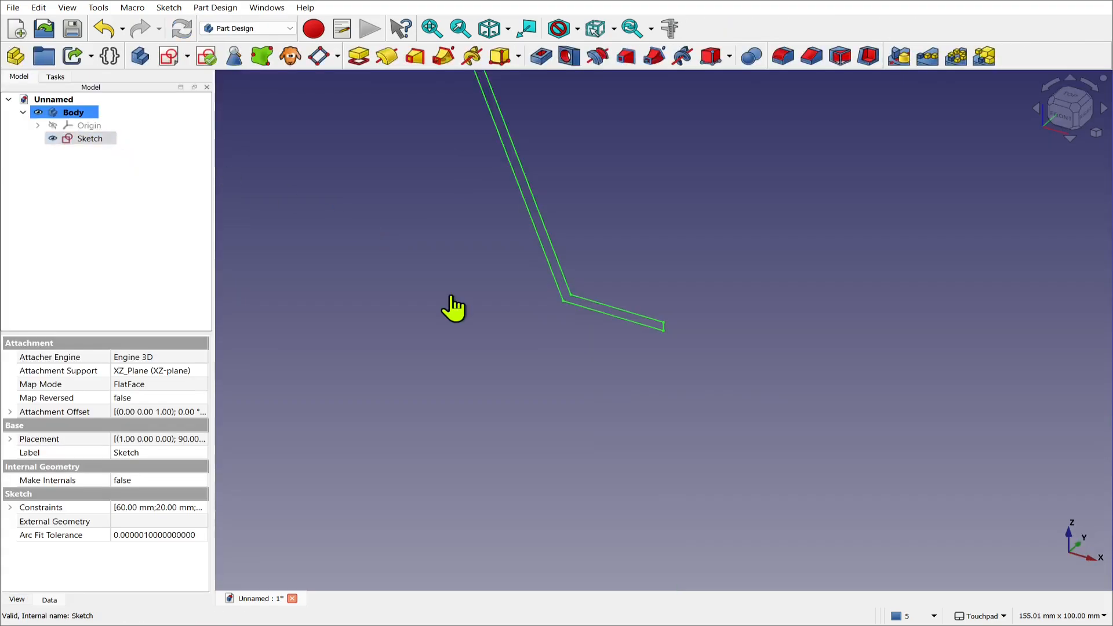
{"action": "left_click", "coordinate": [455, 308]}
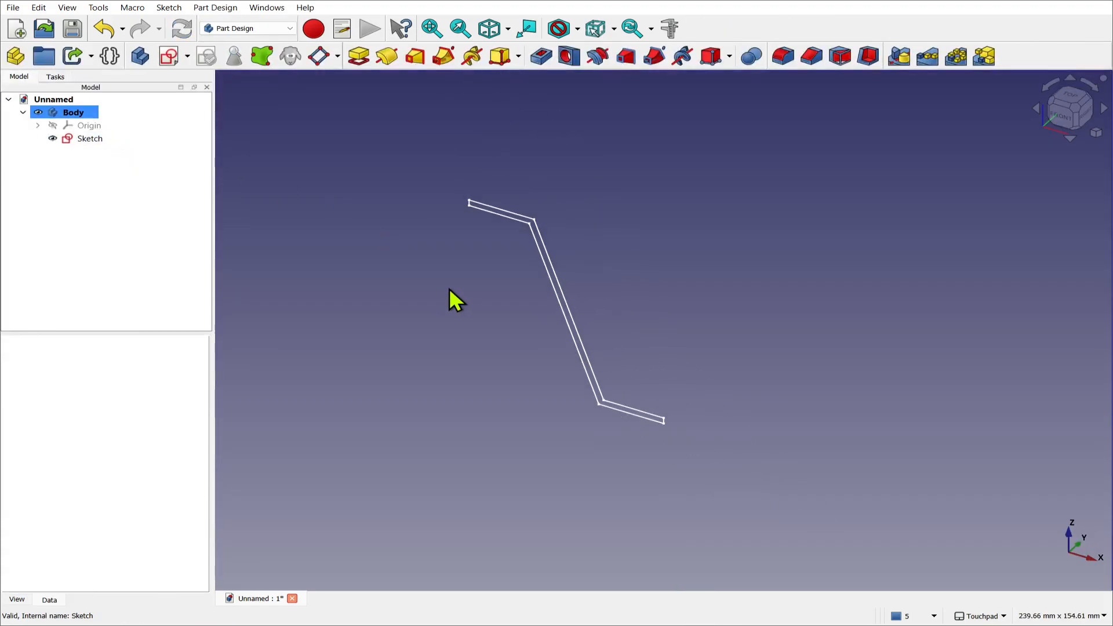
{"action": "mouse_move", "coordinate": [118, 153]}
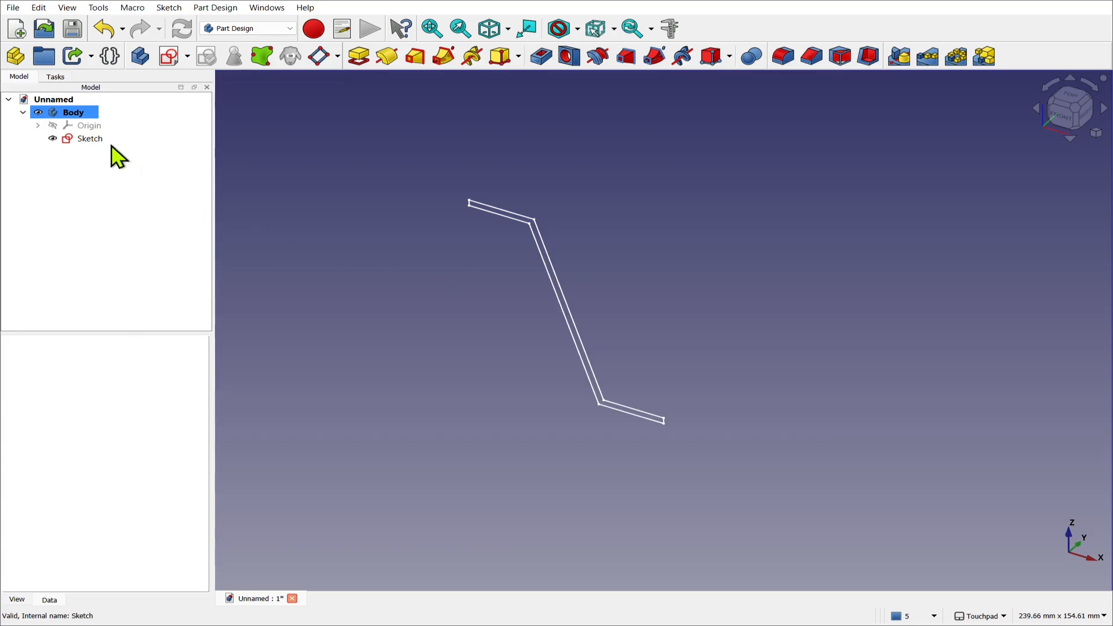
{"action": "left_click", "coordinate": [89, 138]}
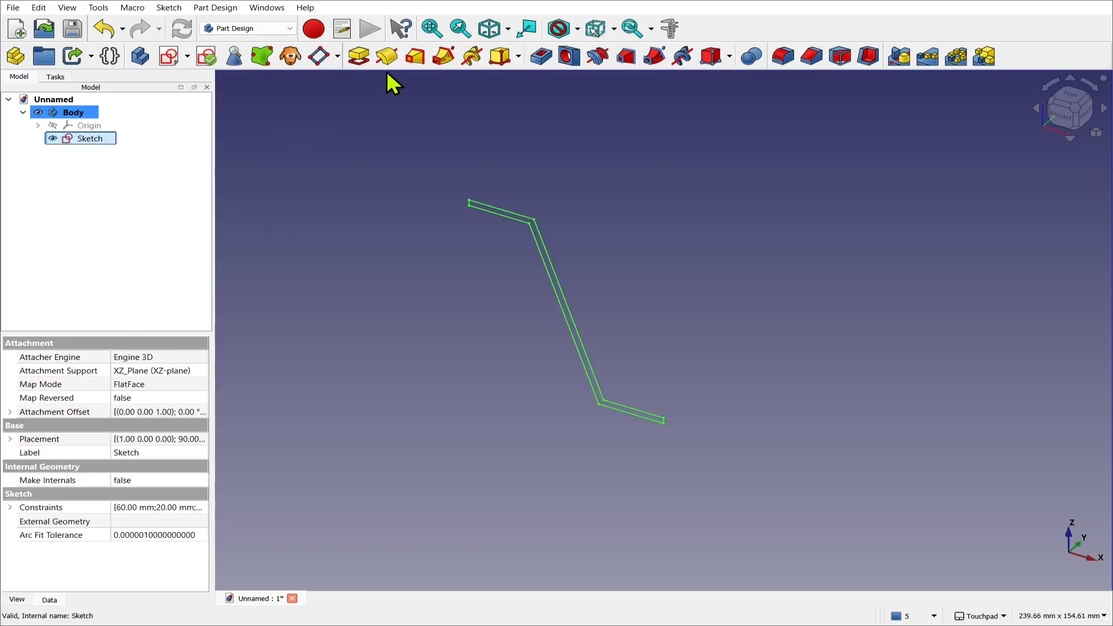
{"action": "left_click", "coordinate": [385, 56]}
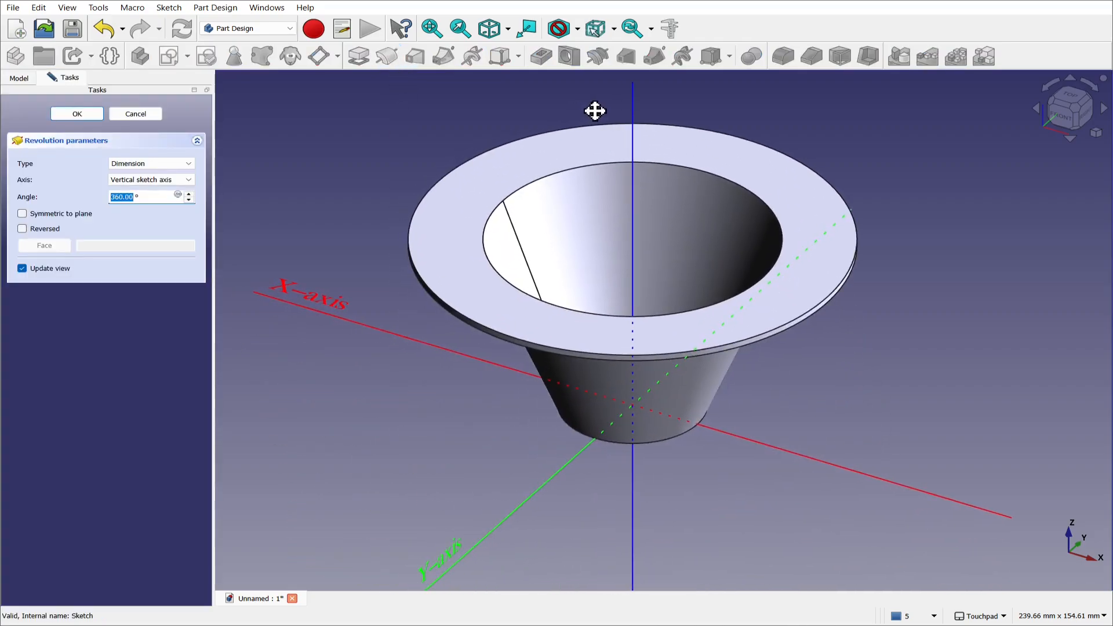
{"action": "left_click", "coordinate": [76, 113]}
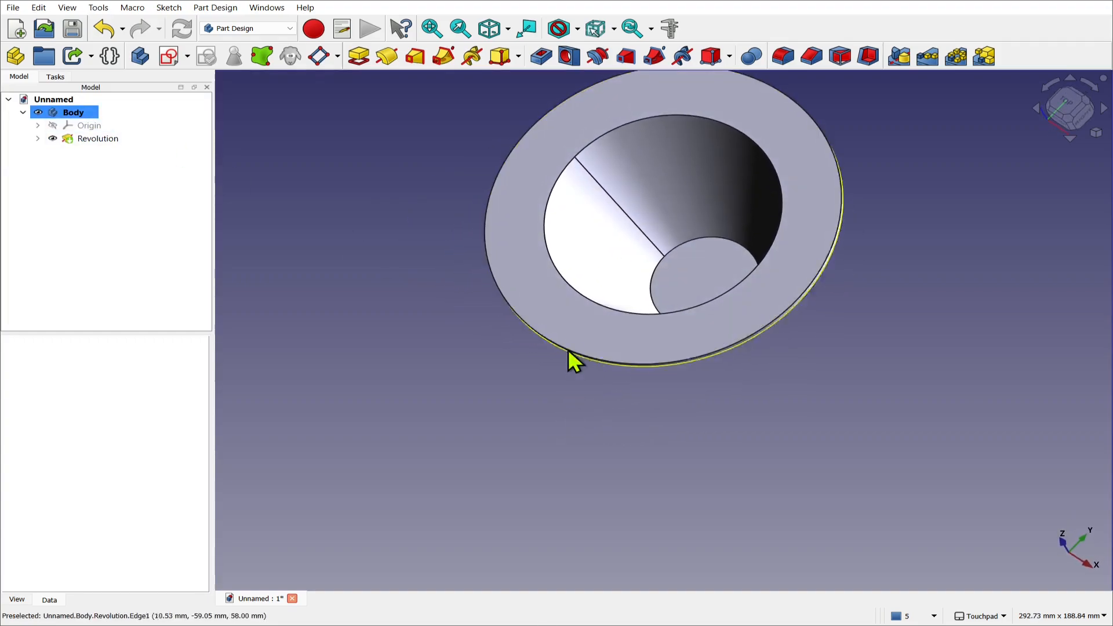
{"action": "mouse_move", "coordinate": [763, 187]}
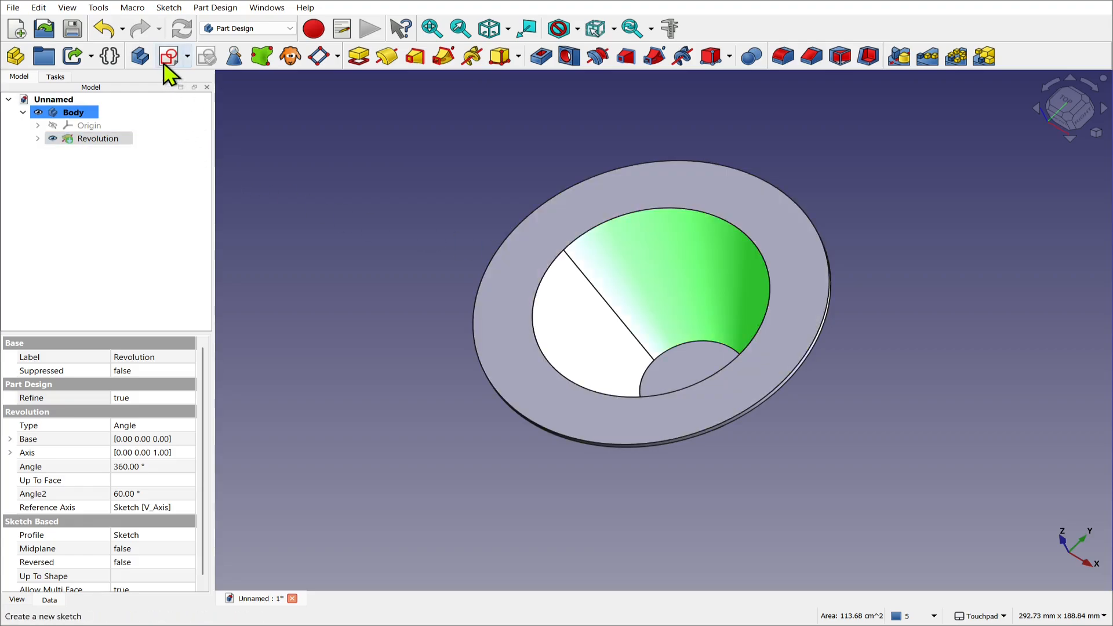
Dismiss the curved-face sketch error and start a new sketch on a base plane instead
{"action": "left_click", "coordinate": [169, 56]}
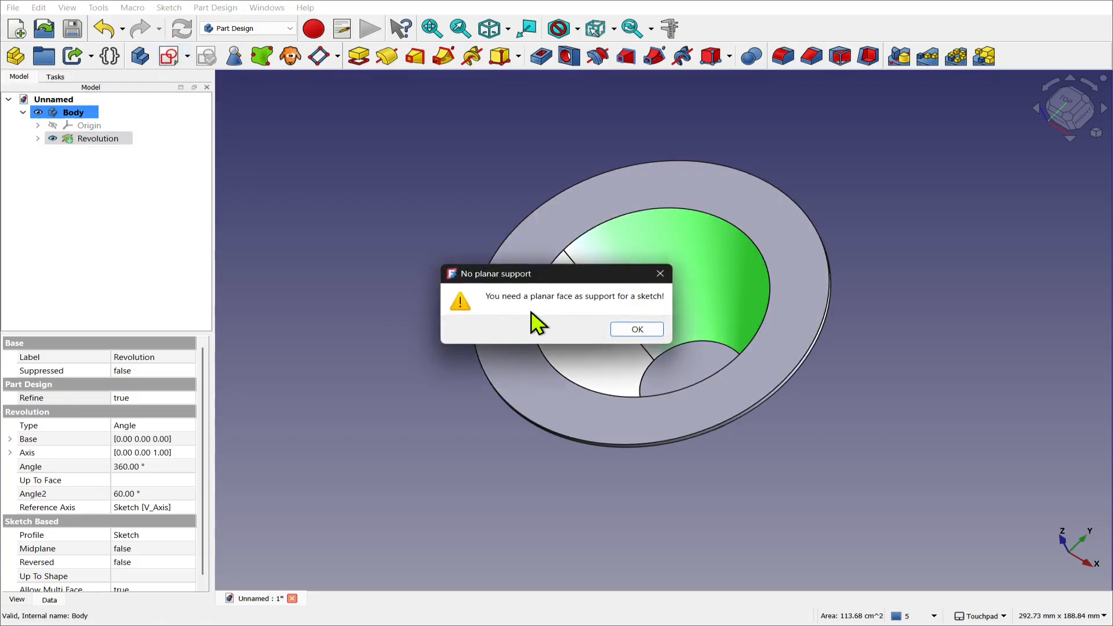
{"action": "mouse_move", "coordinate": [628, 340]}
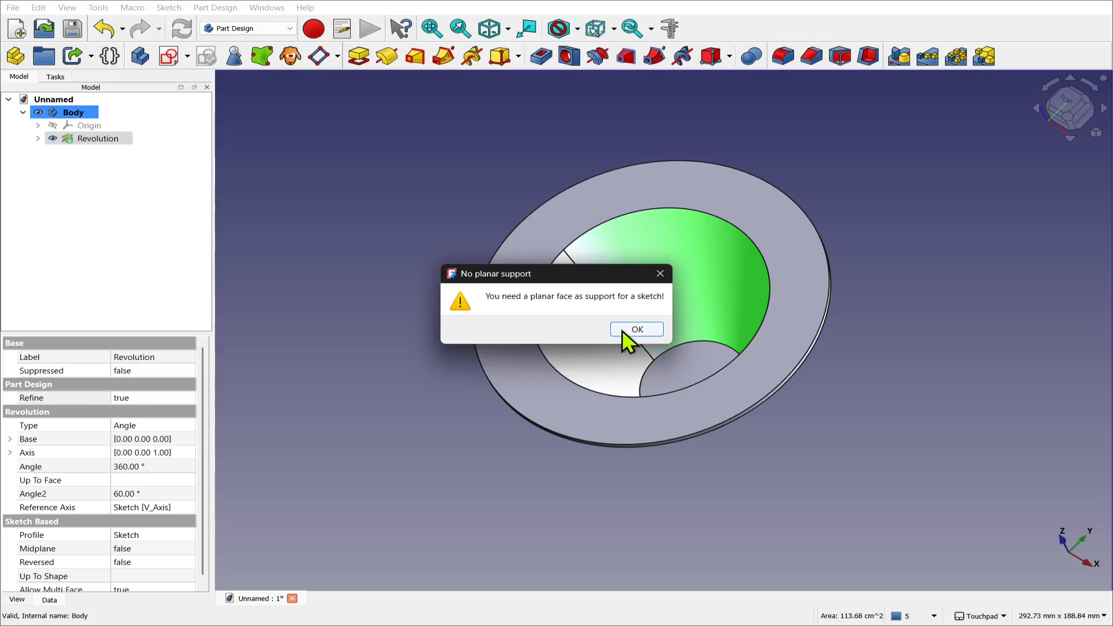
{"action": "left_click", "coordinate": [635, 328]}
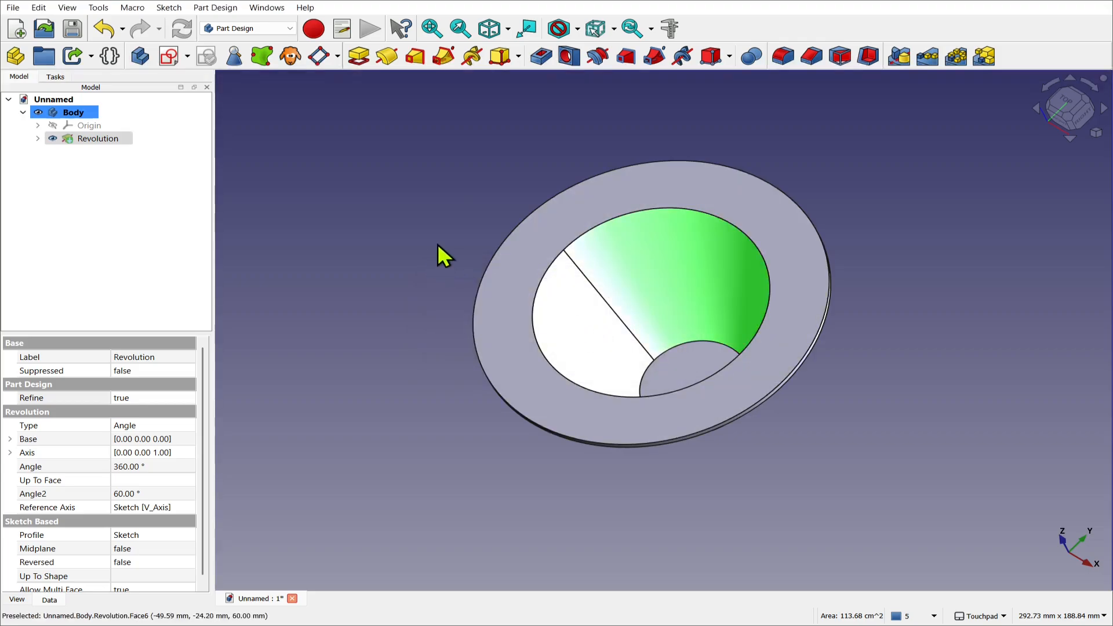
{"action": "left_click", "coordinate": [413, 282]}
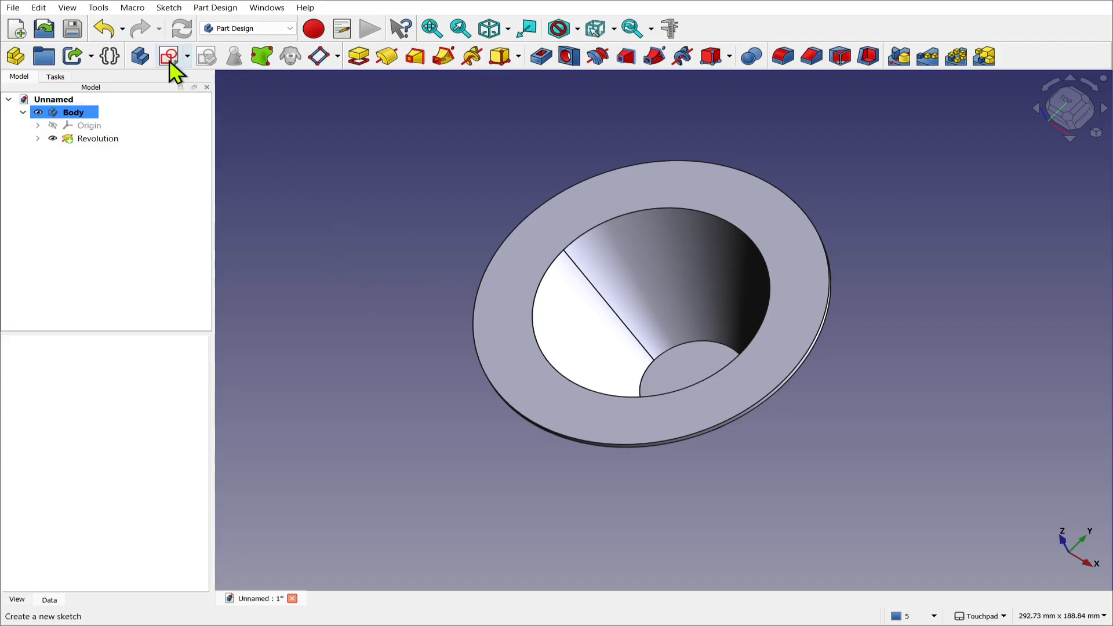
{"action": "left_click", "coordinate": [169, 56]}
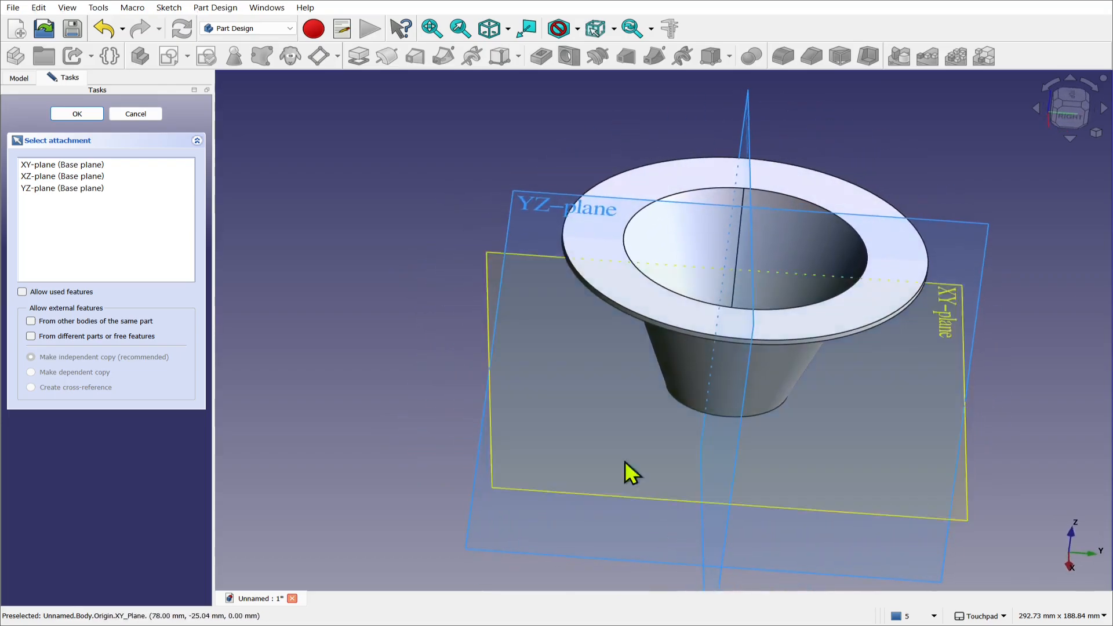
Attach the sketch to the XY plane and start a vertical slot on the vertical axis
{"action": "left_click", "coordinate": [77, 114]}
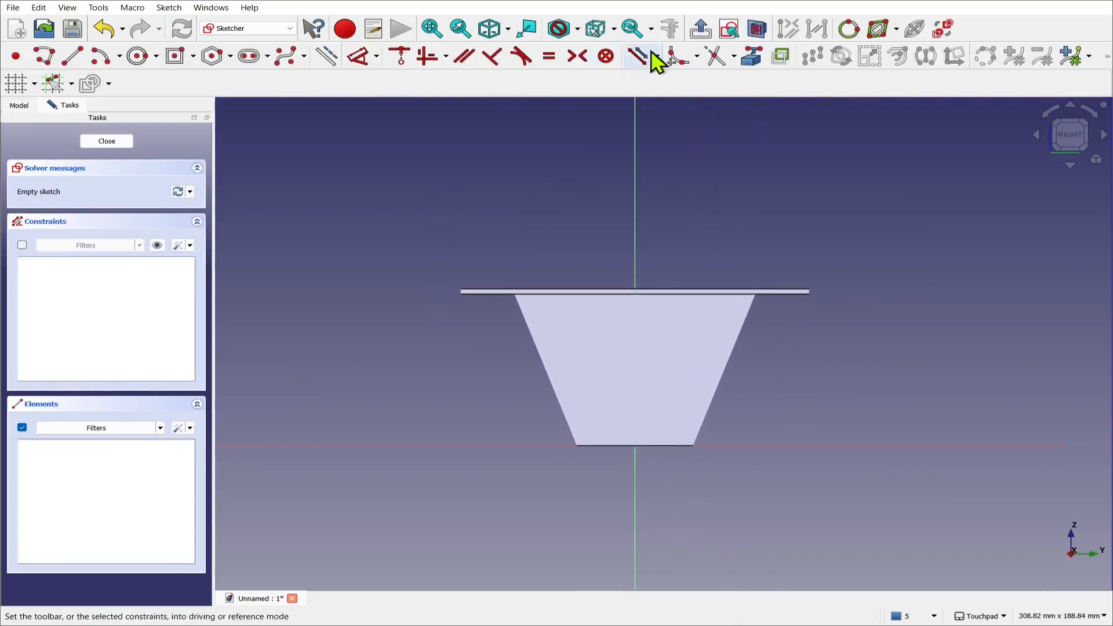
{"action": "mouse_move", "coordinate": [668, 198]}
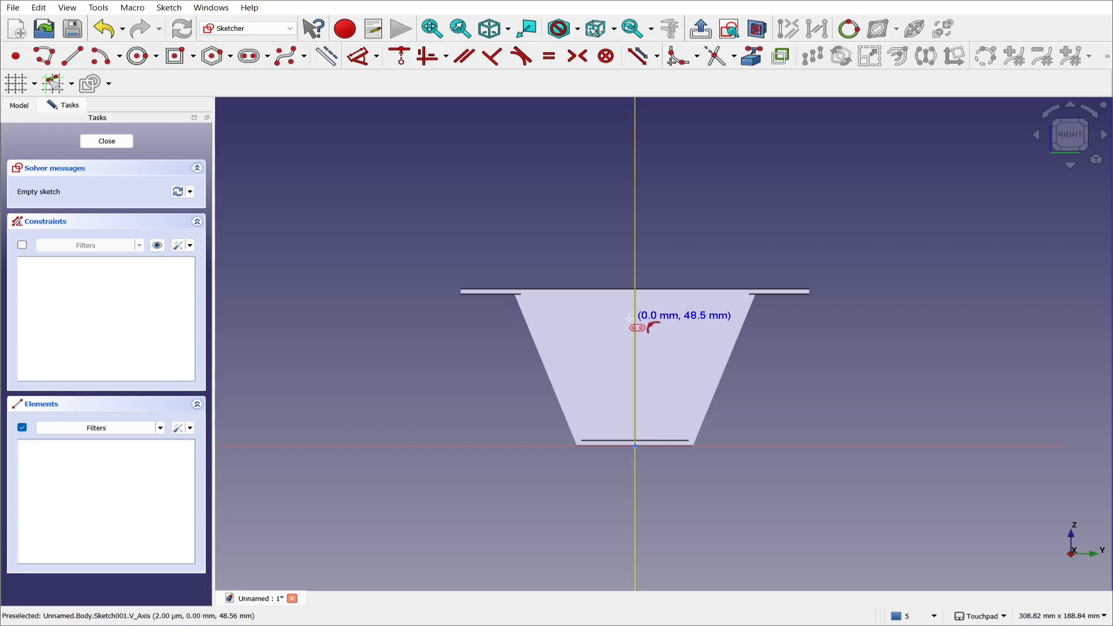
{"action": "left_click", "coordinate": [634, 431]}
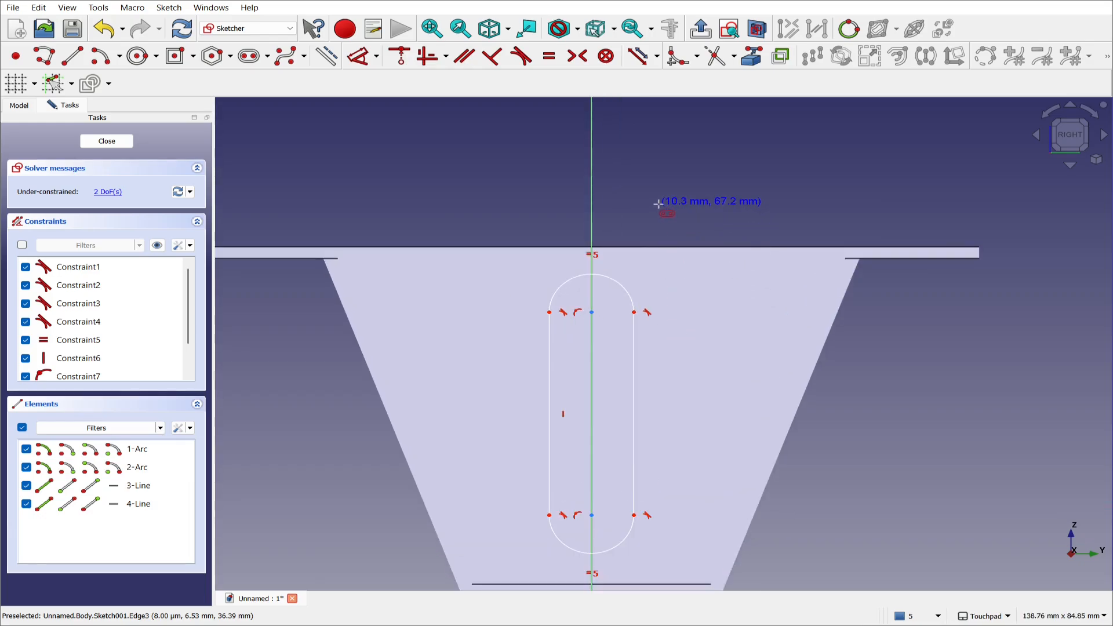
{"action": "mouse_move", "coordinate": [591, 529]}
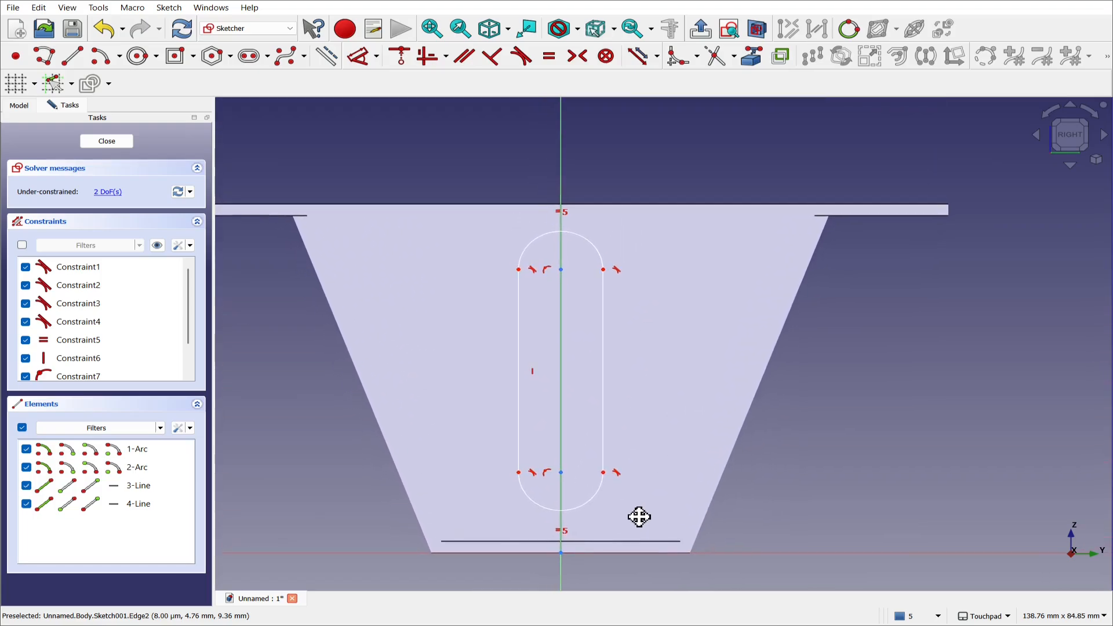
Constrain the slot's arc ends to a 2.5 mm radius
{"action": "left_click", "coordinate": [358, 55]}
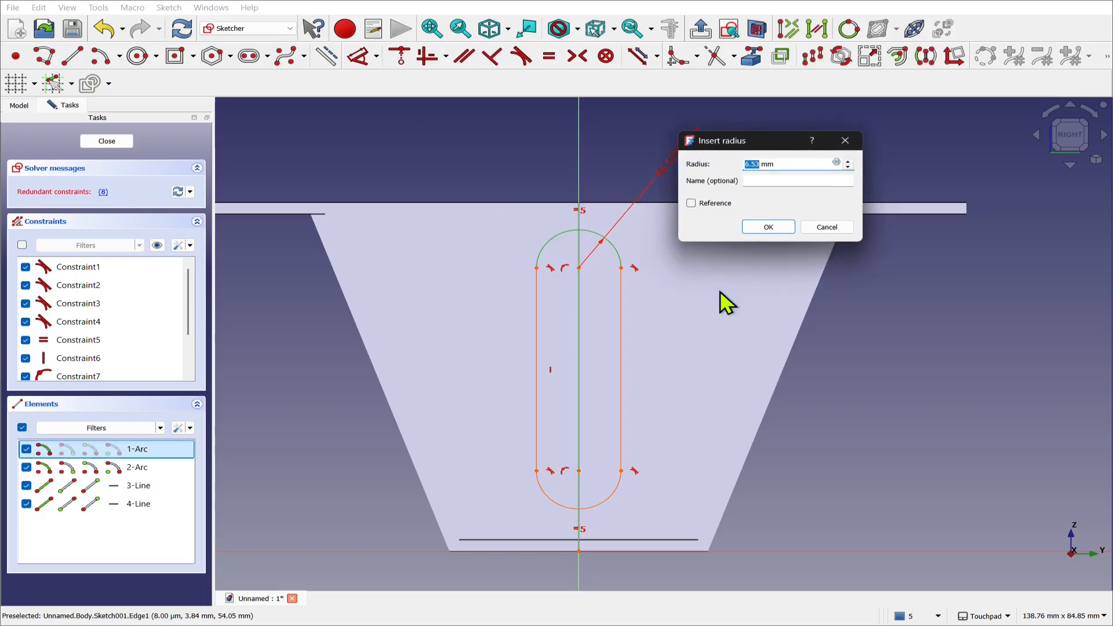
{"action": "type", "text": "2.5"}
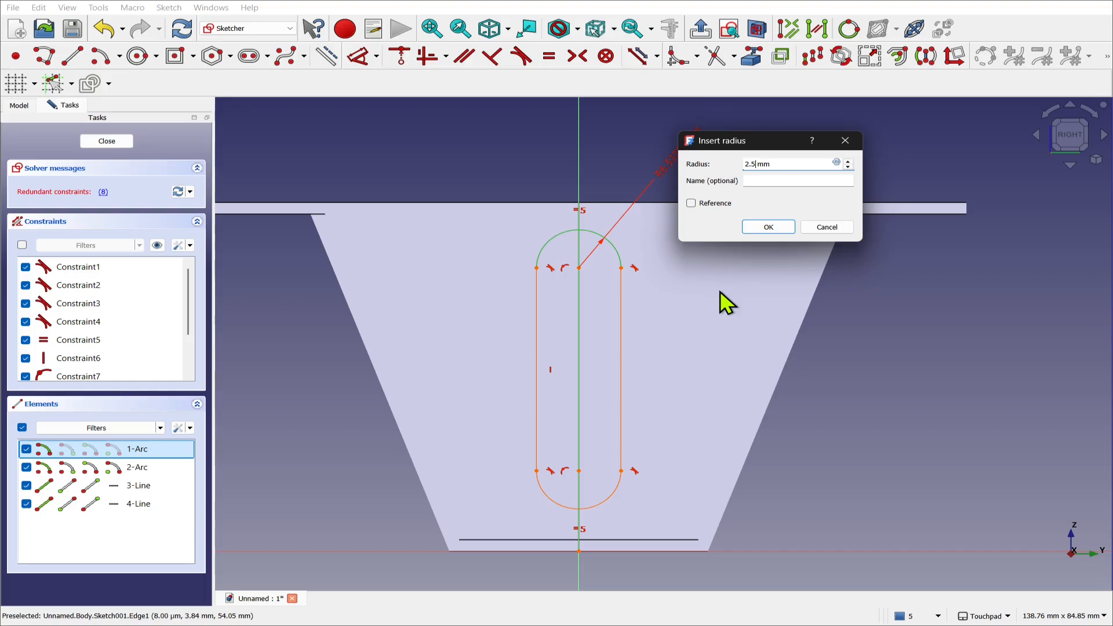
{"action": "left_click", "coordinate": [767, 226]}
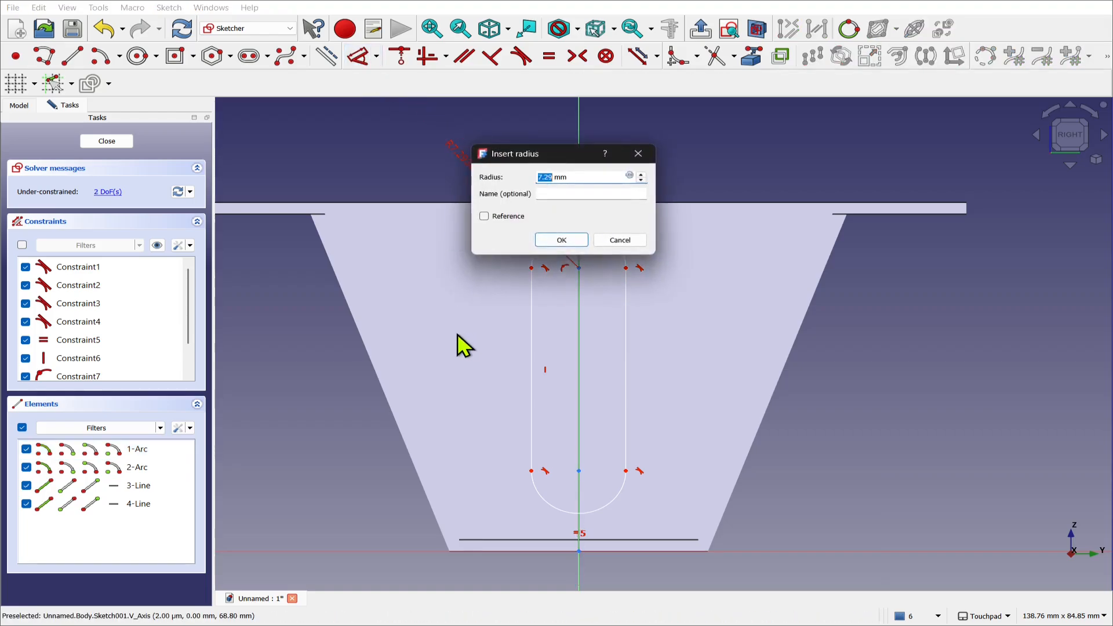
{"action": "left_click", "coordinate": [560, 239]}
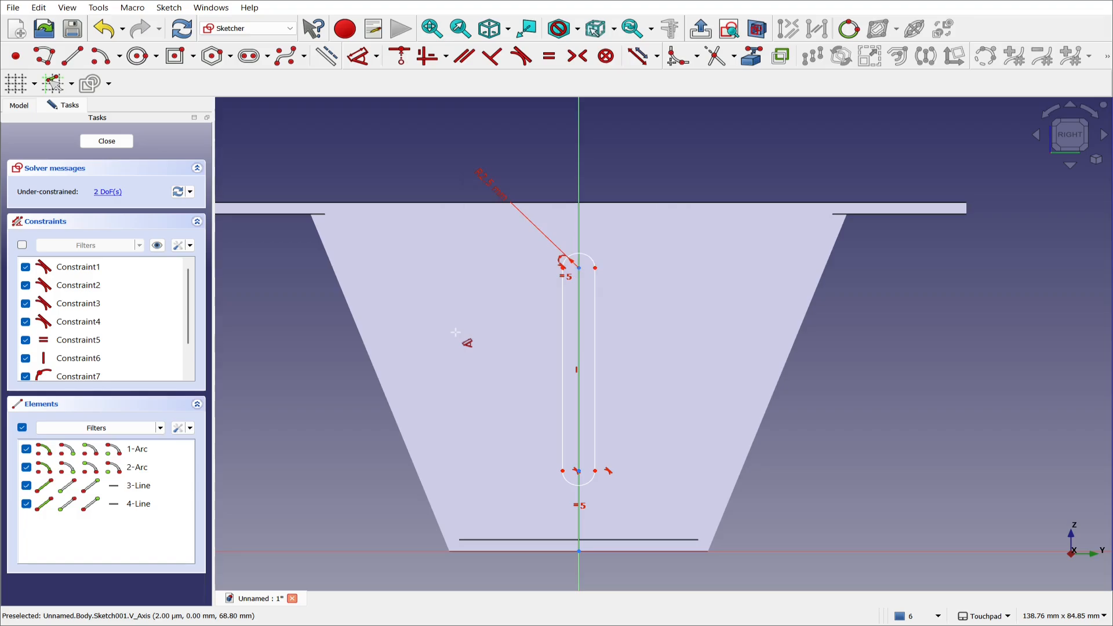
{"action": "mouse_move", "coordinate": [580, 268]}
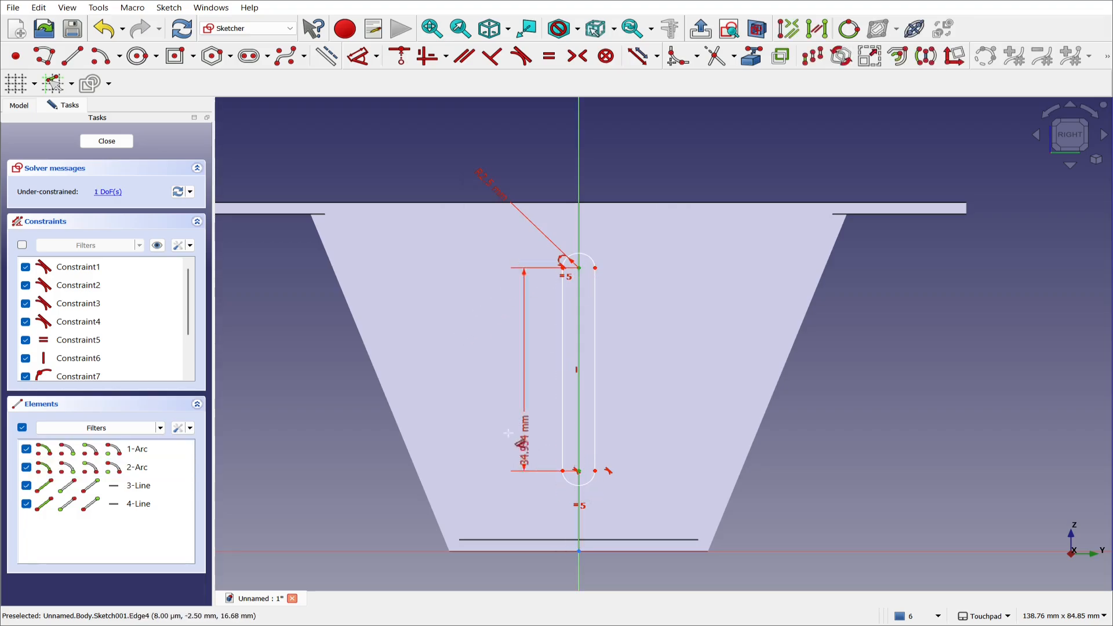
Set 40 mm between the arc centres and fix the lower centre's height above the origin
{"action": "double_click", "coordinate": [524, 441]}
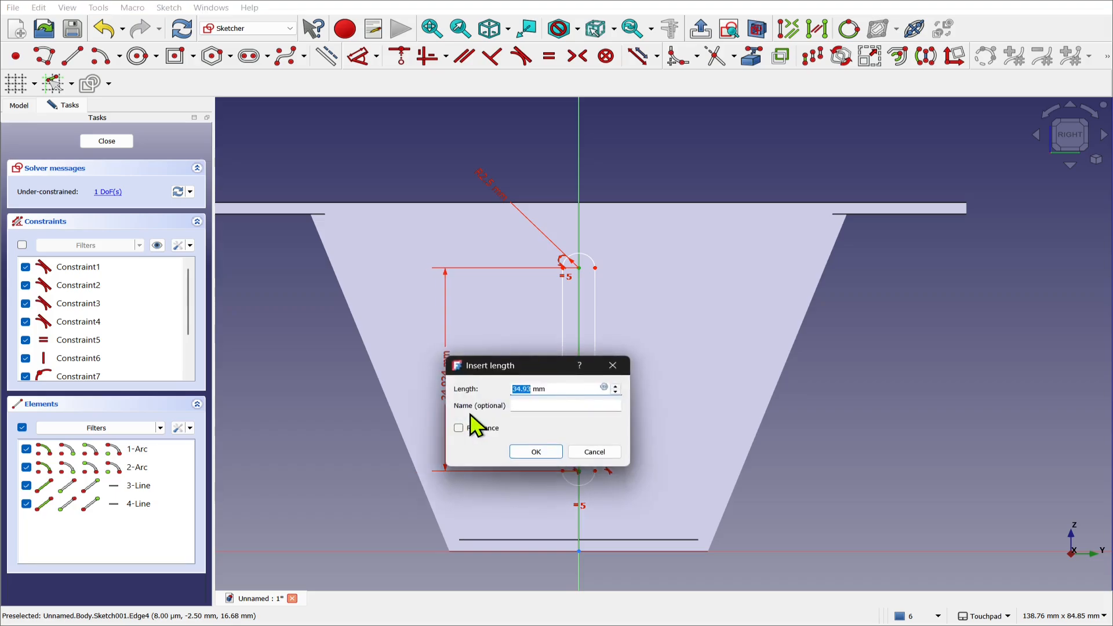
{"action": "type", "text": "40"}
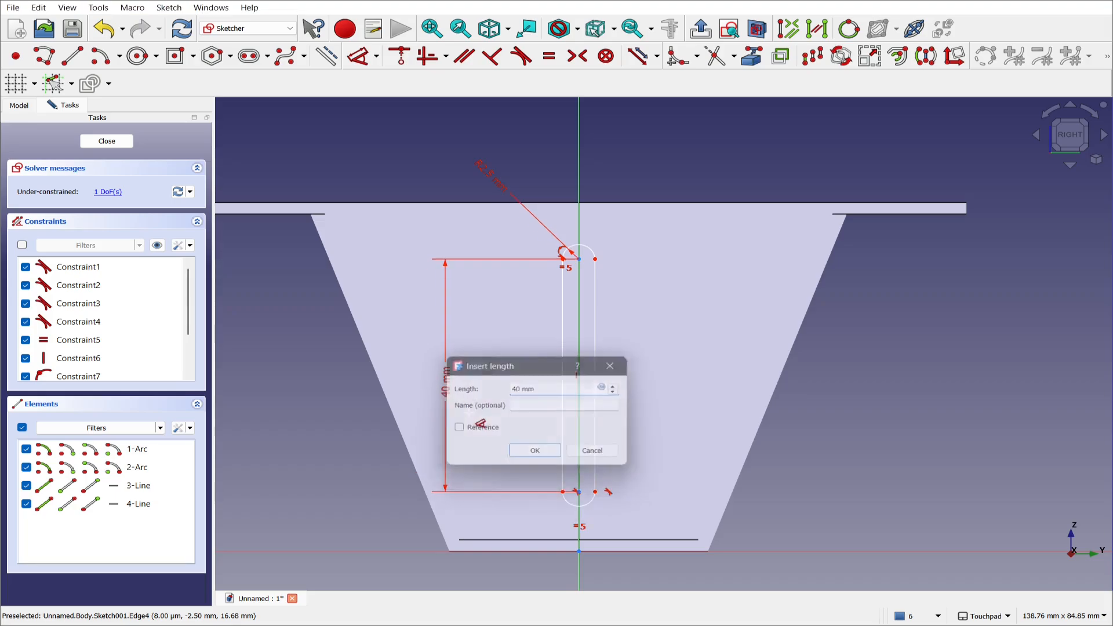
{"action": "left_click", "coordinate": [533, 450]}
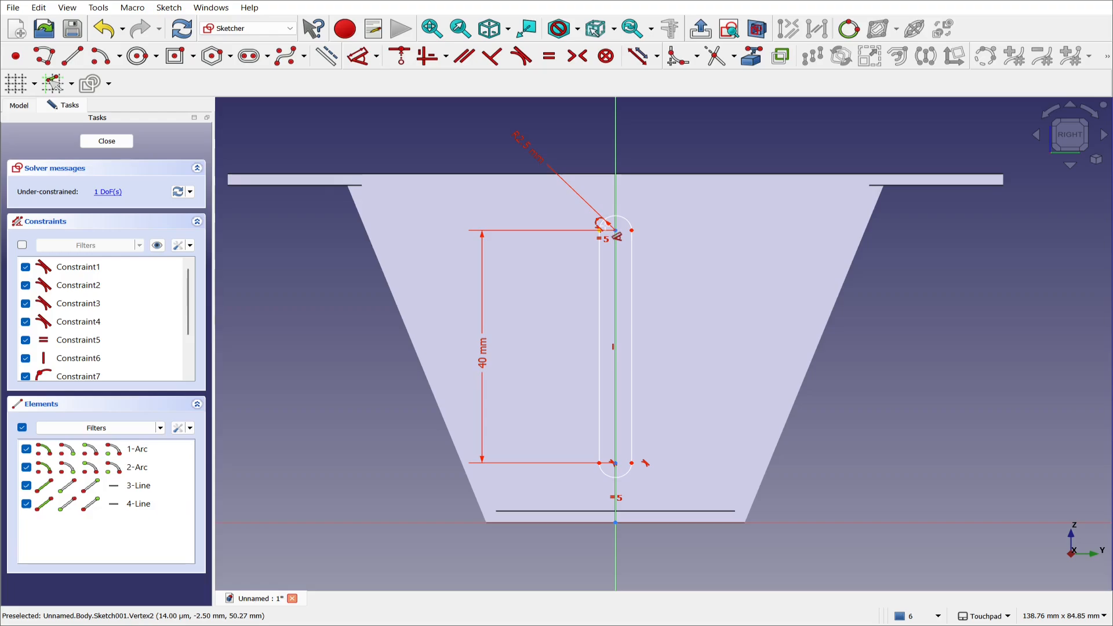
{"action": "mouse_move", "coordinate": [478, 202]}
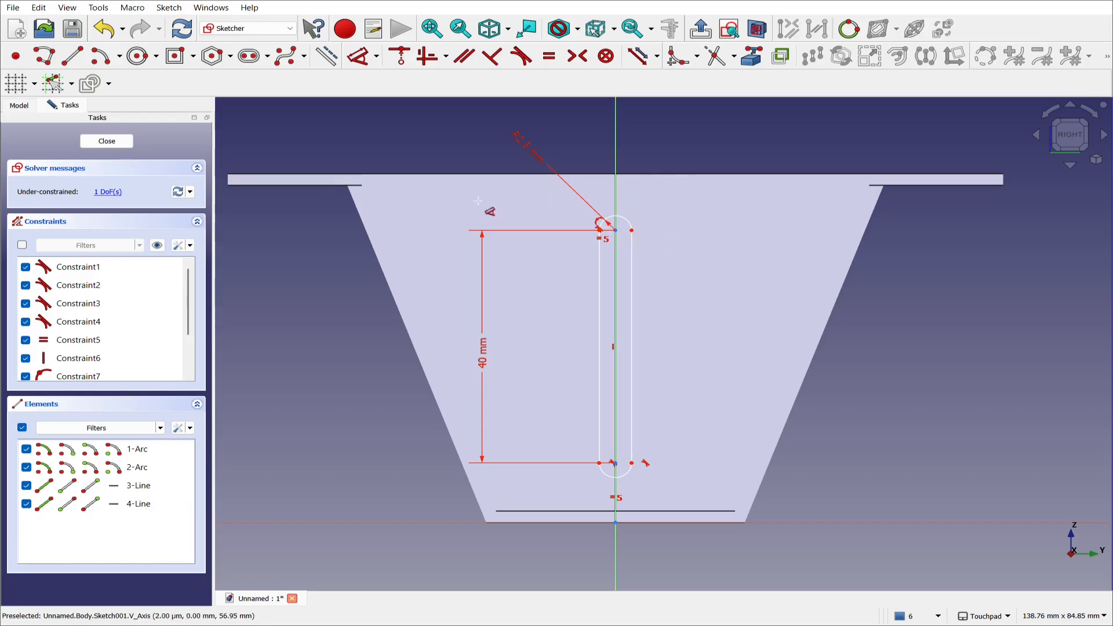
{"action": "mouse_move", "coordinate": [615, 526]}
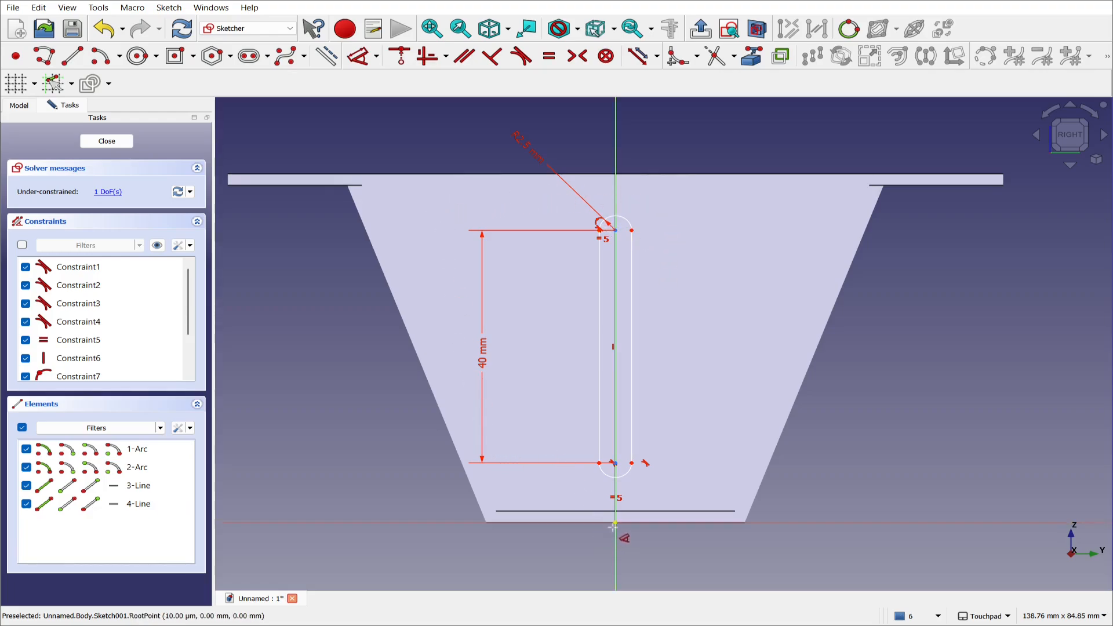
{"action": "mouse_move", "coordinate": [617, 470]}
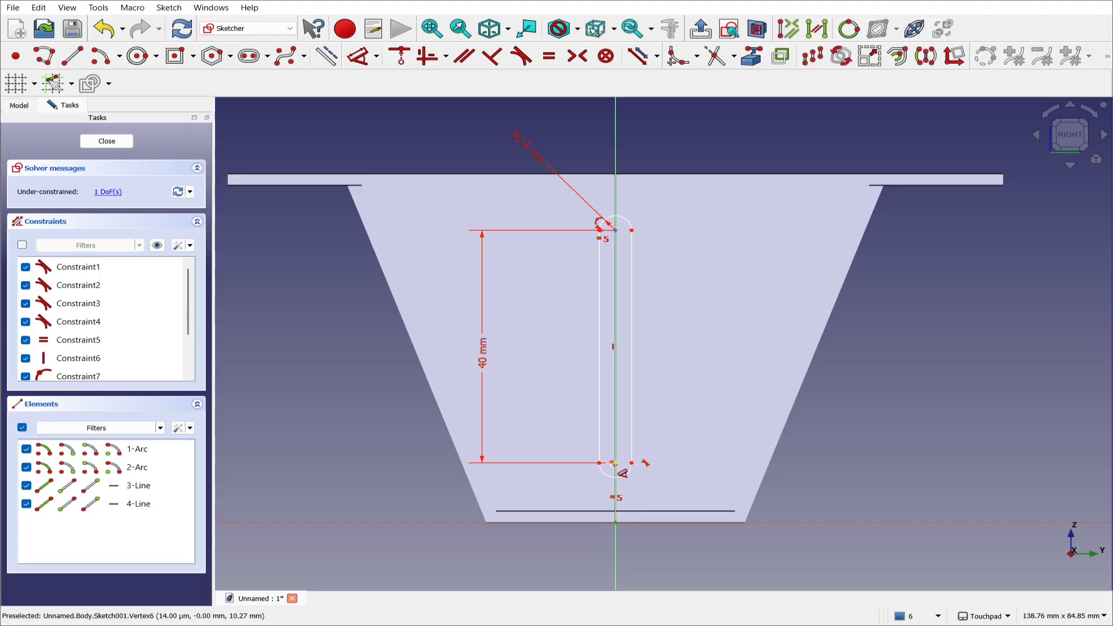
{"action": "left_click", "coordinate": [614, 463]}
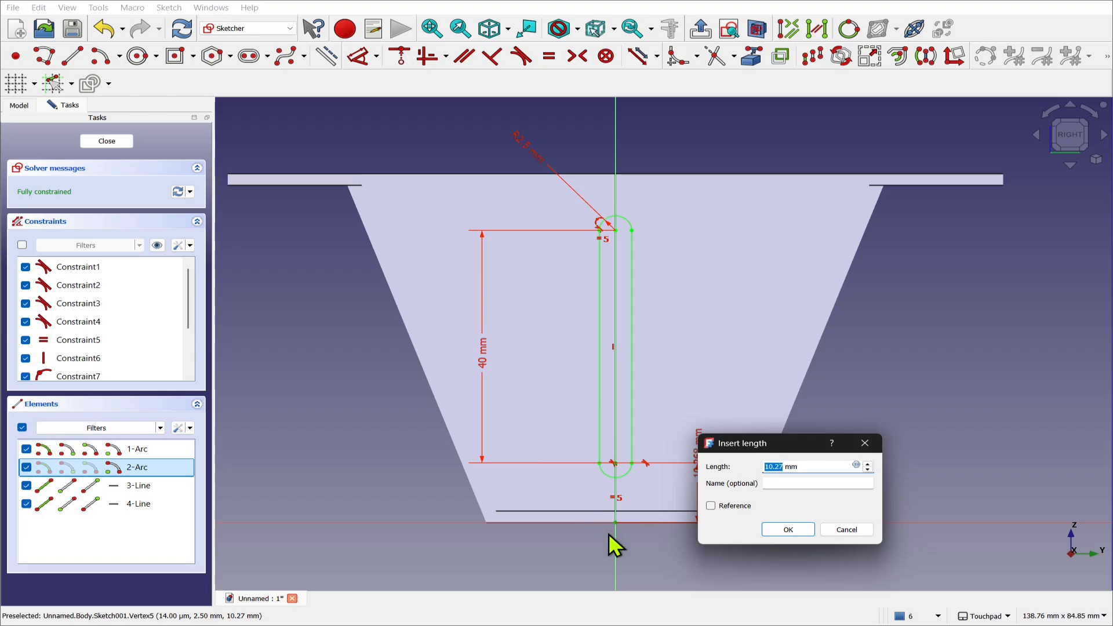
{"action": "mouse_move", "coordinate": [660, 561]}
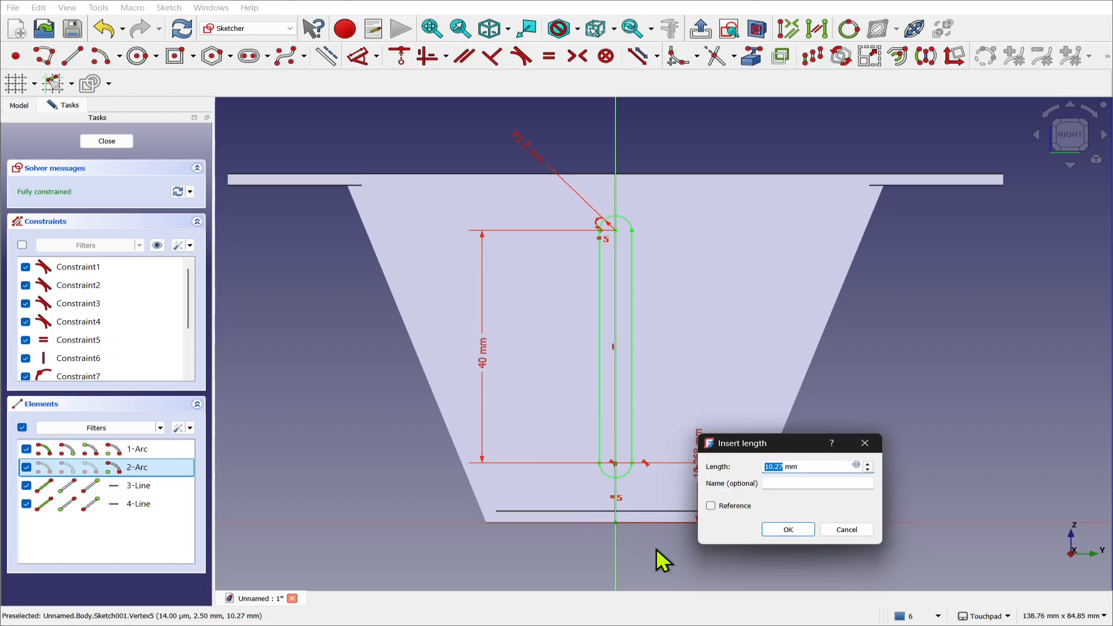
{"action": "left_click", "coordinate": [786, 529]}
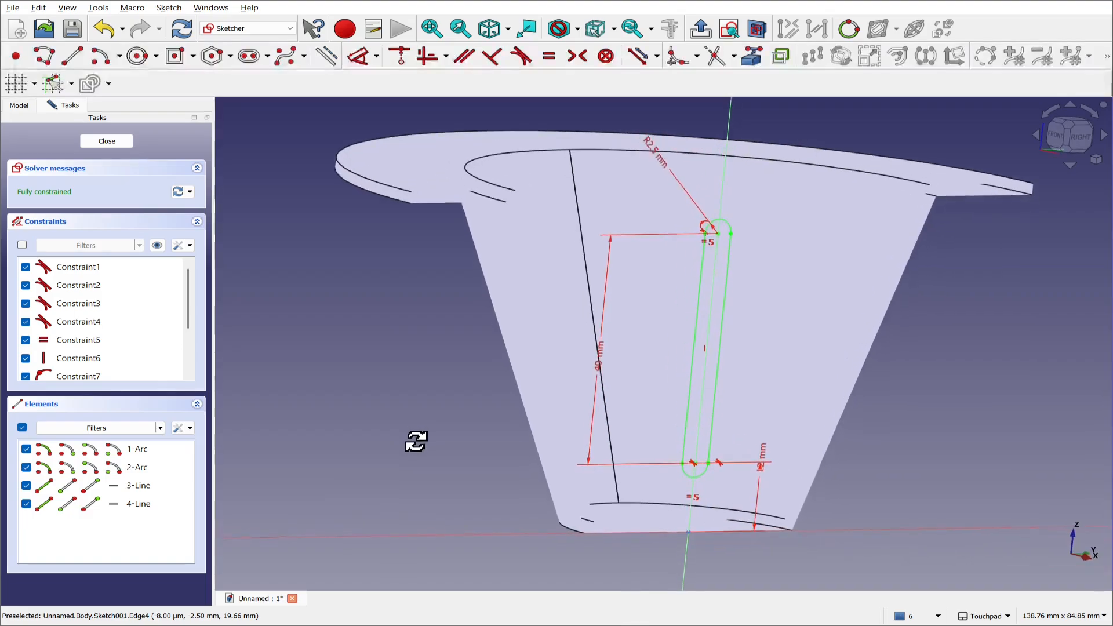
{"action": "mouse_move", "coordinate": [106, 140]}
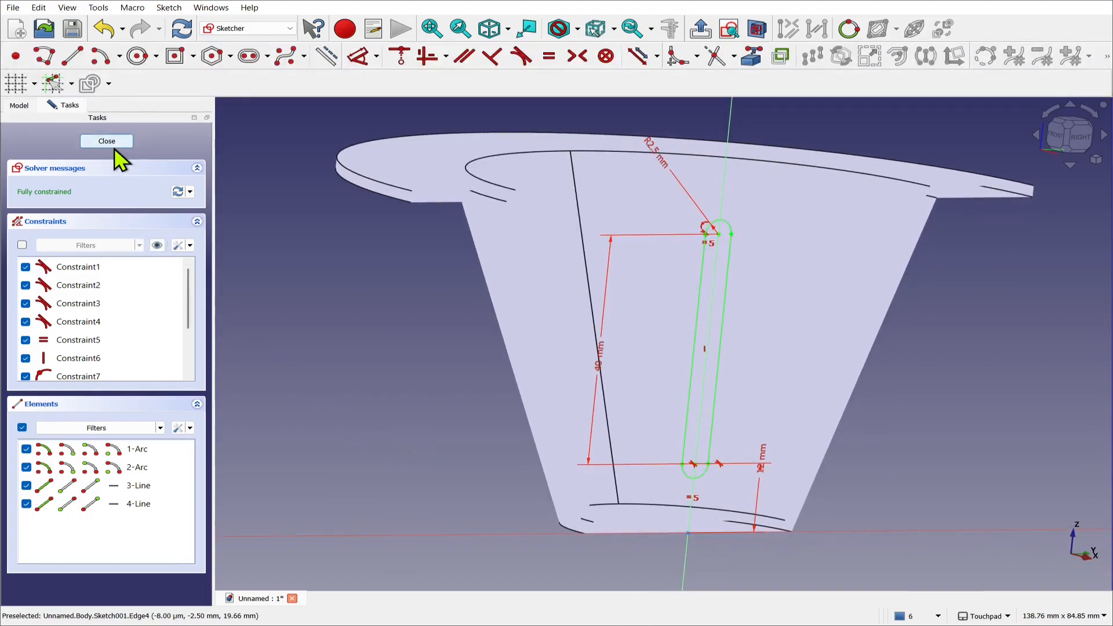
Close the slot sketch, hide the Revolution, show its profile Sketch and inspect Sketch001's Map Mode
{"action": "left_click", "coordinate": [105, 140]}
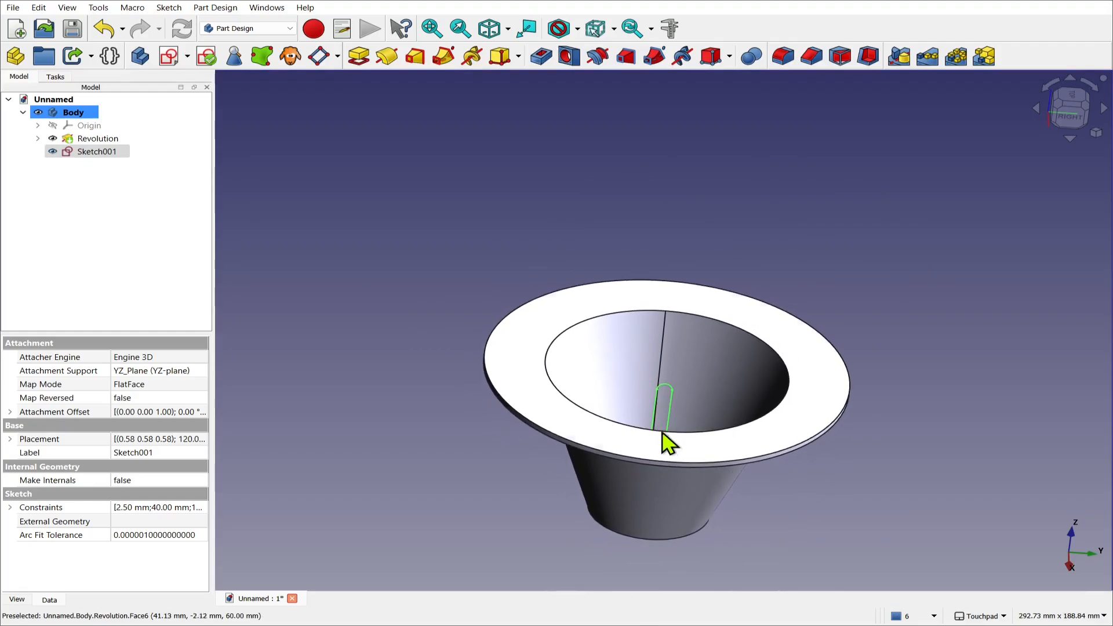
{"action": "left_click", "coordinate": [97, 138]}
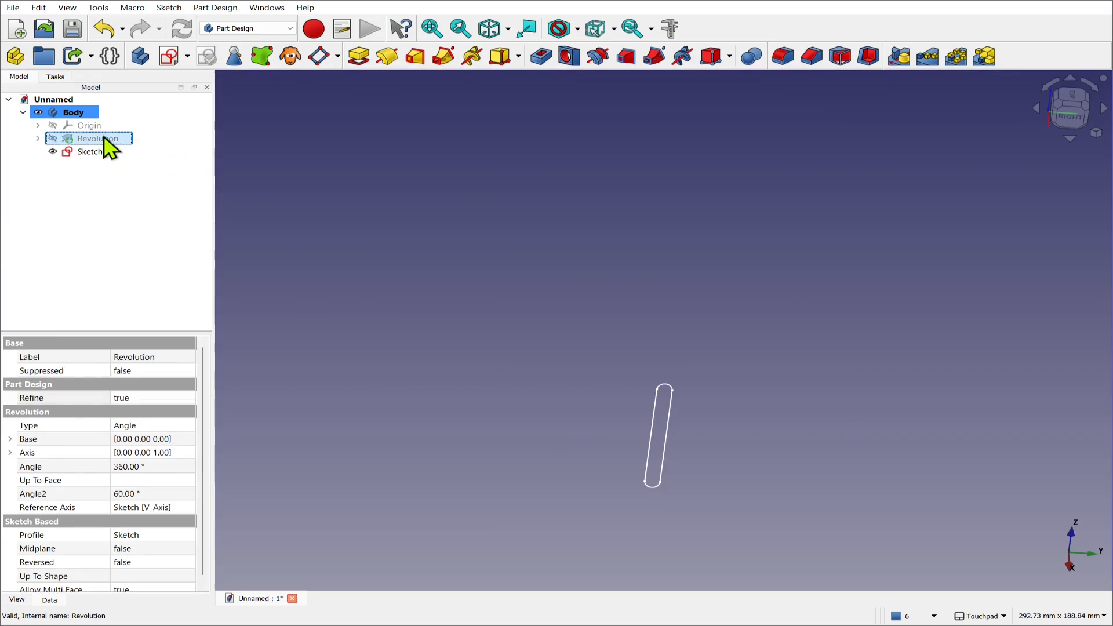
{"action": "left_click", "coordinate": [37, 138]}
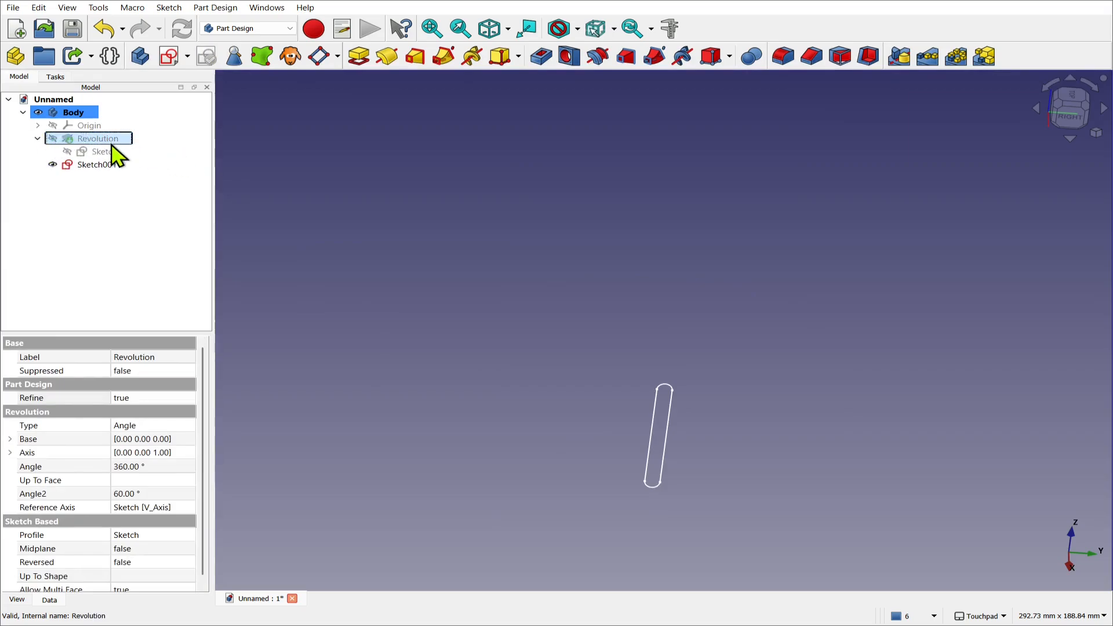
{"action": "left_click", "coordinate": [105, 150]}
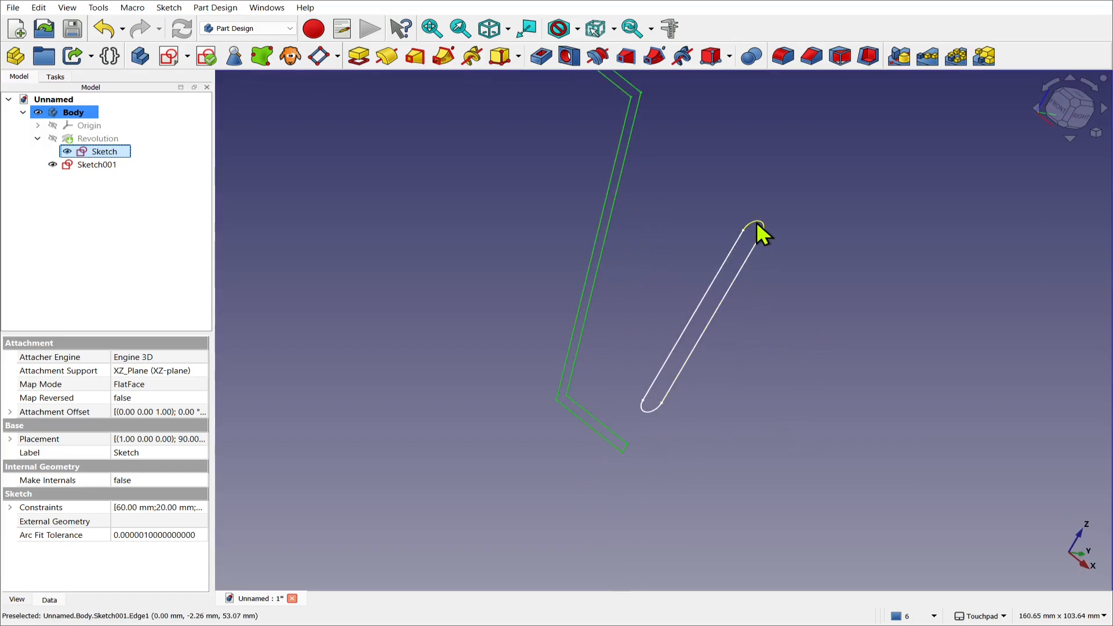
{"action": "mouse_move", "coordinate": [607, 234]}
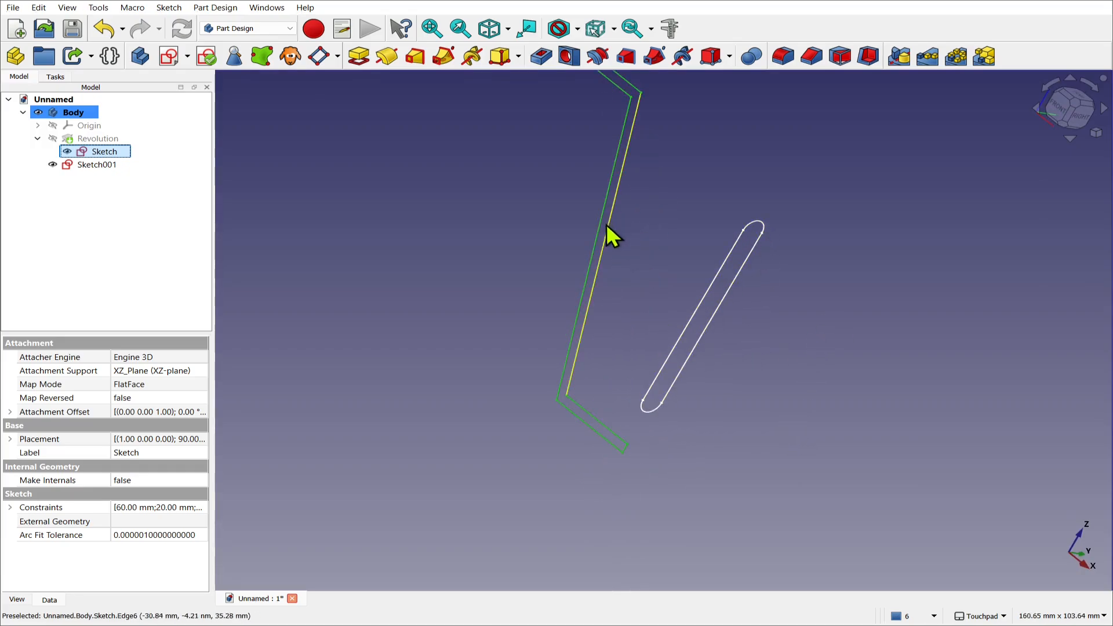
{"action": "mouse_move", "coordinate": [415, 258]}
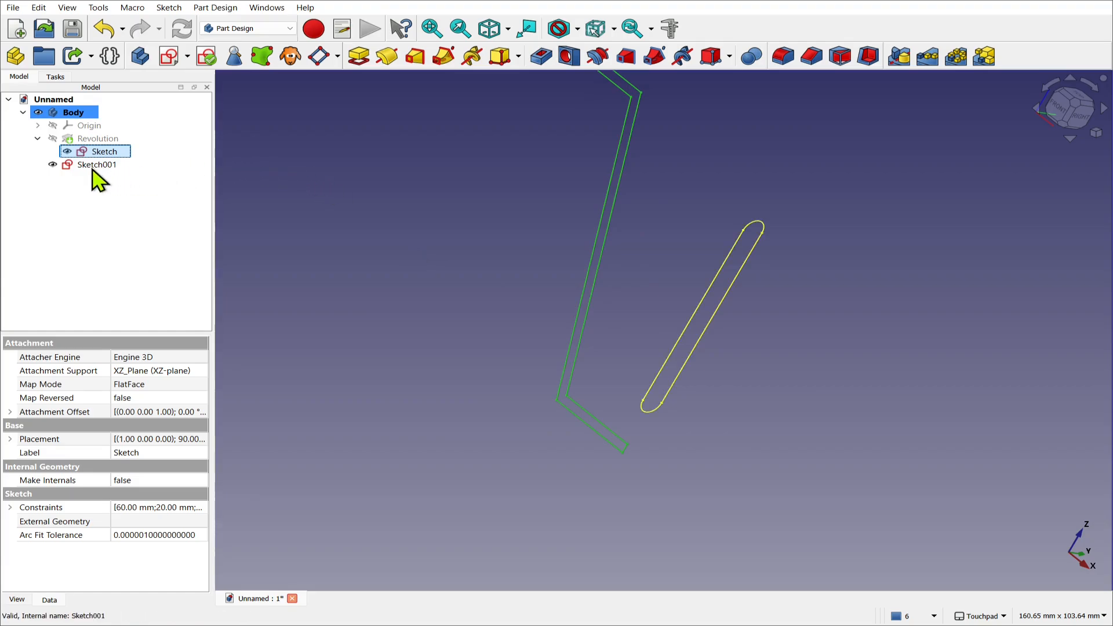
{"action": "left_click", "coordinate": [97, 163]}
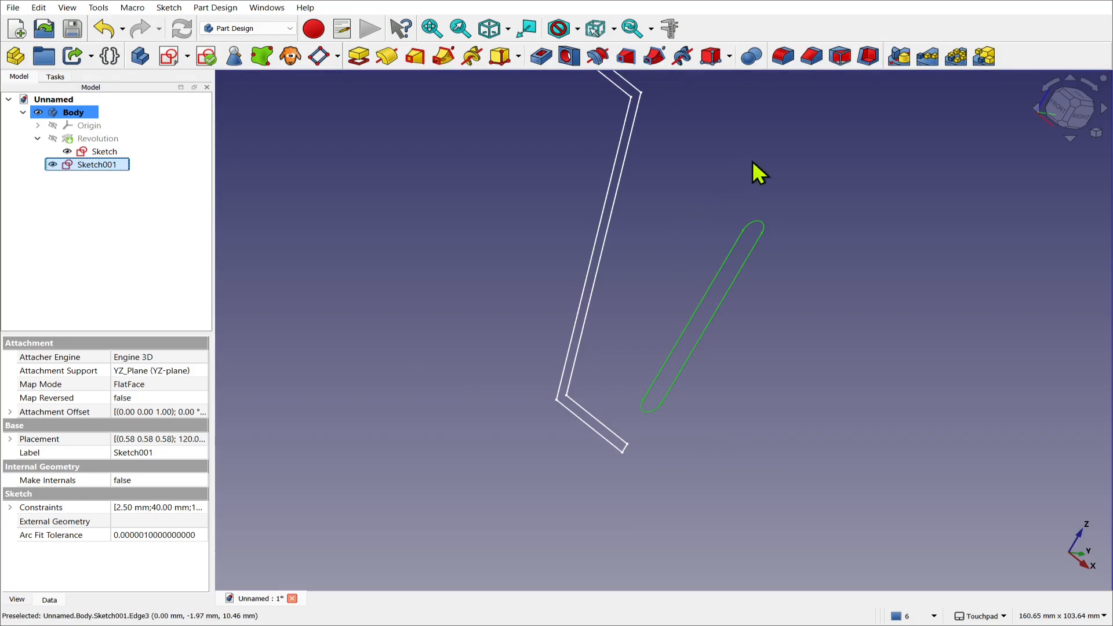
{"action": "mouse_move", "coordinate": [163, 305]}
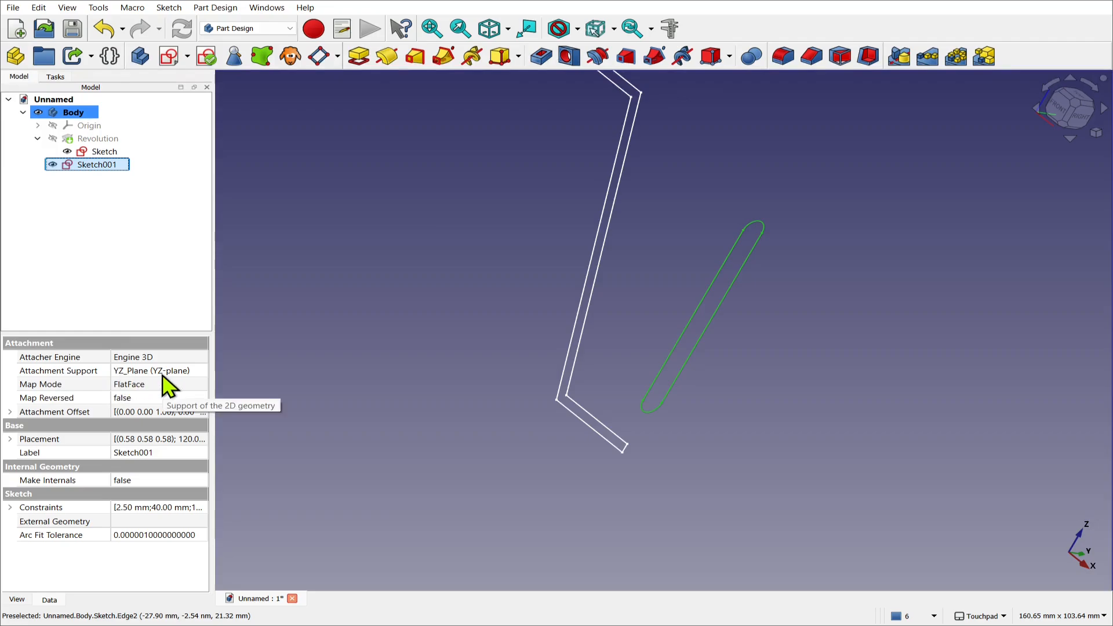
{"action": "mouse_move", "coordinate": [146, 396]}
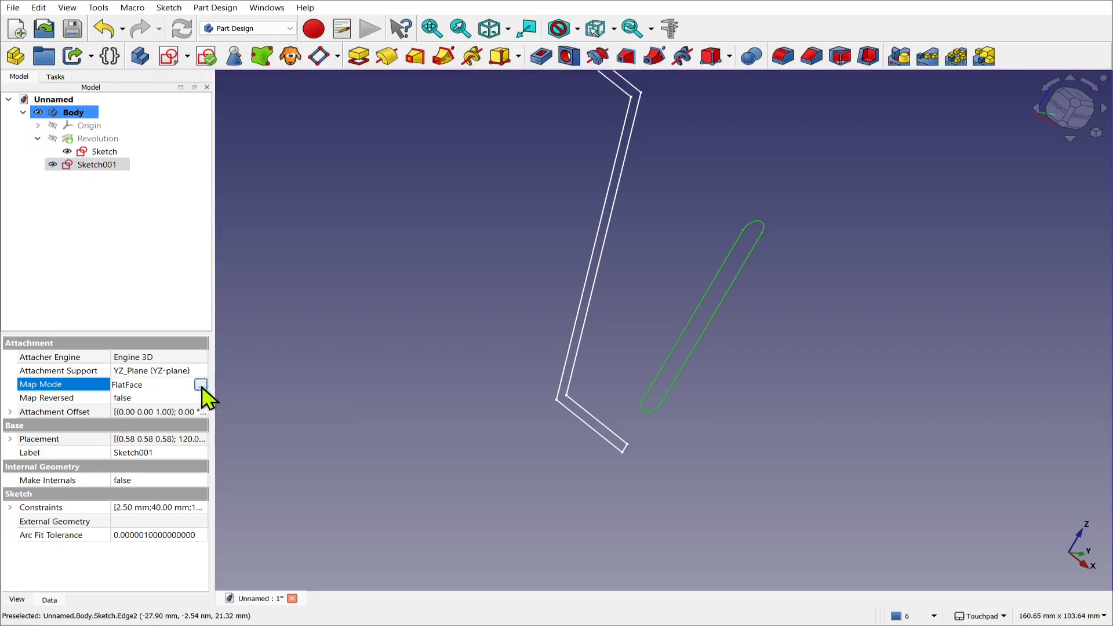
Reattach the slot sketch to profile Vertex6 using Translate origin mode and confirm
{"action": "left_click", "coordinate": [200, 384]}
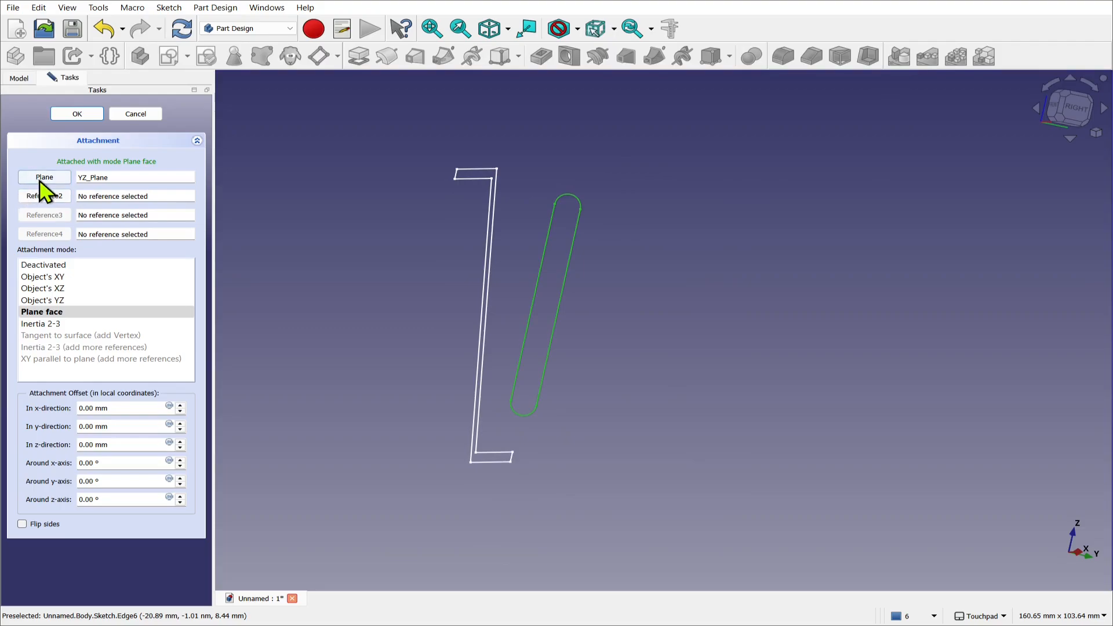
{"action": "left_click", "coordinate": [44, 176]}
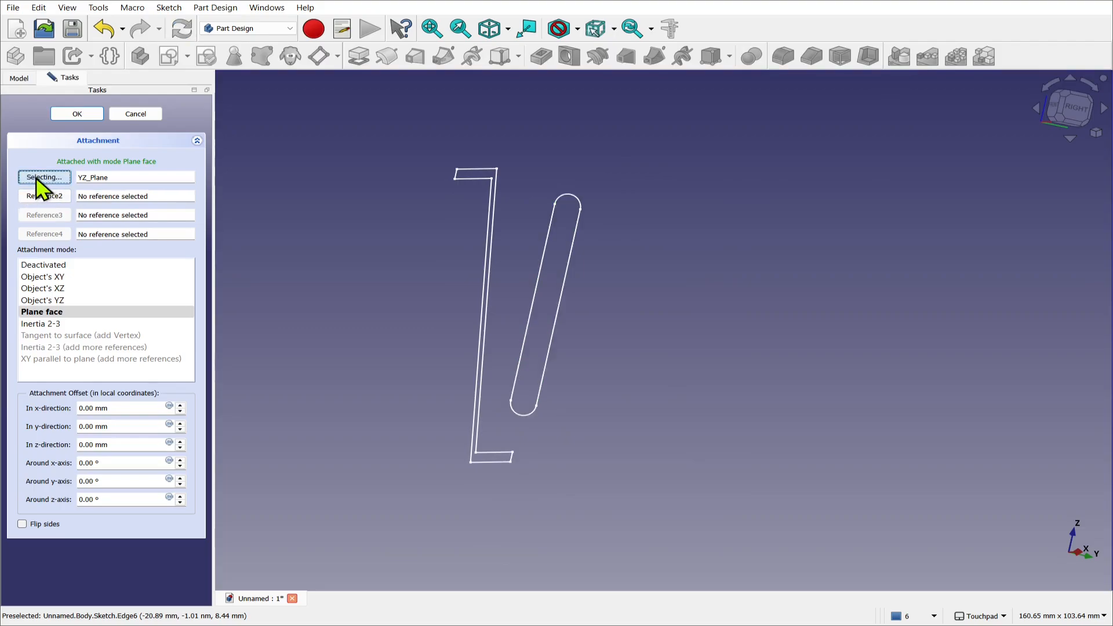
{"action": "mouse_move", "coordinate": [404, 248]}
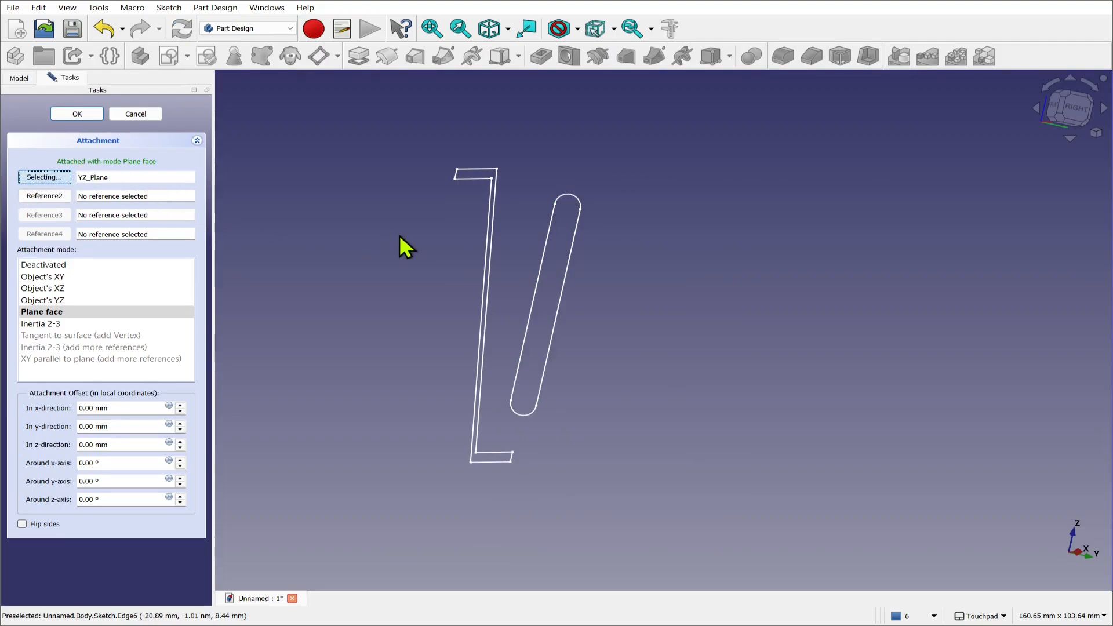
{"action": "mouse_move", "coordinate": [468, 456]}
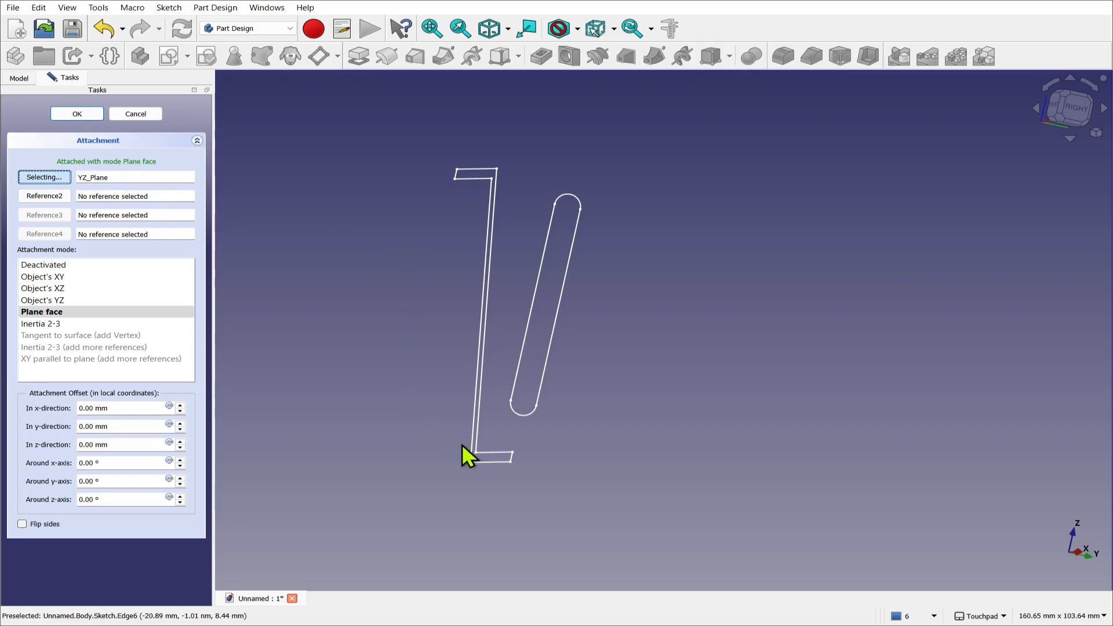
{"action": "mouse_move", "coordinate": [479, 465]}
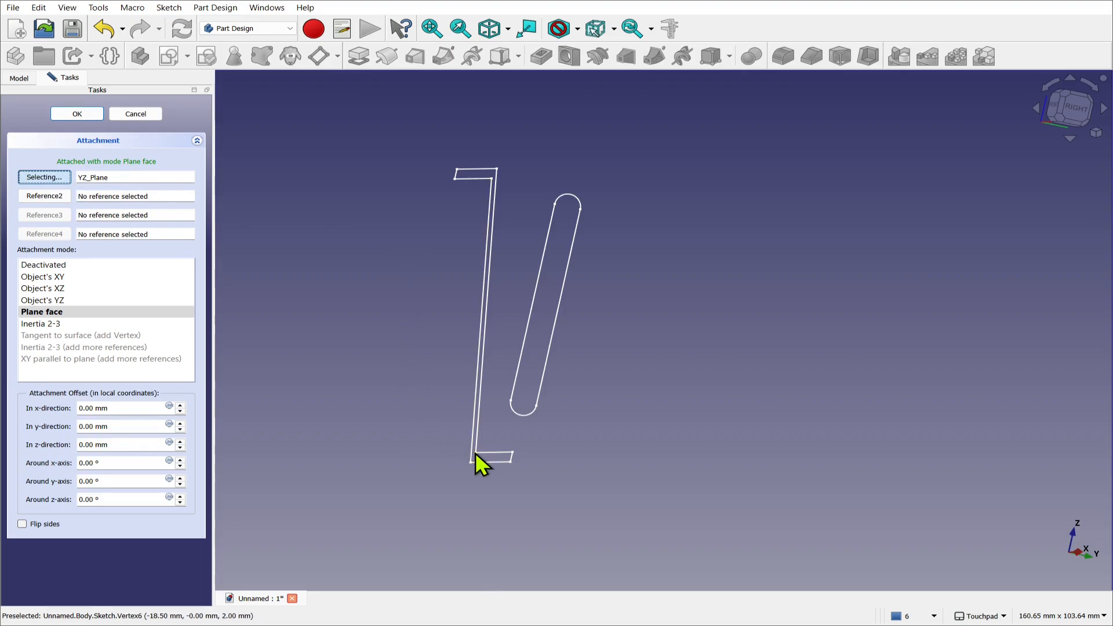
{"action": "left_click", "coordinate": [483, 460]}
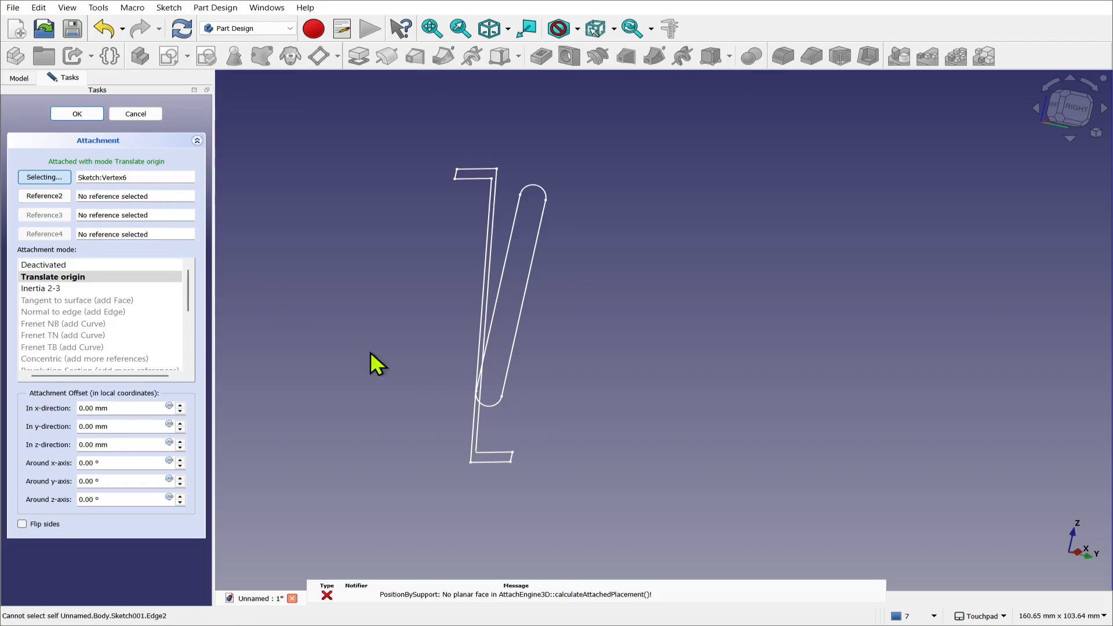
{"action": "left_click", "coordinate": [52, 275]}
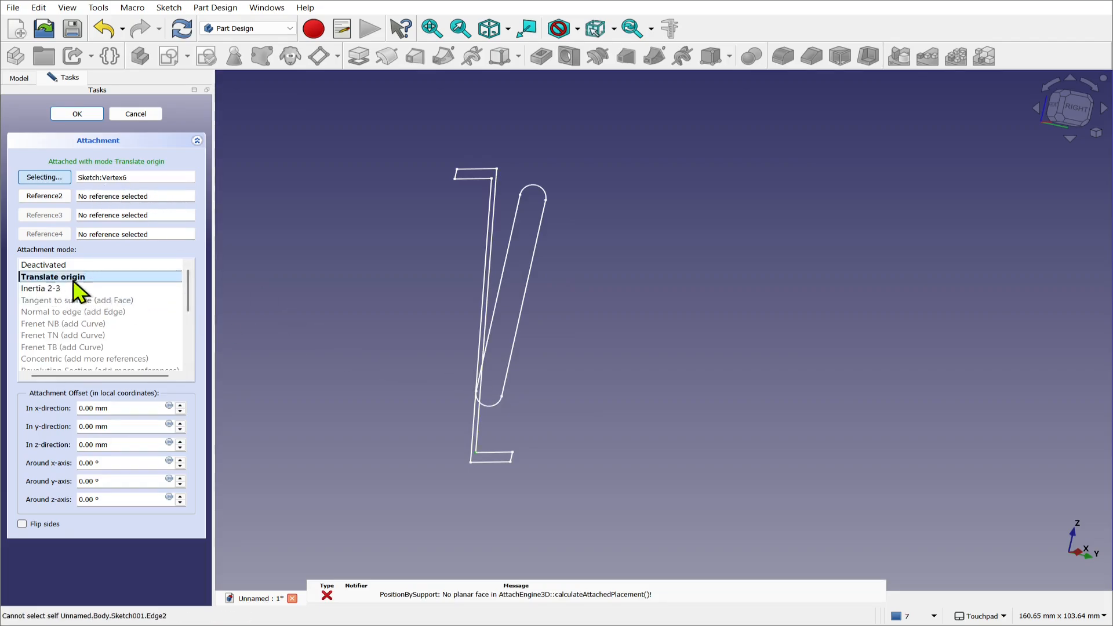
{"action": "mouse_move", "coordinate": [405, 409]}
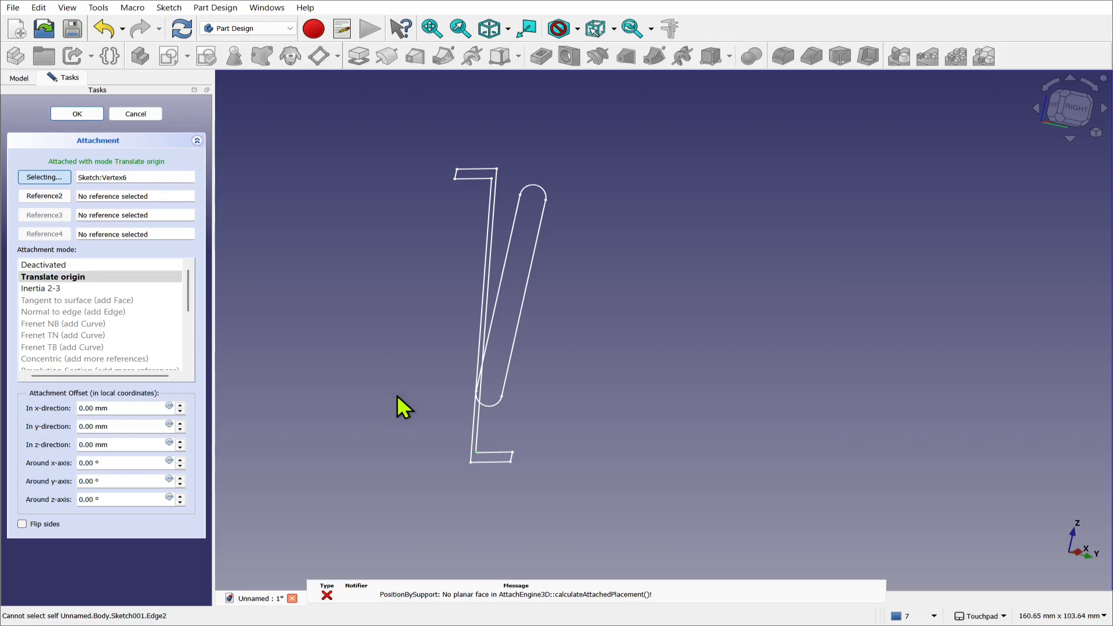
{"action": "mouse_move", "coordinate": [401, 384]}
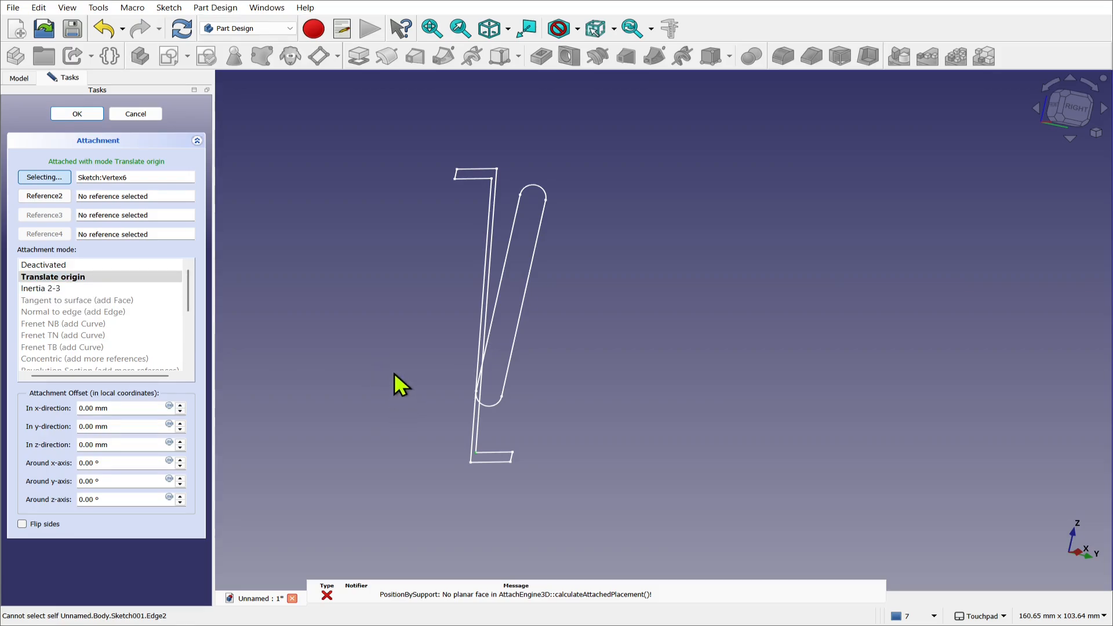
{"action": "mouse_move", "coordinate": [380, 381]}
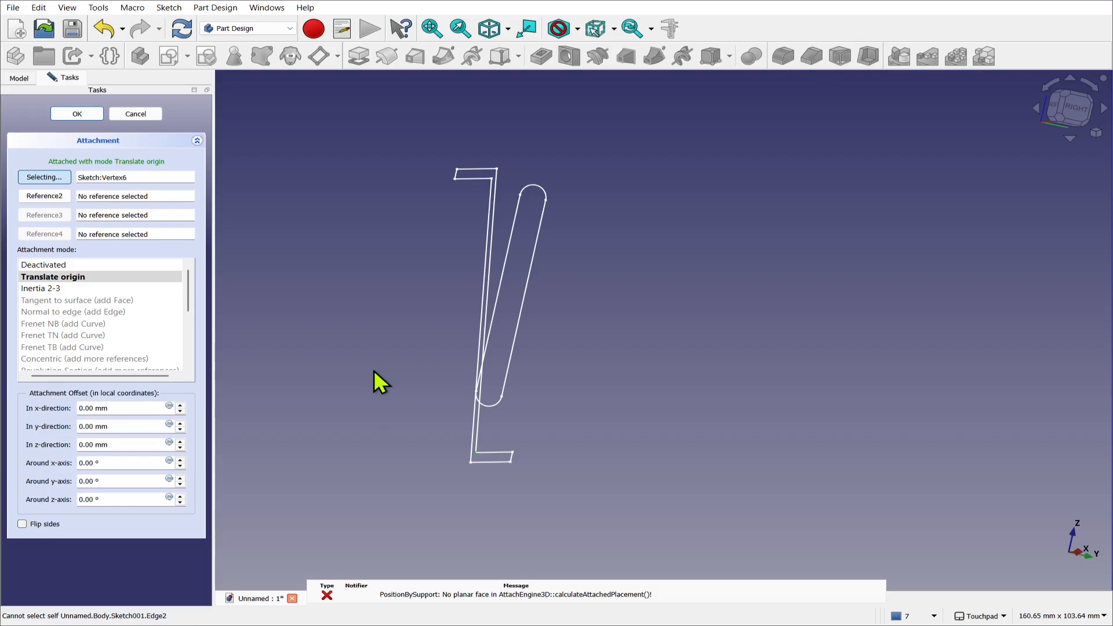
{"action": "left_click", "coordinate": [77, 113]}
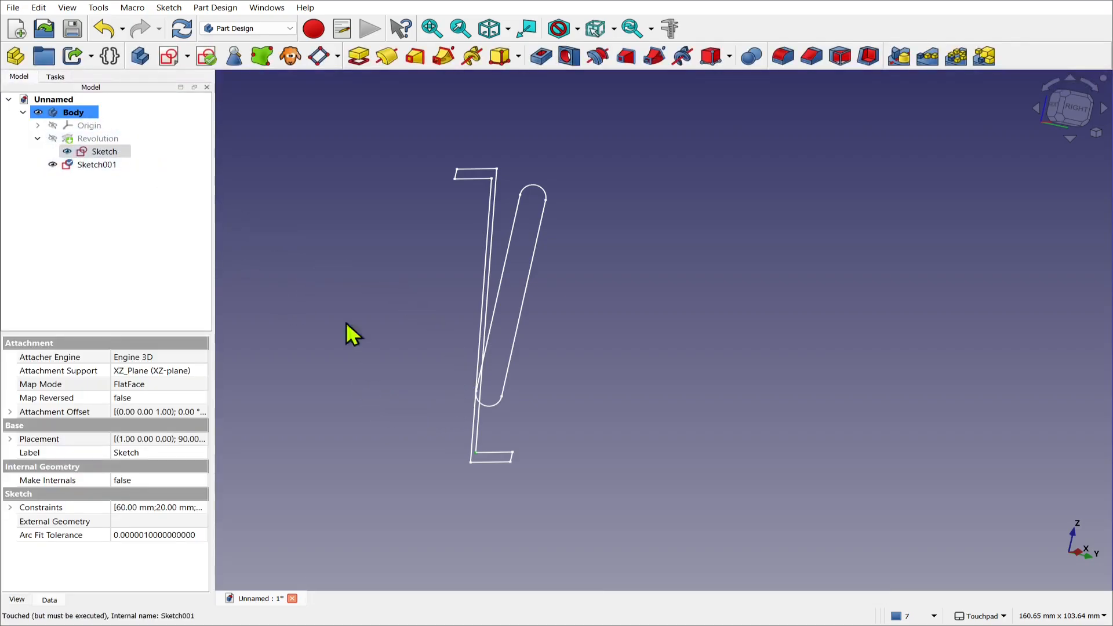
{"action": "double_click", "coordinate": [103, 150]}
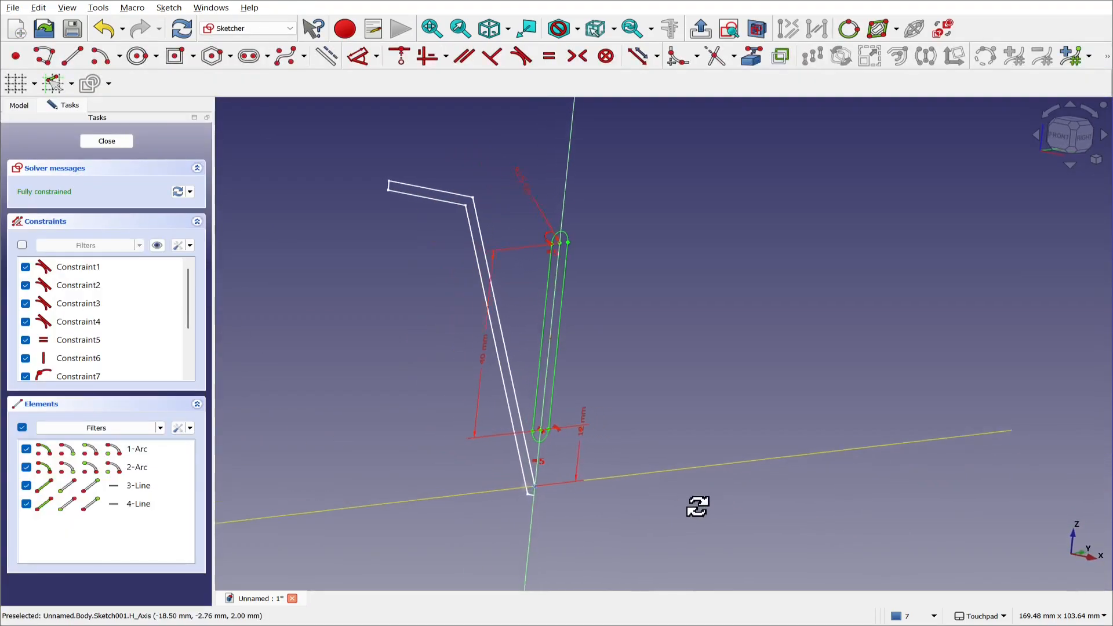
{"action": "scroll", "scroll_direction": "up", "scroll_amount": 3}
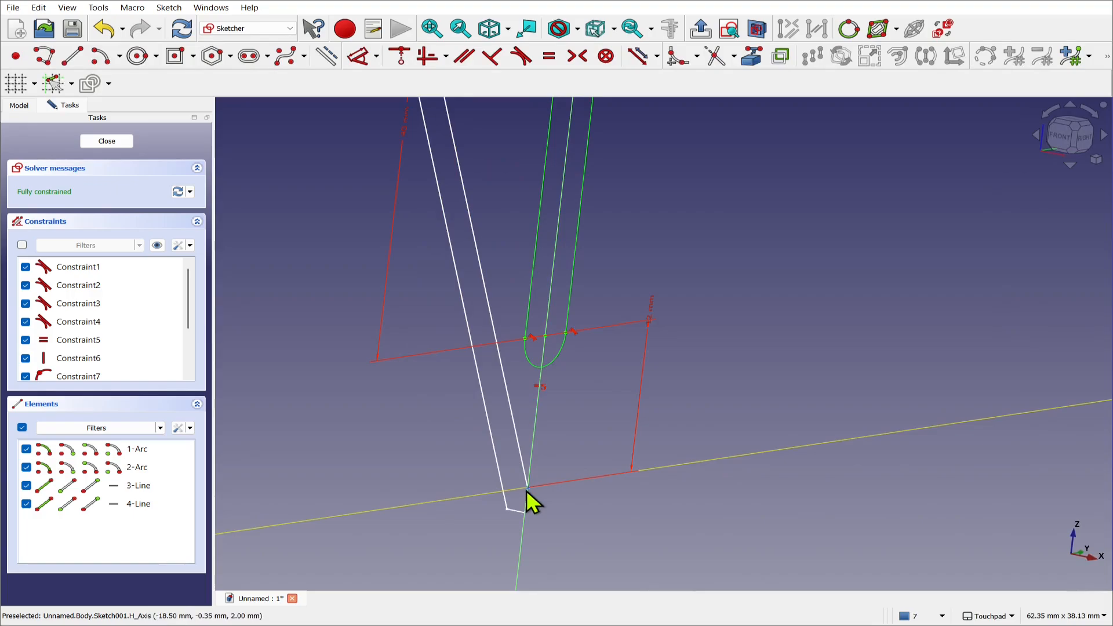
{"action": "mouse_move", "coordinate": [529, 497]}
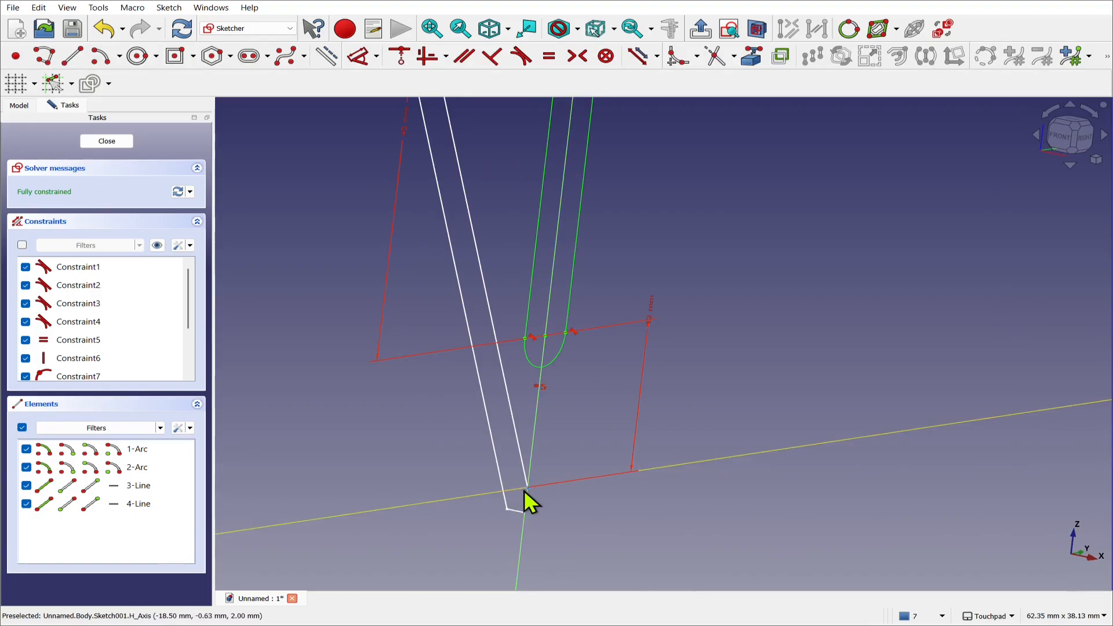
{"action": "left_click", "coordinate": [106, 141]}
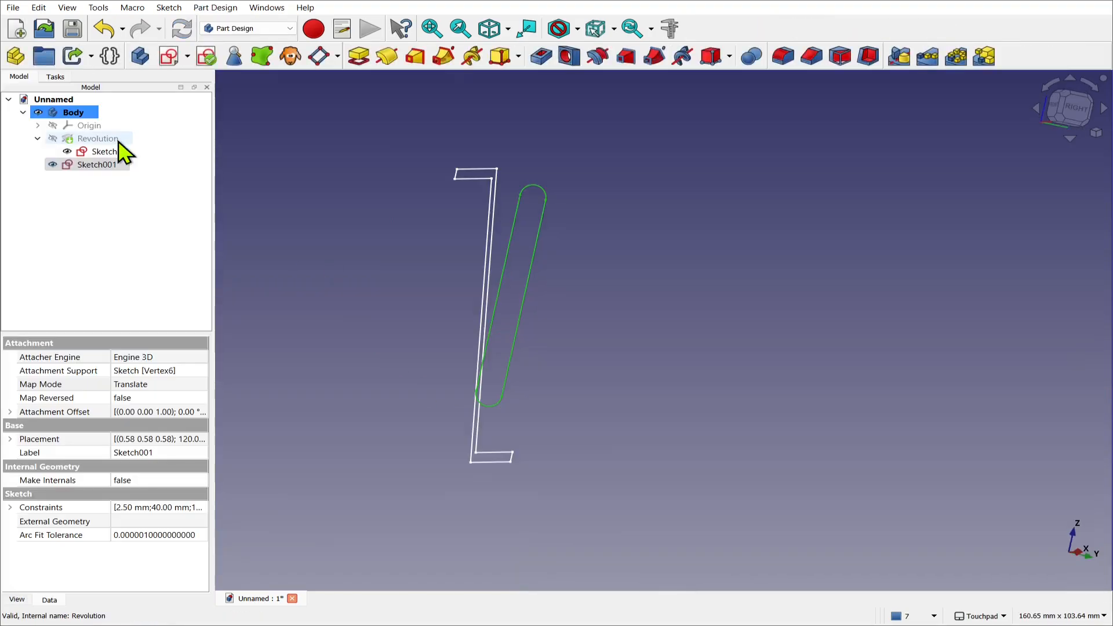
Reopen Sketch001's attachment via the Map Mode property and begin picking Reference2
{"action": "left_click", "coordinate": [96, 164]}
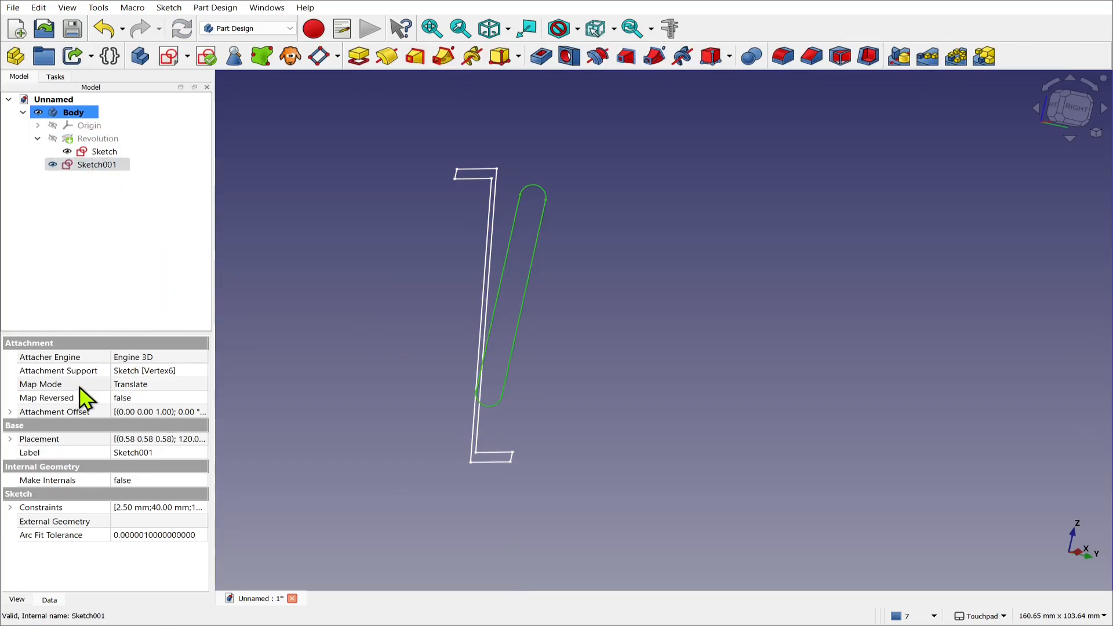
{"action": "left_click", "coordinate": [40, 384]}
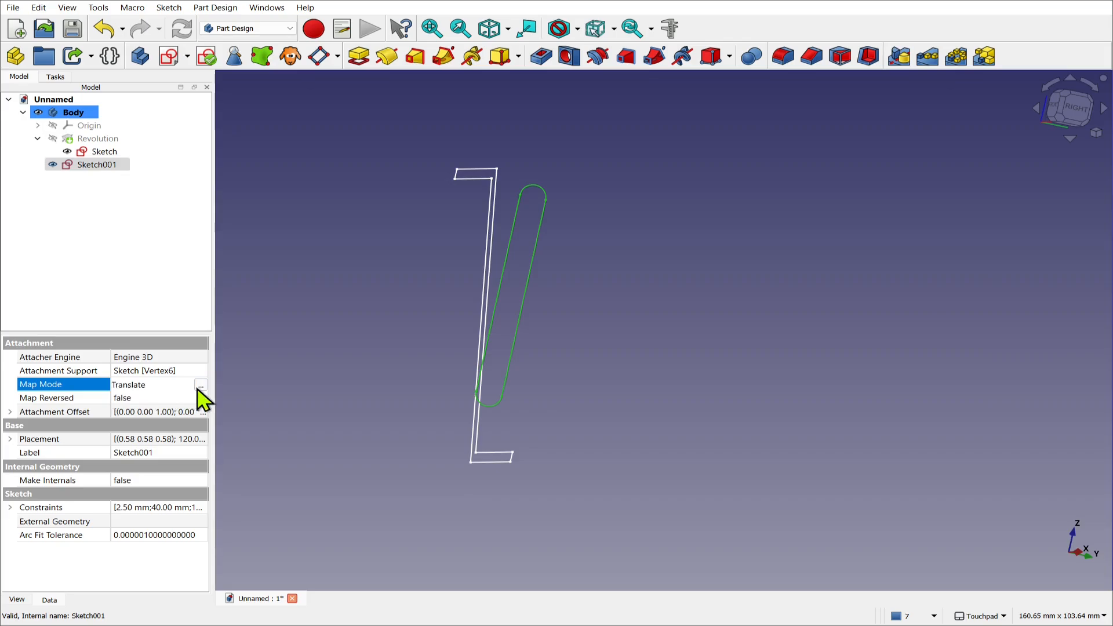
{"action": "left_click", "coordinate": [201, 385]}
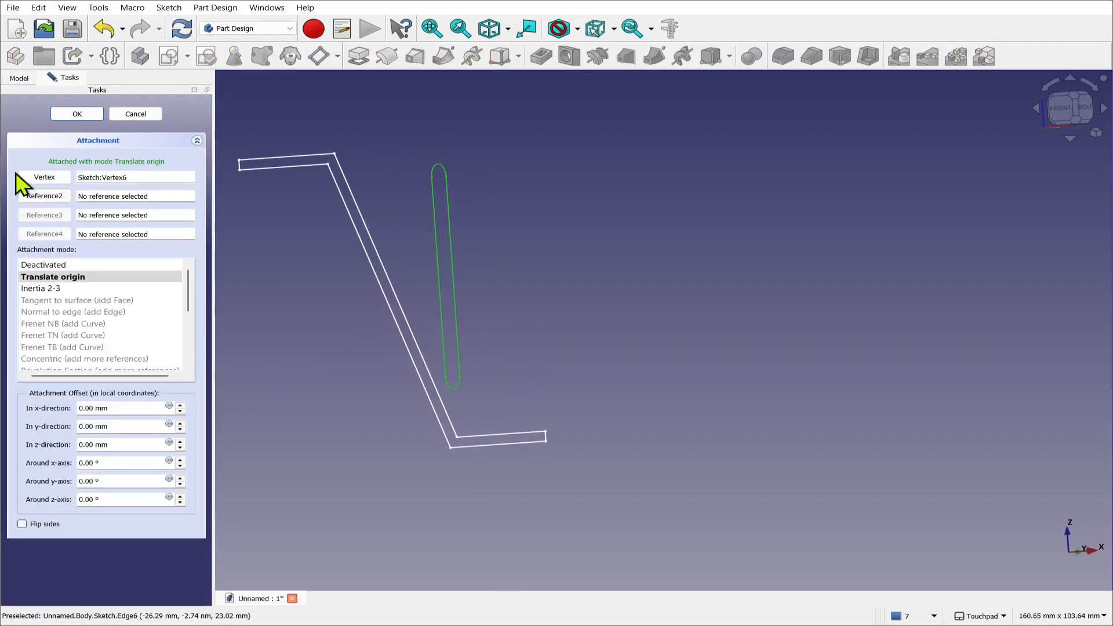
{"action": "left_click", "coordinate": [44, 196]}
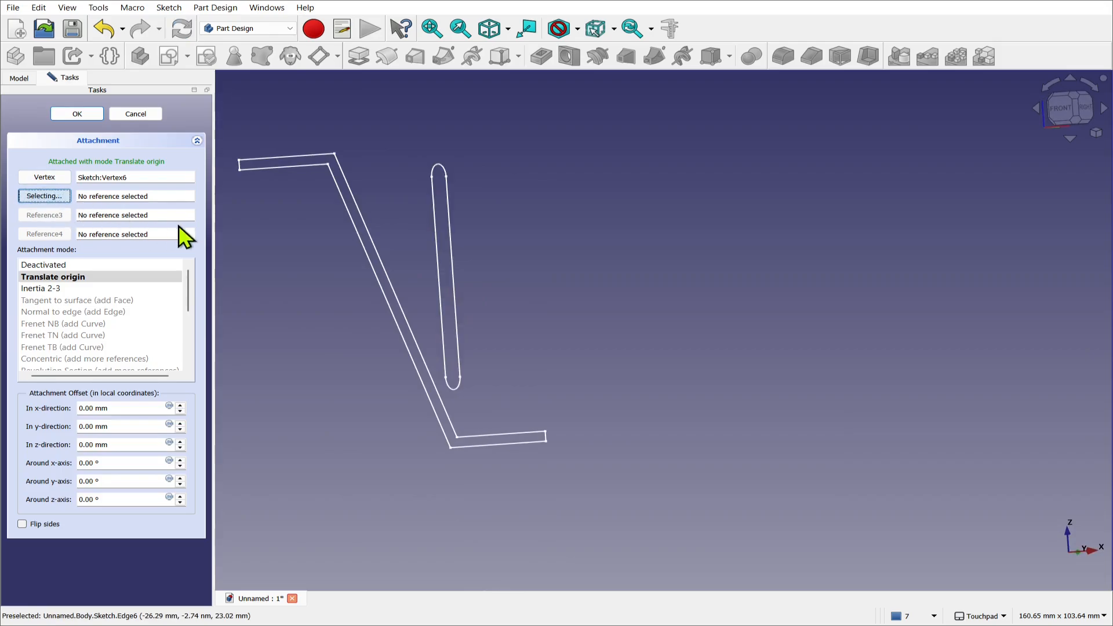
{"action": "mouse_move", "coordinate": [369, 234]}
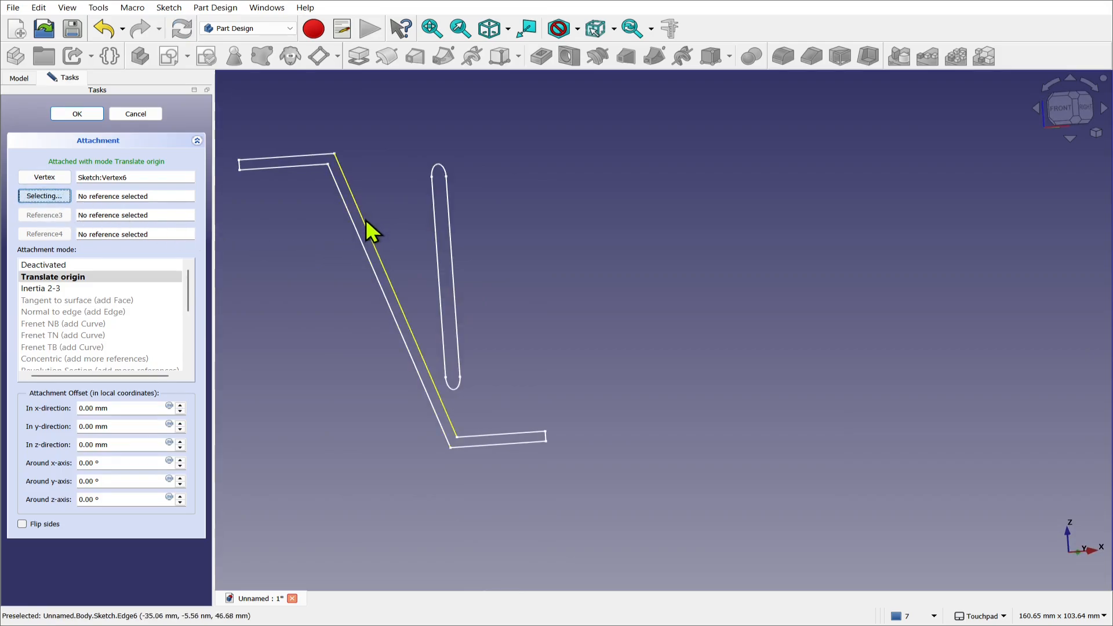
Add the pot profile's slanted wall Edge6 as the second attachment reference
{"action": "left_click", "coordinate": [368, 234]}
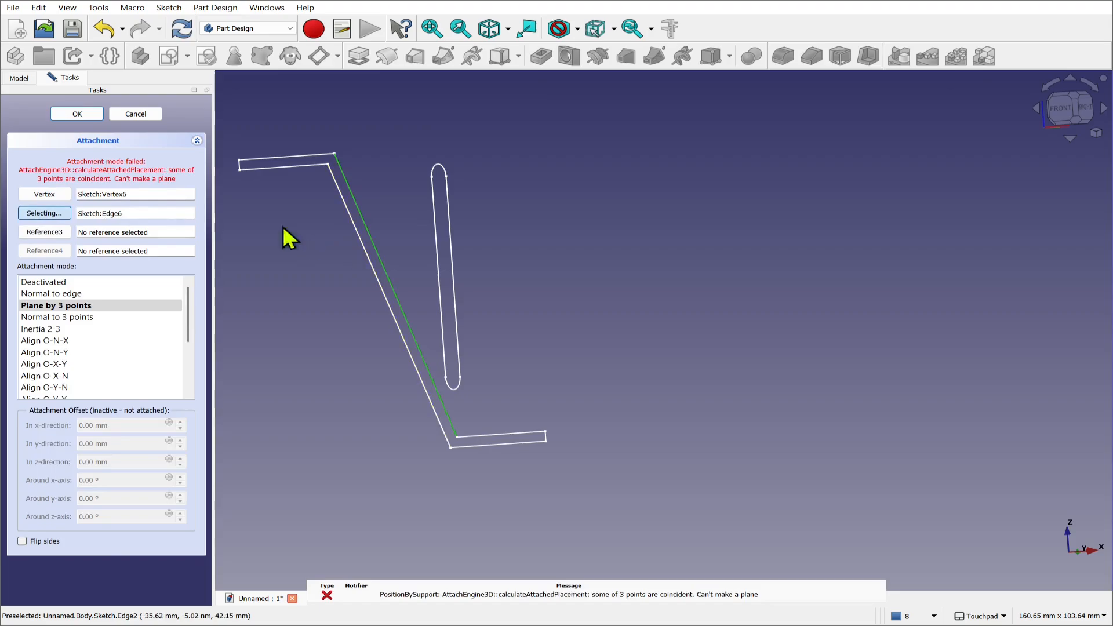
{"action": "mouse_move", "coordinate": [105, 187]}
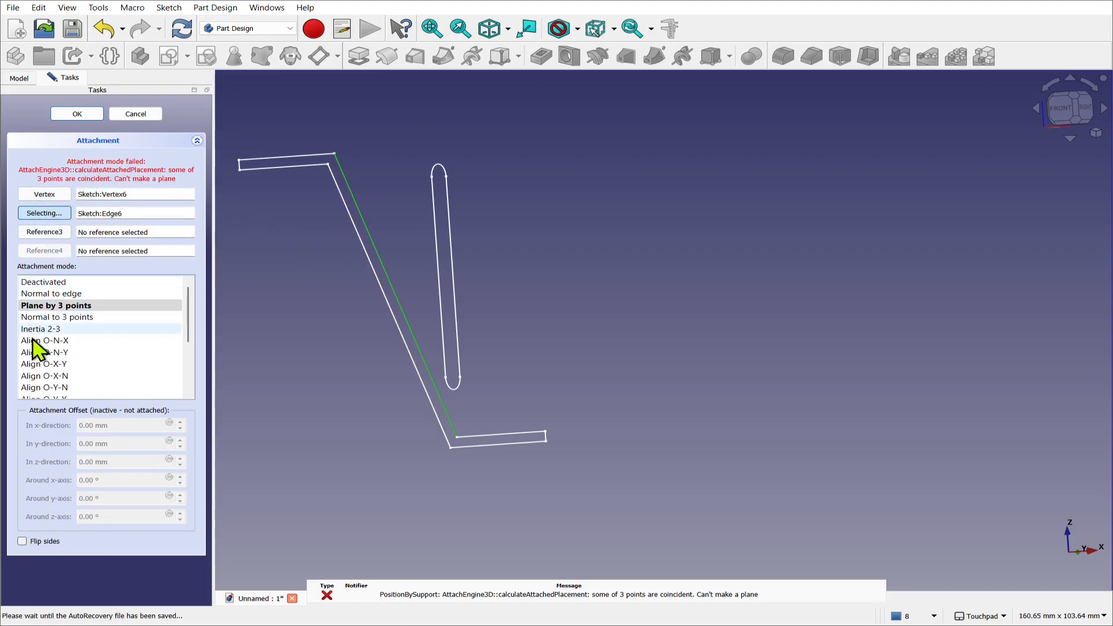
{"action": "mouse_move", "coordinate": [44, 363]}
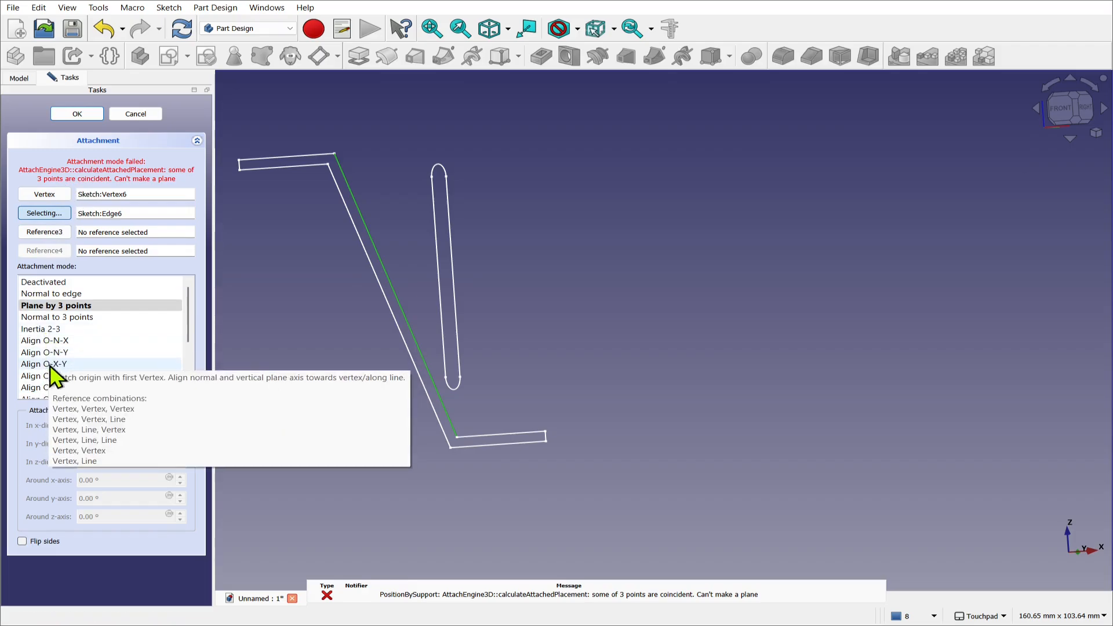
{"action": "mouse_move", "coordinate": [36, 344]}
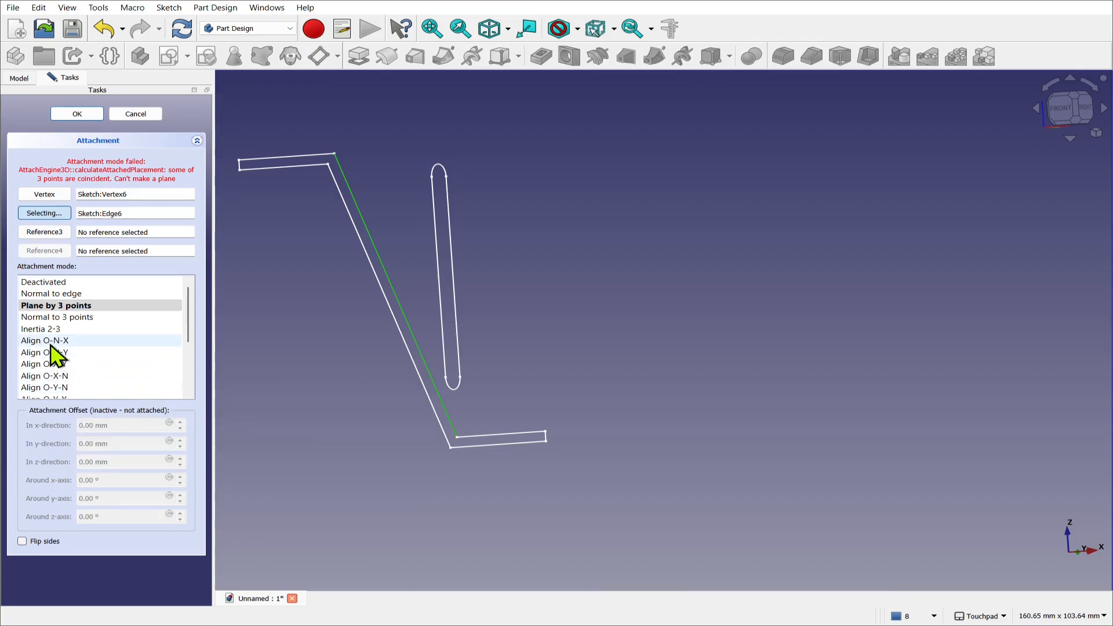
{"action": "mouse_move", "coordinate": [44, 339]}
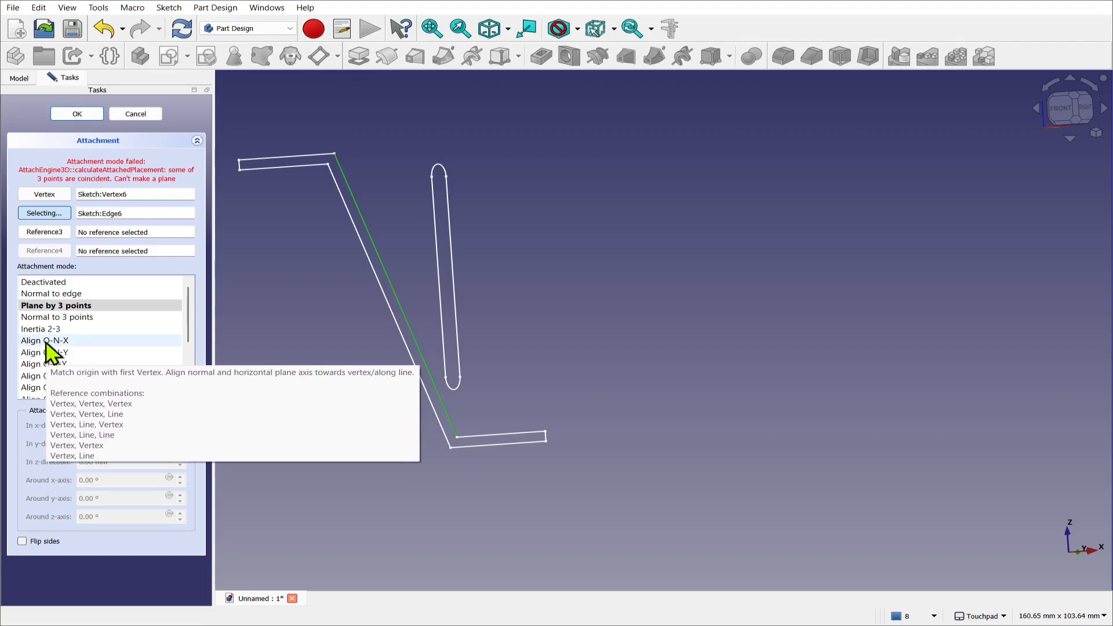
{"action": "mouse_move", "coordinate": [61, 359]}
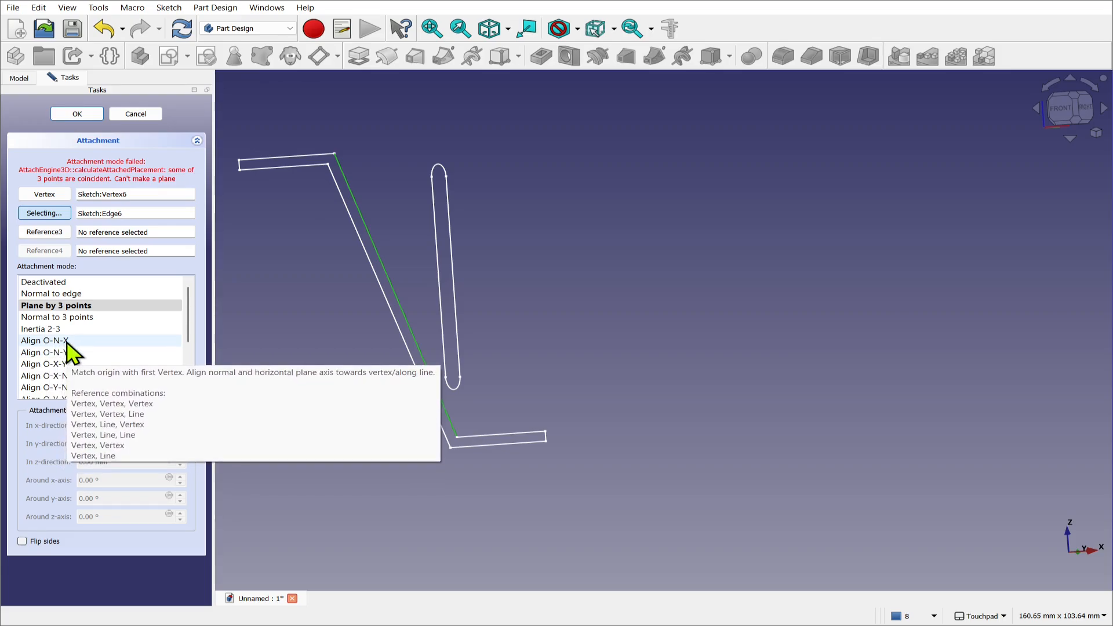
{"action": "mouse_move", "coordinate": [67, 376]}
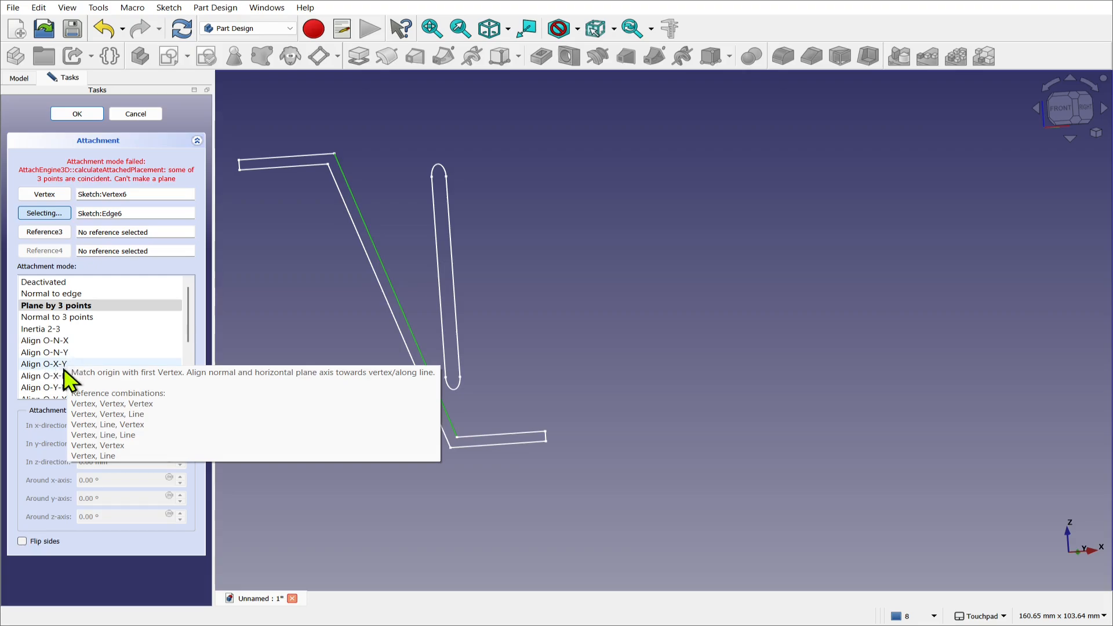
{"action": "mouse_move", "coordinate": [62, 380]}
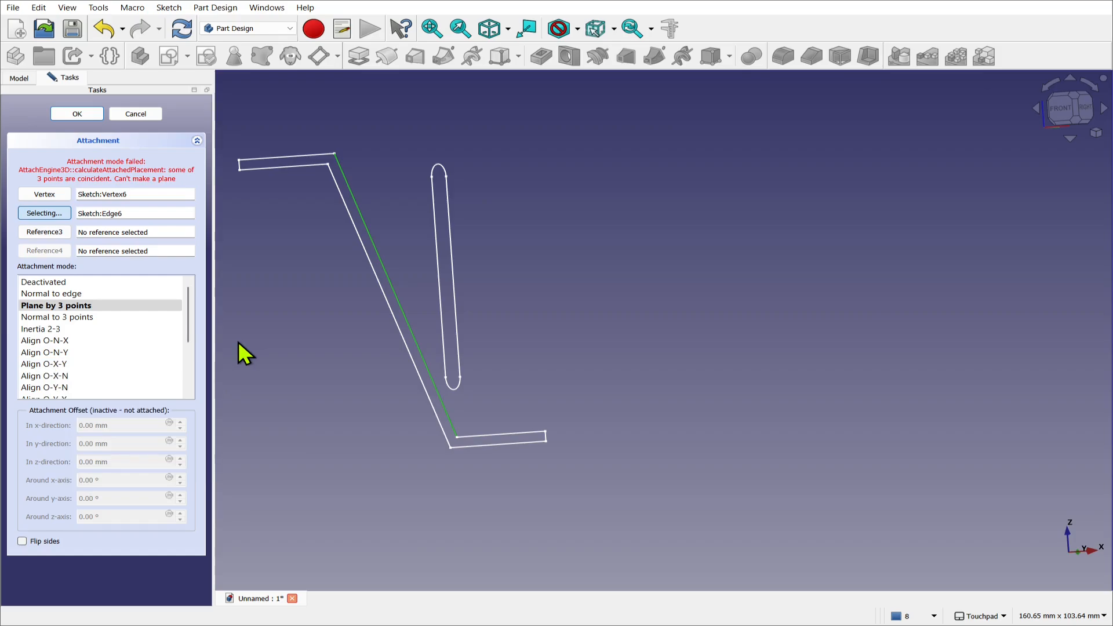
{"action": "mouse_move", "coordinate": [464, 448]}
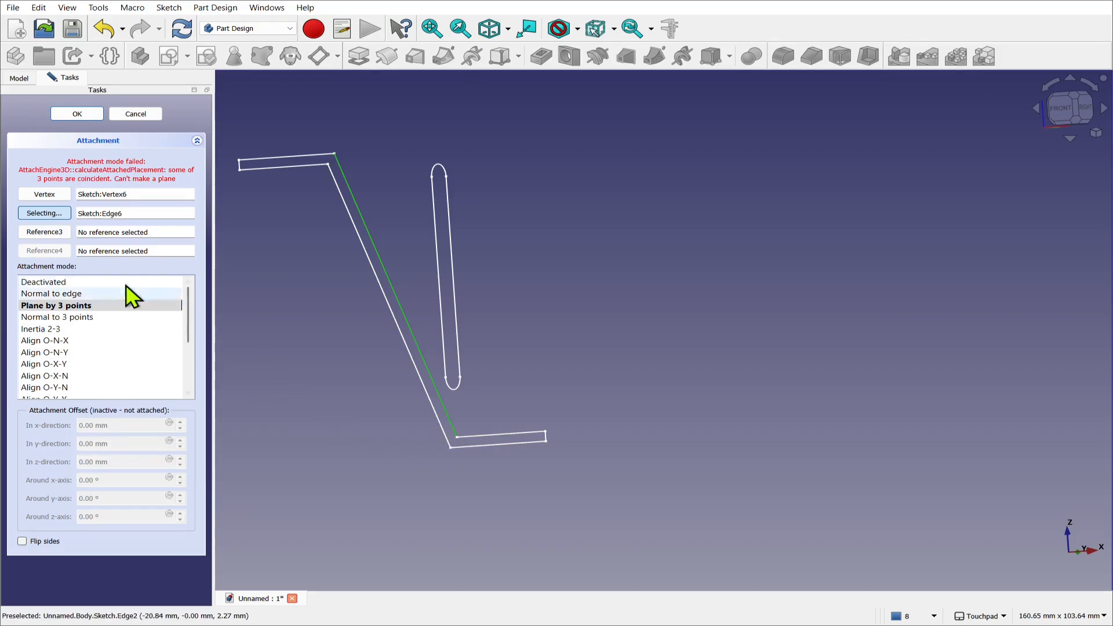
{"action": "mouse_move", "coordinate": [334, 258]}
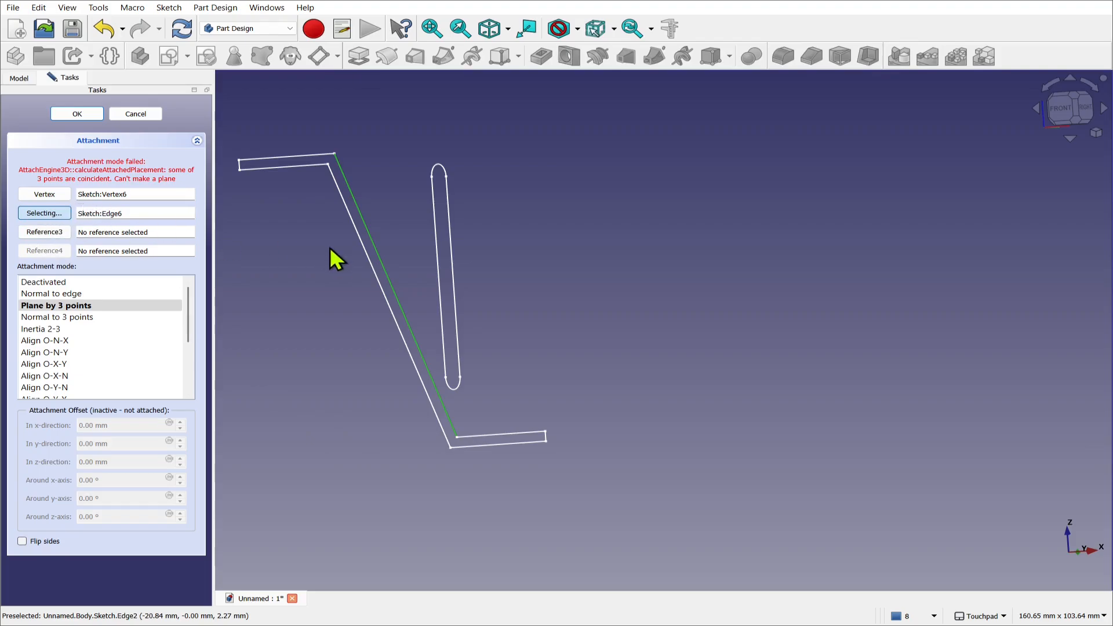
{"action": "mouse_move", "coordinate": [84, 362]}
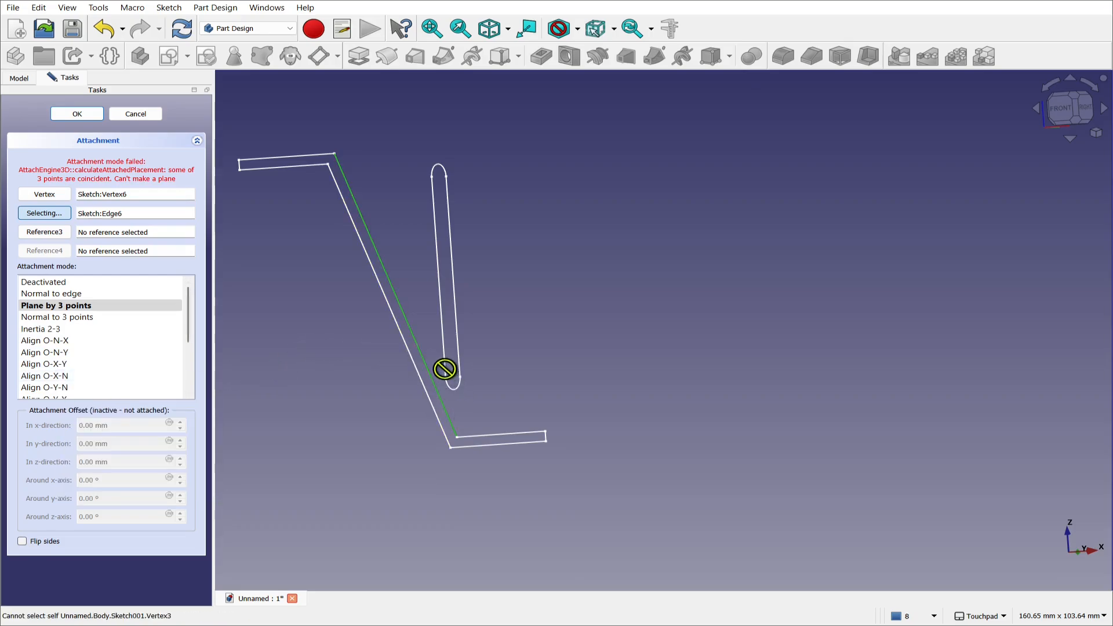
{"action": "mouse_move", "coordinate": [57, 383]}
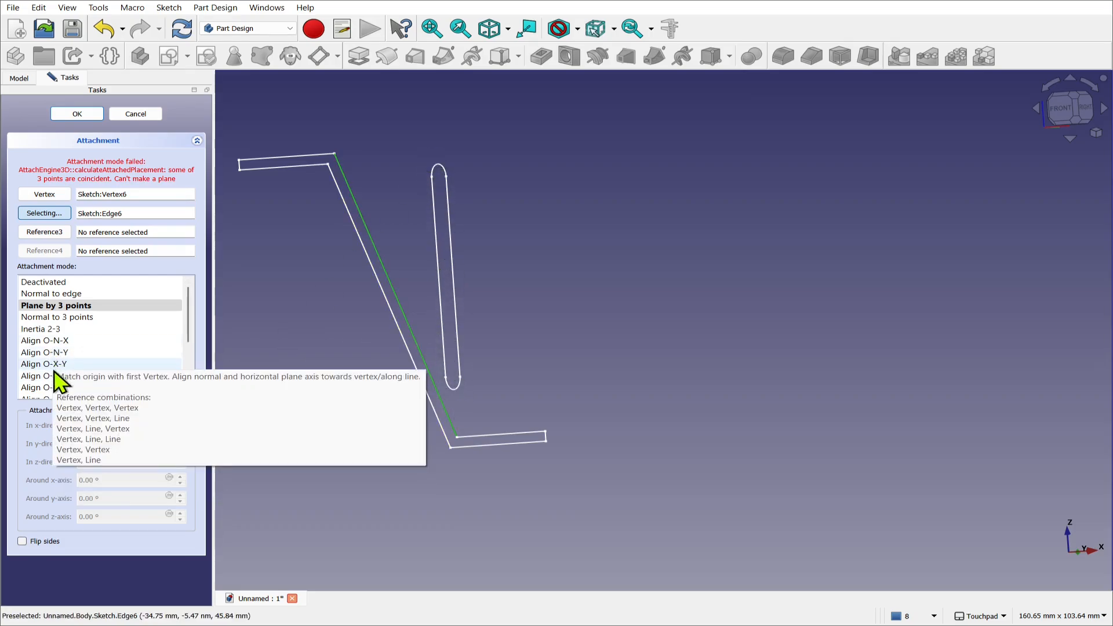
{"action": "mouse_move", "coordinate": [60, 388]}
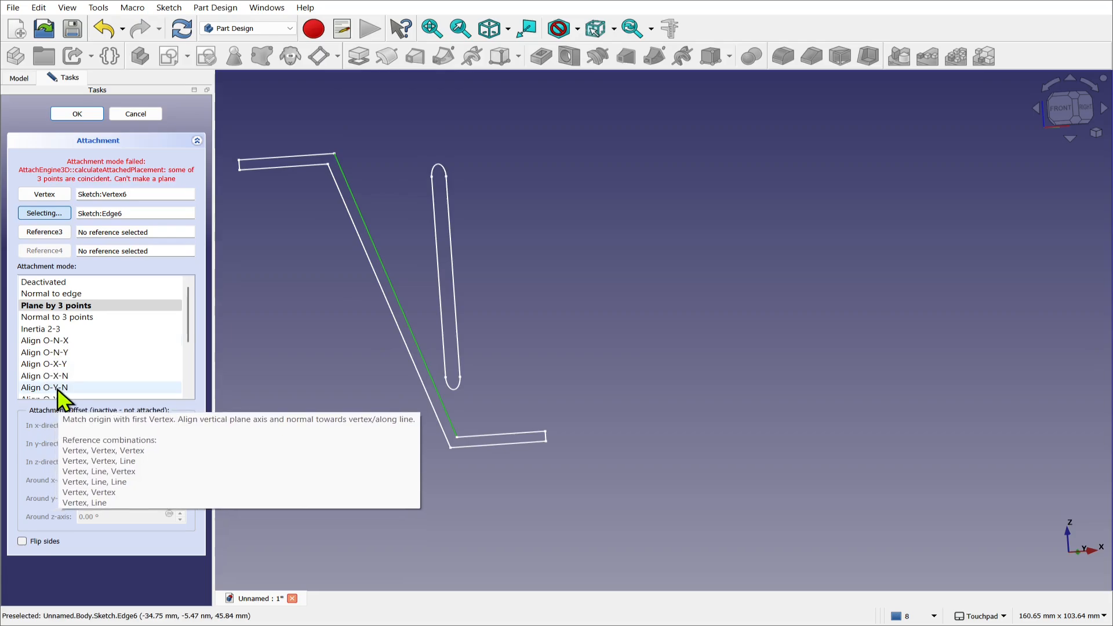
Try Align O-X-N, then settle on Align O-Y-N to lay the slot along the wall edge
{"action": "left_click", "coordinate": [44, 387]}
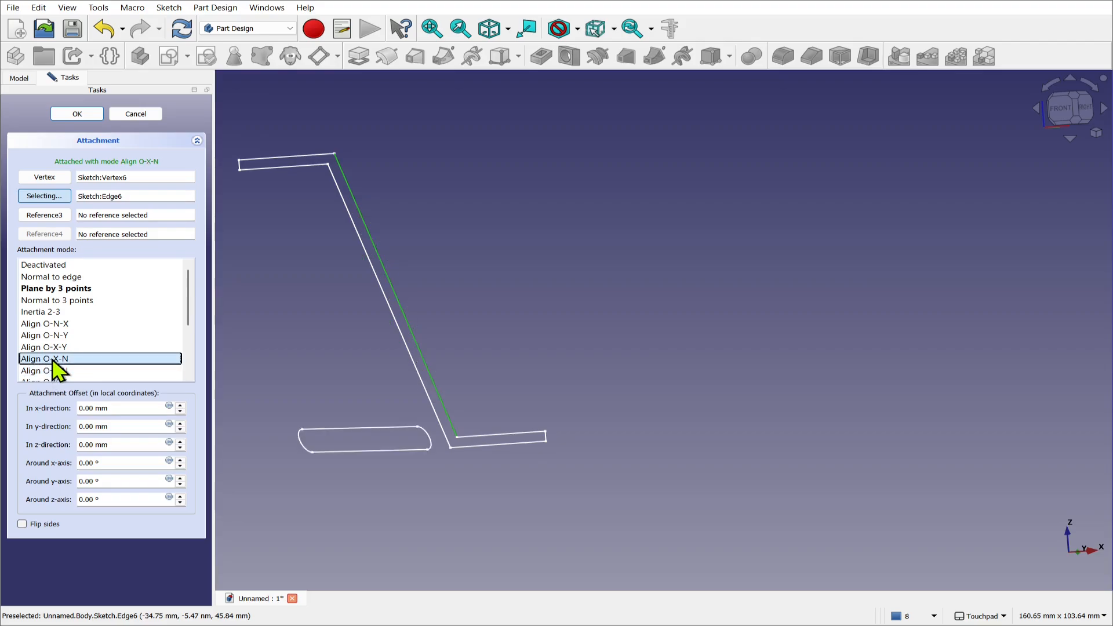
{"action": "left_click", "coordinate": [44, 347]}
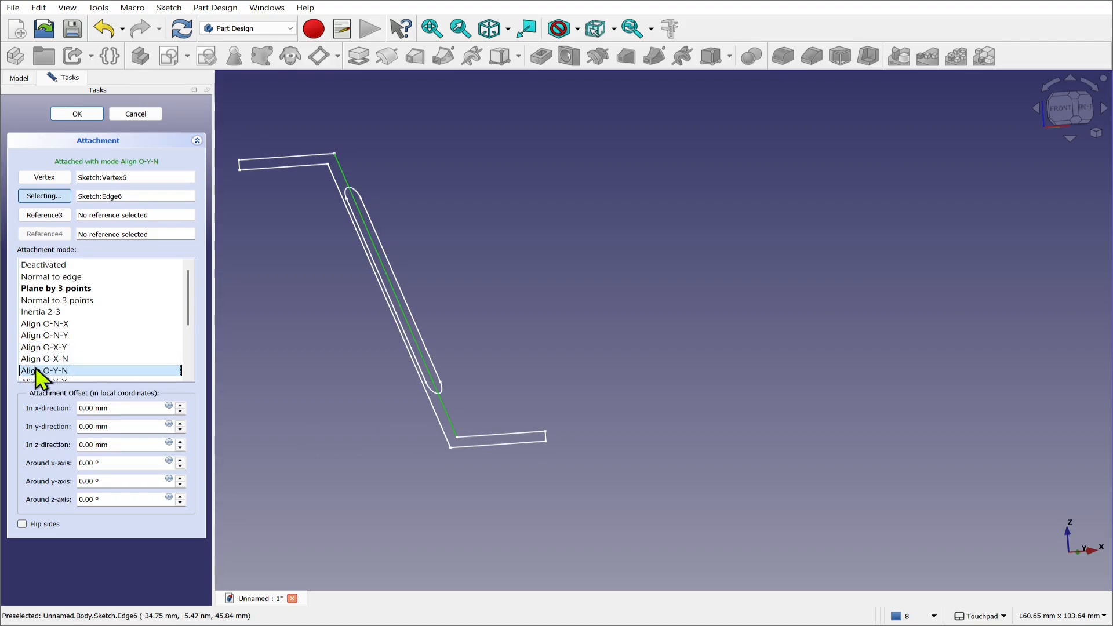
{"action": "mouse_move", "coordinate": [57, 380]}
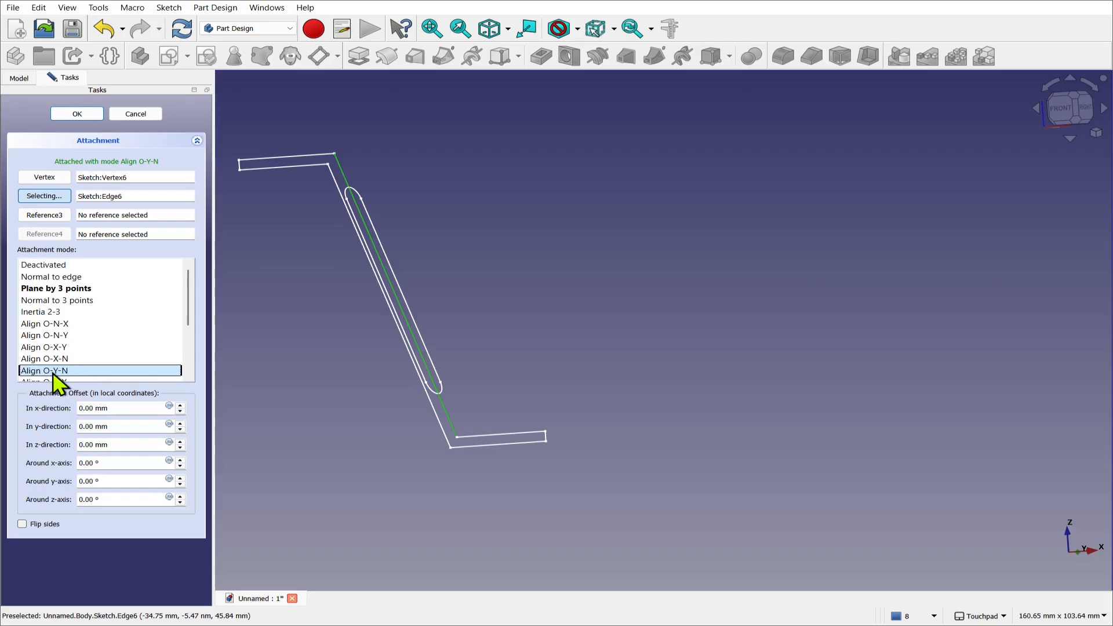
{"action": "mouse_move", "coordinate": [176, 384]}
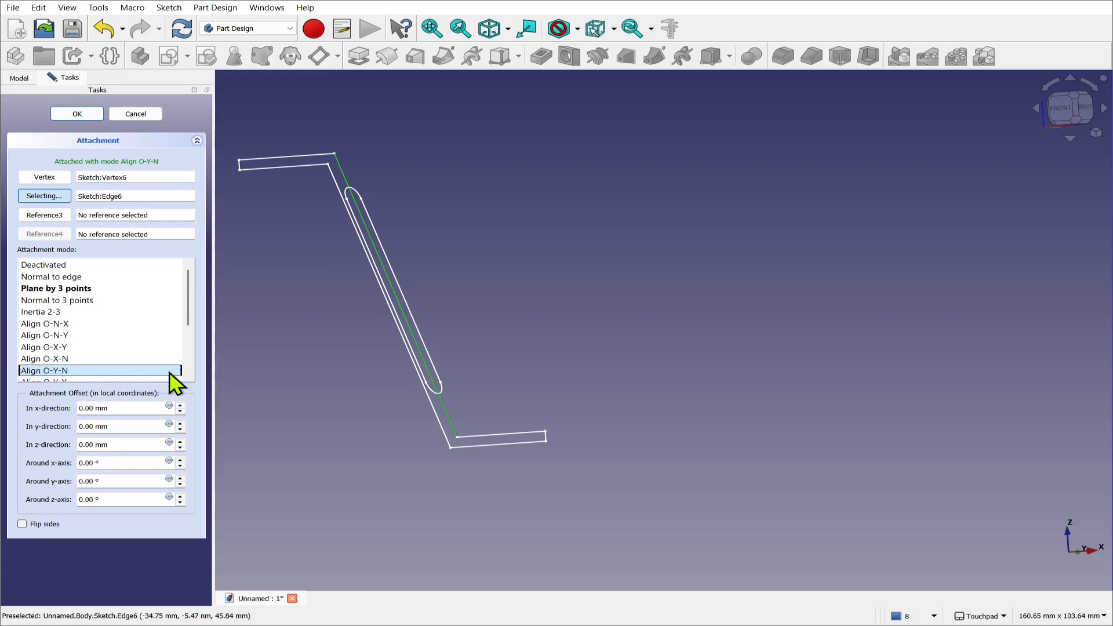
Accept the vertex-and-edge attachment and reopen Sketch001 in the Sketcher
{"action": "left_click", "coordinate": [77, 114]}
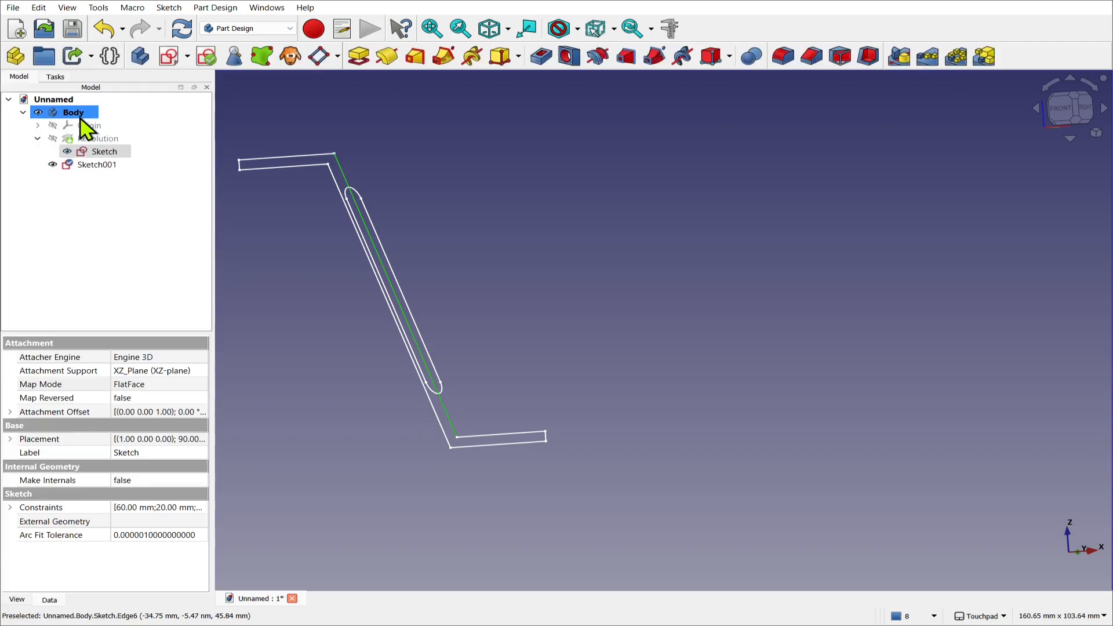
{"action": "double_click", "coordinate": [103, 151]}
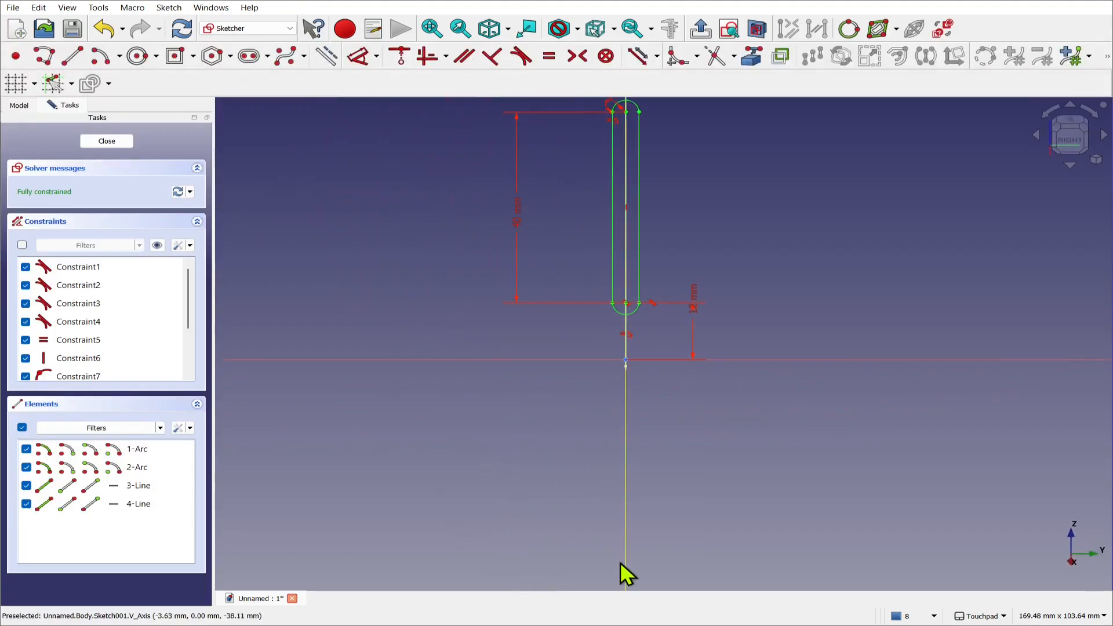
{"action": "mouse_move", "coordinate": [619, 481]}
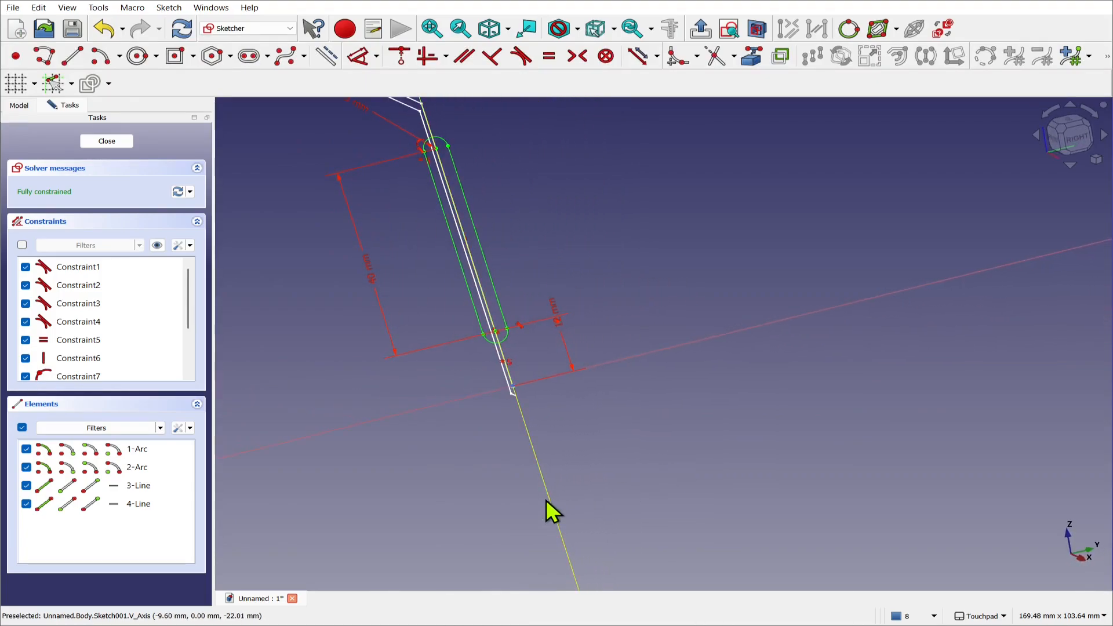
{"action": "mouse_move", "coordinate": [1065, 562]}
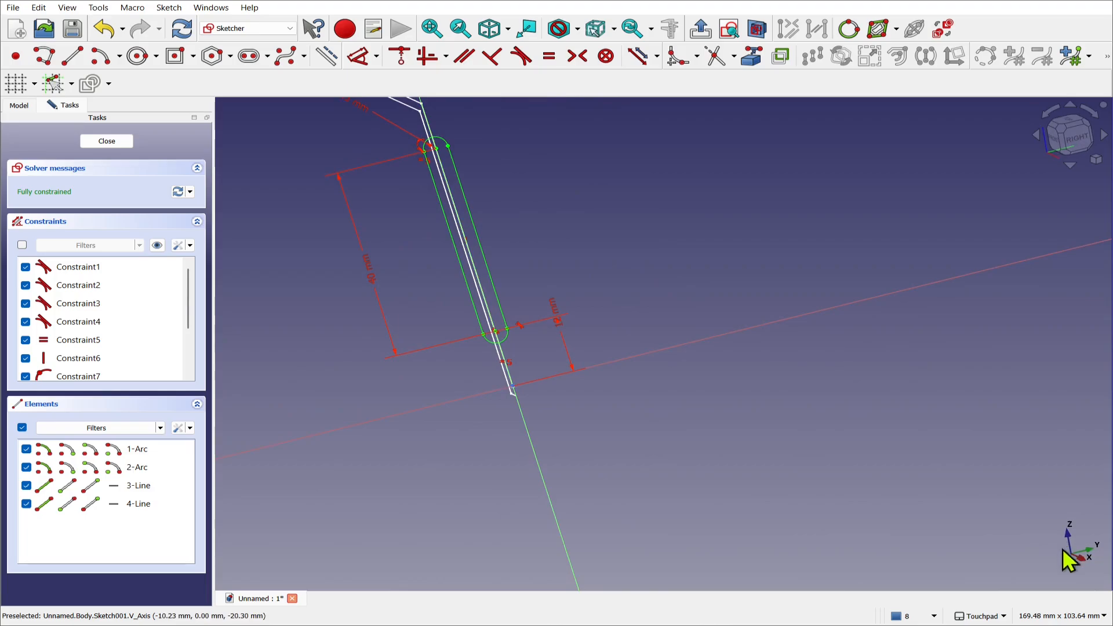
{"action": "mouse_move", "coordinate": [1058, 536]}
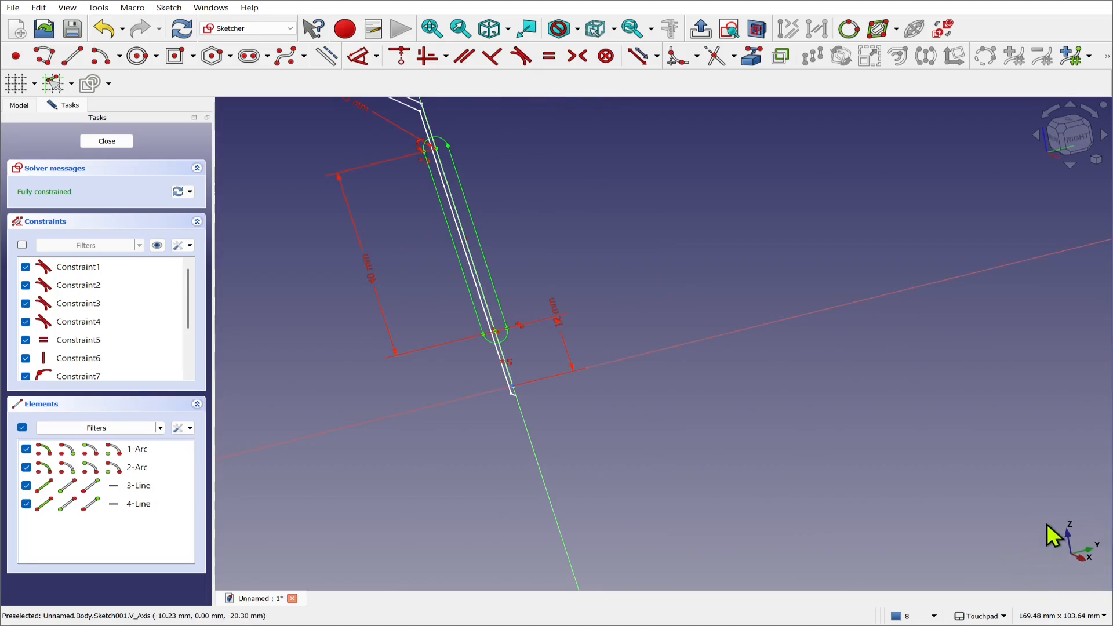
{"action": "mouse_move", "coordinate": [1044, 536]}
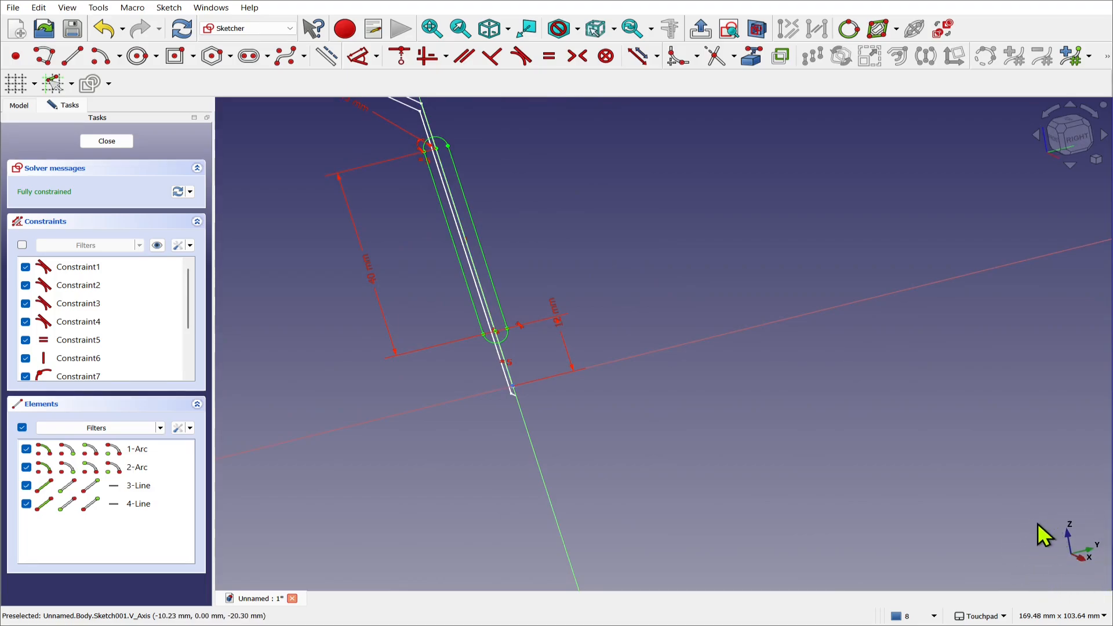
{"action": "mouse_move", "coordinate": [1061, 562]}
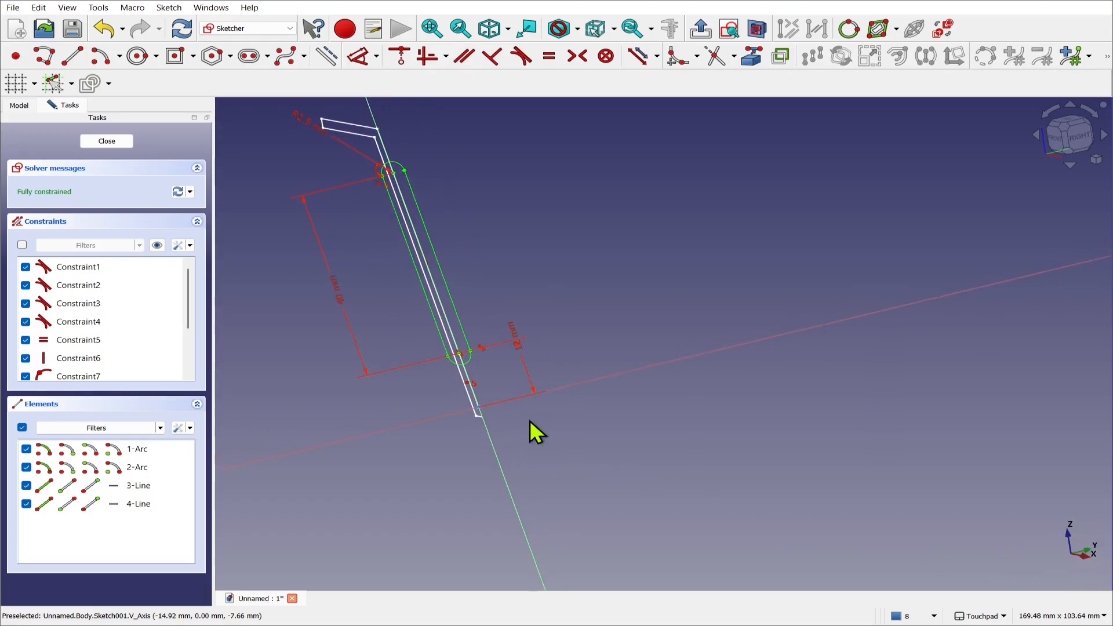
{"action": "mouse_move", "coordinate": [529, 543]}
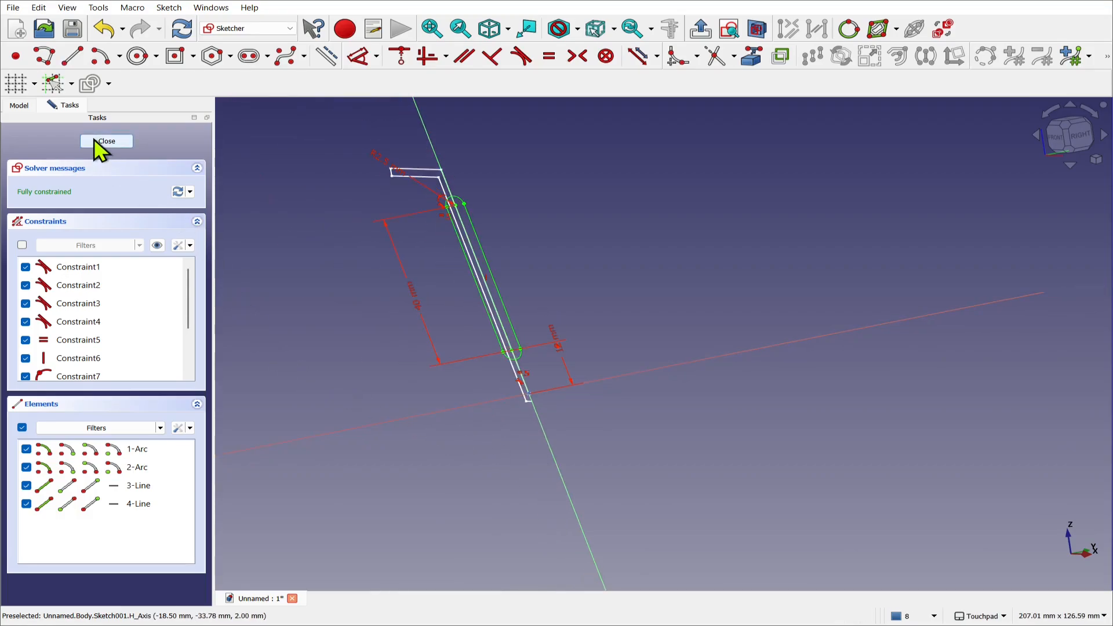
Close the Sketcher, show the Revolution body again and select Sketch001 for cutting
{"action": "left_click", "coordinate": [106, 140]}
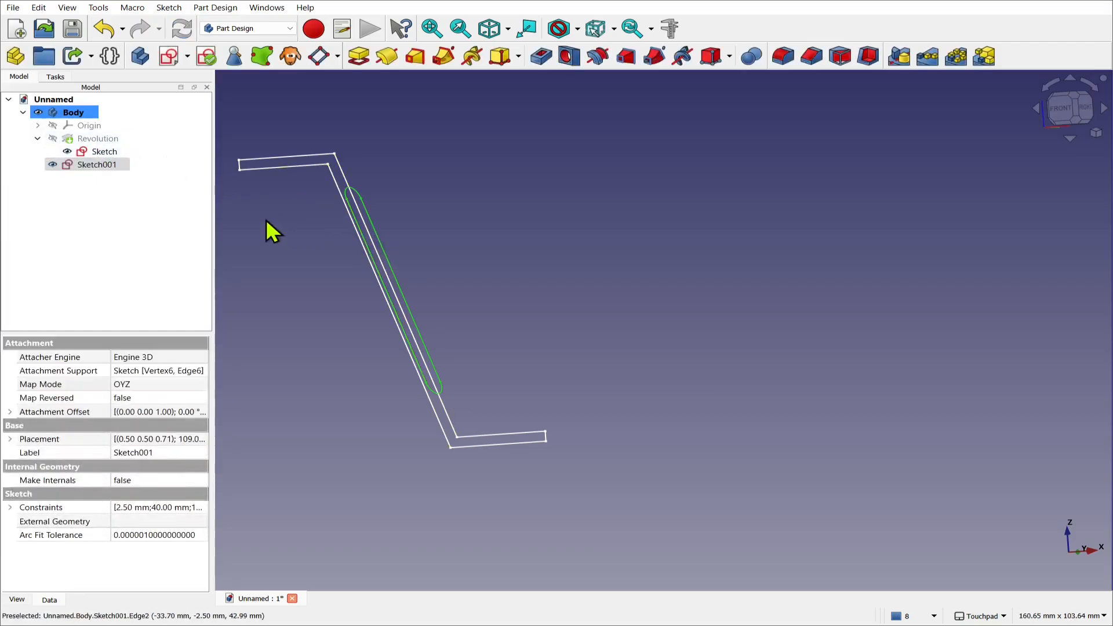
{"action": "left_click", "coordinate": [98, 138]}
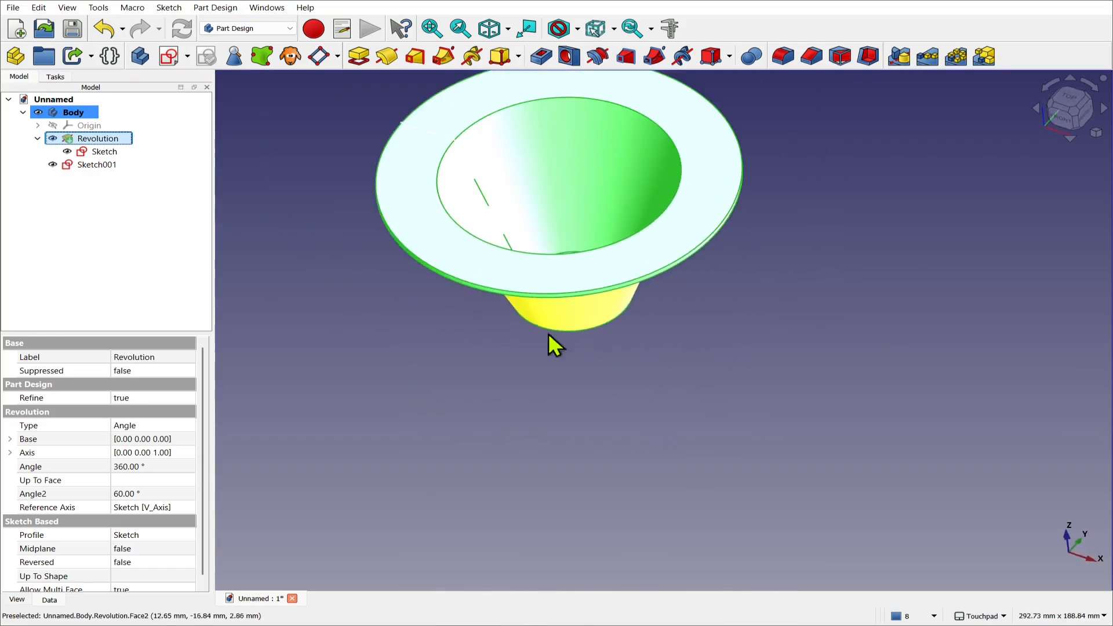
{"action": "left_click", "coordinate": [96, 164]}
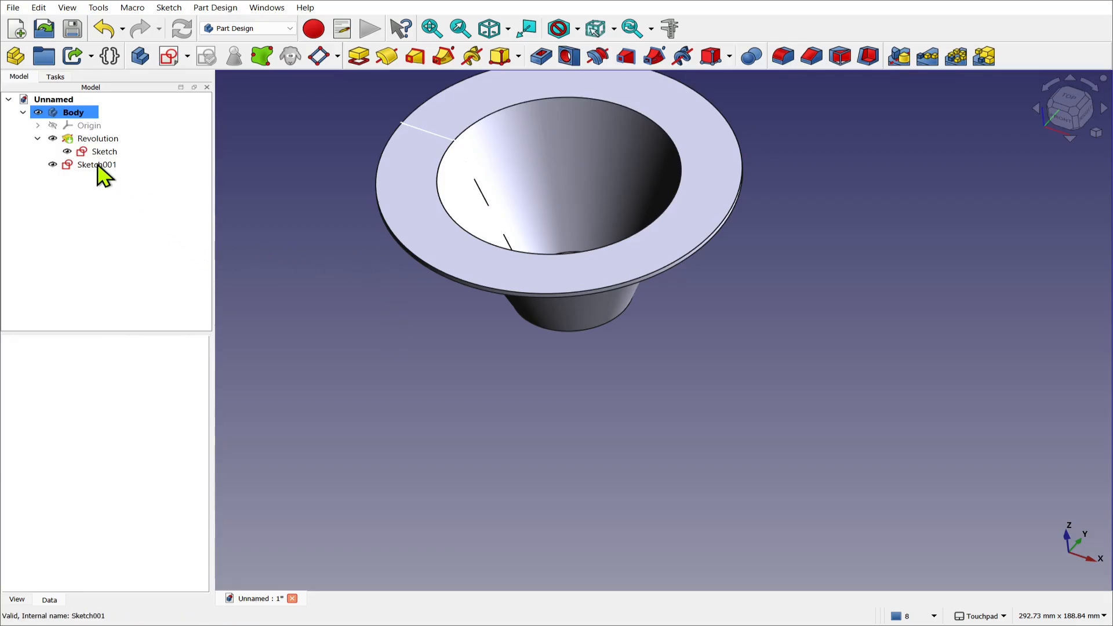
{"action": "left_click", "coordinate": [96, 163]}
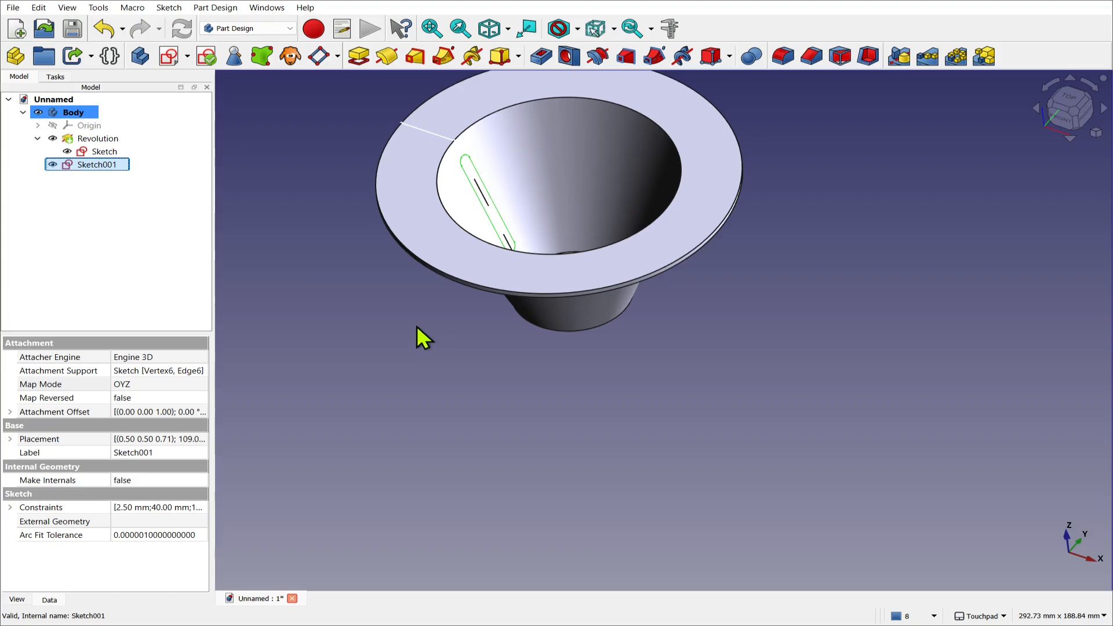
{"action": "mouse_move", "coordinate": [311, 198]}
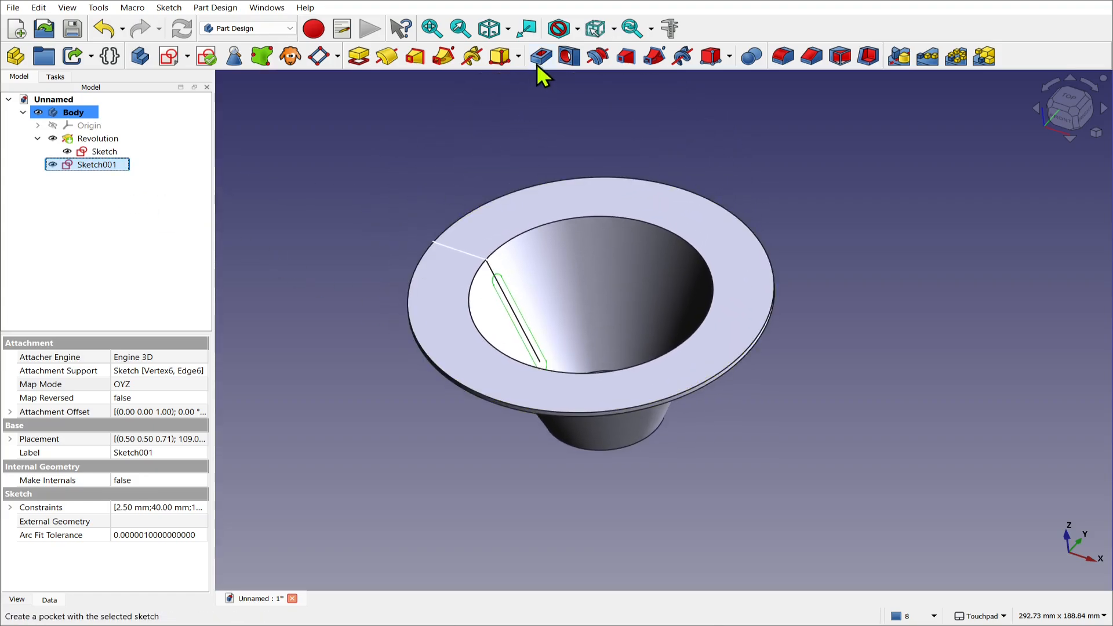
Start a Pocket from the slot sketch with type Two dimensions, 3 mm each way
{"action": "left_click", "coordinate": [540, 55]}
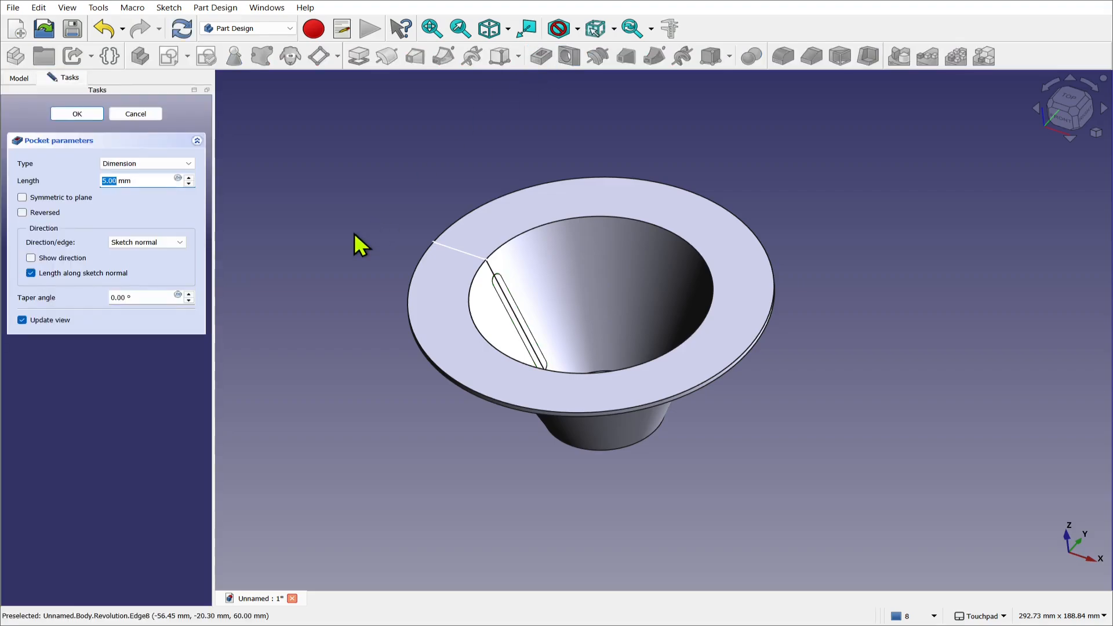
{"action": "scroll", "scroll_direction": "up", "scroll_amount": 3}
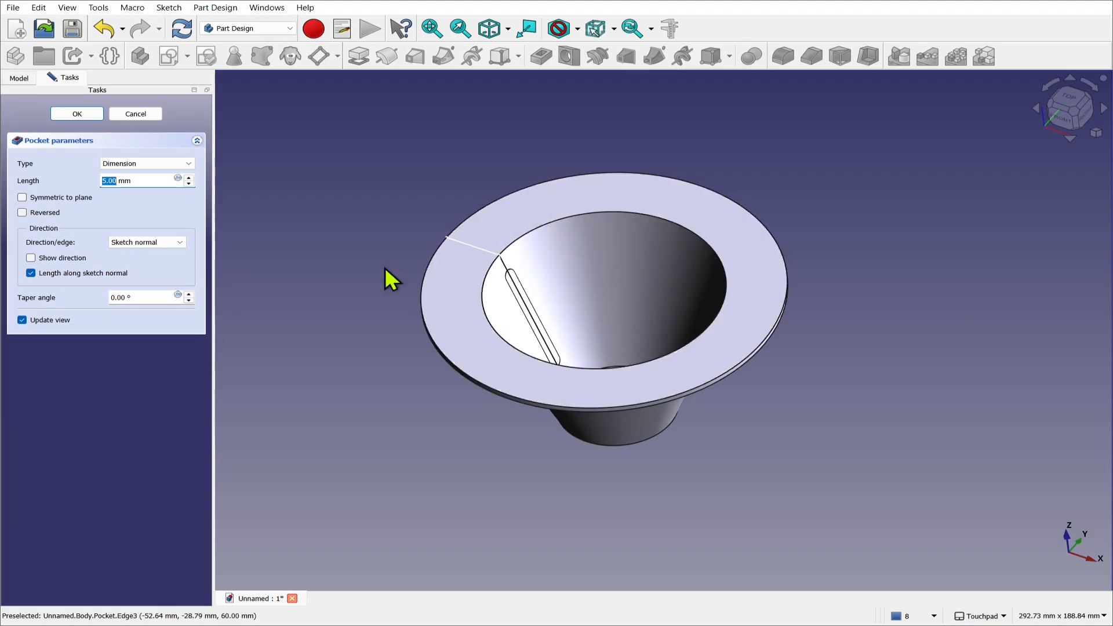
{"action": "mouse_move", "coordinate": [127, 216]}
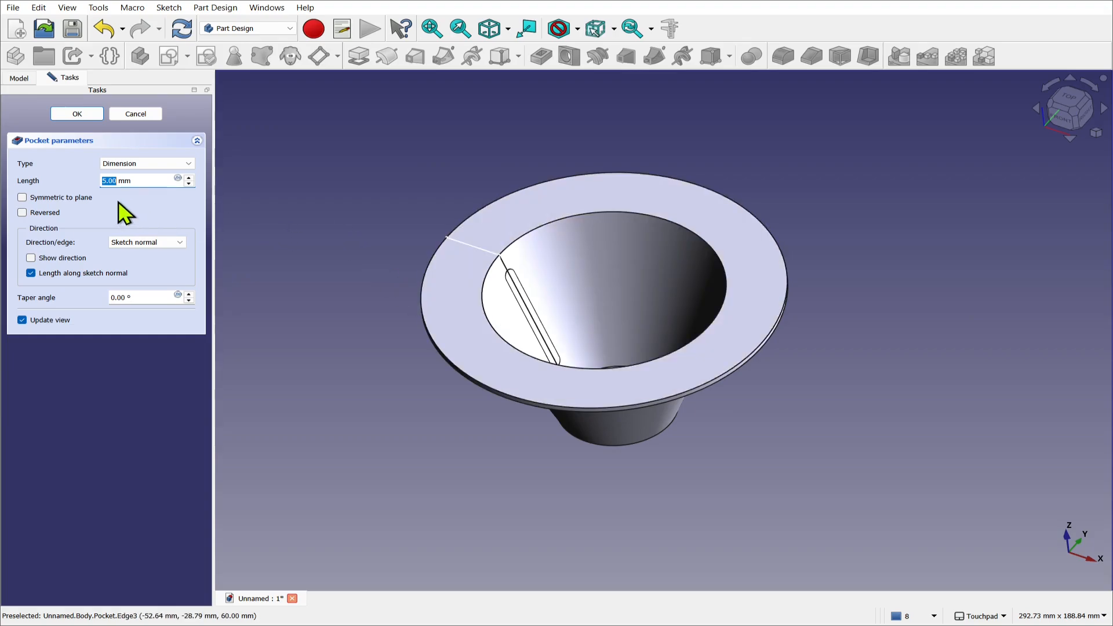
{"action": "left_click", "coordinate": [148, 164]}
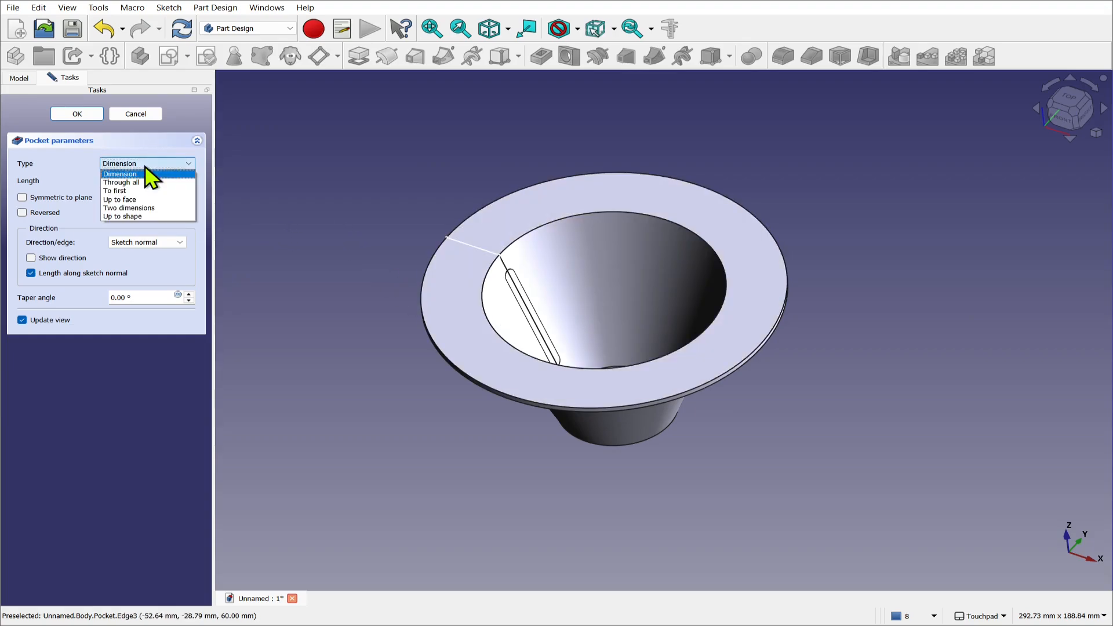
{"action": "mouse_move", "coordinate": [154, 208]}
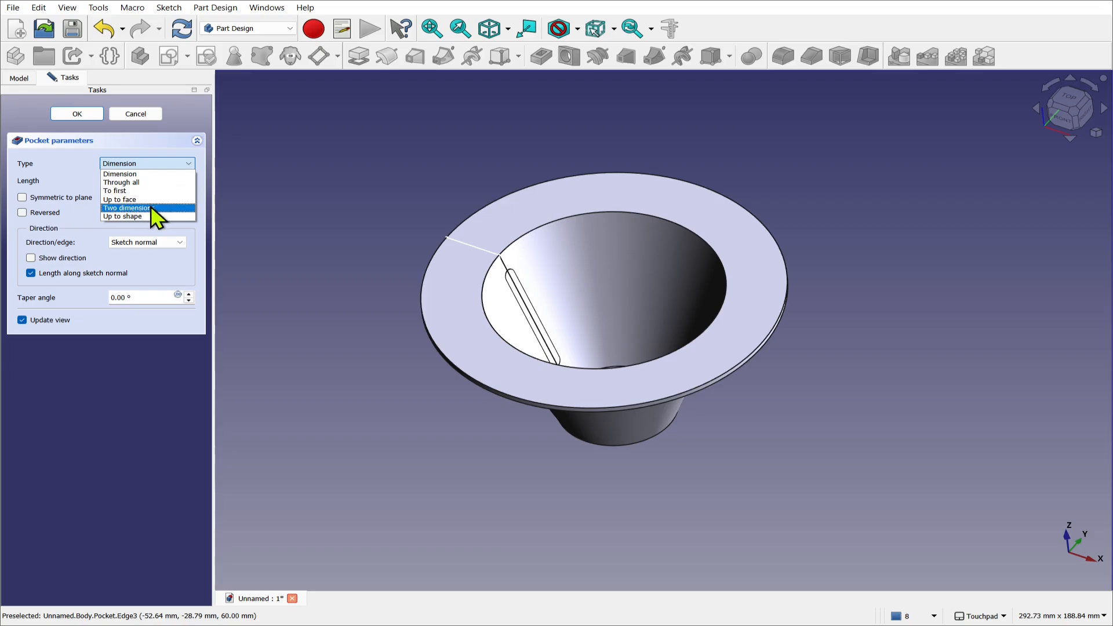
{"action": "left_click", "coordinate": [128, 207]}
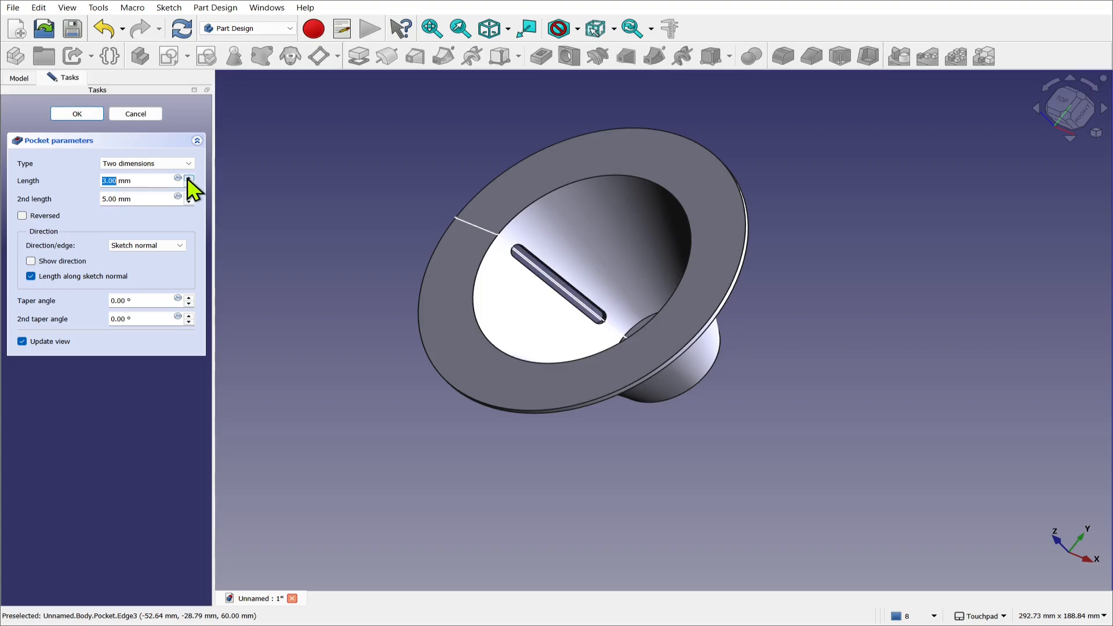
{"action": "mouse_move", "coordinate": [191, 213]}
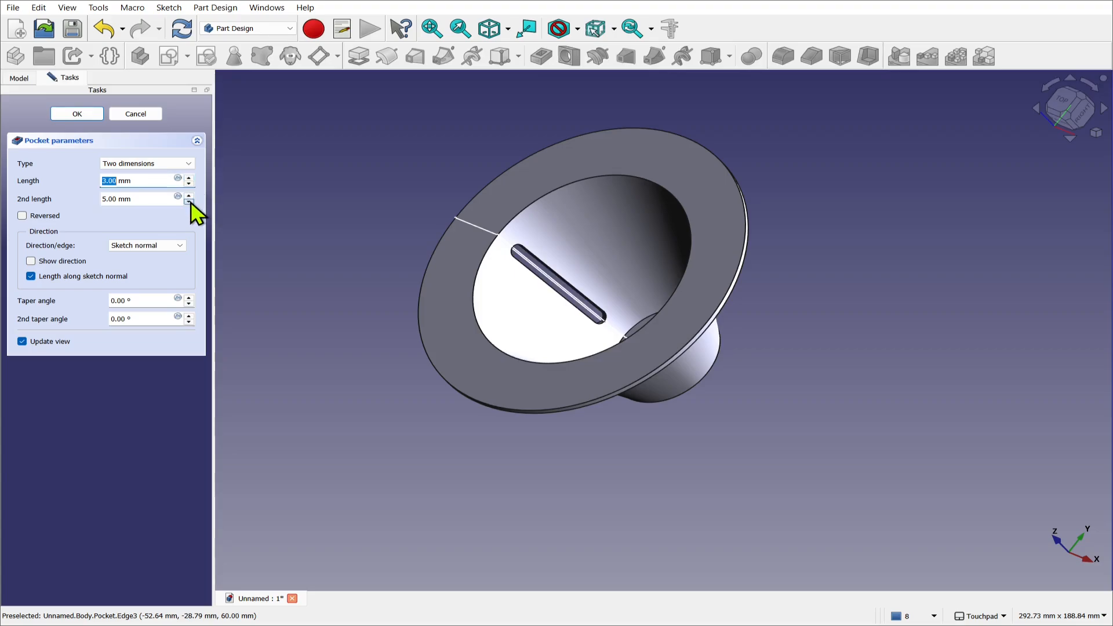
{"action": "left_click", "coordinate": [189, 200]}
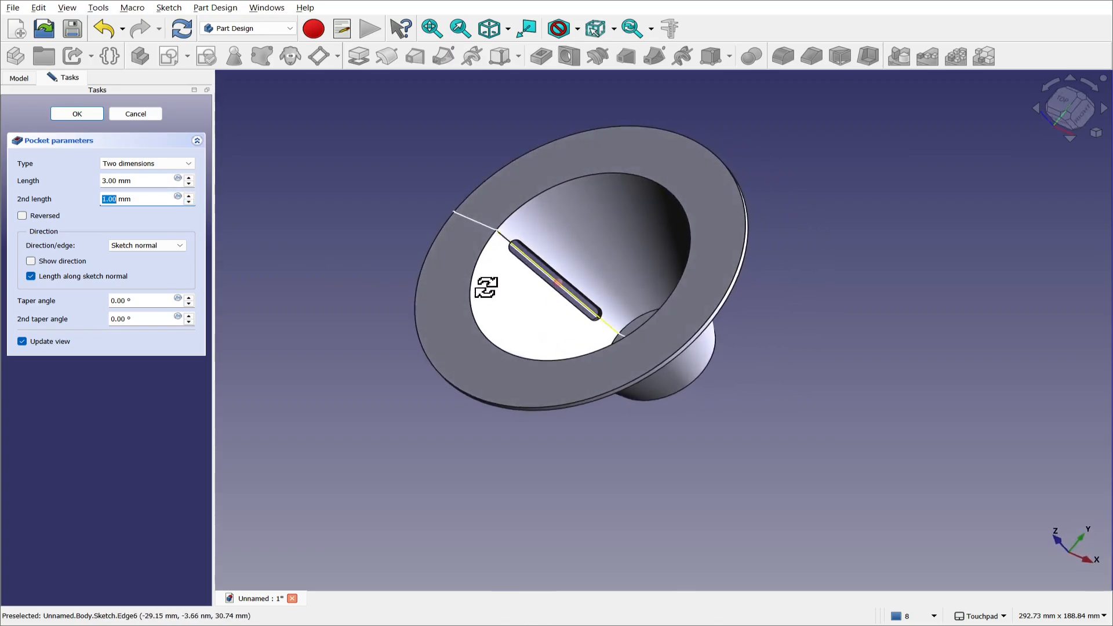
Confirm the slot pocket, hide the profile sketch and select the Pocket for patterning
{"action": "left_click", "coordinate": [76, 114]}
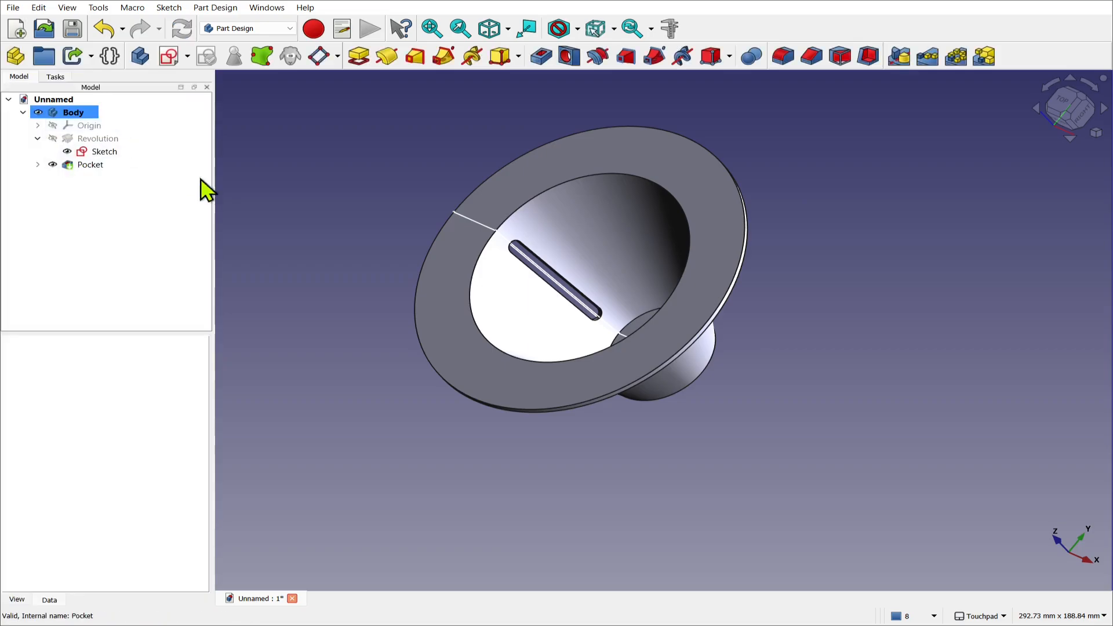
{"action": "scroll", "scroll_direction": "down", "scroll_amount": 3}
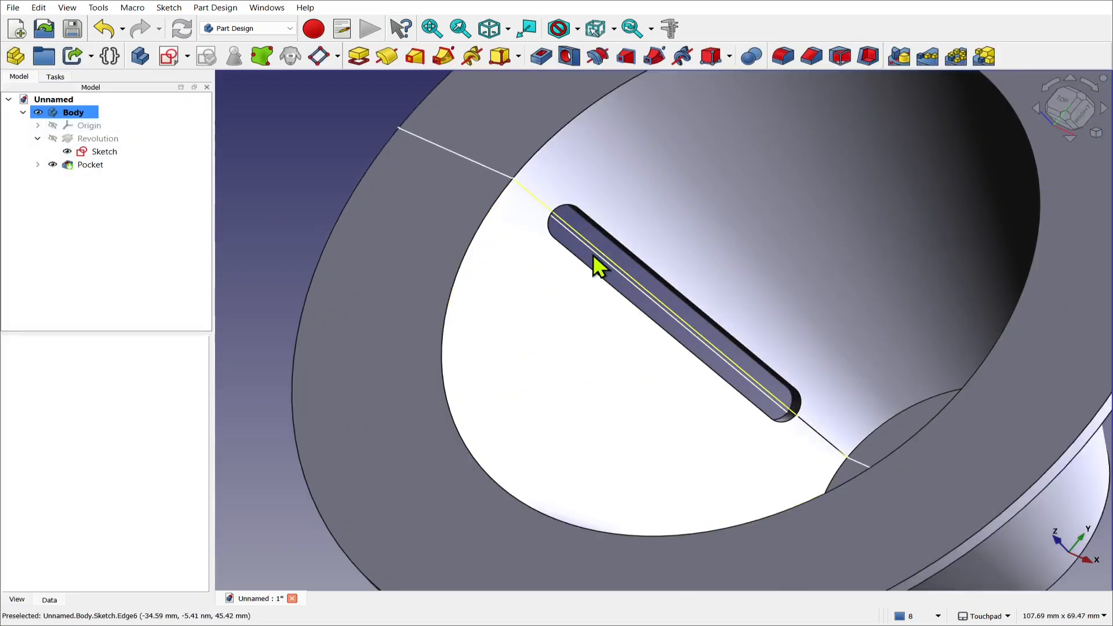
{"action": "left_click", "coordinate": [103, 151]}
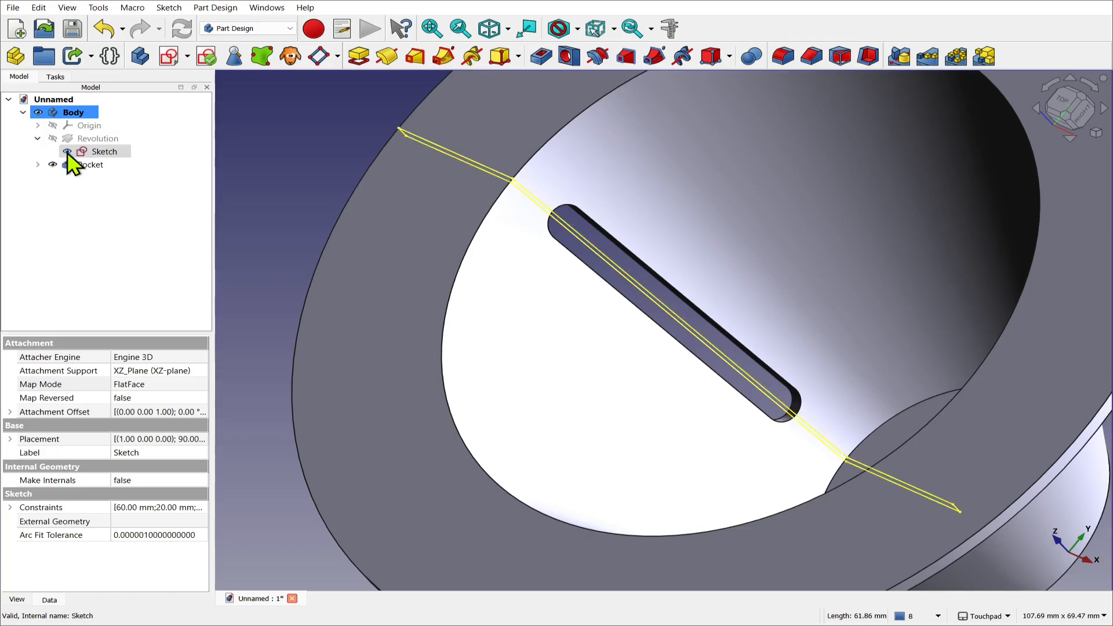
{"action": "left_click", "coordinate": [68, 151]}
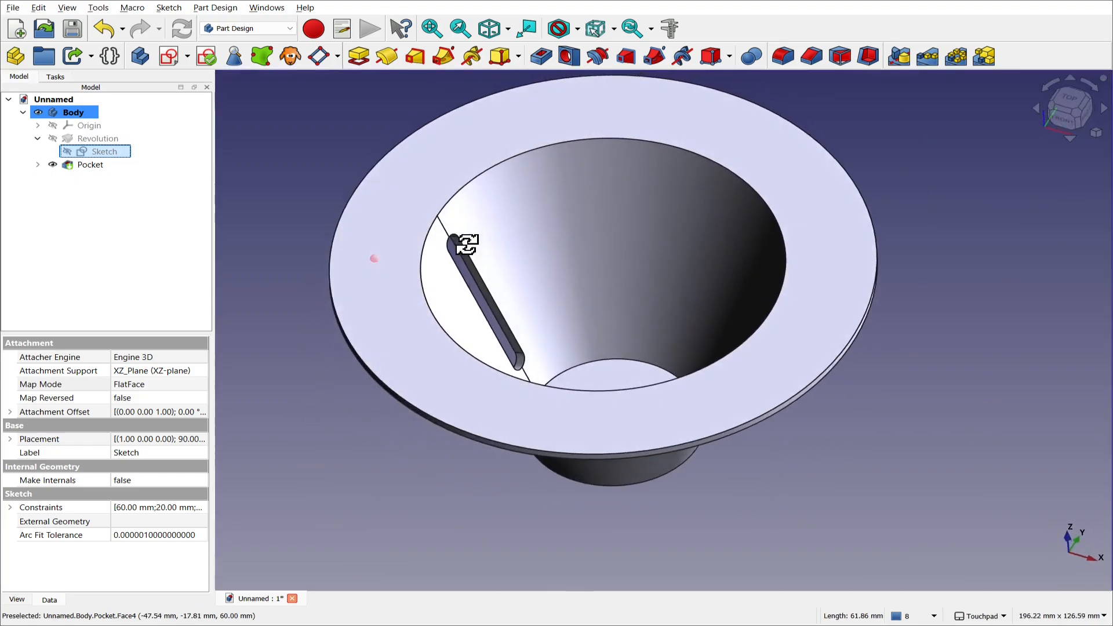
{"action": "left_click", "coordinate": [90, 164]}
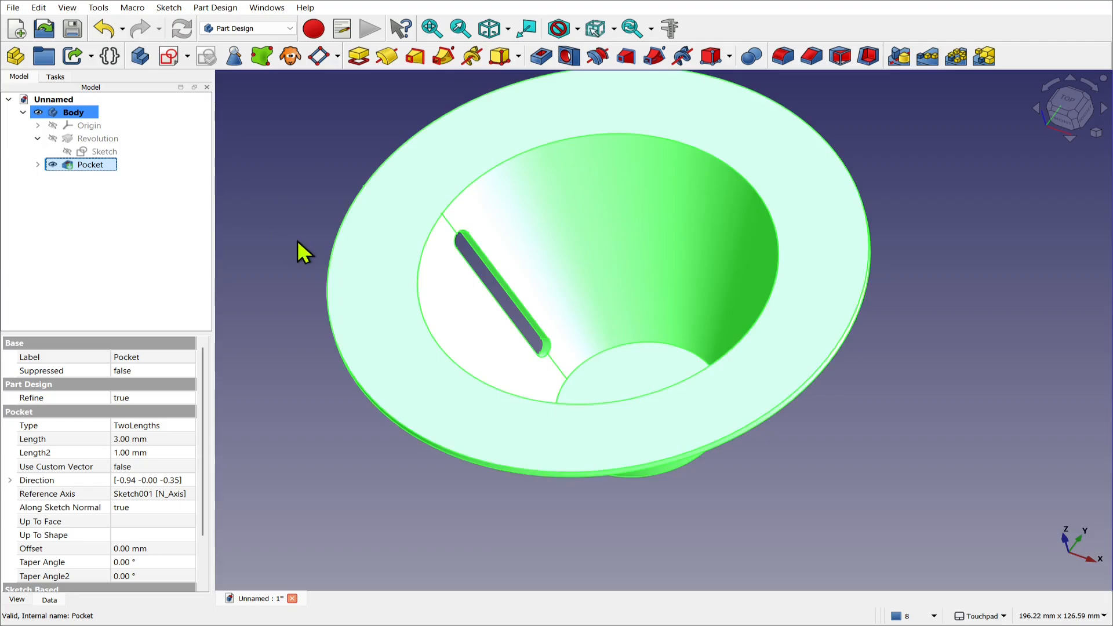
{"action": "mouse_move", "coordinate": [552, 368]}
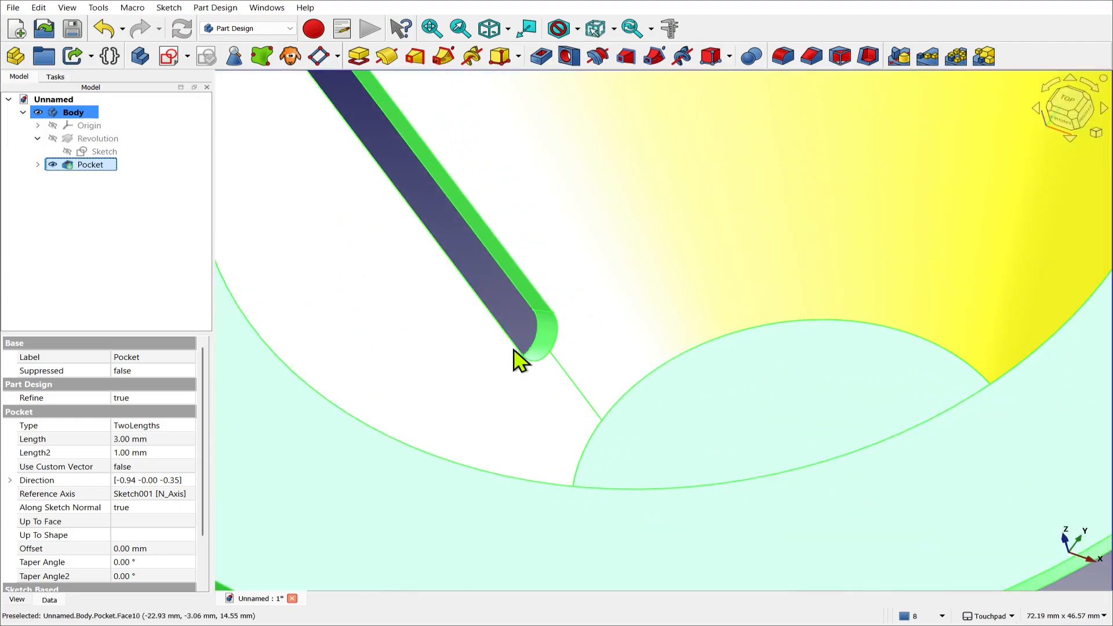
{"action": "scroll", "scroll_direction": "down", "scroll_amount": 3}
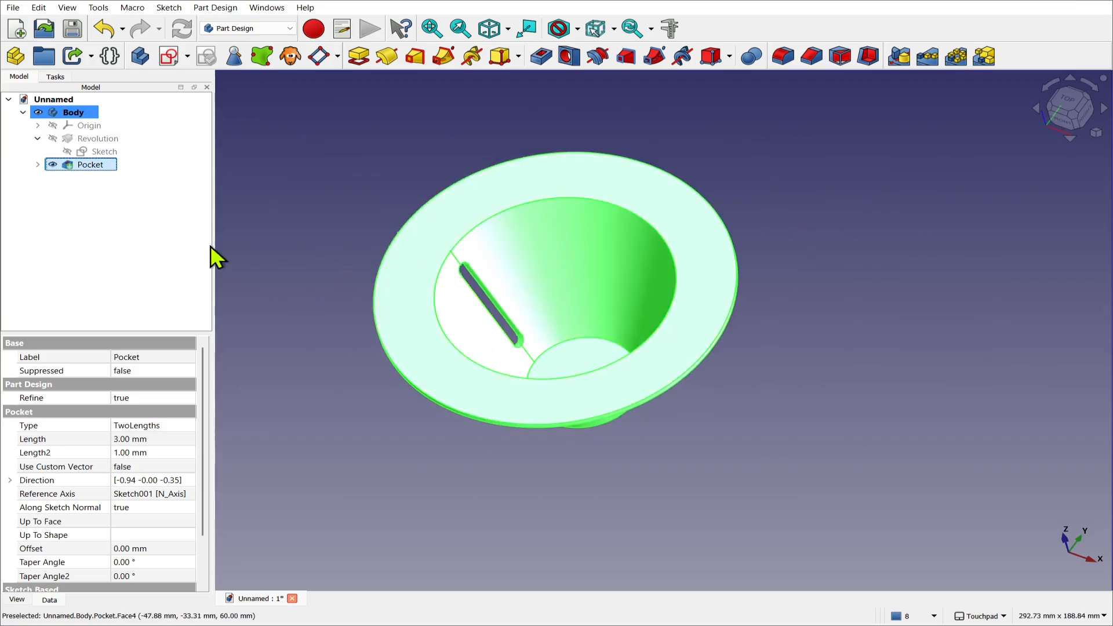
{"action": "mouse_move", "coordinate": [883, 120]}
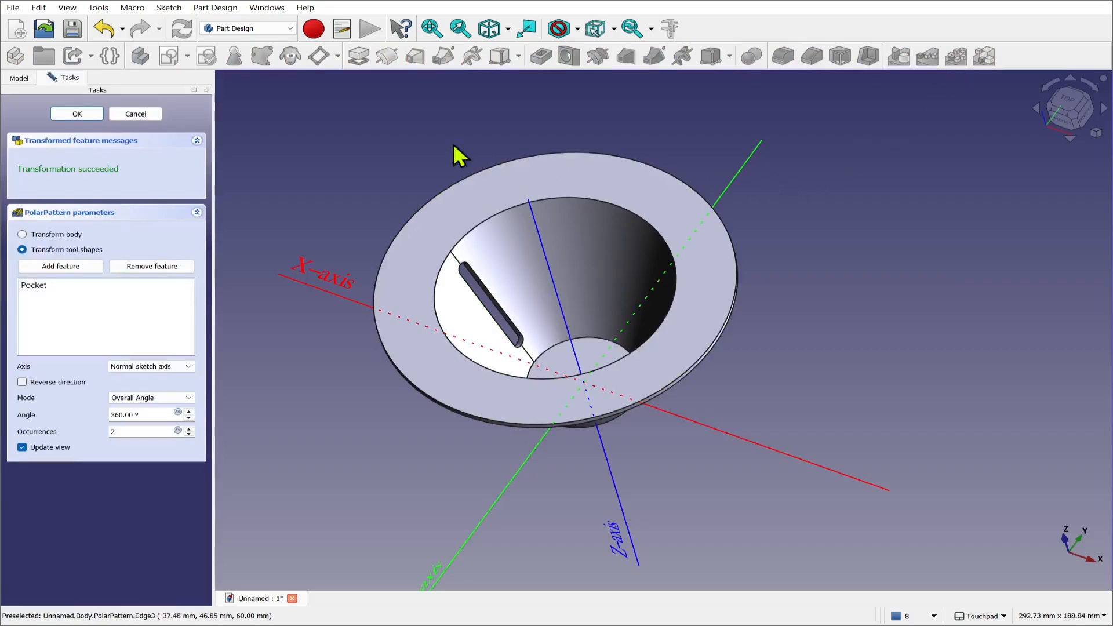
Create a PolarPattern of the pocket around the Base Z axis with 12 occurrences
{"action": "left_click", "coordinate": [214, 7]}
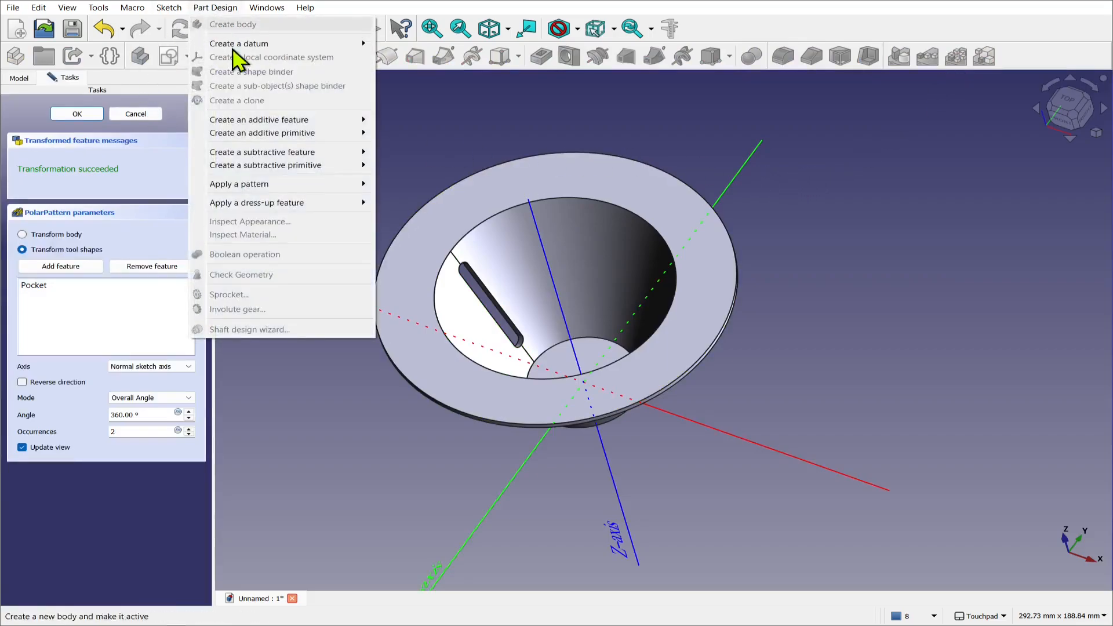
{"action": "mouse_move", "coordinate": [239, 184]}
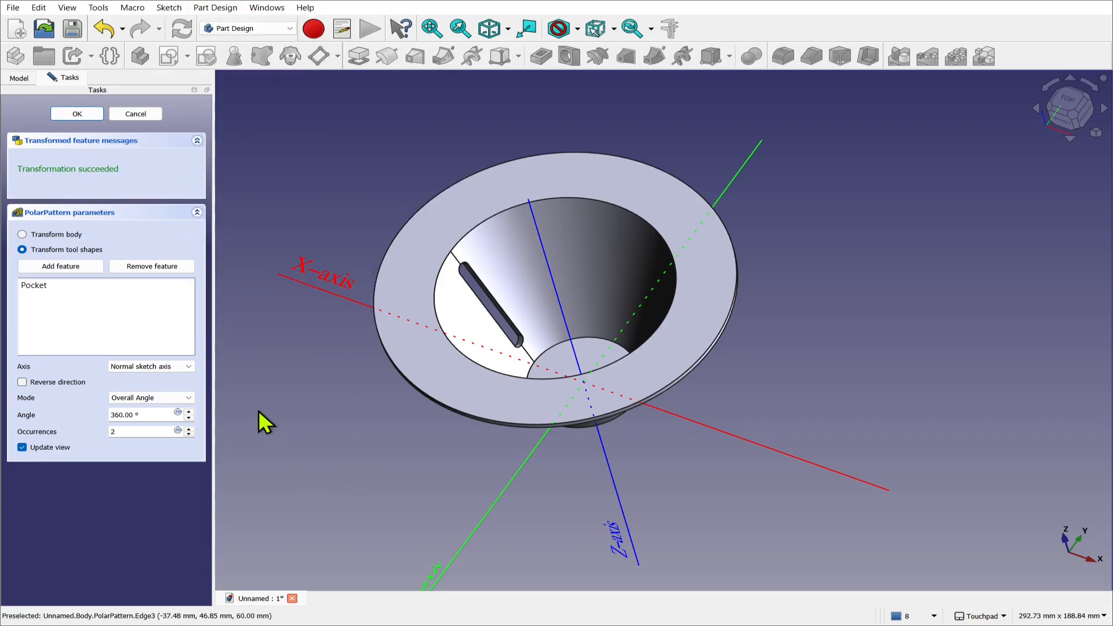
{"action": "mouse_move", "coordinate": [160, 391]}
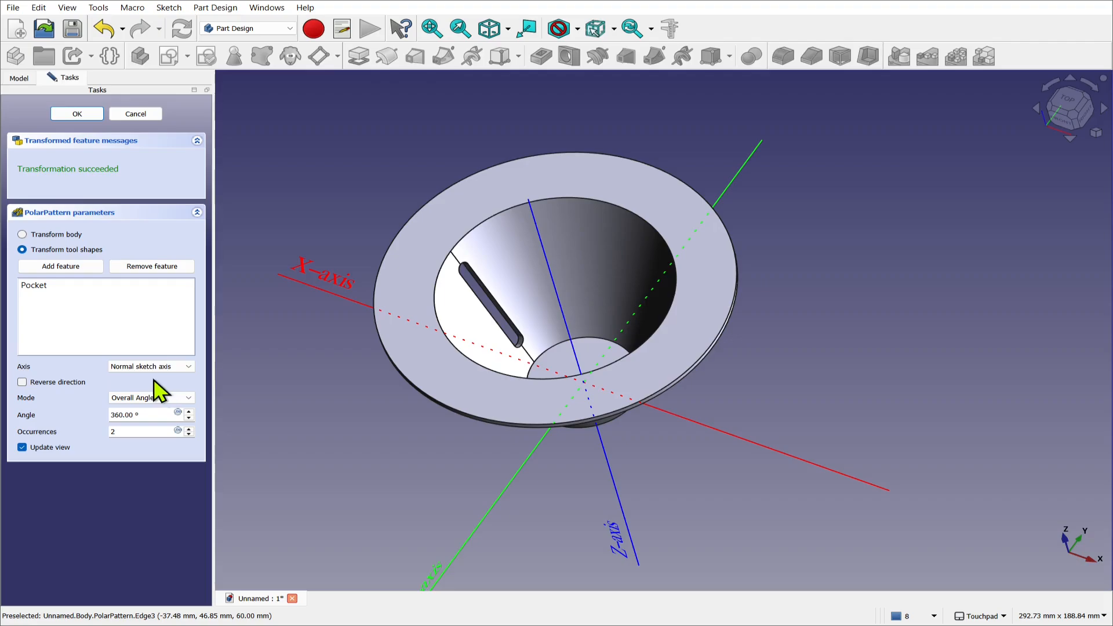
{"action": "mouse_move", "coordinate": [140, 389]}
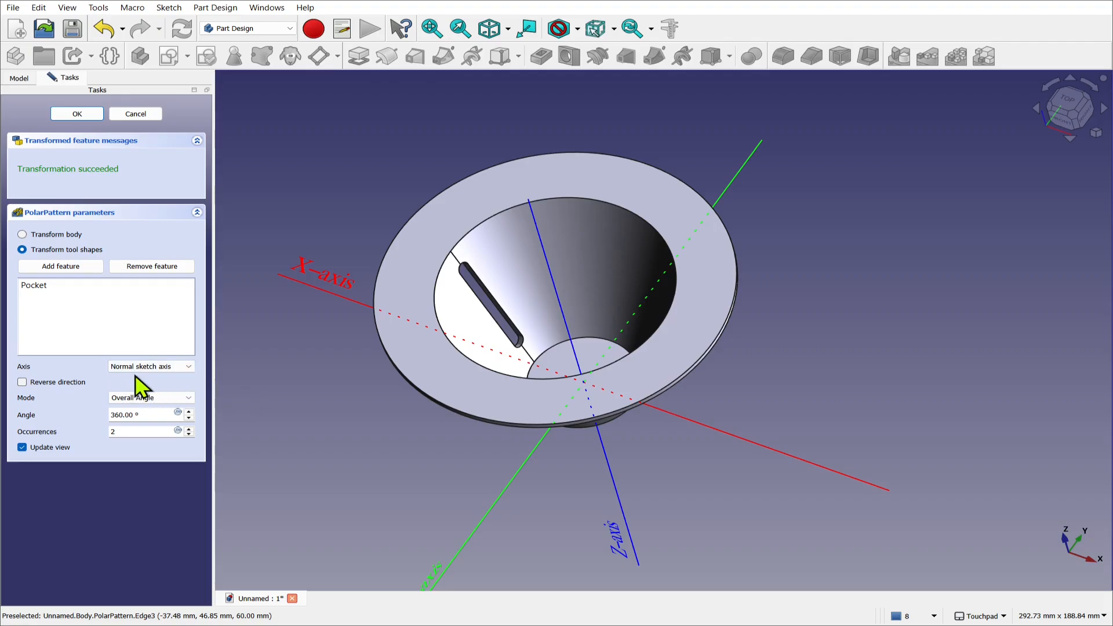
{"action": "mouse_move", "coordinate": [585, 528]}
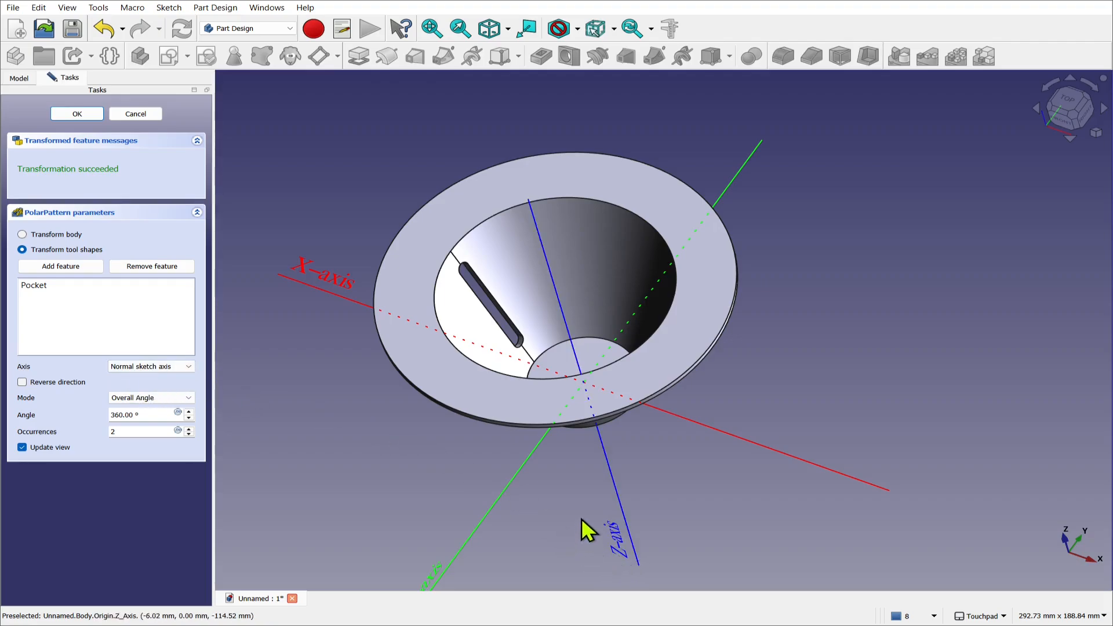
{"action": "left_click", "coordinate": [150, 365]}
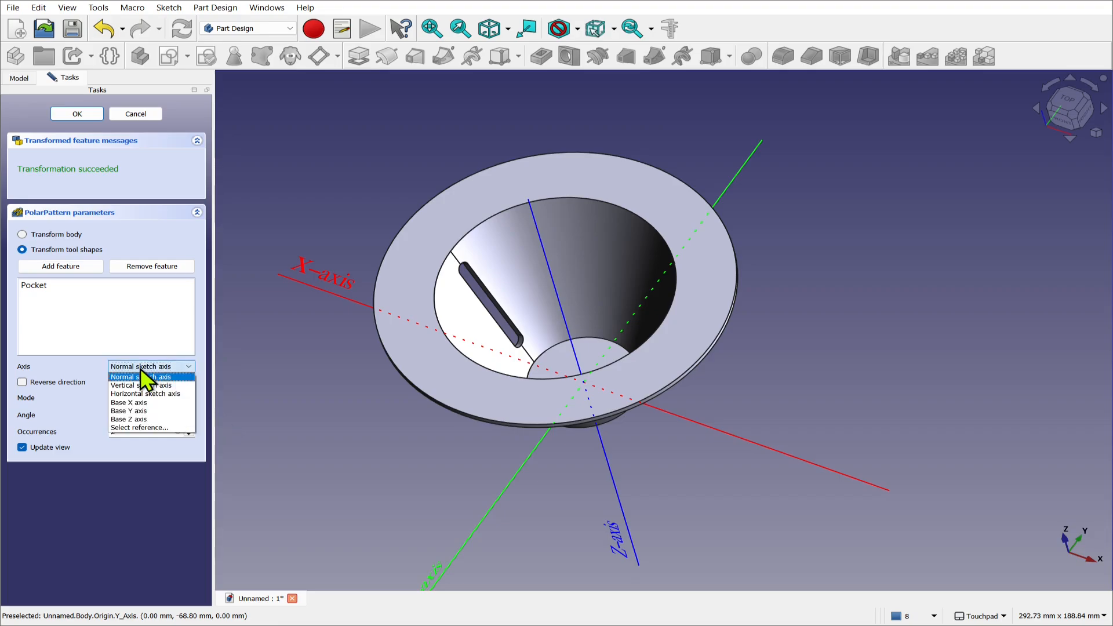
{"action": "left_click", "coordinate": [128, 419]}
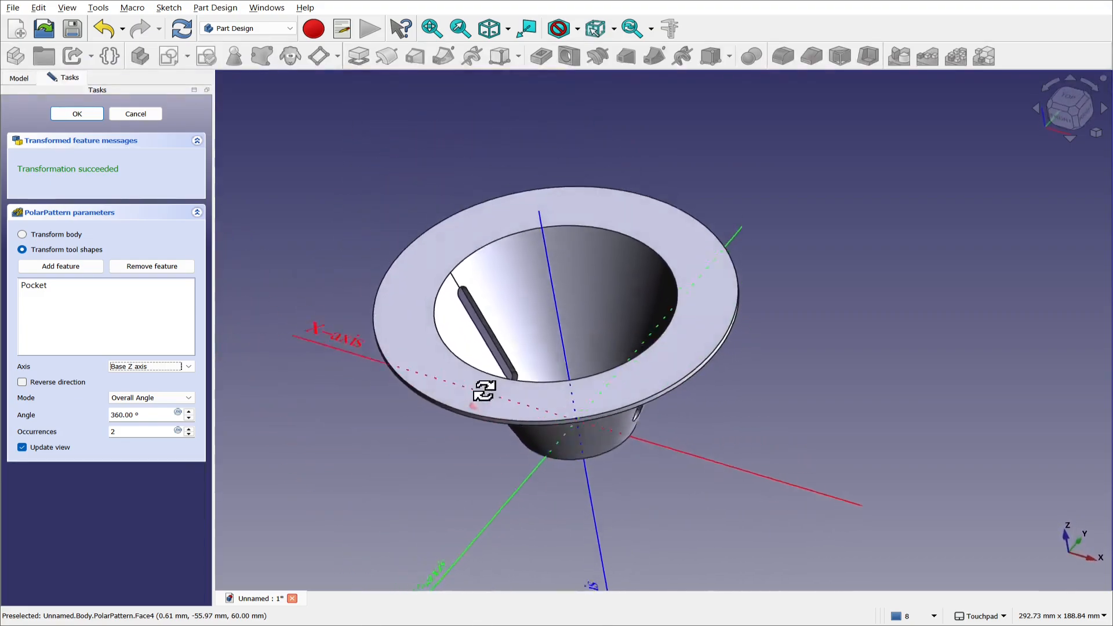
{"action": "left_click", "coordinate": [188, 428]}
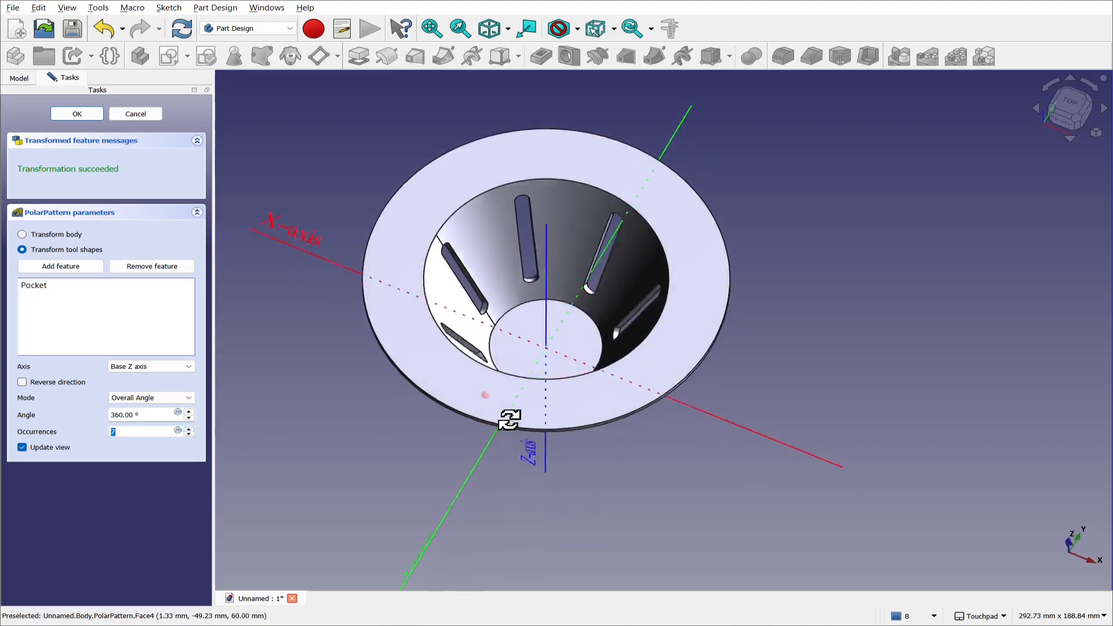
{"action": "left_click", "coordinate": [188, 428]}
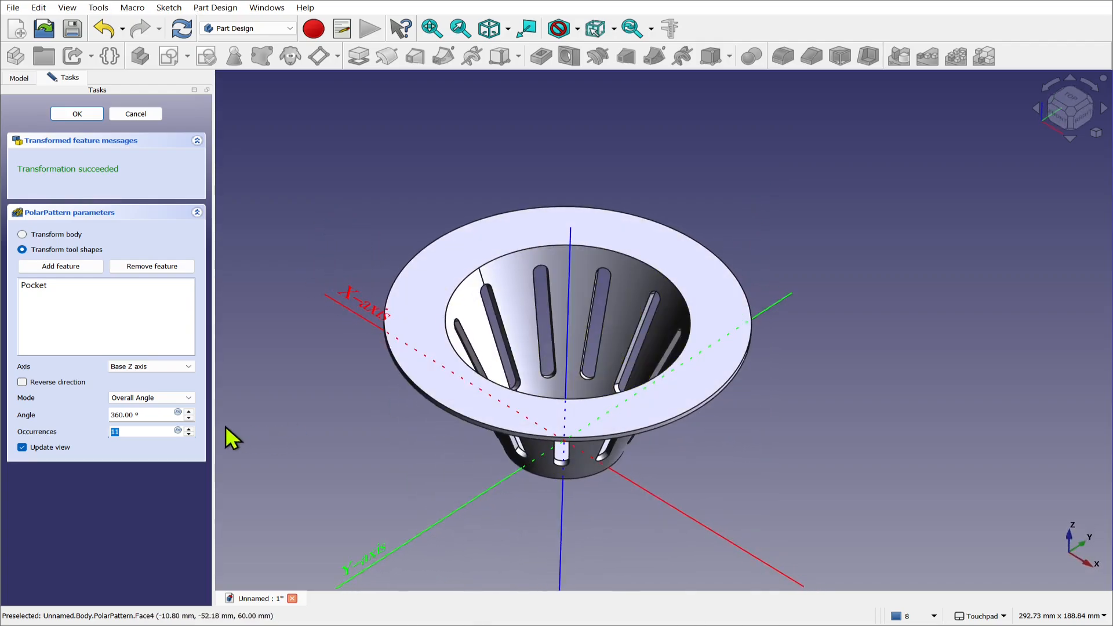
{"action": "mouse_move", "coordinate": [195, 437]}
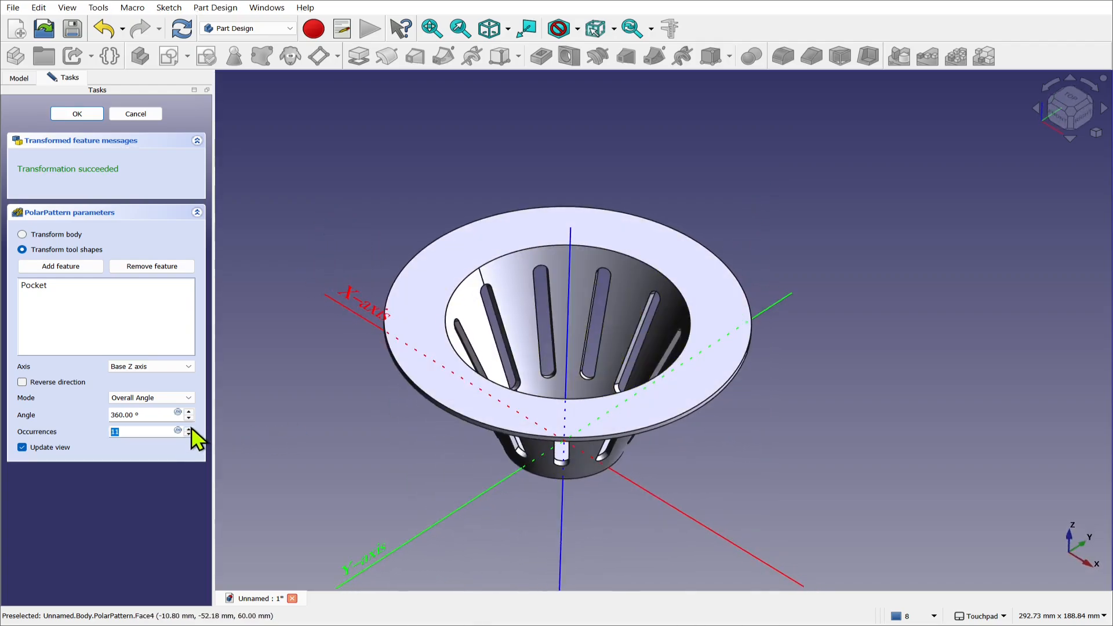
{"action": "left_click", "coordinate": [189, 427]}
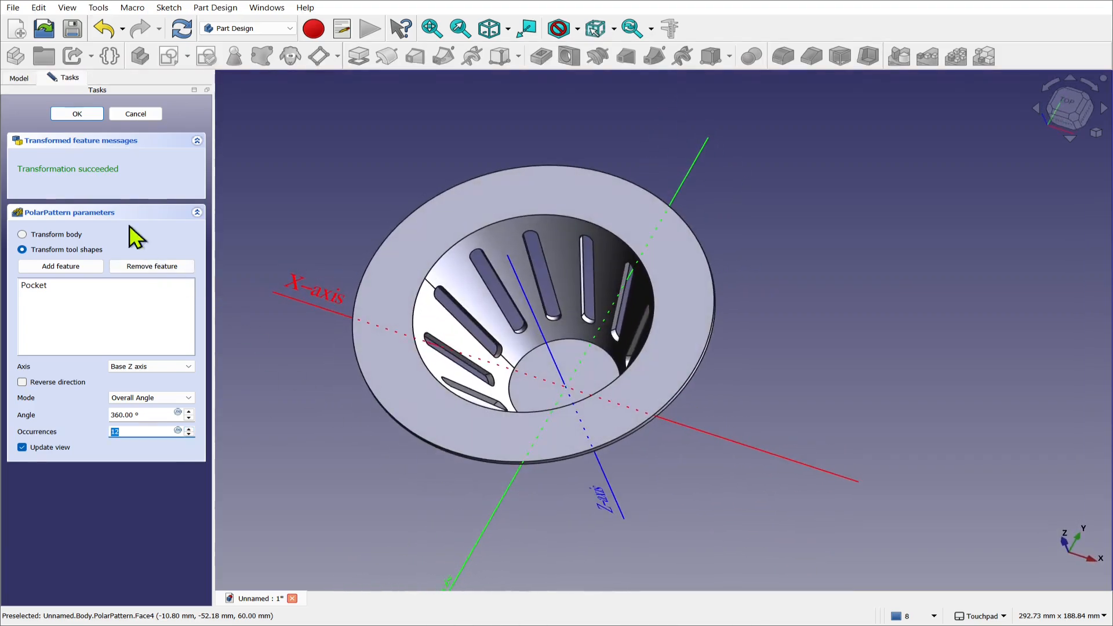
{"action": "left_click", "coordinate": [76, 113]}
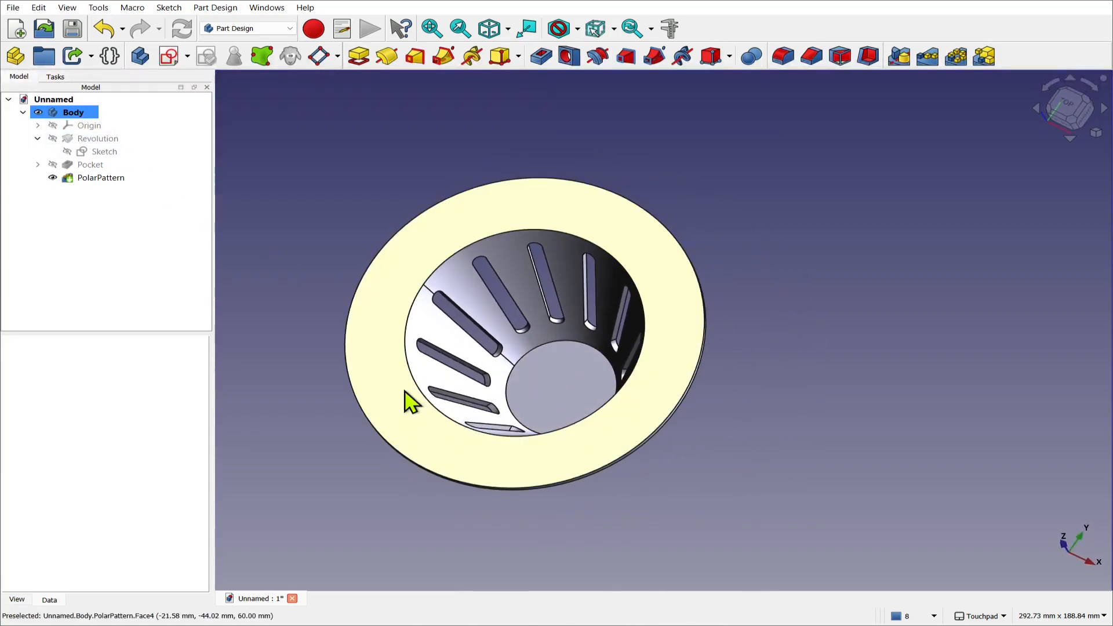
Sketch on the bottom face an arc slot centred on the origin, 120° sweep, 3 mm wide
{"action": "left_click", "coordinate": [558, 394]}
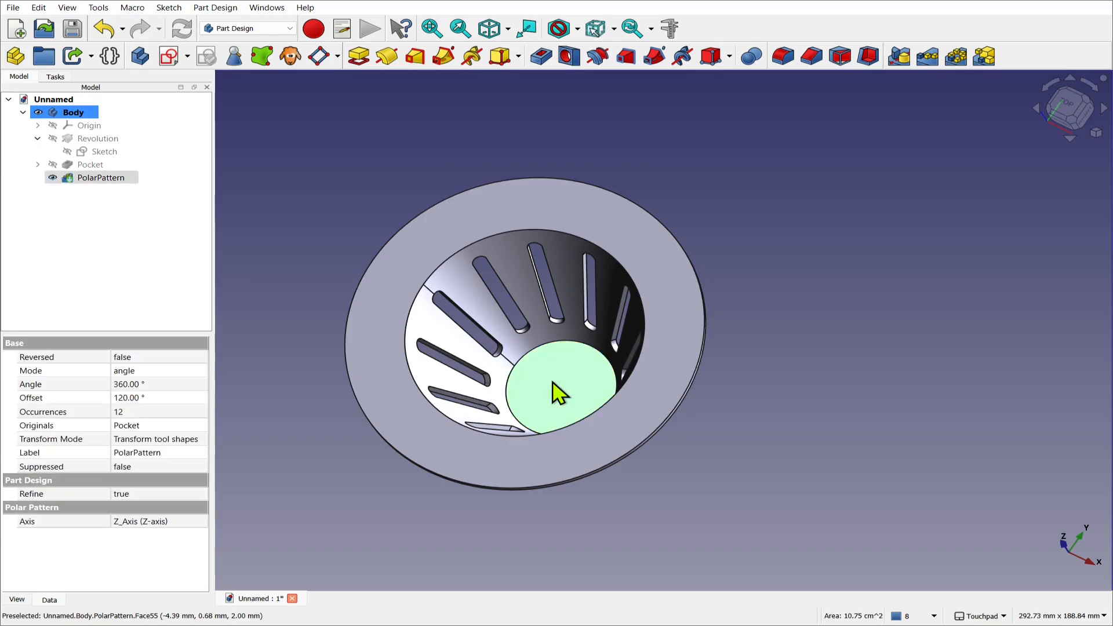
{"action": "mouse_move", "coordinate": [168, 56]}
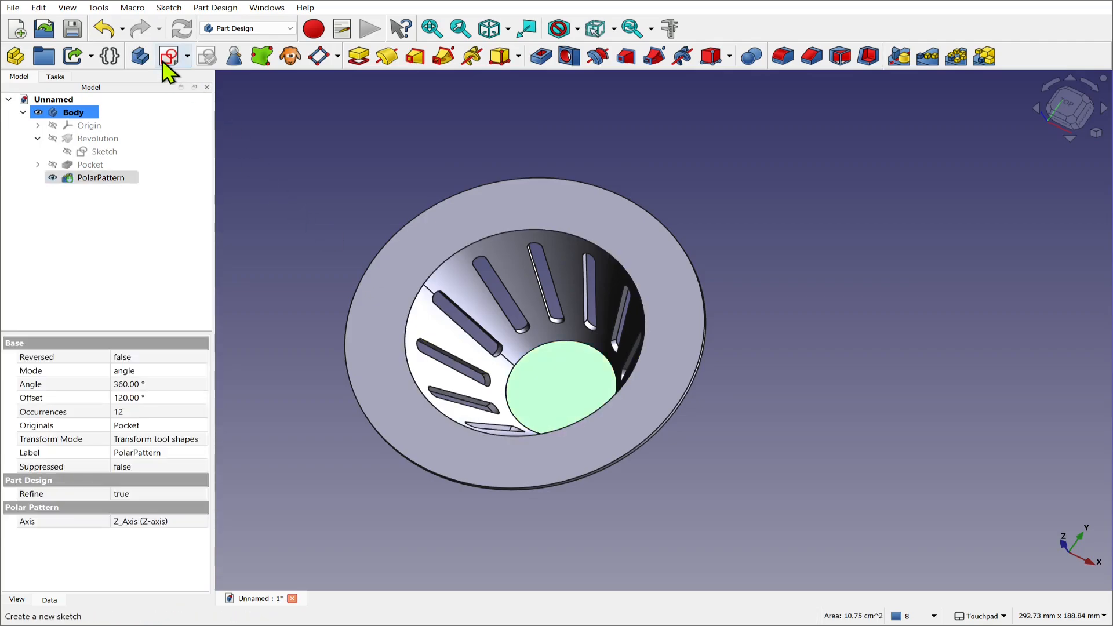
{"action": "left_click", "coordinate": [169, 56]}
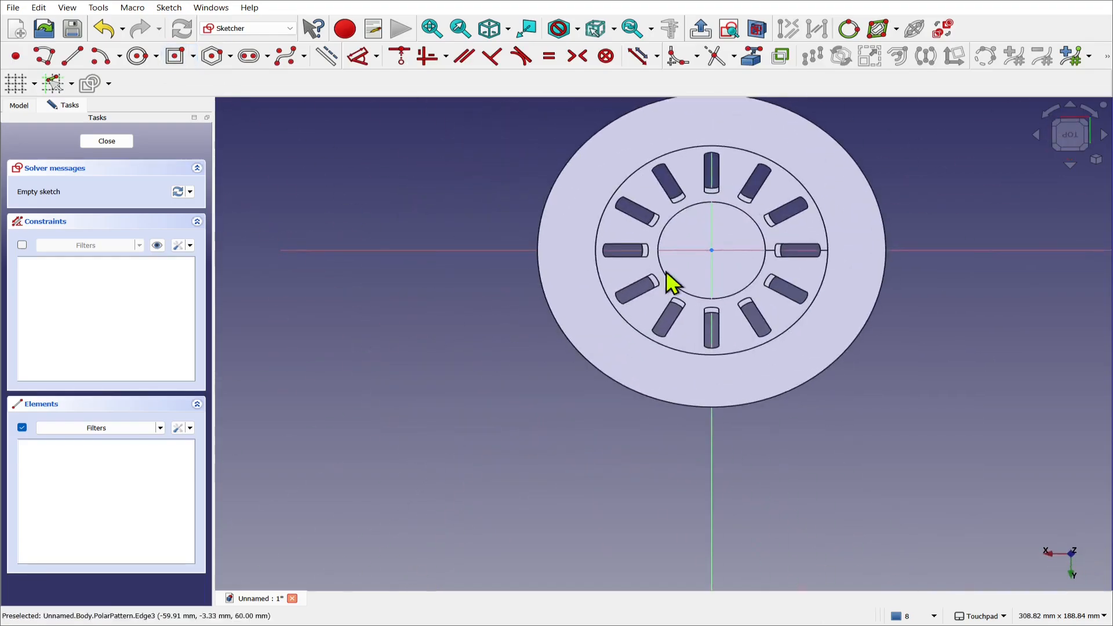
{"action": "scroll", "scroll_direction": "up", "scroll_amount": 3}
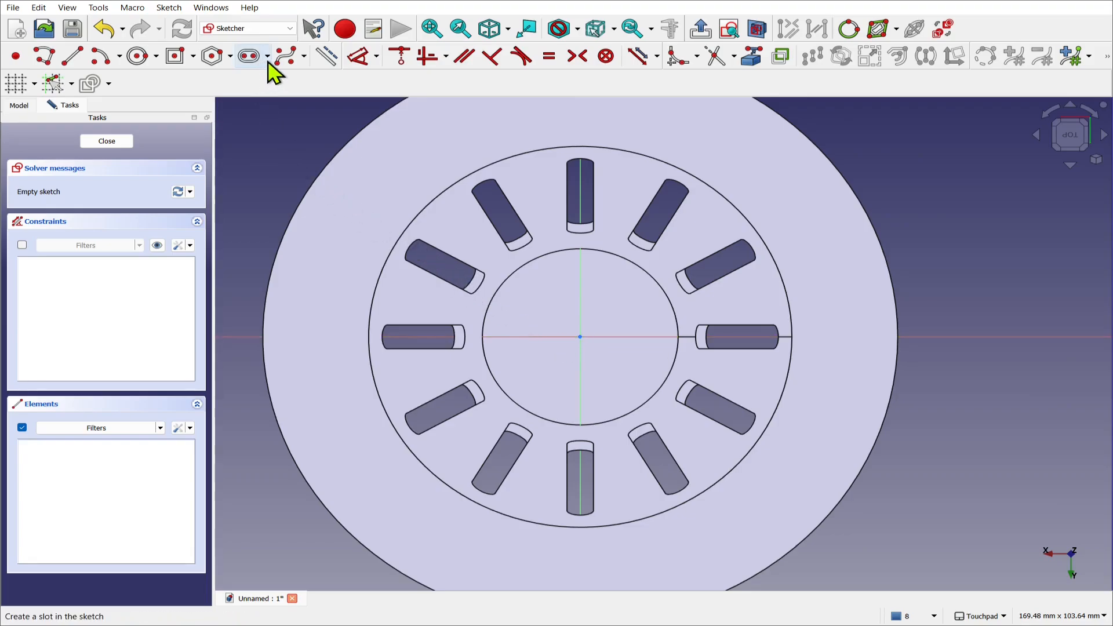
{"action": "left_click", "coordinate": [263, 56]}
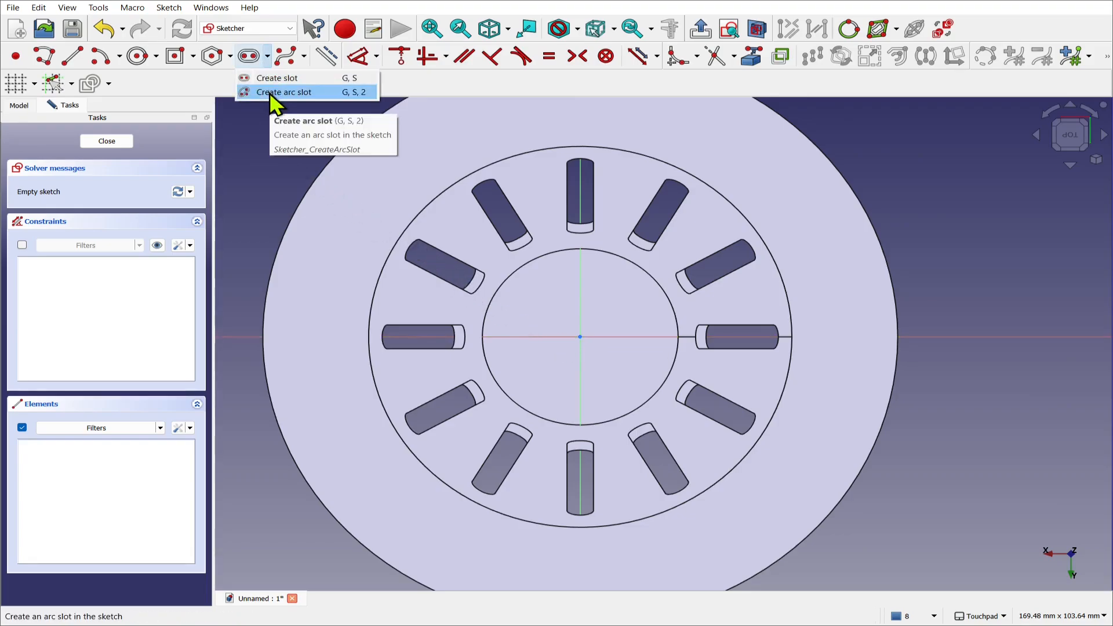
{"action": "left_click", "coordinate": [283, 92]}
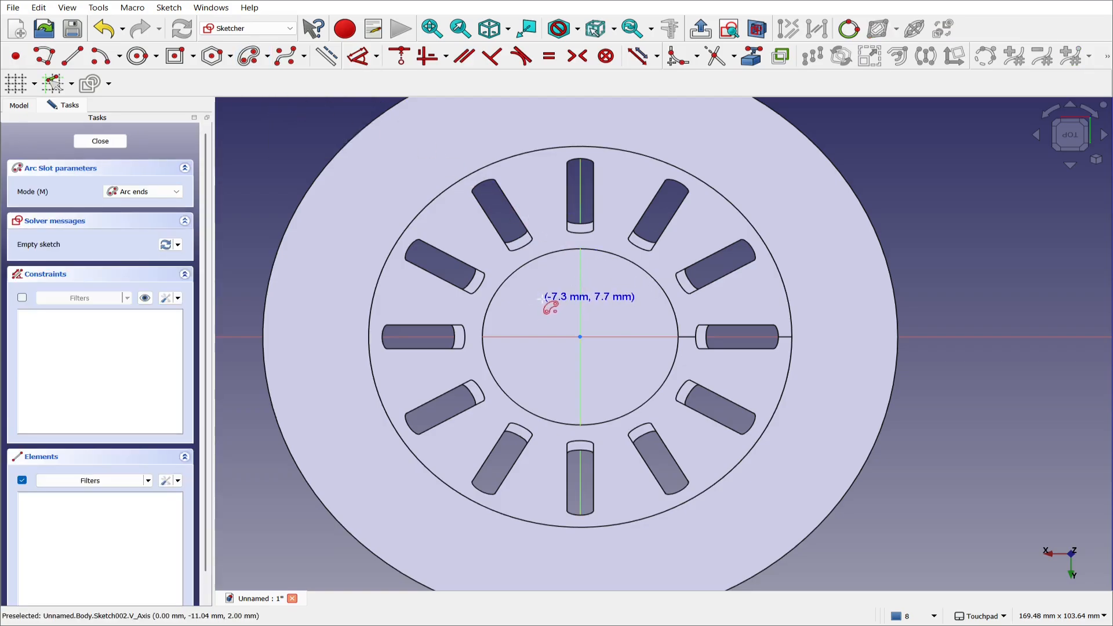
{"action": "mouse_move", "coordinate": [580, 336]}
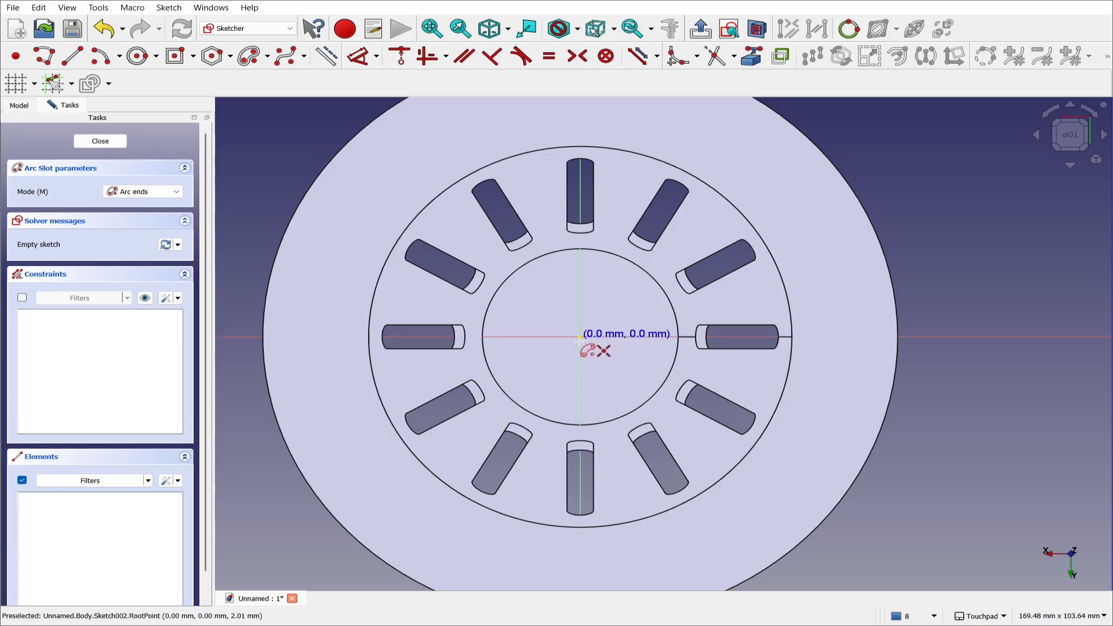
{"action": "left_click", "coordinate": [579, 337]}
{"action": "type", "text": "13"}
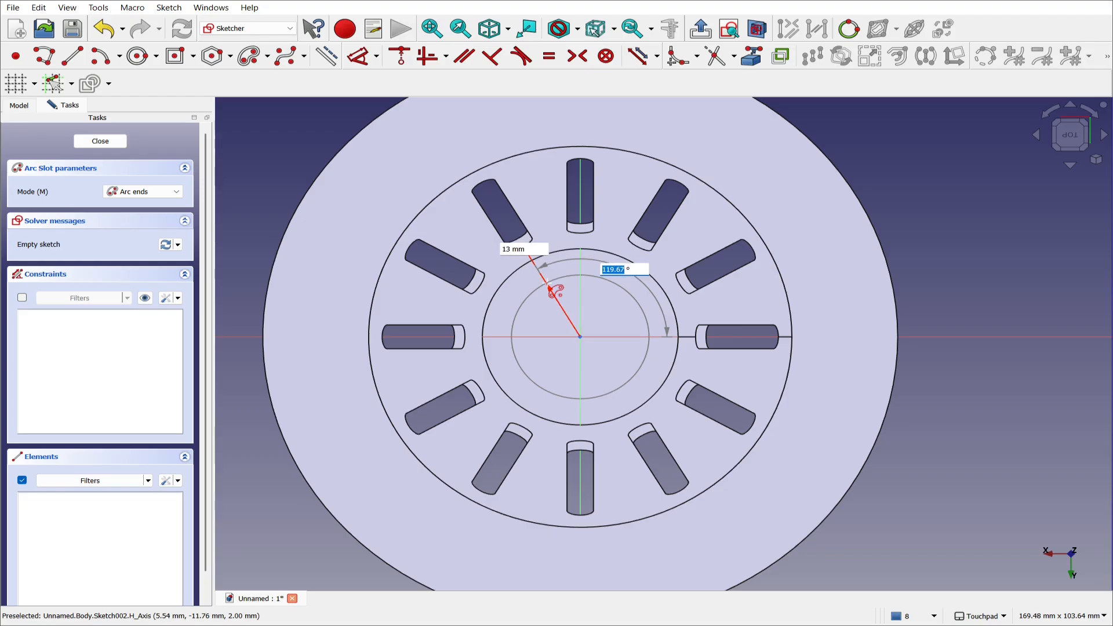
{"action": "type", "text": "120"}
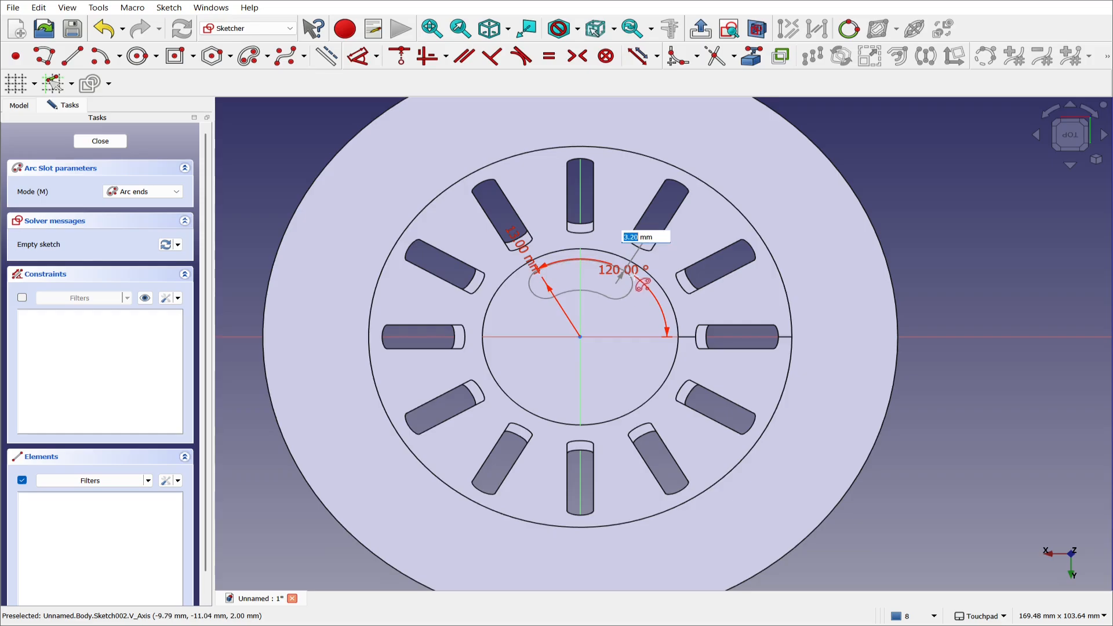
{"action": "type", "text": "3"}
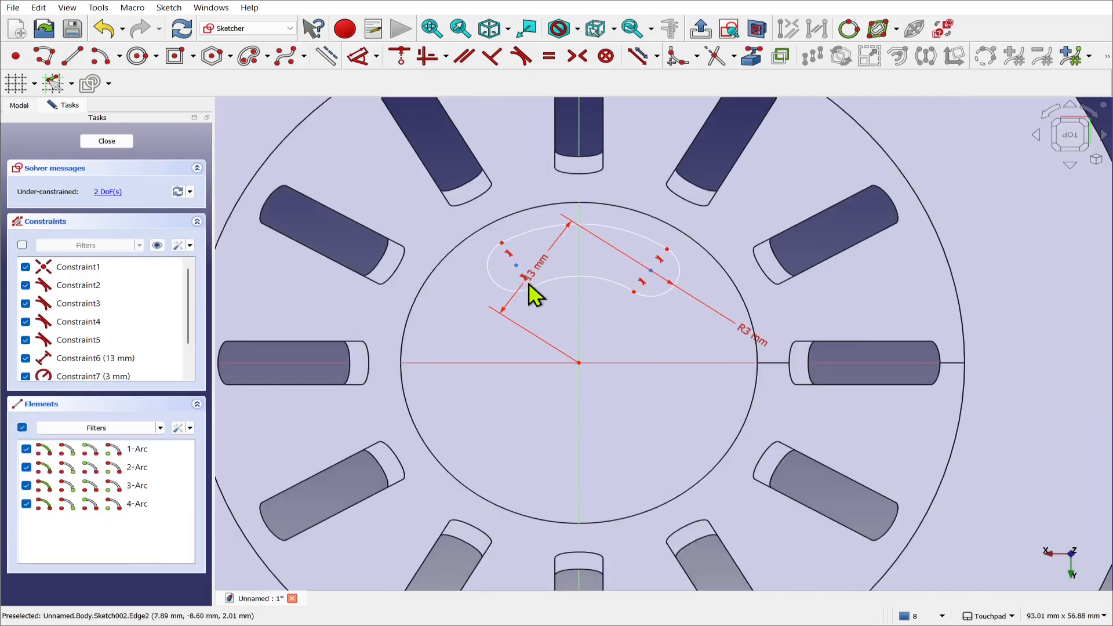
Constrain the arc slot's two ends 12 mm apart horizontally
{"action": "left_click", "coordinate": [521, 277]}
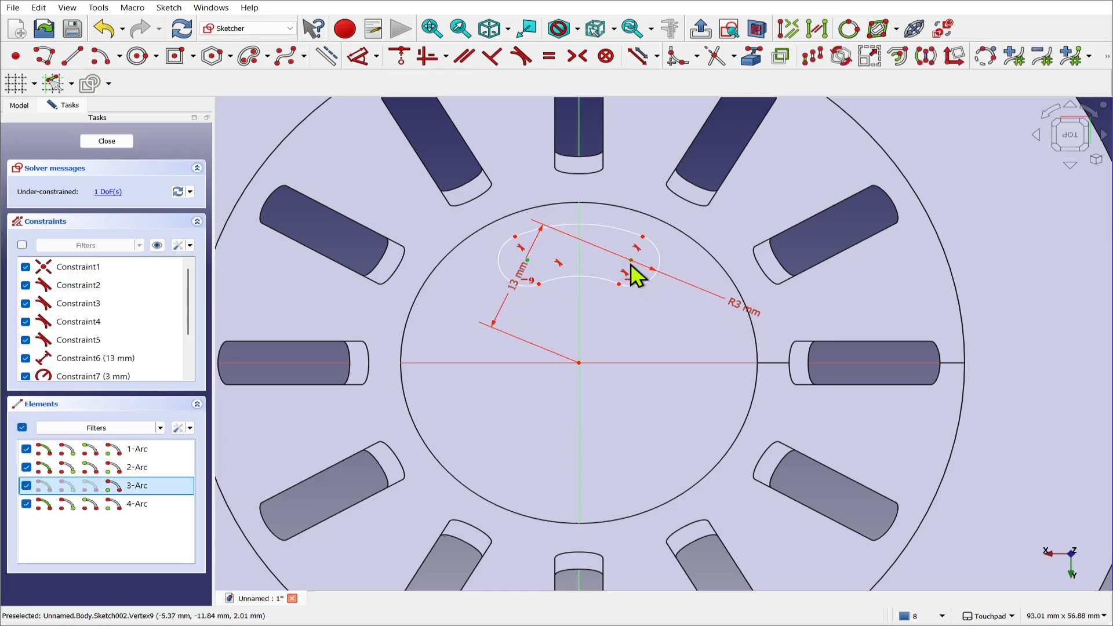
{"action": "left_click", "coordinate": [362, 56]}
{"action": "type", "text": "12"}
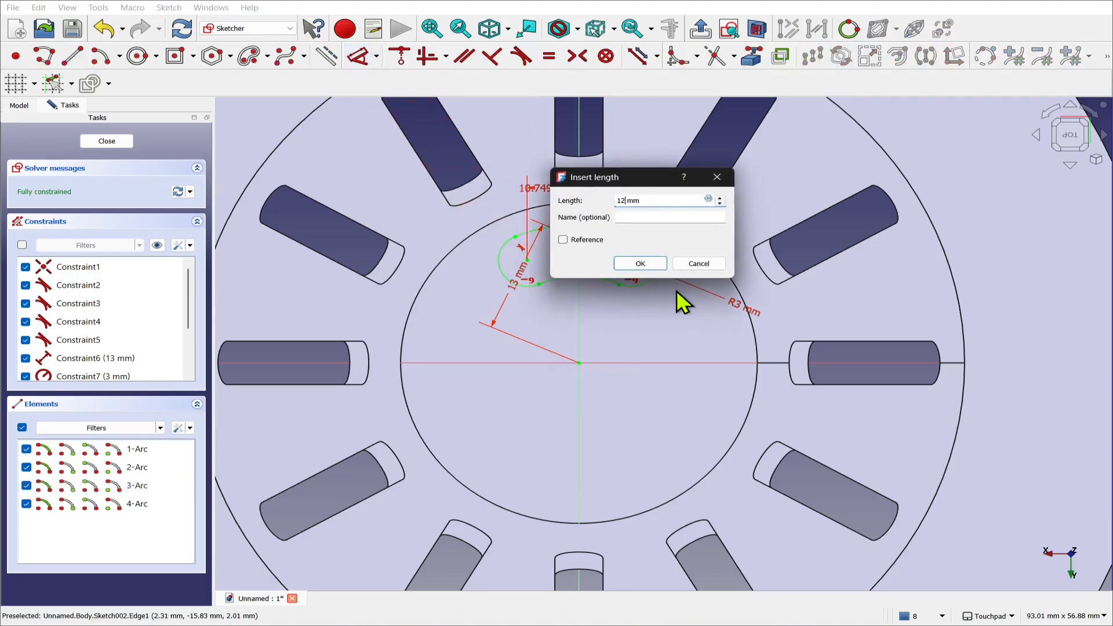
{"action": "left_click", "coordinate": [637, 264]}
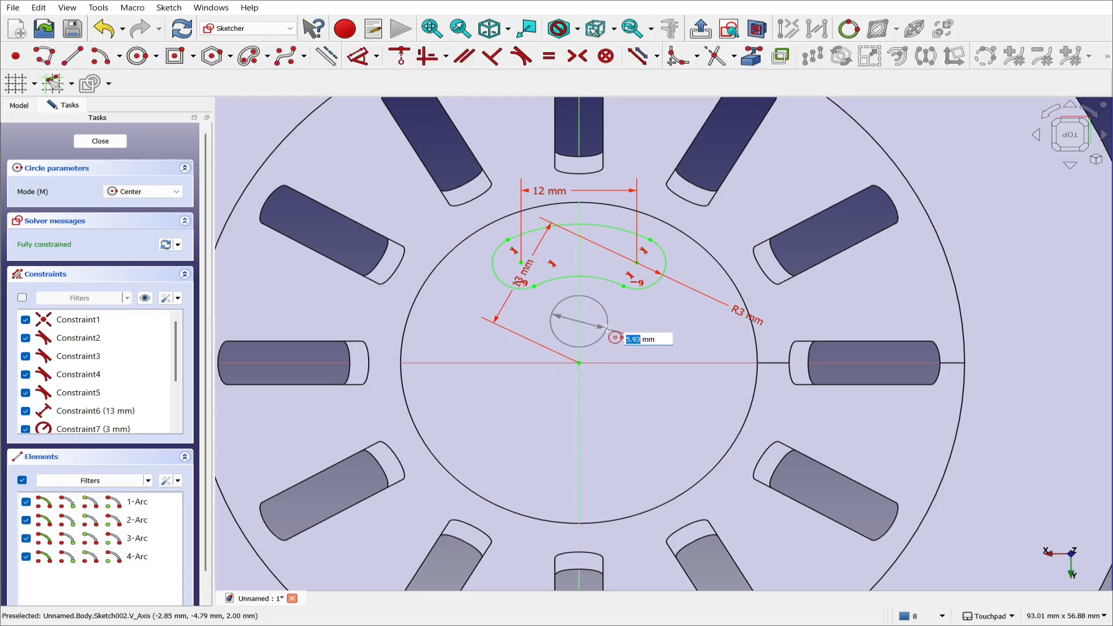
Give the small circle joining the arc slot a 5 mm dimension and leave the sketch
{"action": "key", "text": "Return"}
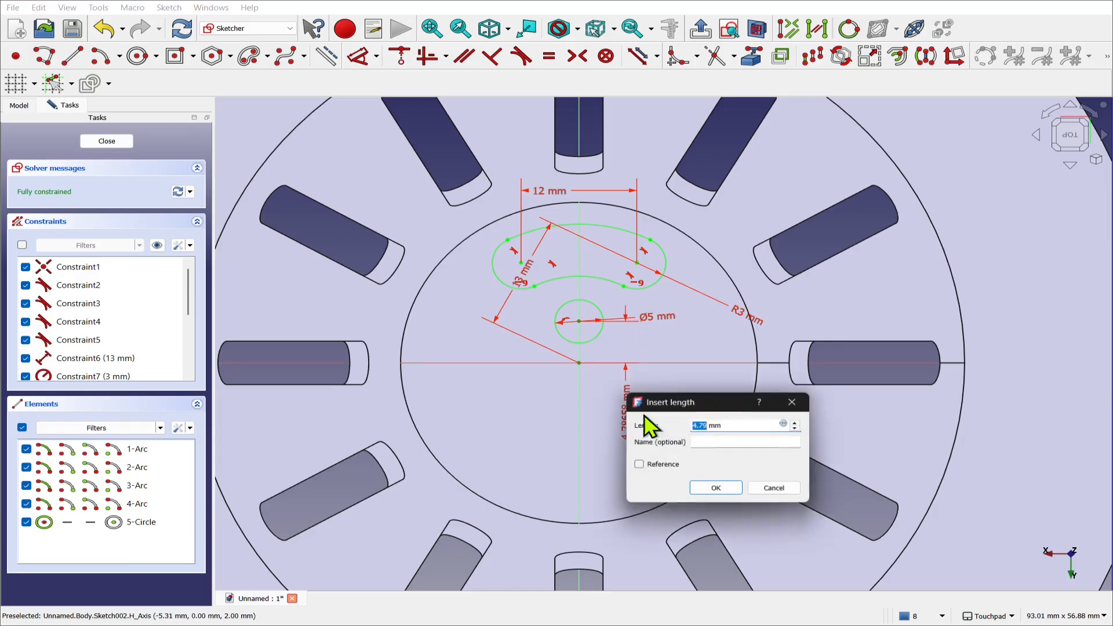
{"action": "type", "text": "5 mm"}
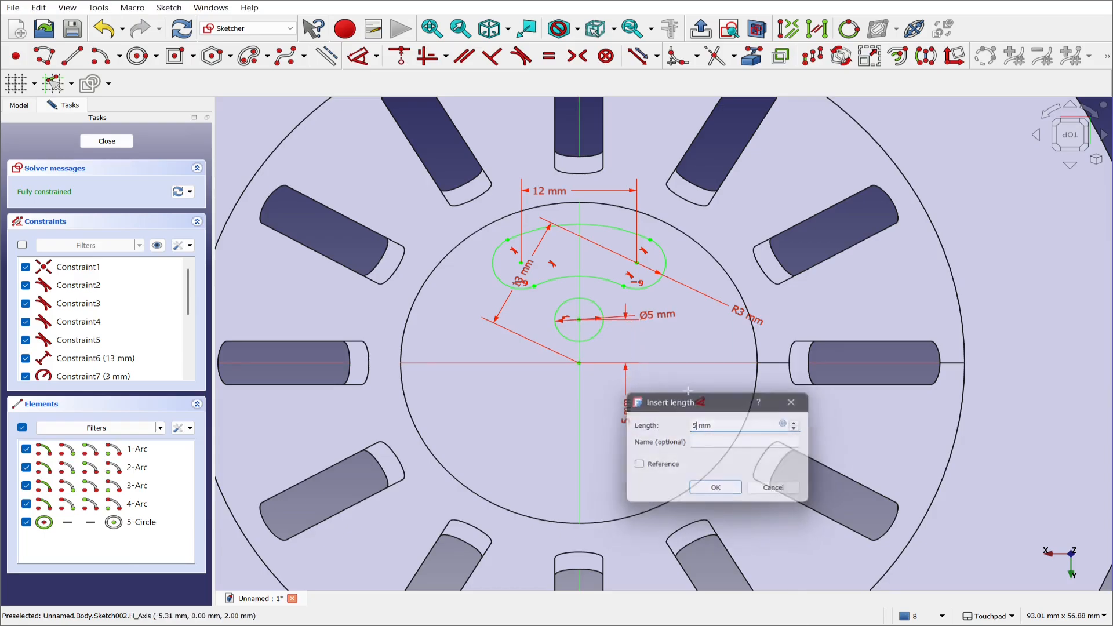
{"action": "left_click", "coordinate": [715, 487]}
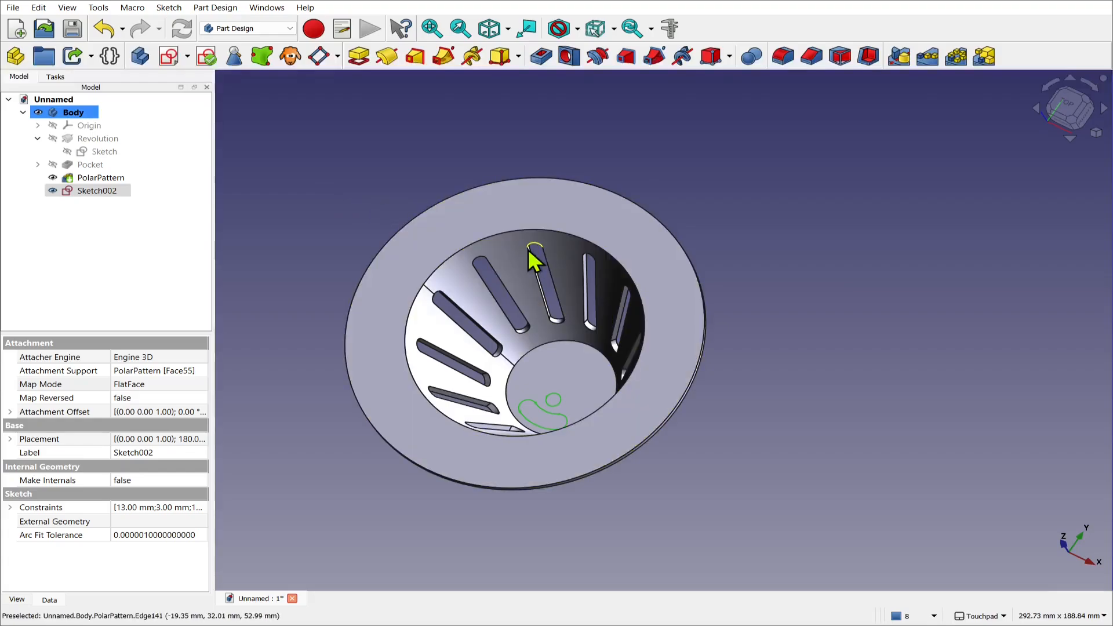
{"action": "mouse_move", "coordinate": [528, 284]}
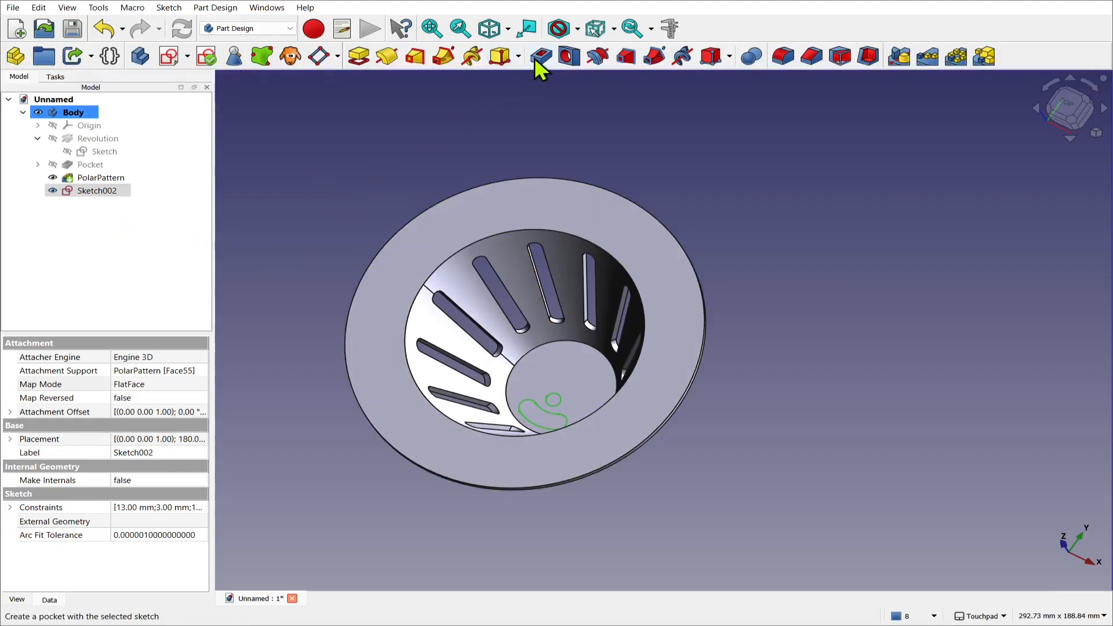
Pocket Sketch002 3 mm into the base and polar-pattern Pocket001 with 3 occurrences
{"action": "left_click", "coordinate": [538, 55]}
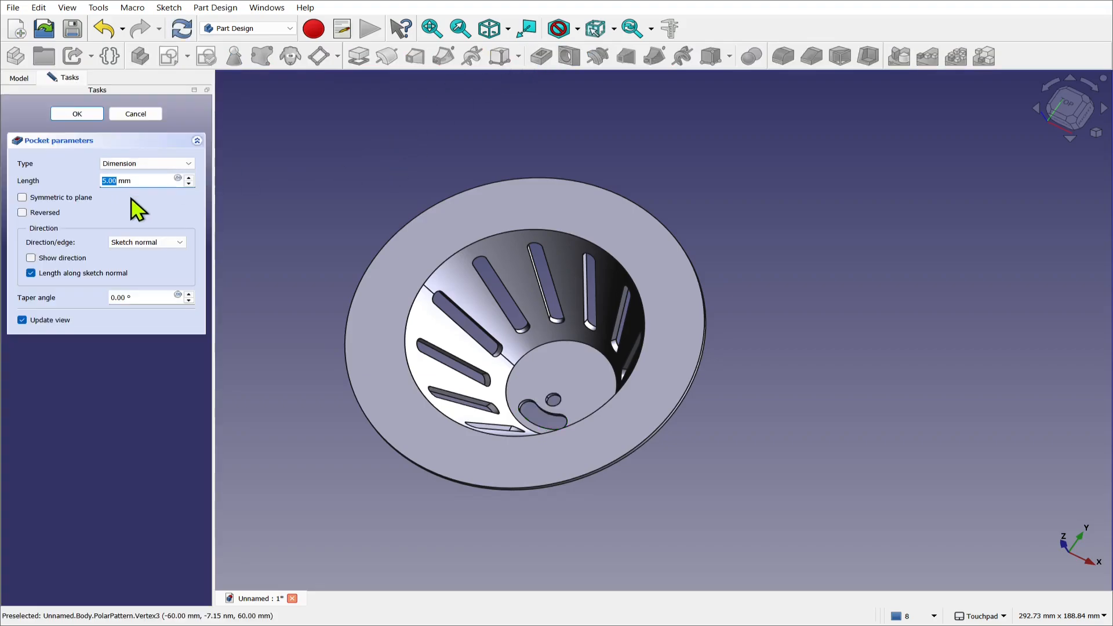
{"action": "left_click", "coordinate": [77, 114]}
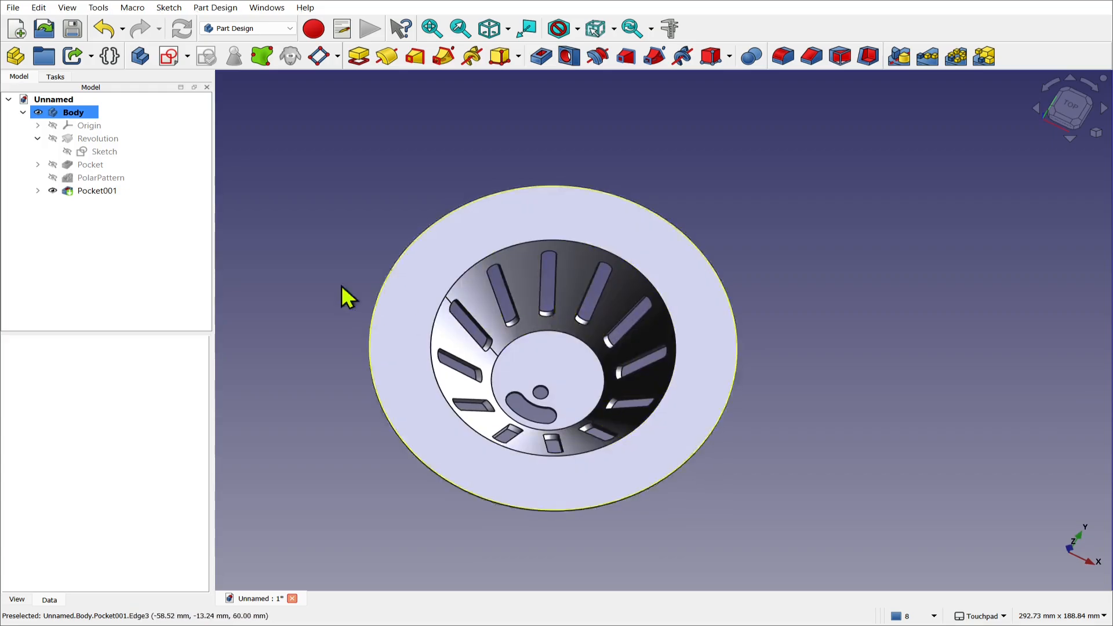
{"action": "left_click", "coordinate": [98, 190]}
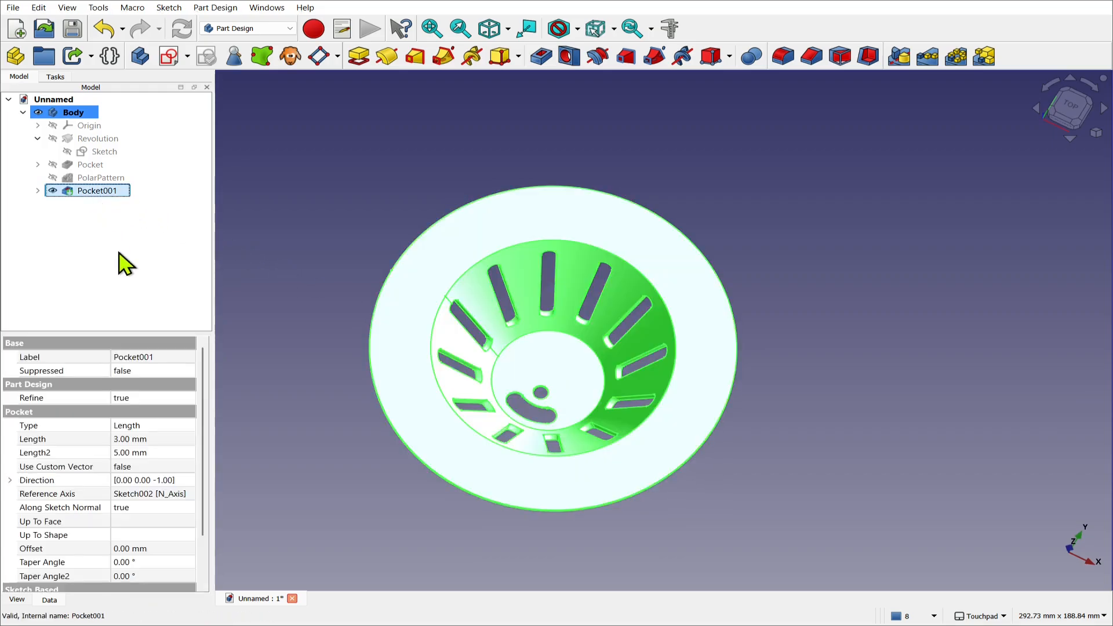
{"action": "mouse_move", "coordinate": [950, 96]}
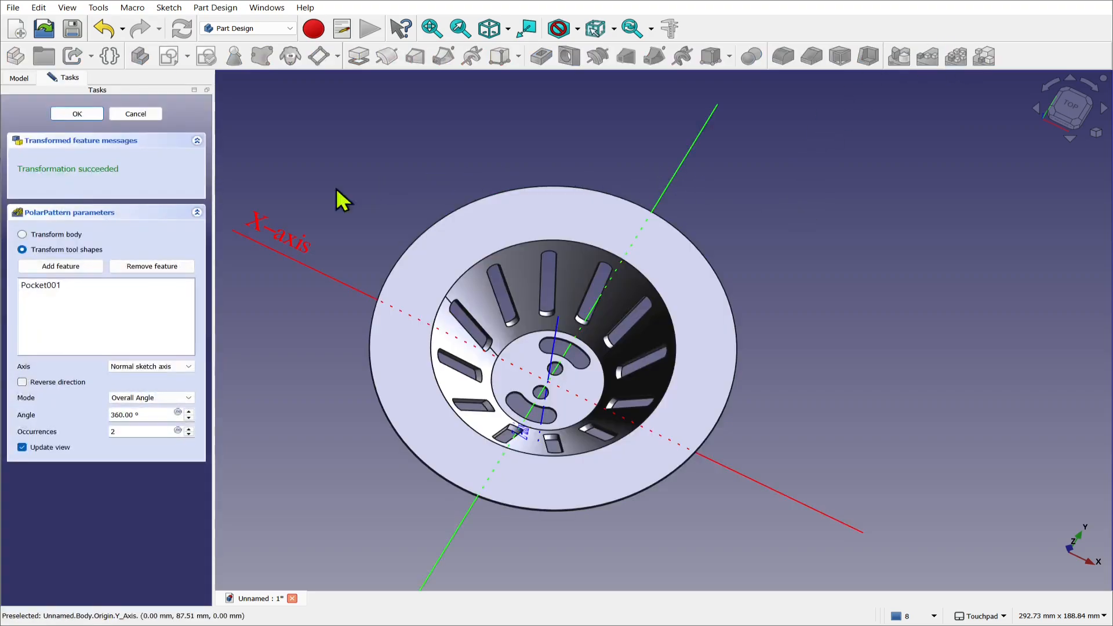
{"action": "mouse_move", "coordinate": [118, 387]}
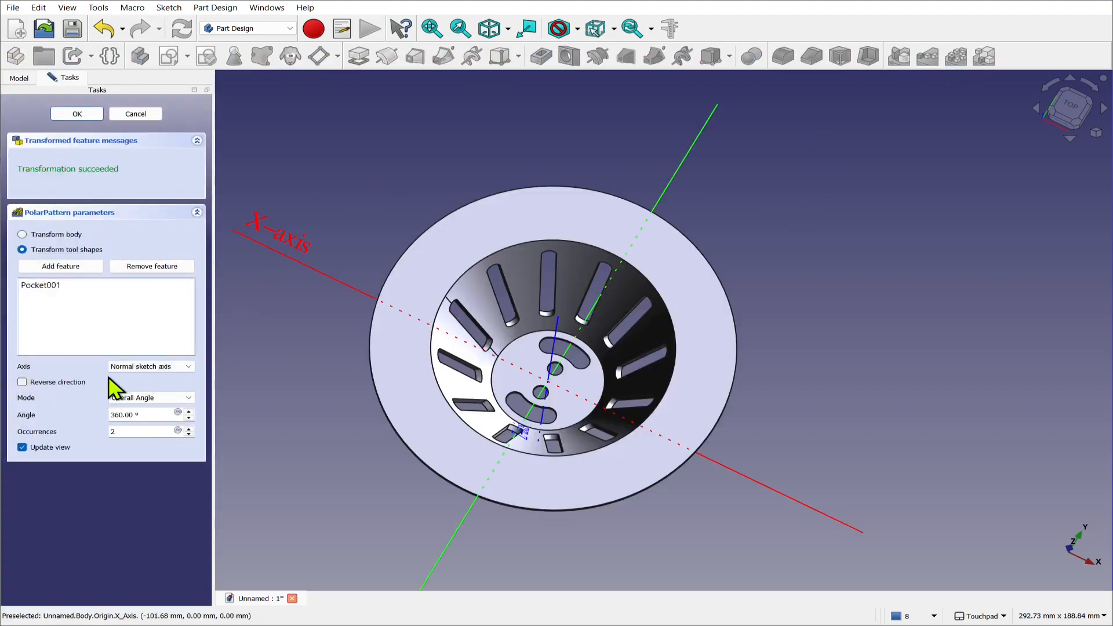
{"action": "mouse_move", "coordinate": [277, 432]}
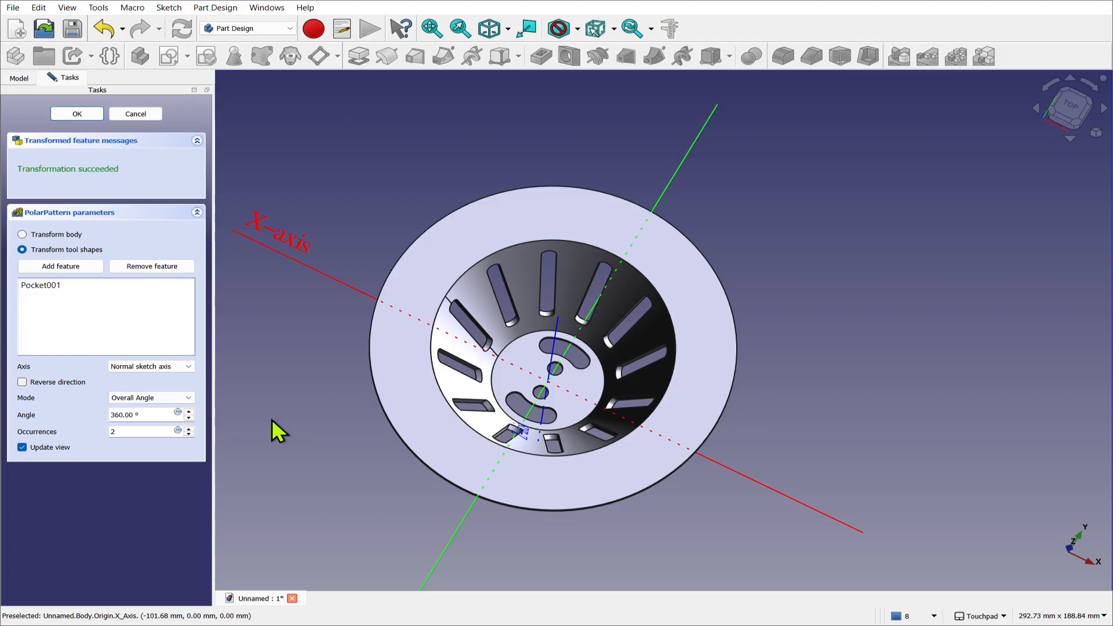
{"action": "mouse_move", "coordinate": [390, 461]}
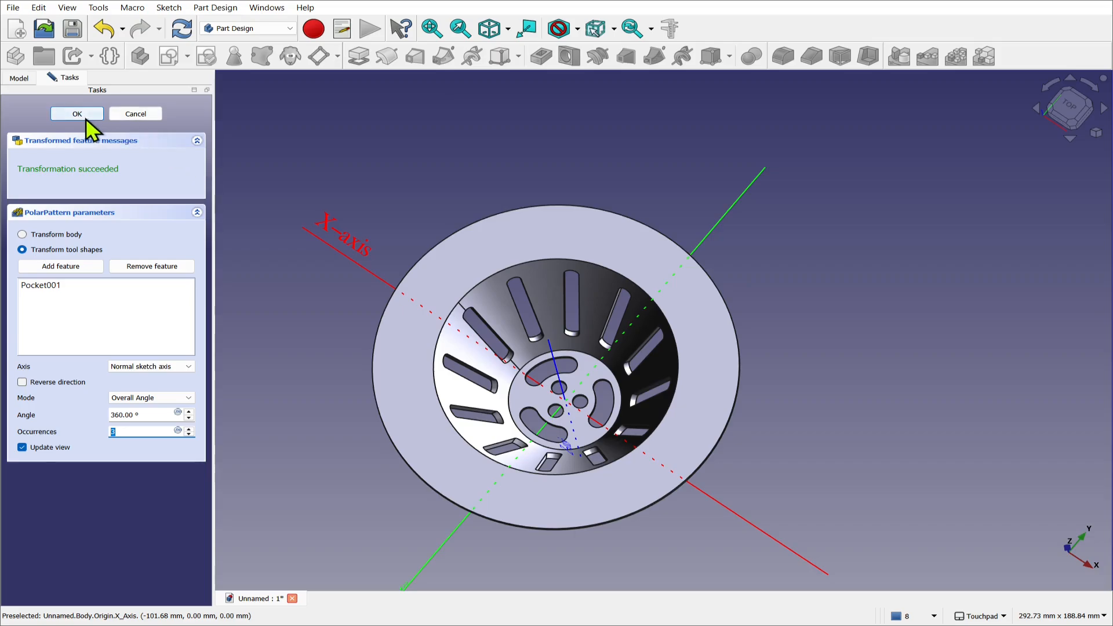
{"action": "left_click", "coordinate": [76, 114]}
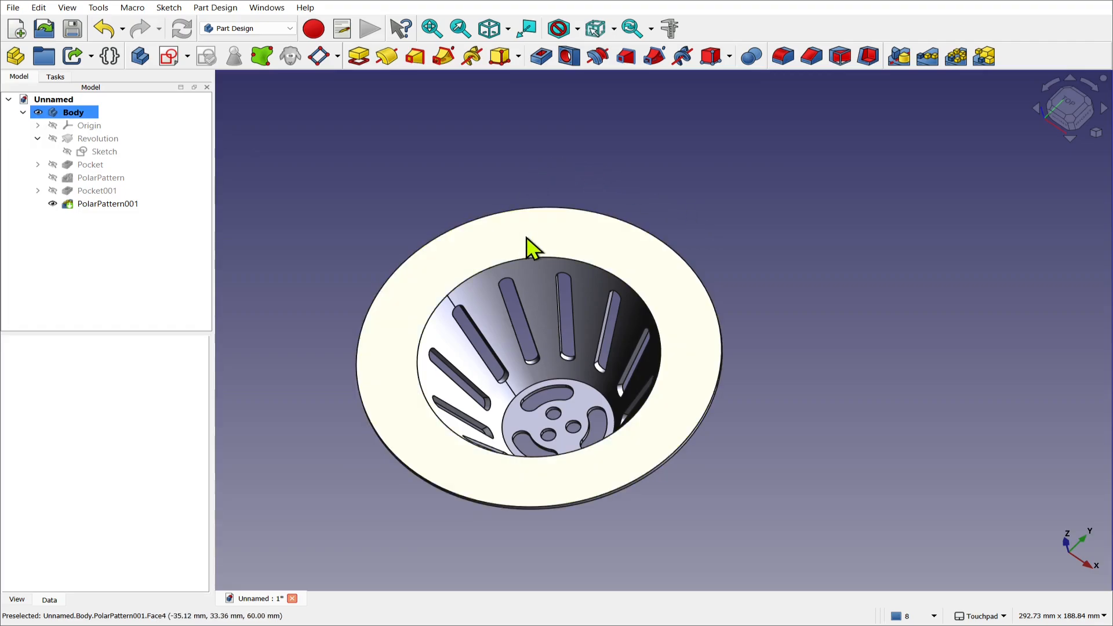
On the flange top face sketch a 10 mm circle 50 mm from centre and finish the sketch
{"action": "left_click", "coordinate": [106, 204]}
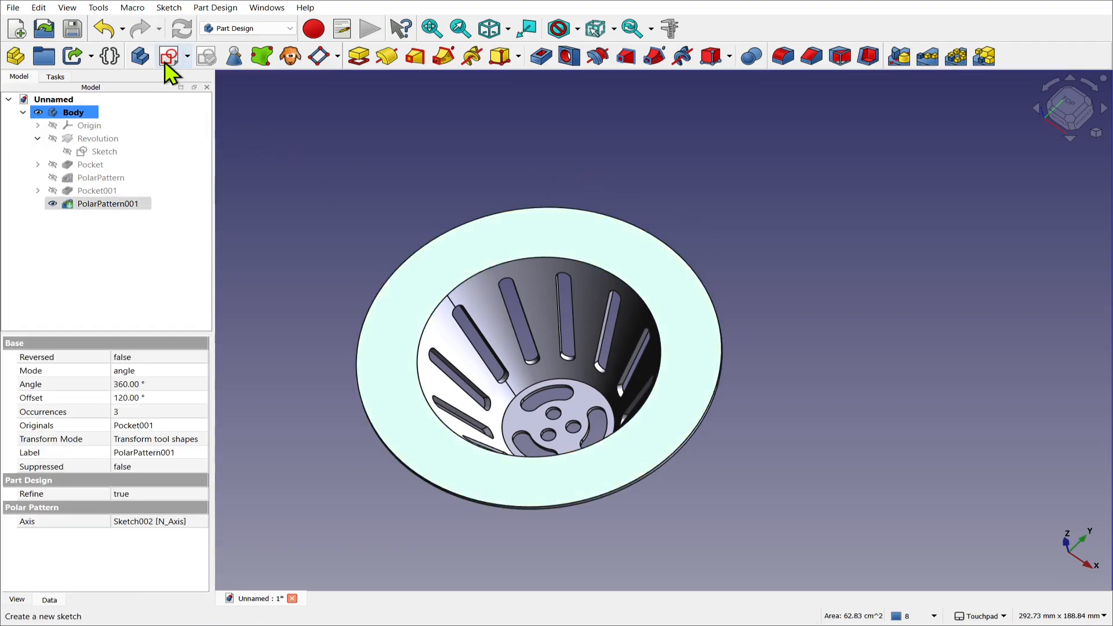
{"action": "left_click", "coordinate": [170, 55]}
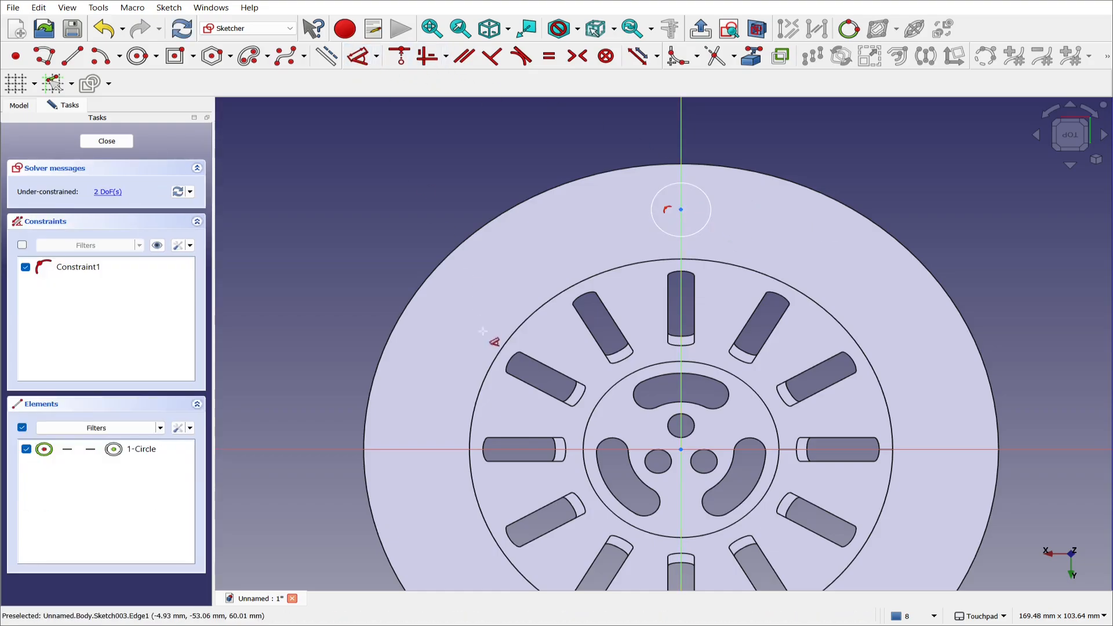
{"action": "mouse_move", "coordinate": [682, 225]}
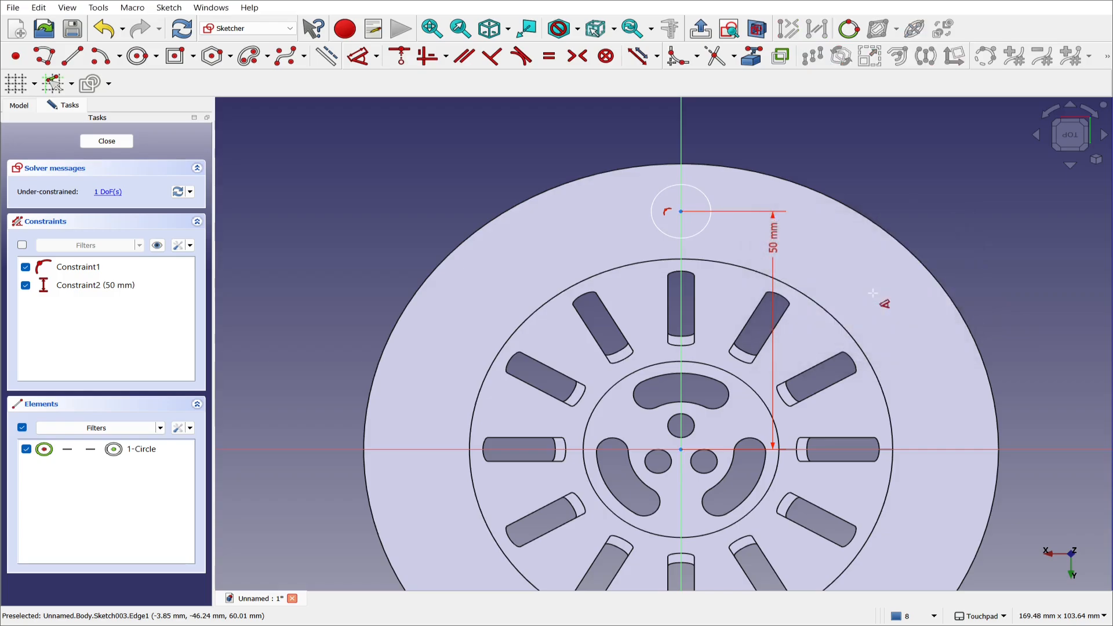
{"action": "mouse_move", "coordinate": [703, 202]}
{"action": "type", "text": "10"}
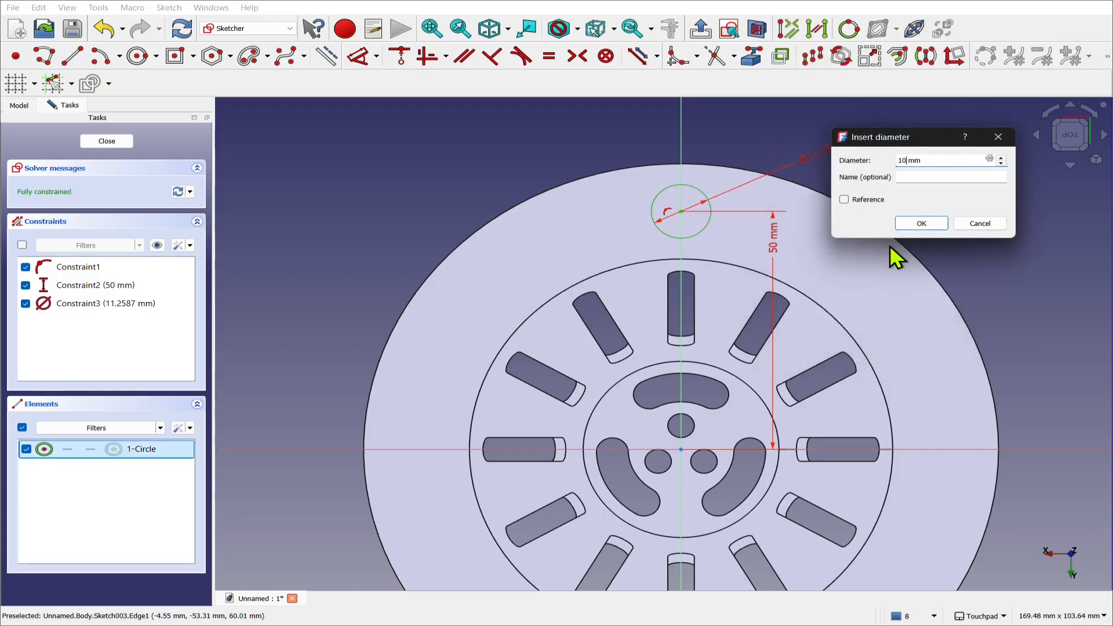
{"action": "left_click", "coordinate": [920, 222]}
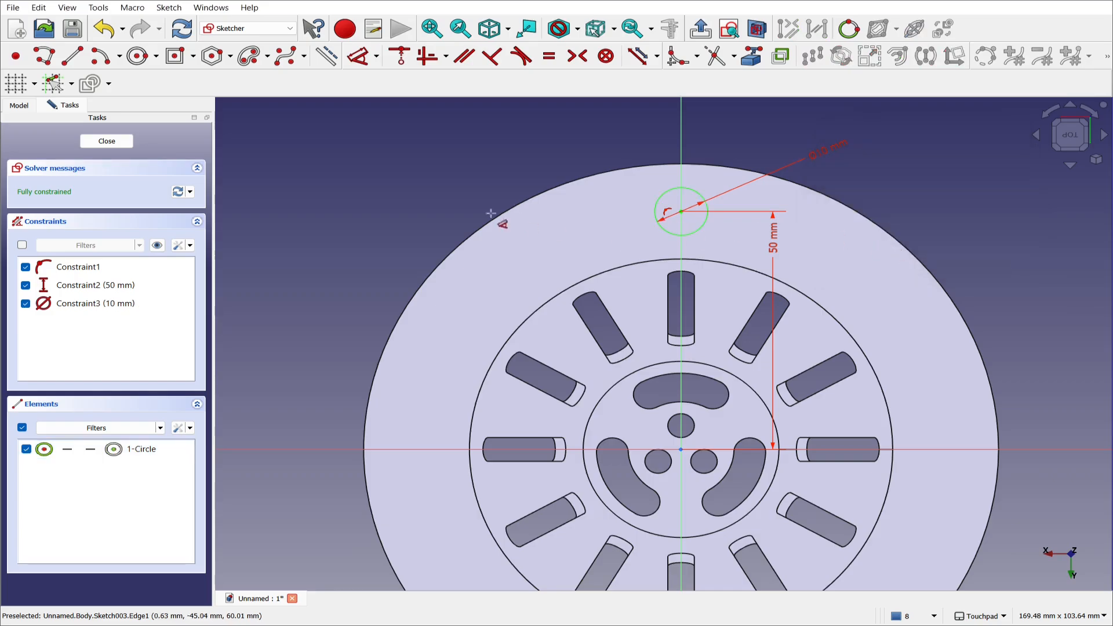
{"action": "left_click", "coordinate": [105, 140]}
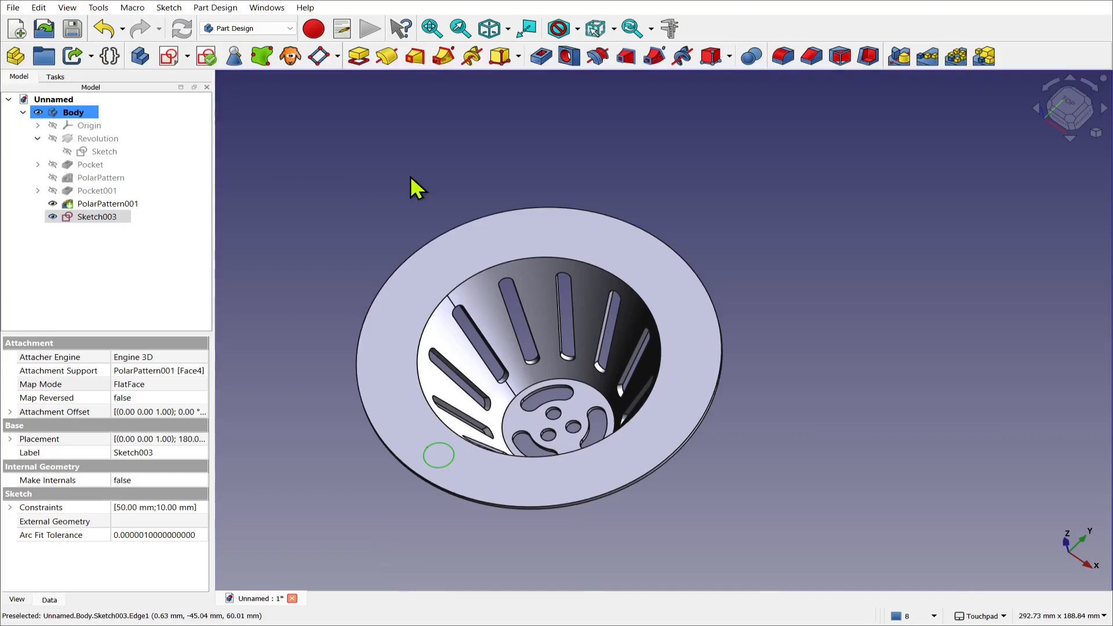
Pocket Sketch003 through the flange and polar-pattern the hole with 3 occurrences over 360°
{"action": "left_click", "coordinate": [96, 217]}
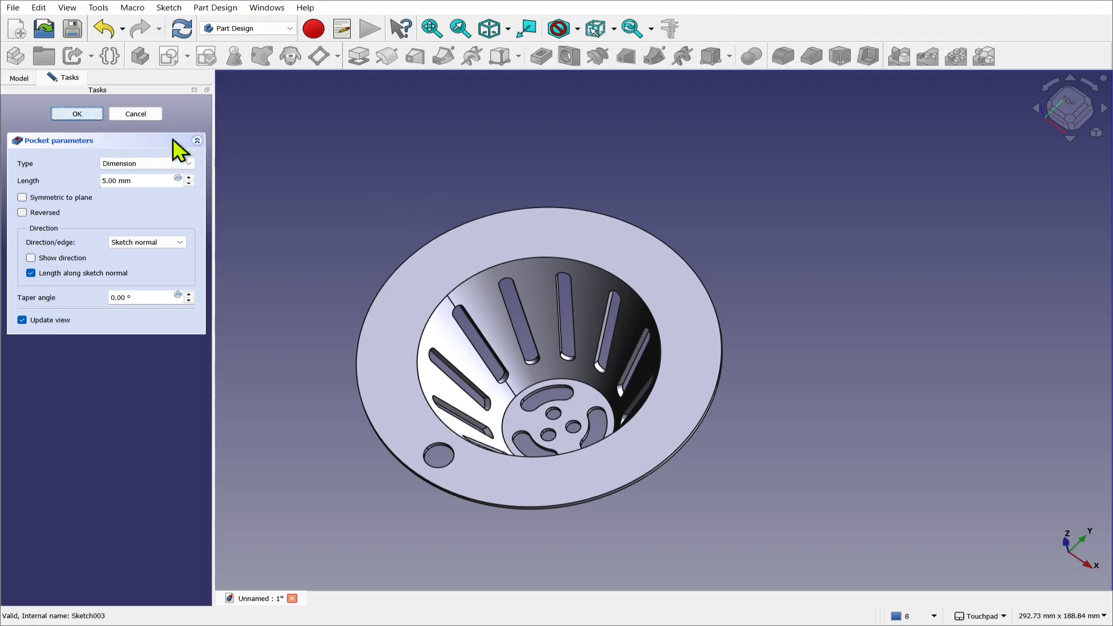
{"action": "left_click", "coordinate": [77, 114]}
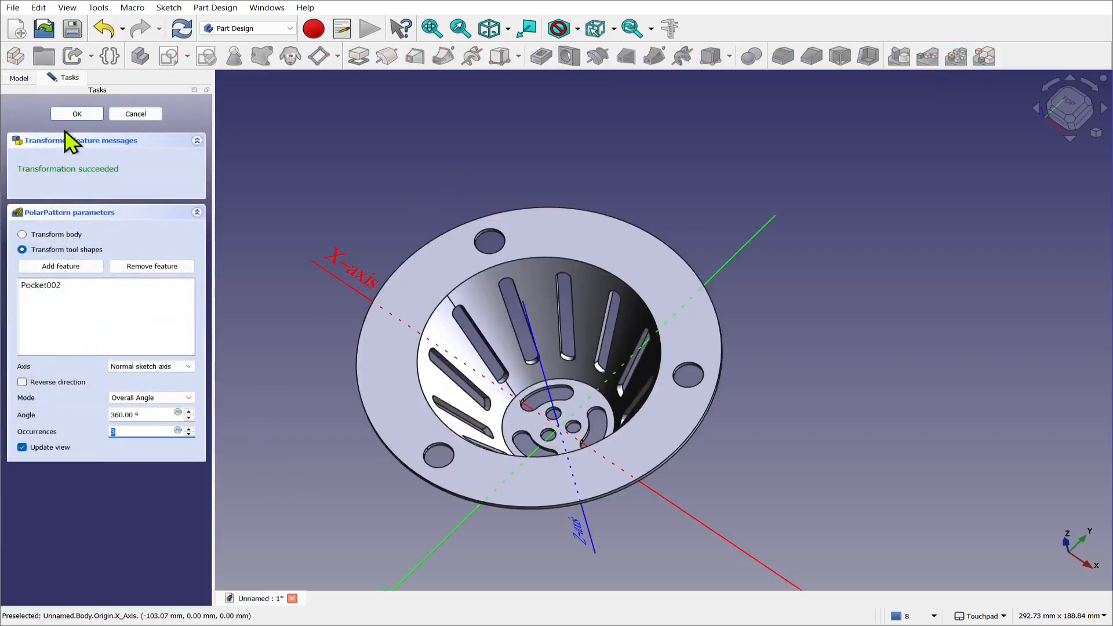
{"action": "left_click", "coordinate": [76, 114]}
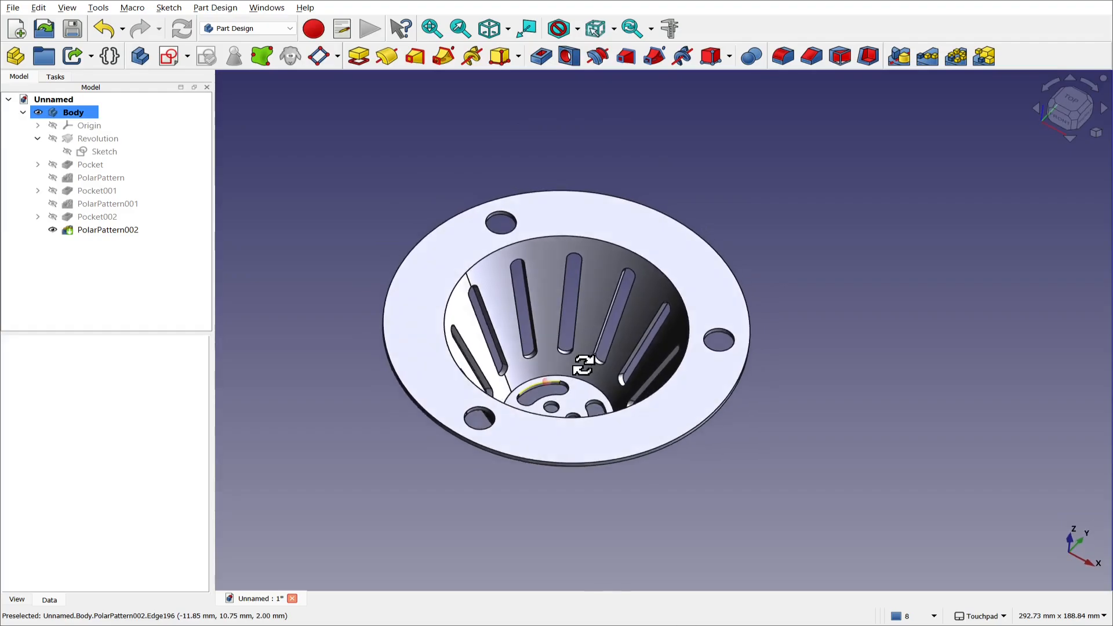
{"action": "left_click", "coordinate": [107, 230]}
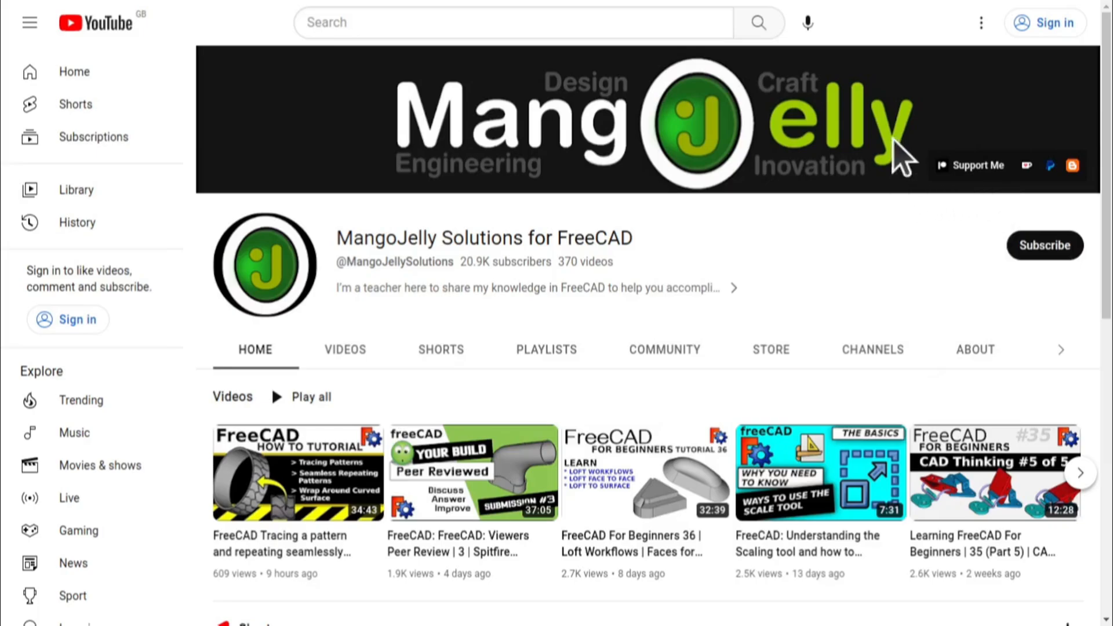
{"action": "mouse_move", "coordinate": [976, 366]}
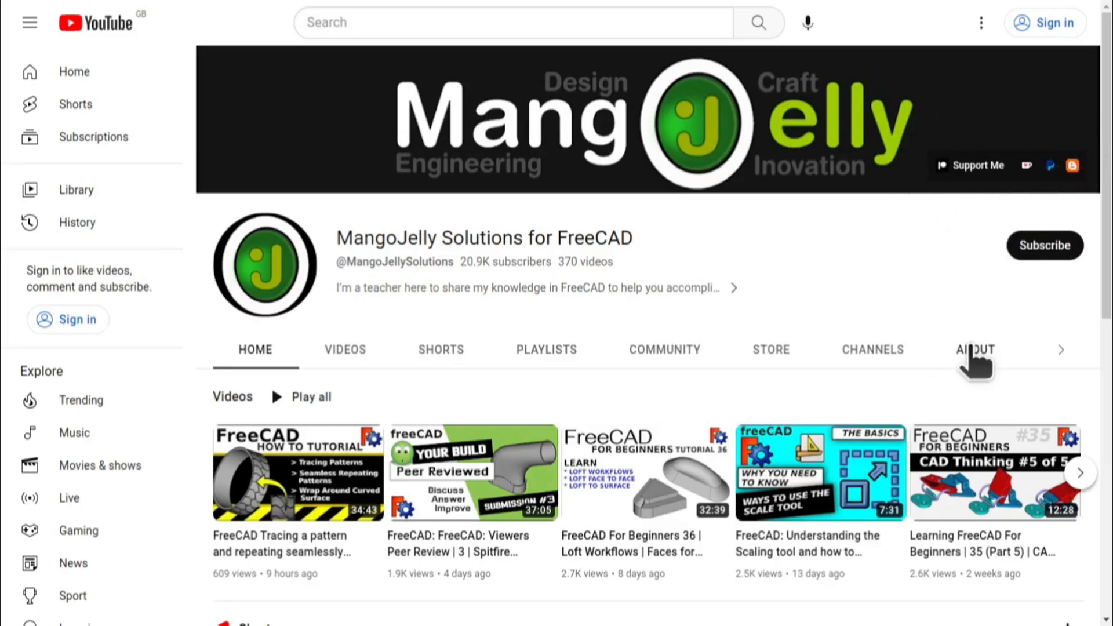
Show the channel's About page and clear the highlight on its donation links
{"action": "left_click", "coordinate": [975, 348]}
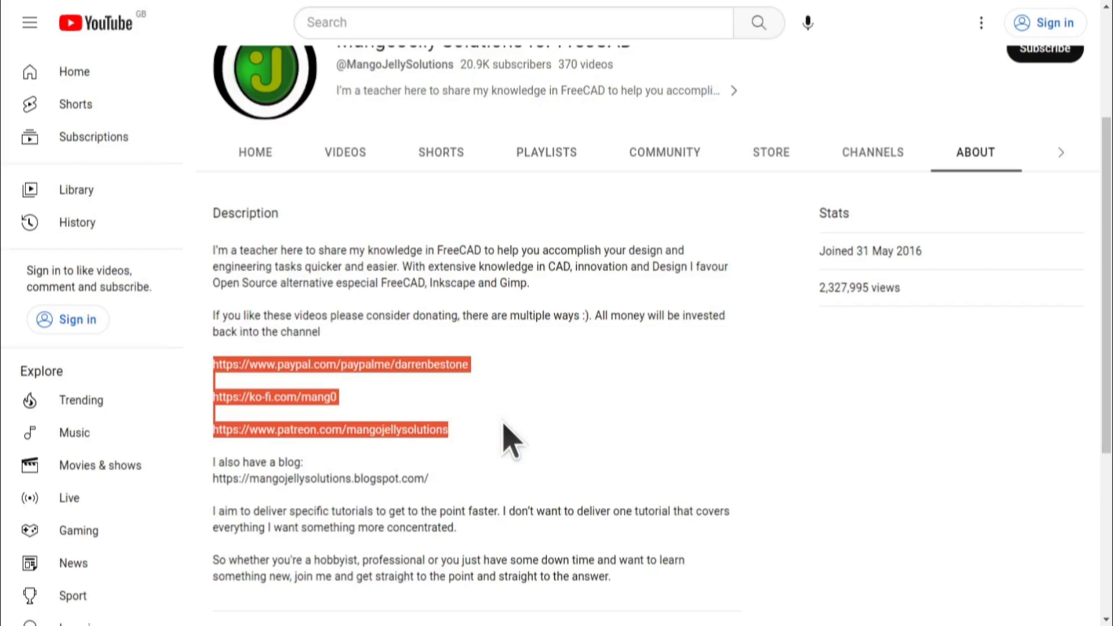
{"action": "left_click", "coordinate": [508, 437]}
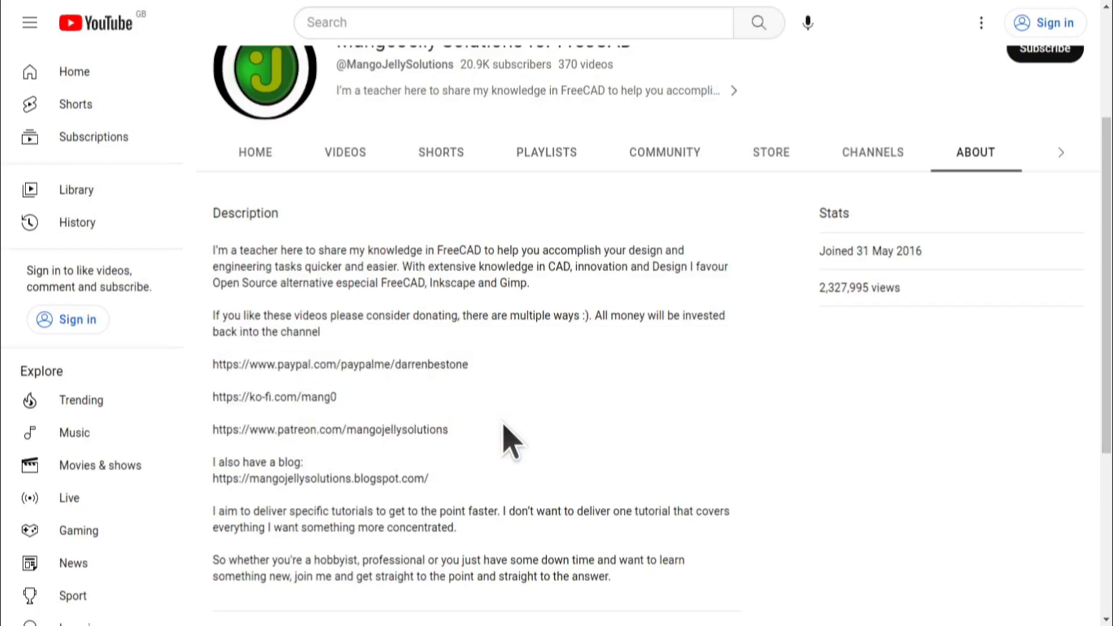